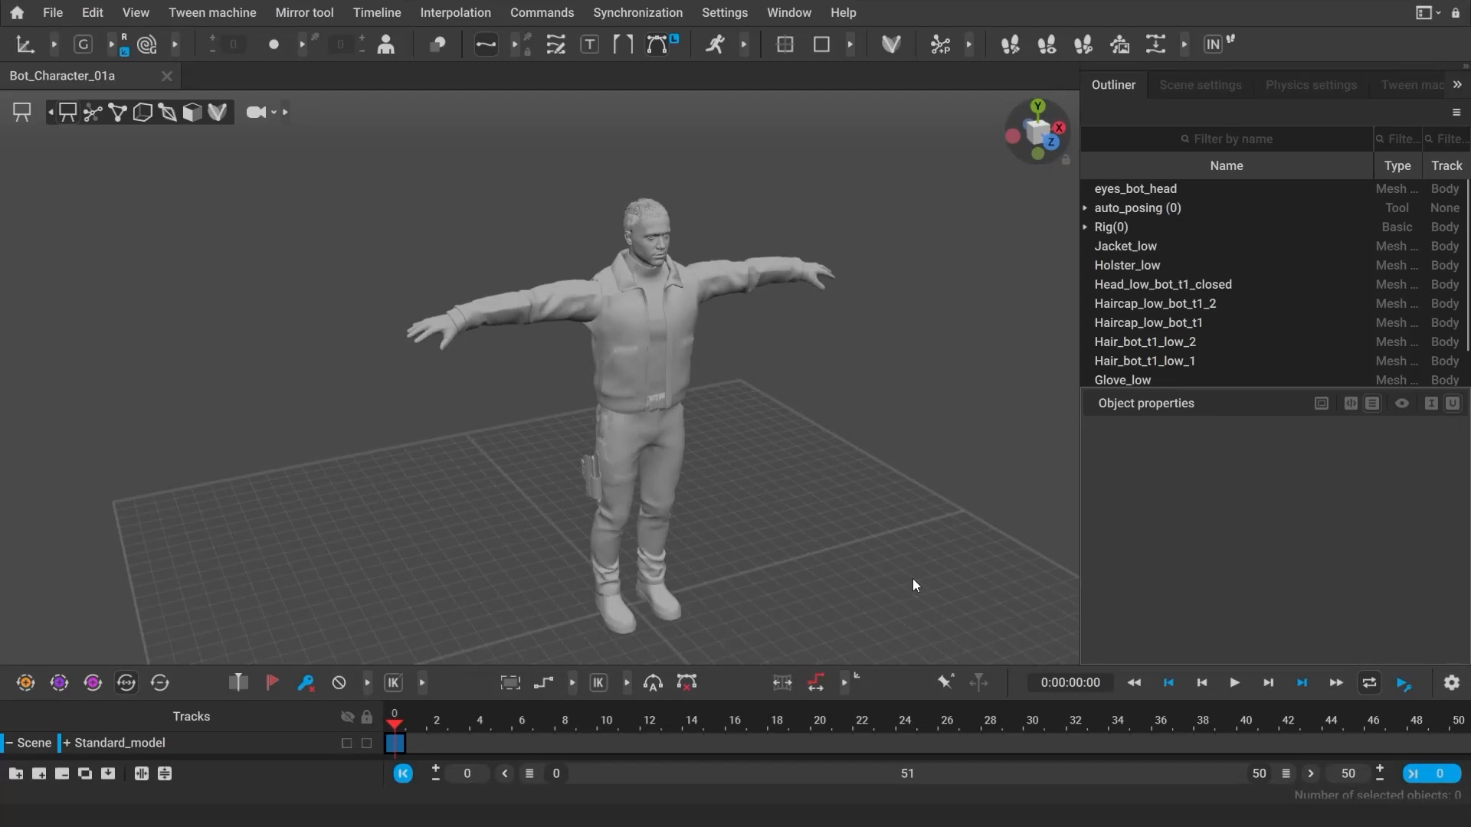
{"action": "mouse_move", "coordinate": [998, 570]}
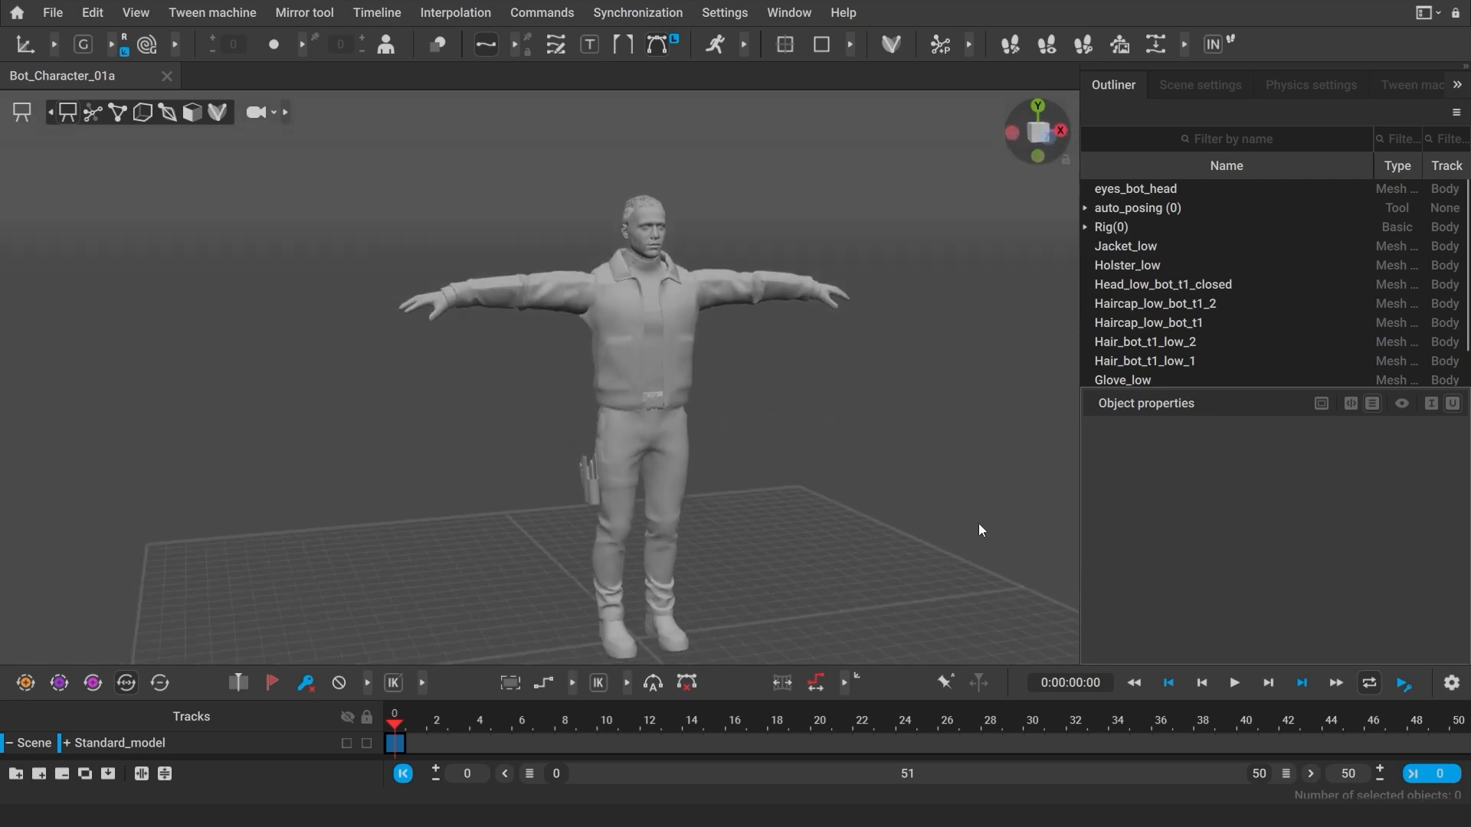
- Start a new scene with the Cascy model, then return to the Bot_Character scene
{"action": "left_click", "coordinate": [142, 112]}
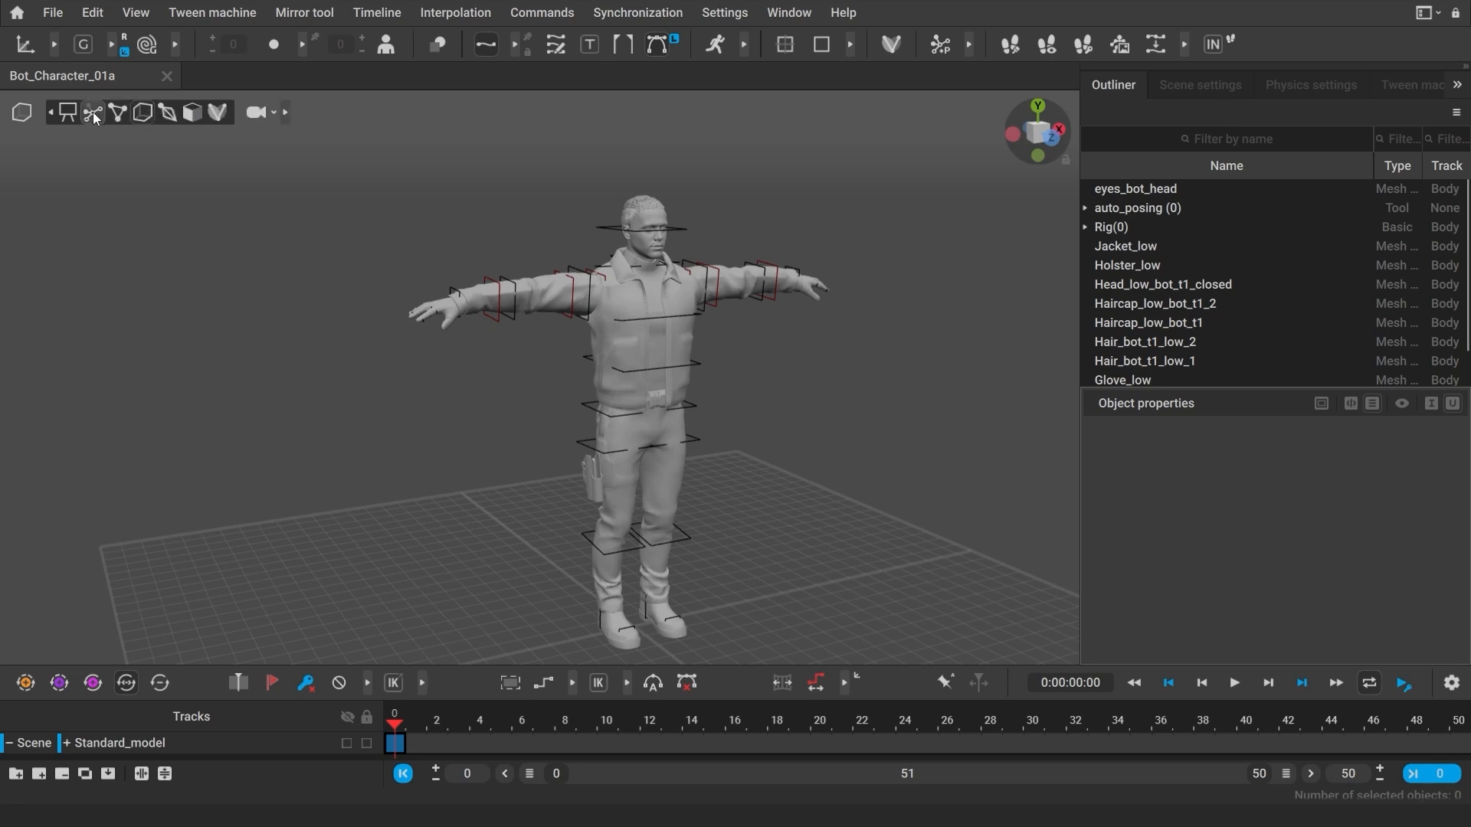
{"action": "left_click", "coordinate": [21, 112]}
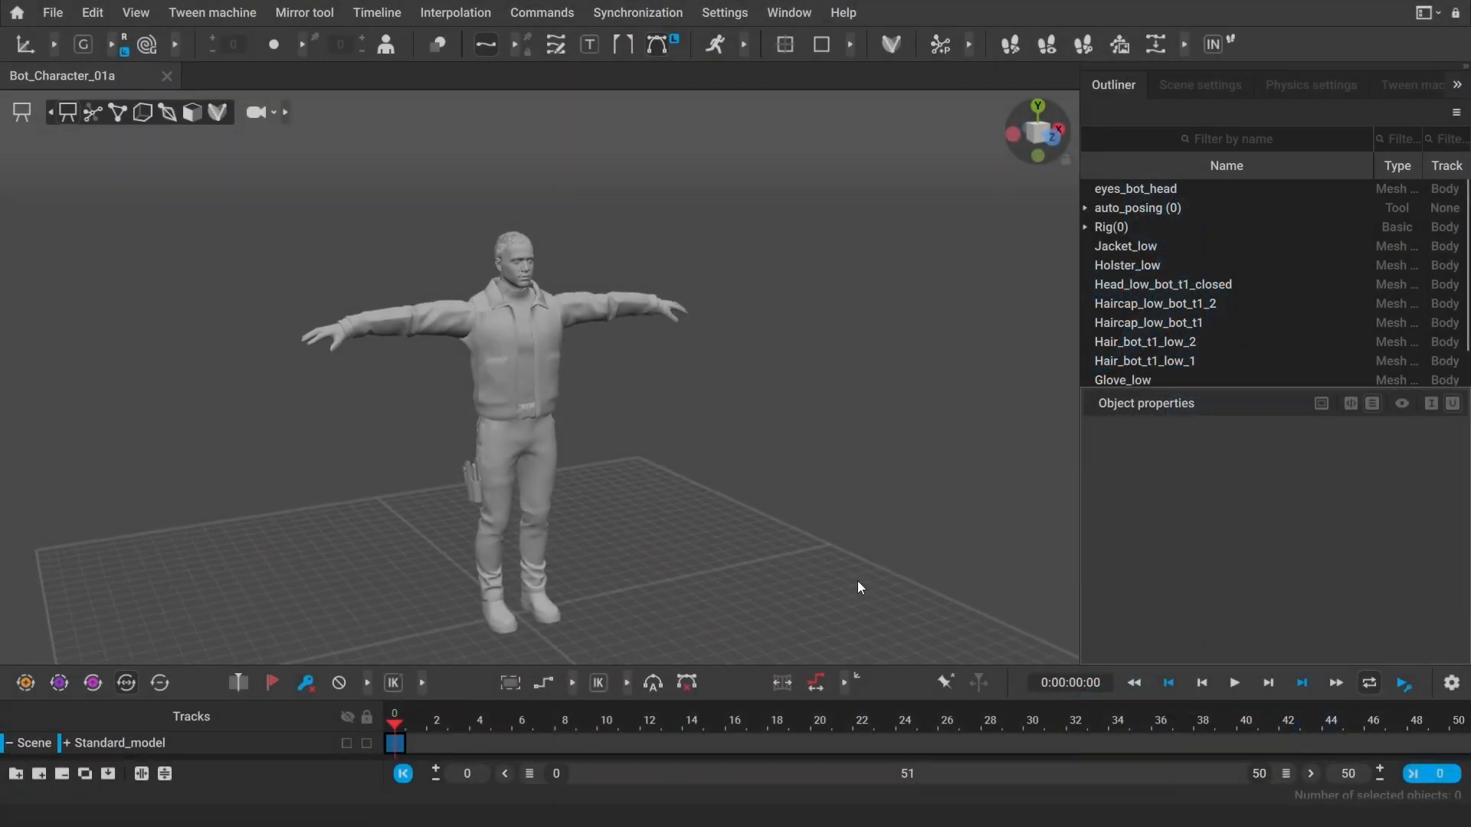
{"action": "mouse_move", "coordinate": [715, 486]}
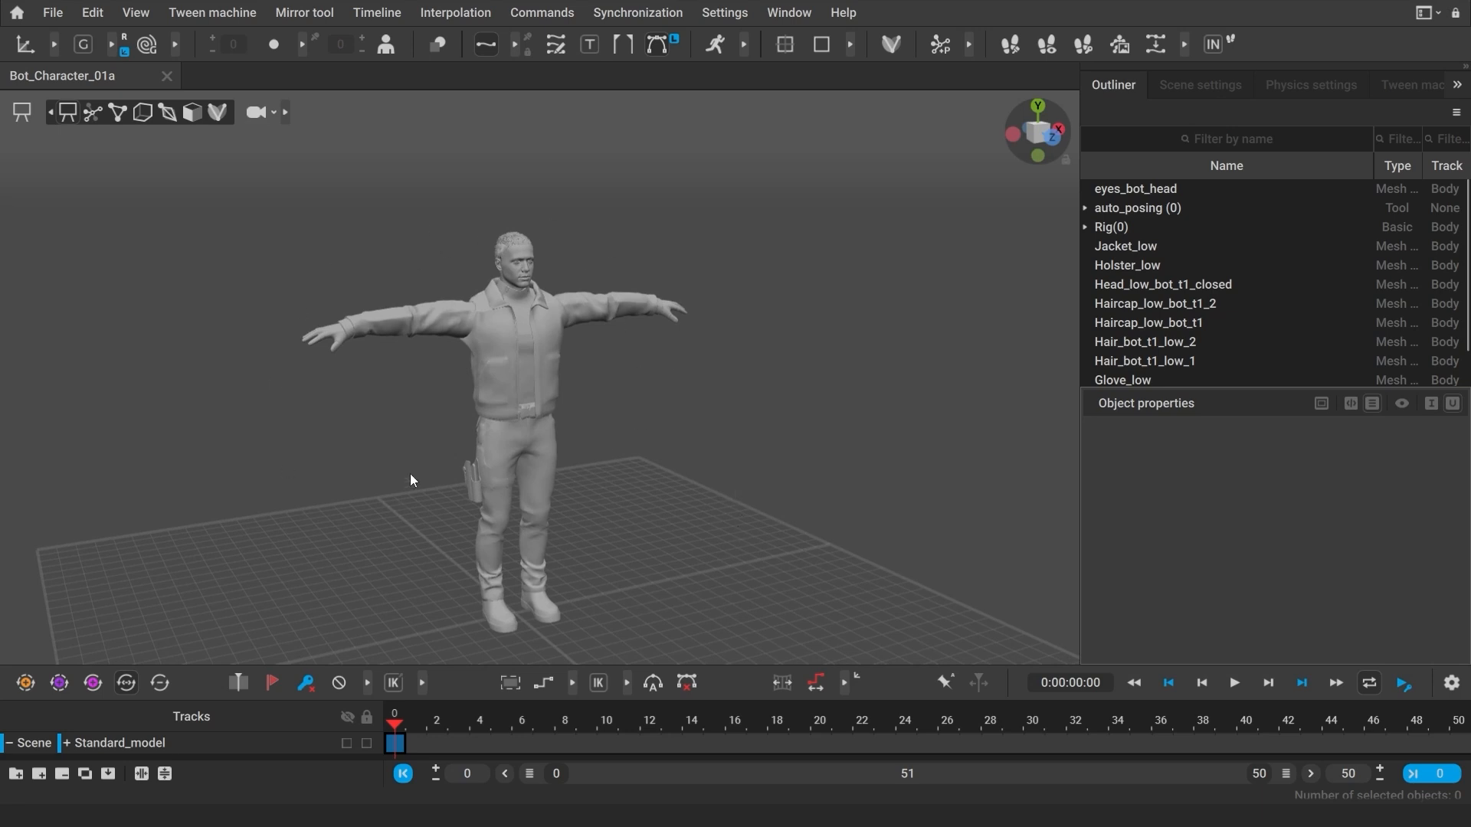
{"action": "mouse_move", "coordinate": [19, 36]}
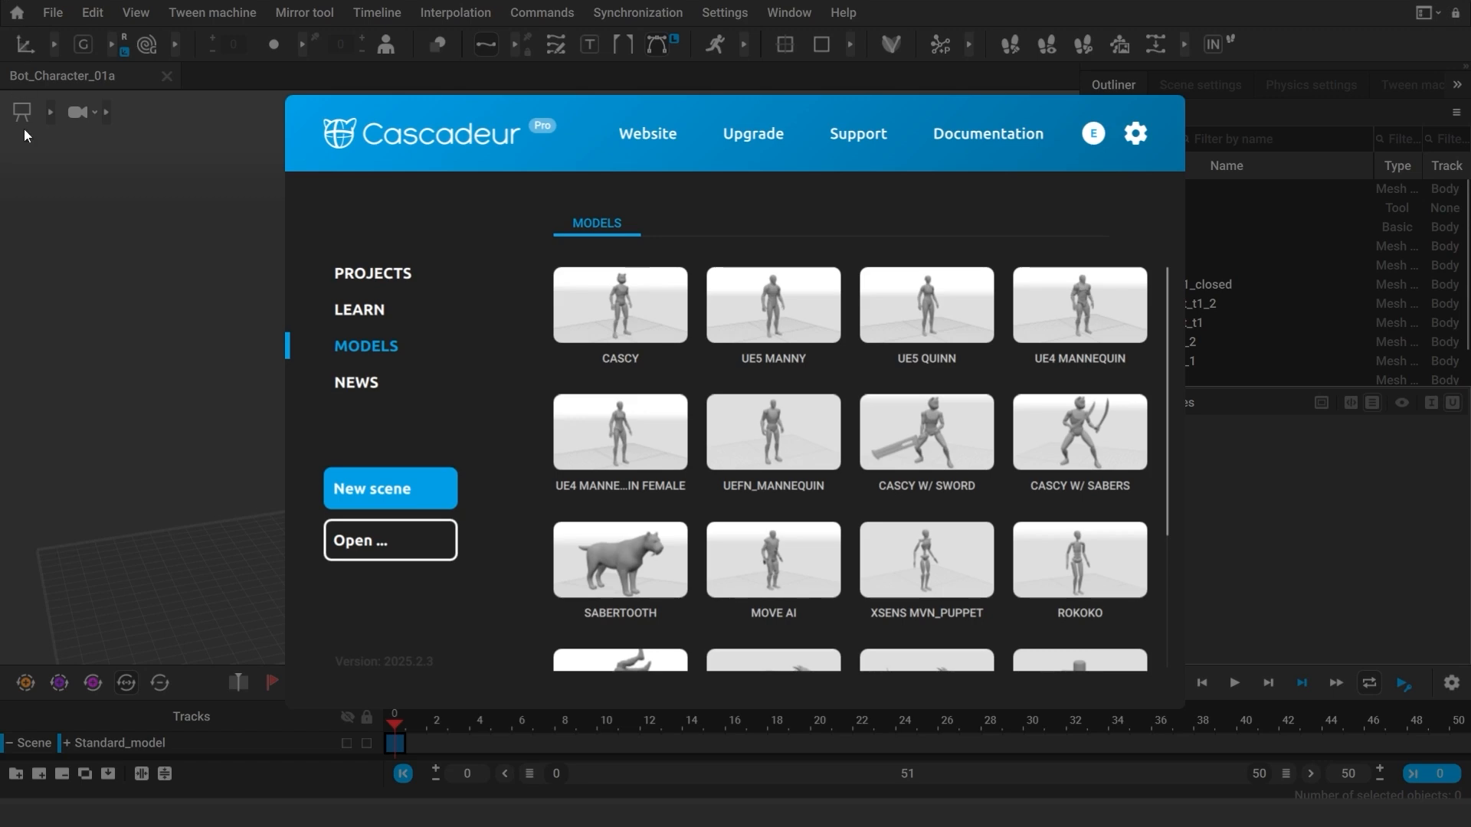
{"action": "left_click", "coordinate": [619, 304]}
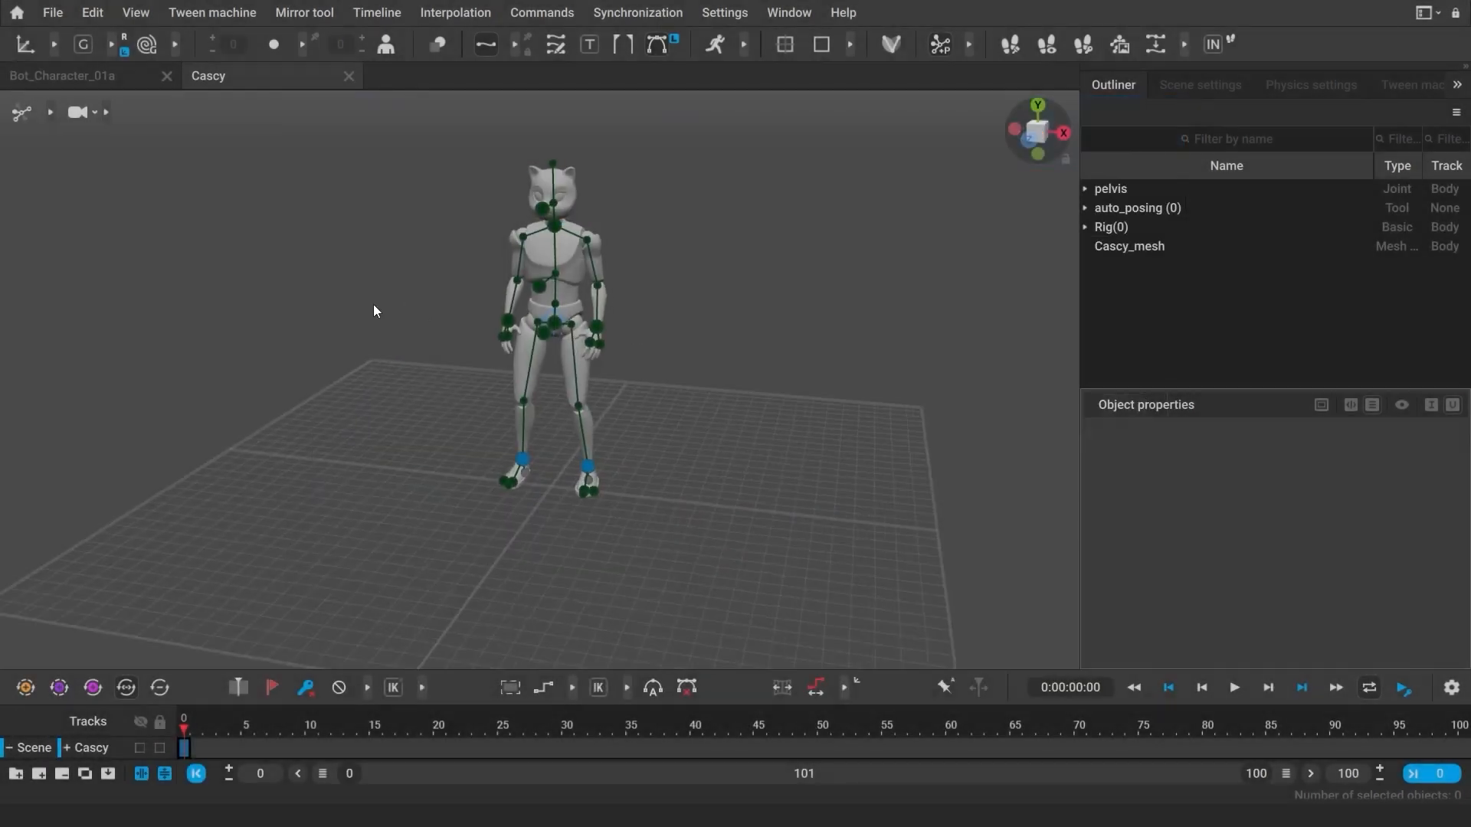
{"action": "left_click", "coordinate": [61, 75]}
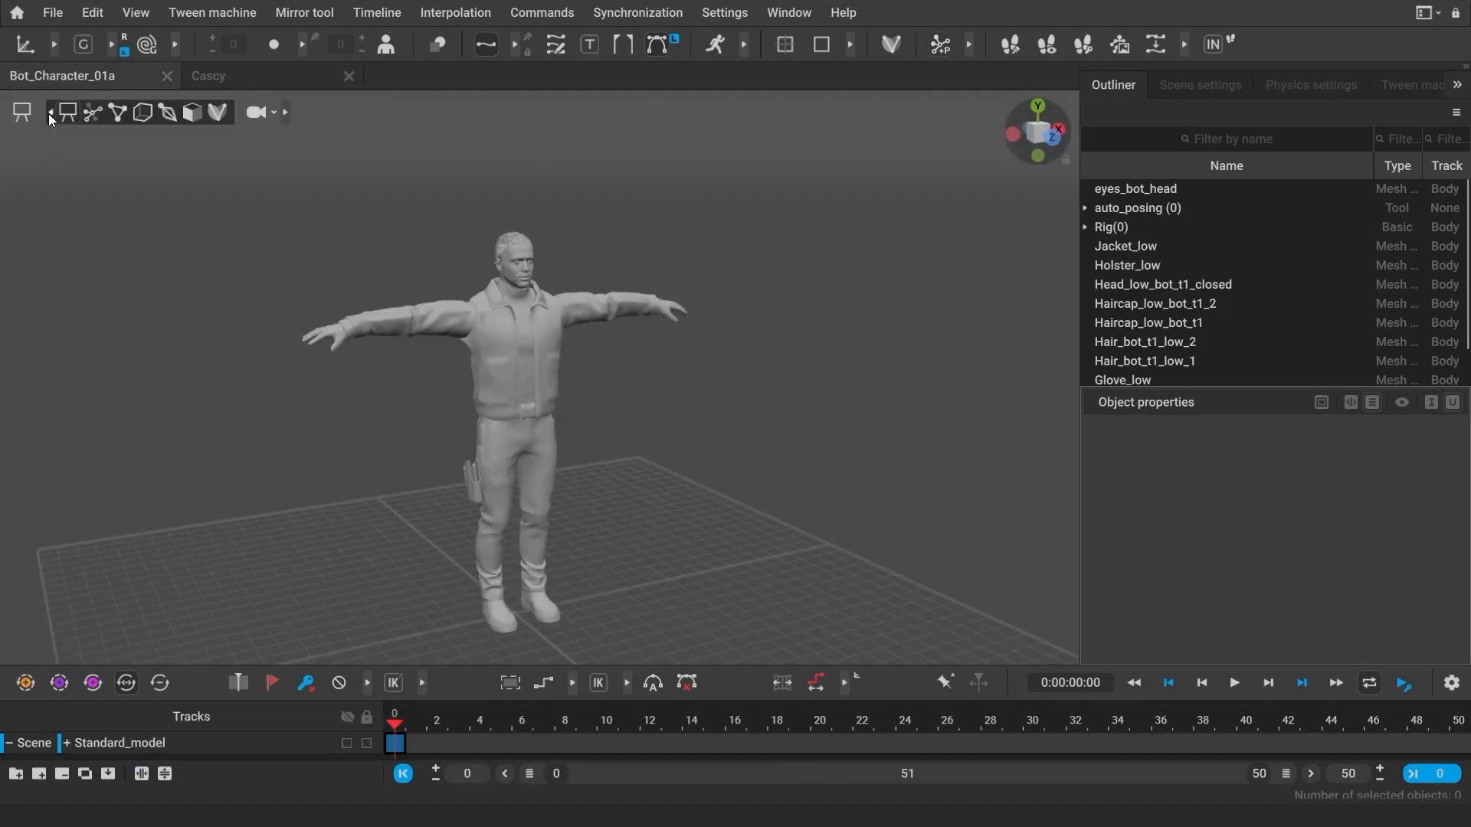
- Cycle the rig through auto-posing, point and box controllers and toggle auto-posing controller visibility
{"action": "left_click", "coordinate": [90, 112]}
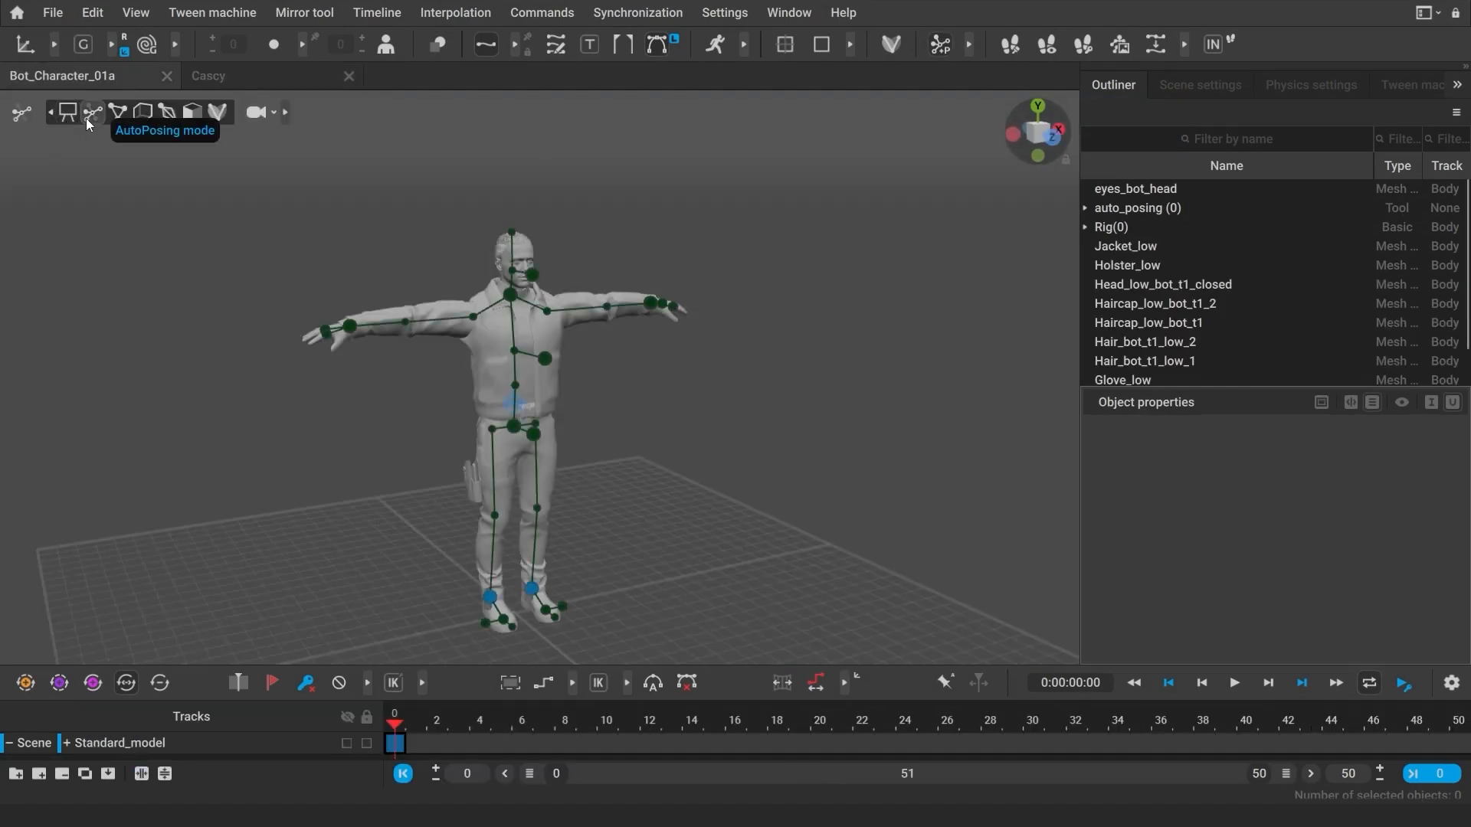
{"action": "mouse_move", "coordinate": [118, 111]}
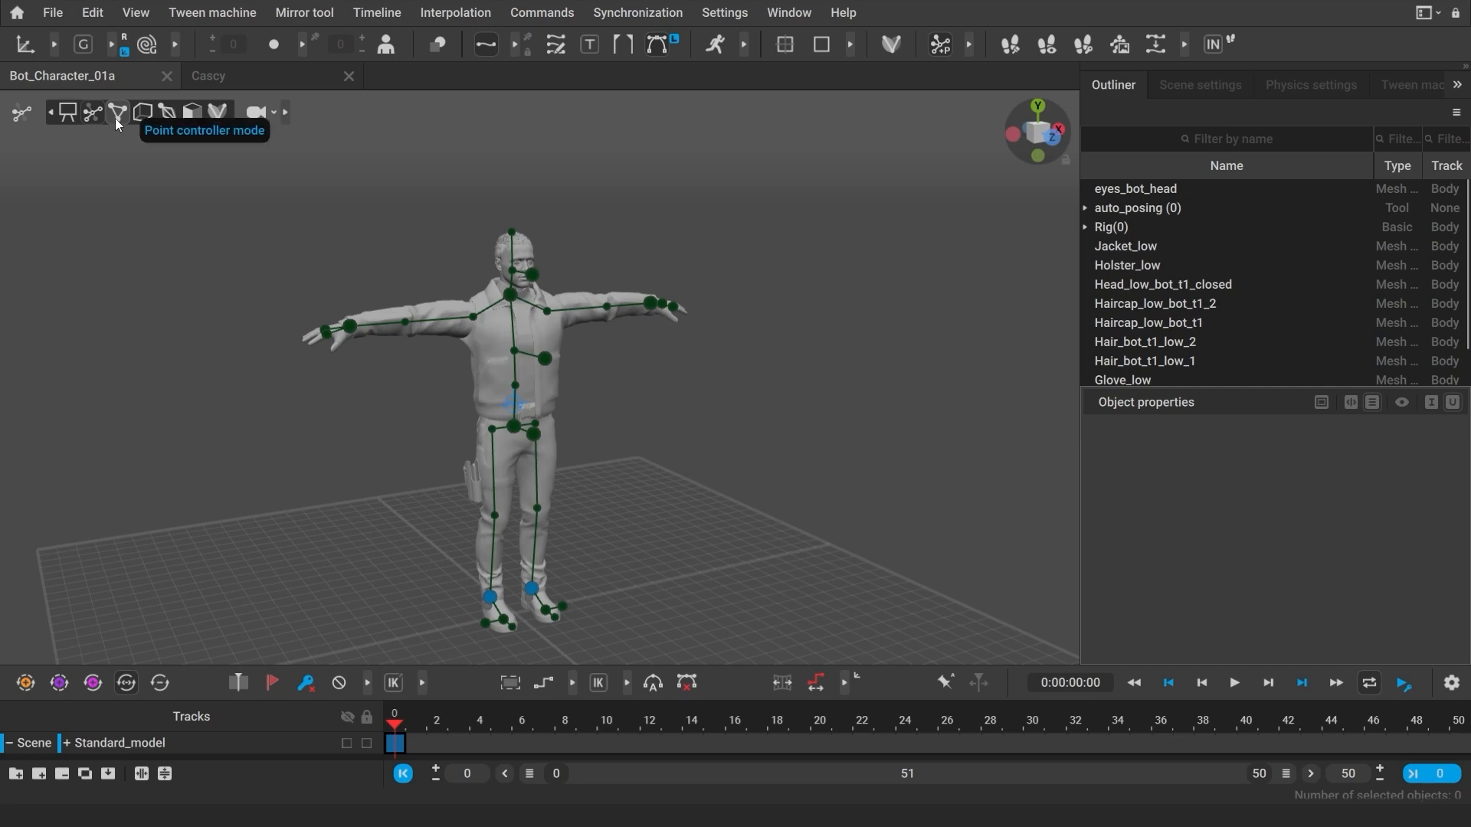
{"action": "left_click", "coordinate": [117, 112]}
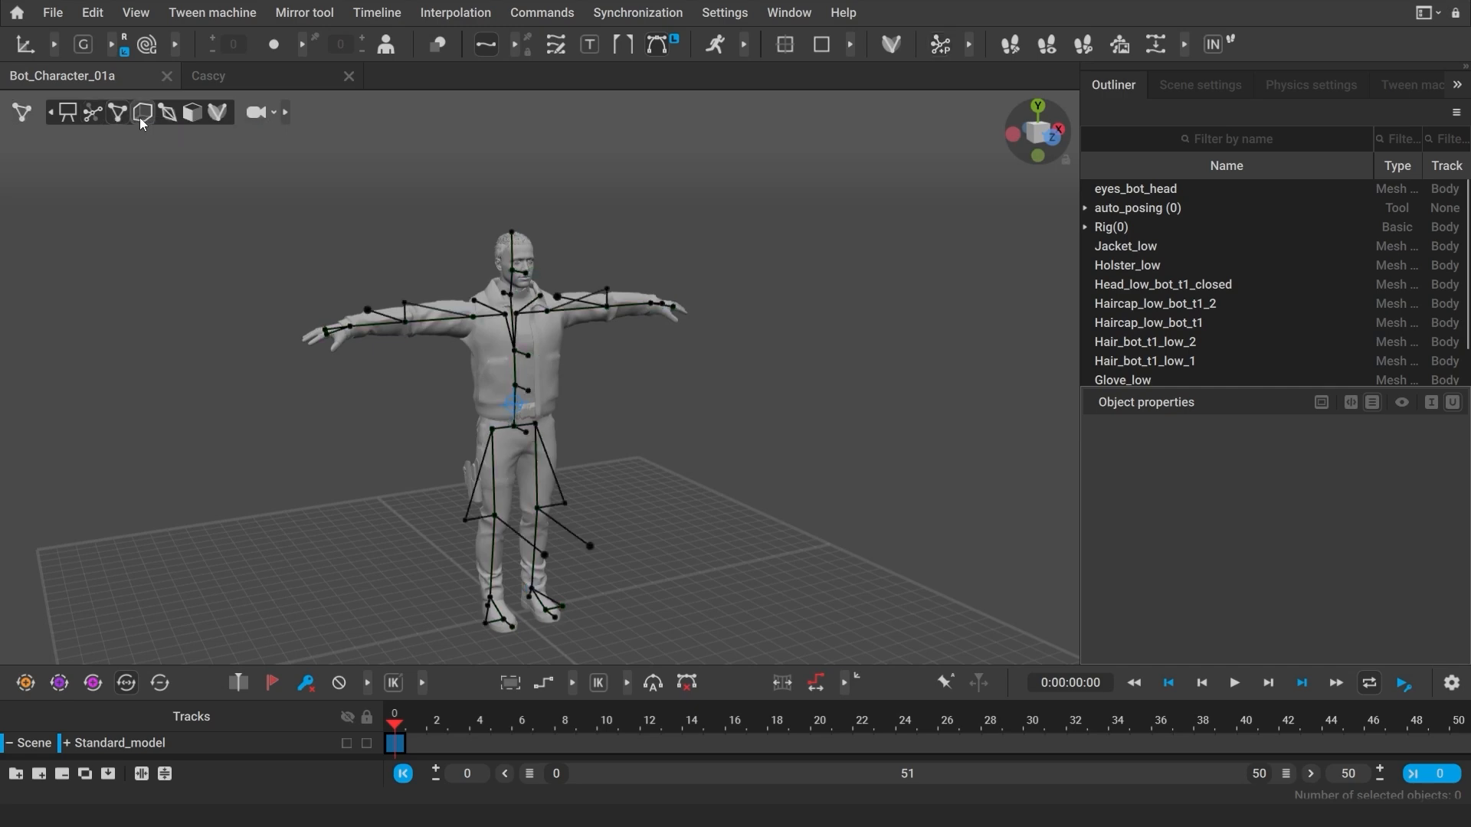
{"action": "left_click", "coordinate": [142, 112]}
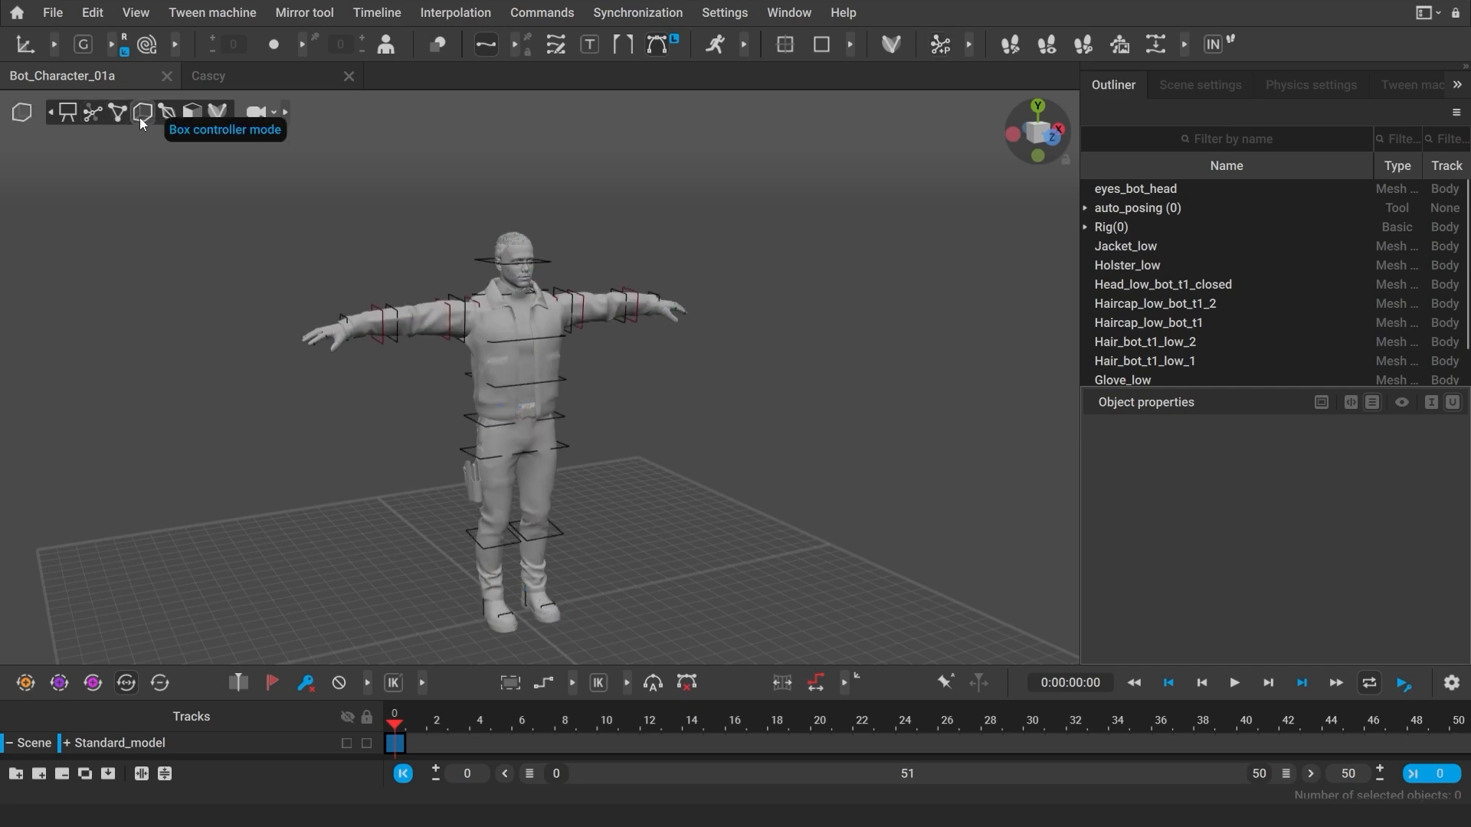
{"action": "mouse_move", "coordinate": [68, 112]}
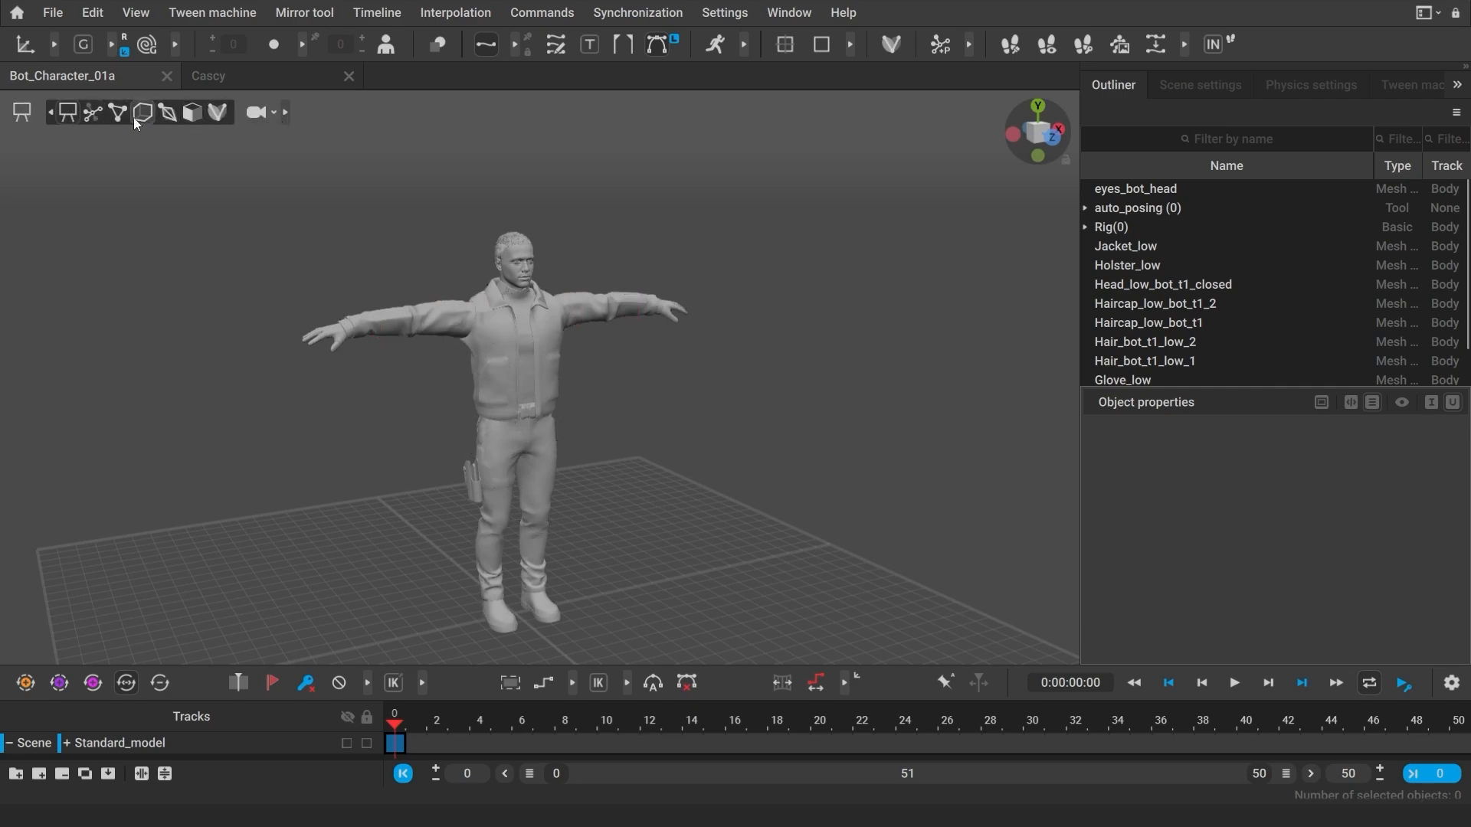
{"action": "left_click", "coordinate": [65, 112]}
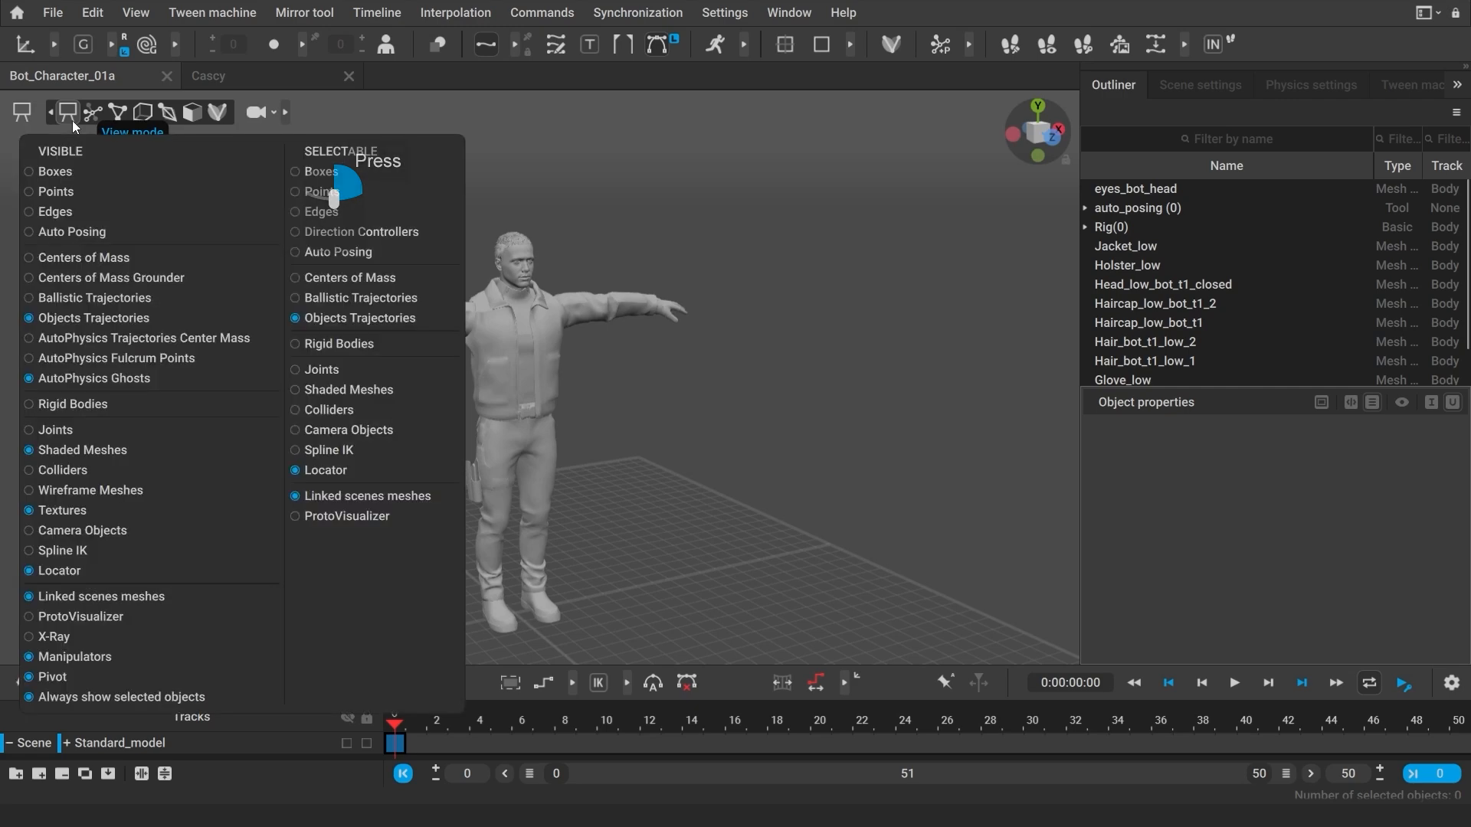
{"action": "mouse_move", "coordinate": [53, 238]}
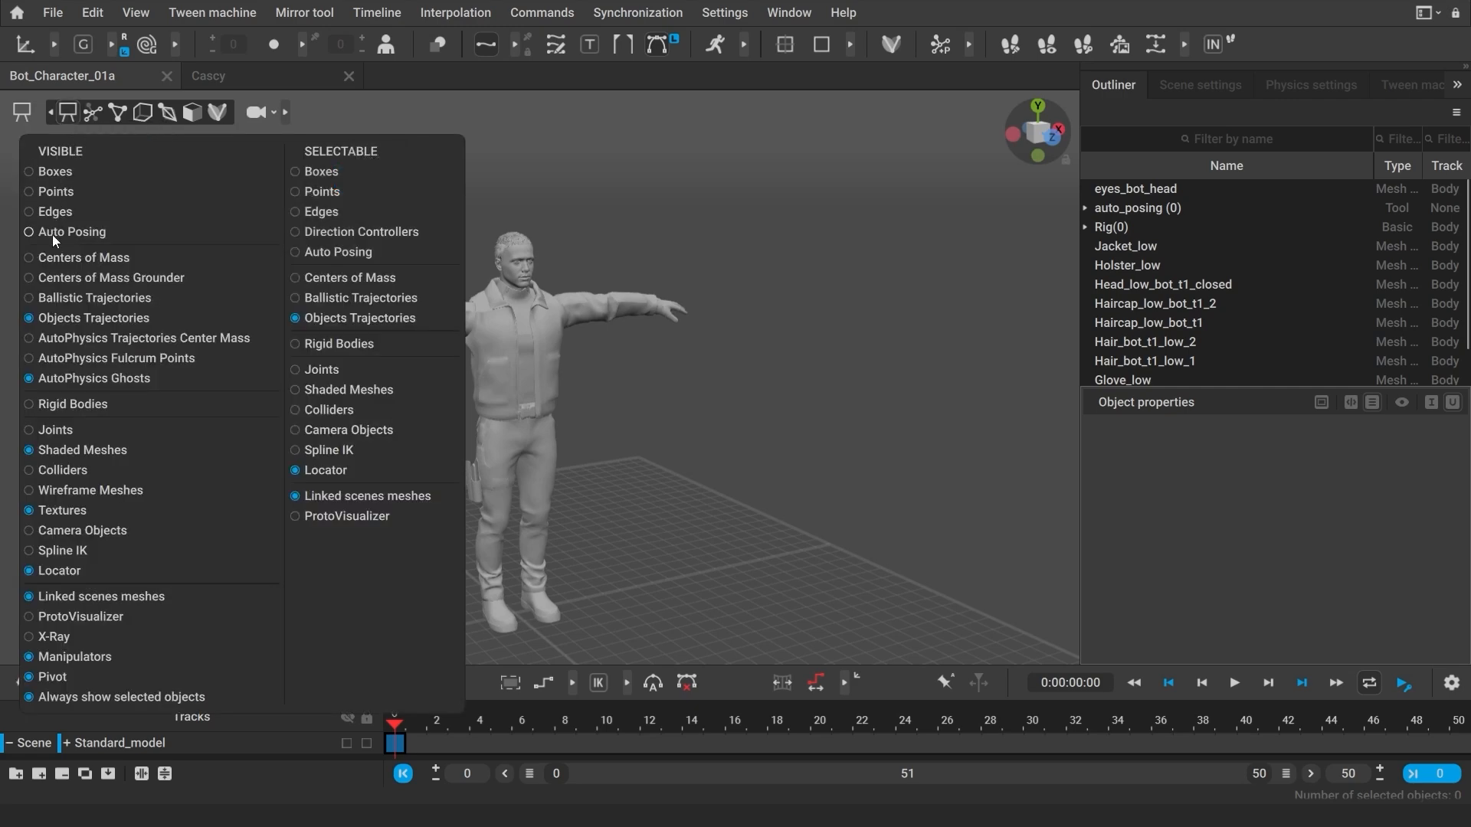
{"action": "left_click", "coordinate": [30, 232]}
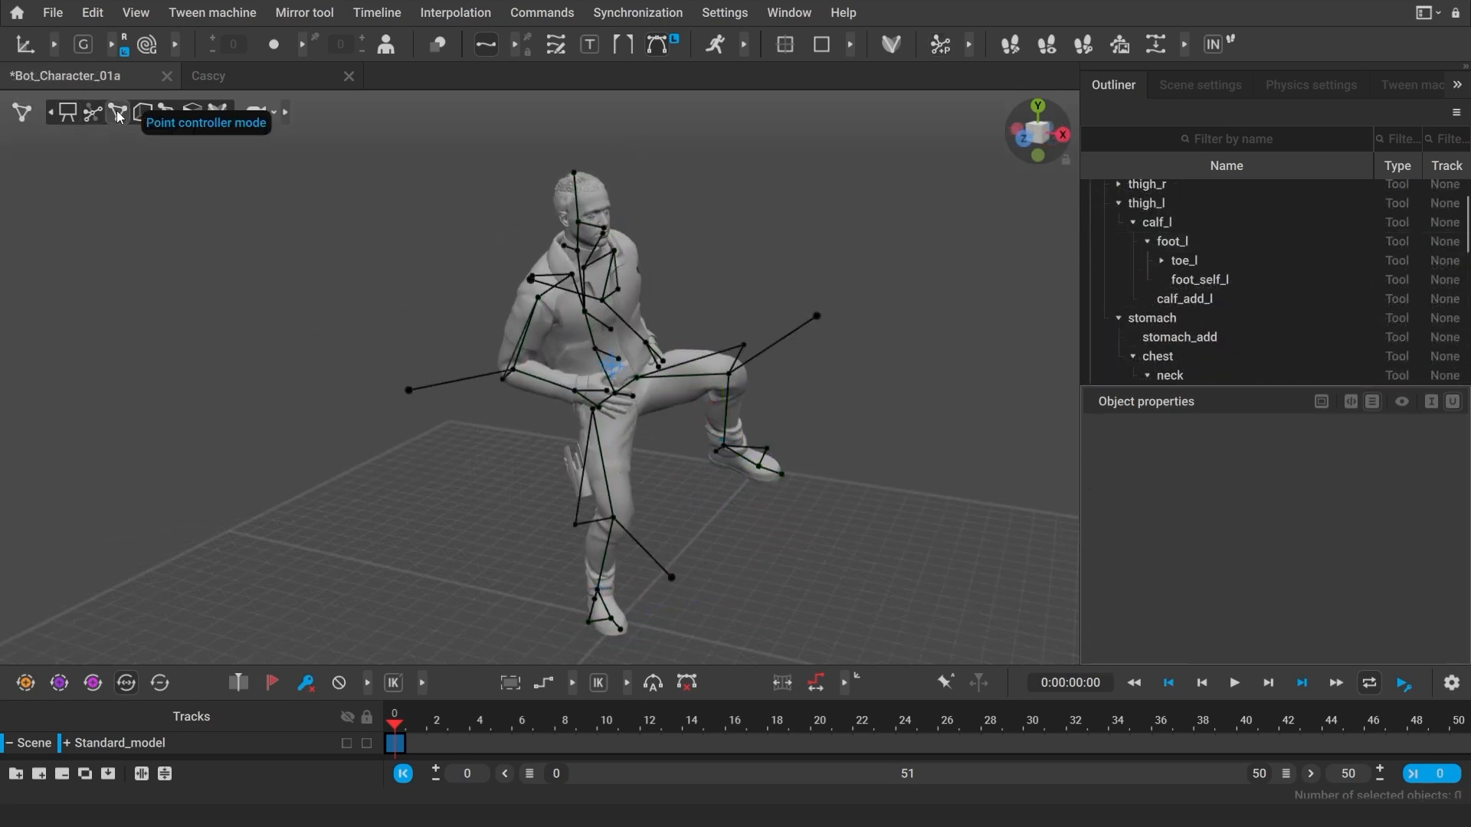
- Lean the bot character into an action pose with its controllers, then switch to the Cascy scene
{"action": "left_click", "coordinate": [722, 444]}
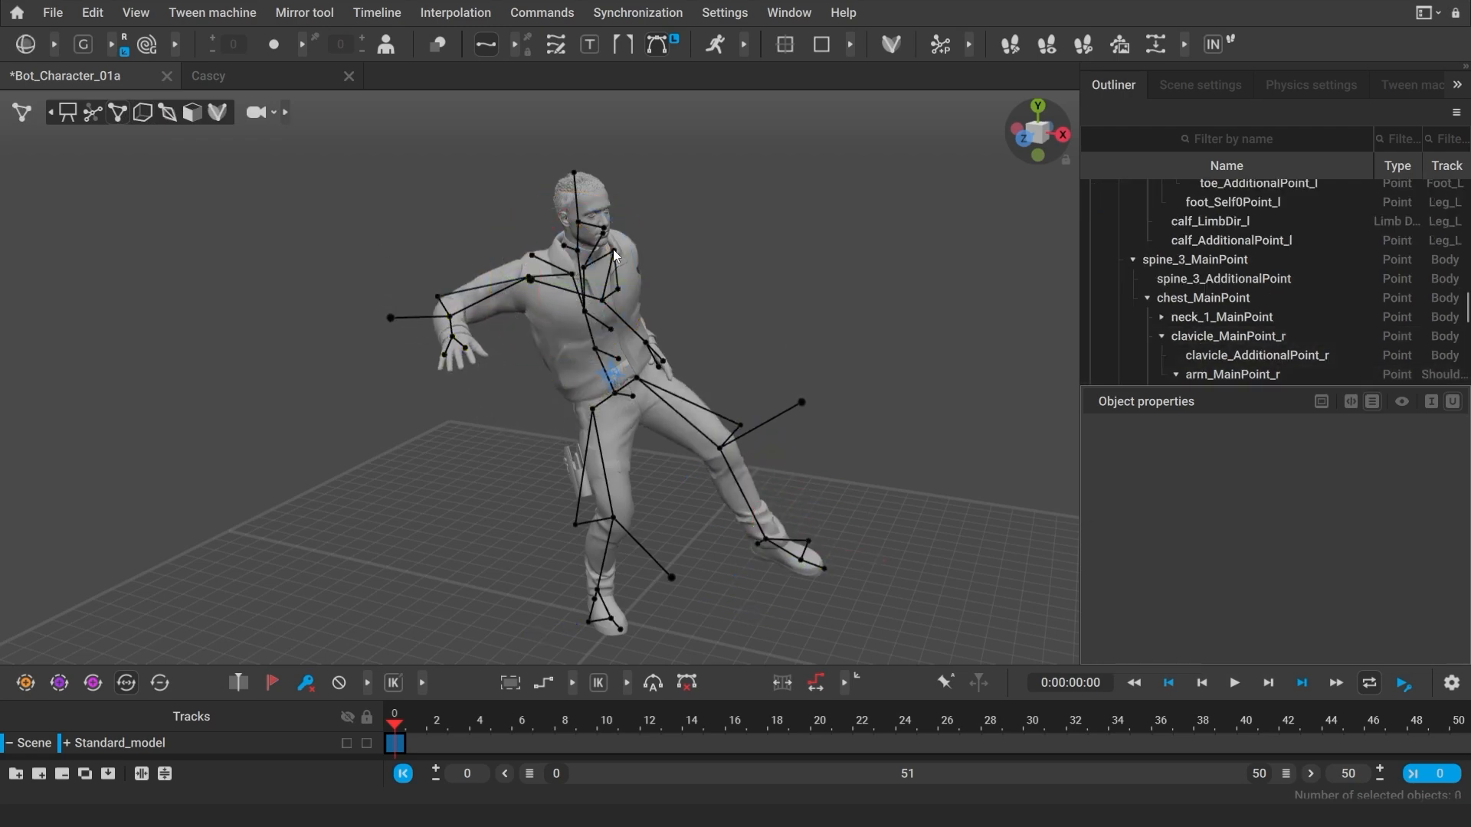
{"action": "left_click", "coordinate": [142, 112]}
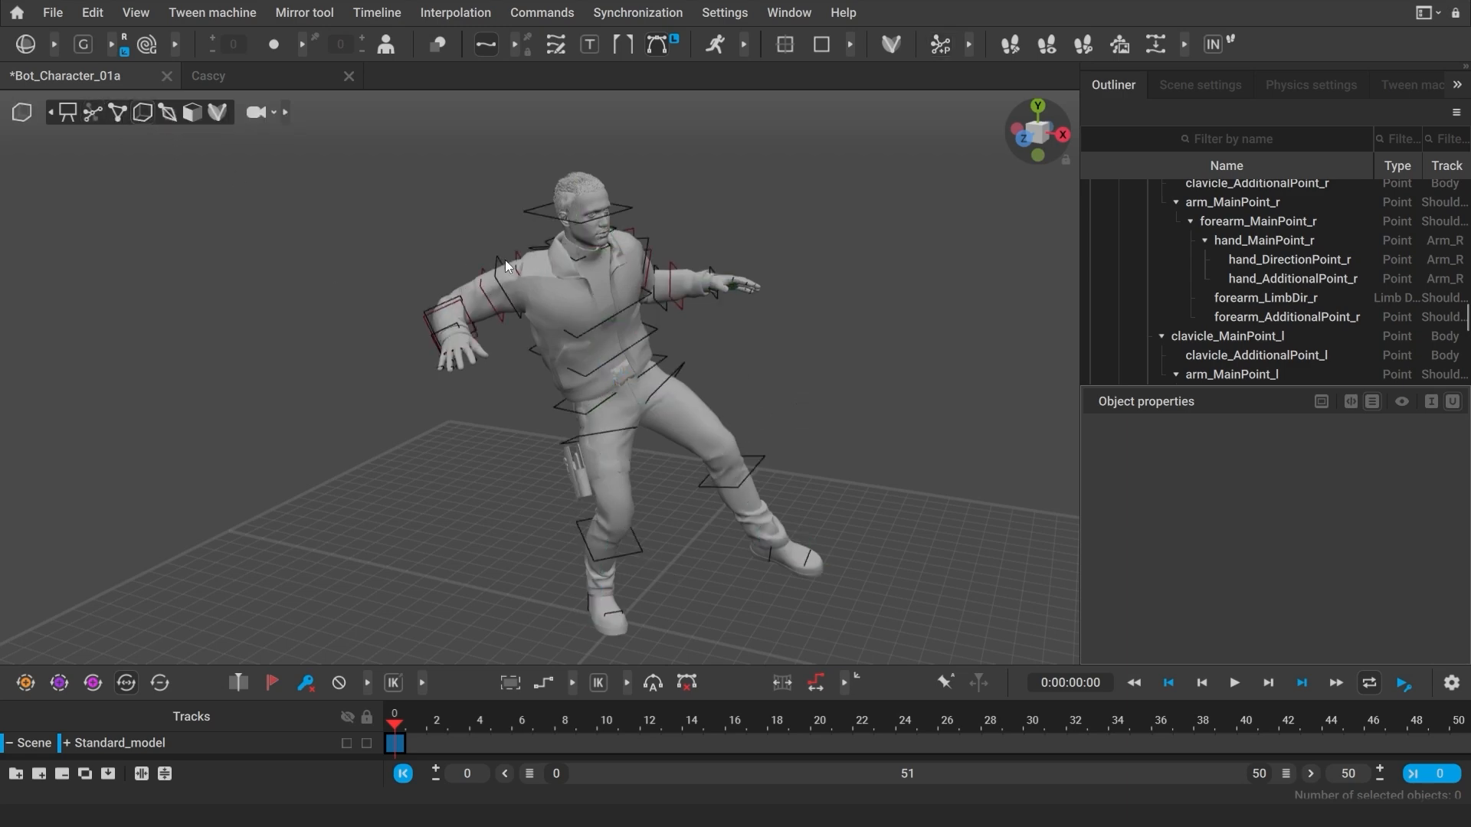
{"action": "left_click", "coordinate": [526, 277]}
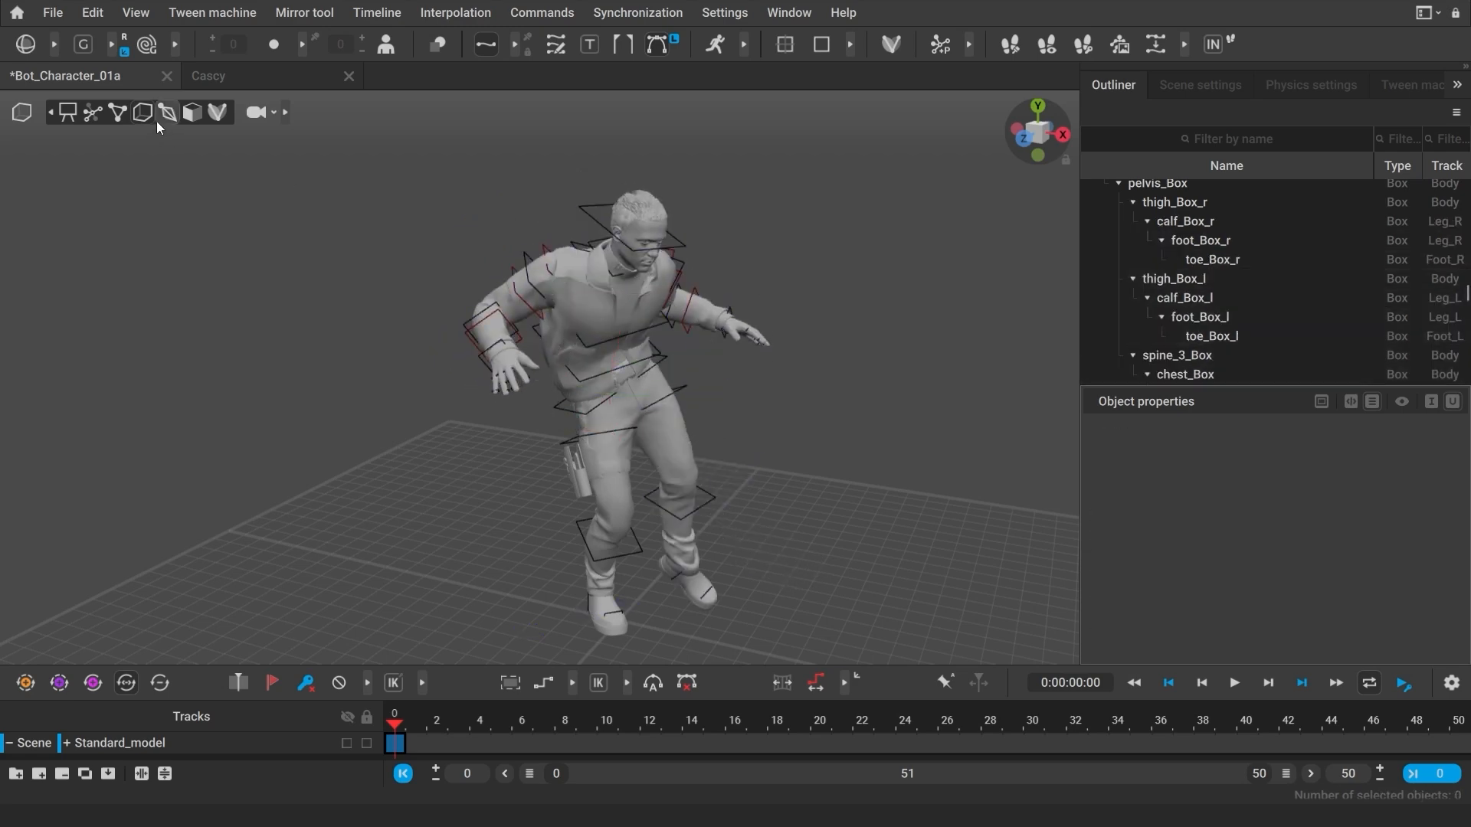
{"action": "left_click", "coordinate": [209, 77]}
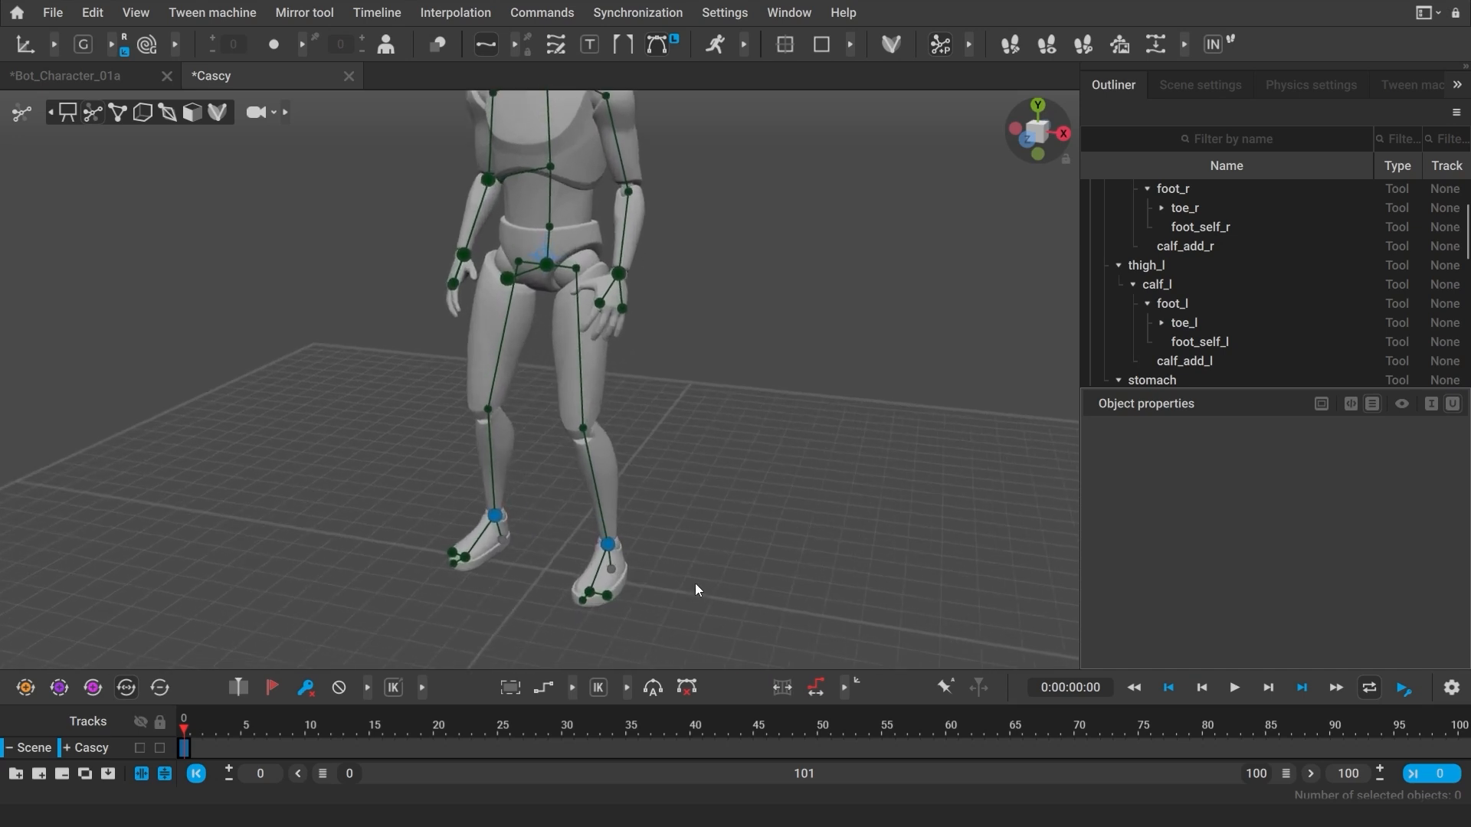
- Select Cascy's left foot, expand the manipulator modes and switch to moving mode
{"action": "left_click", "coordinate": [607, 544]}
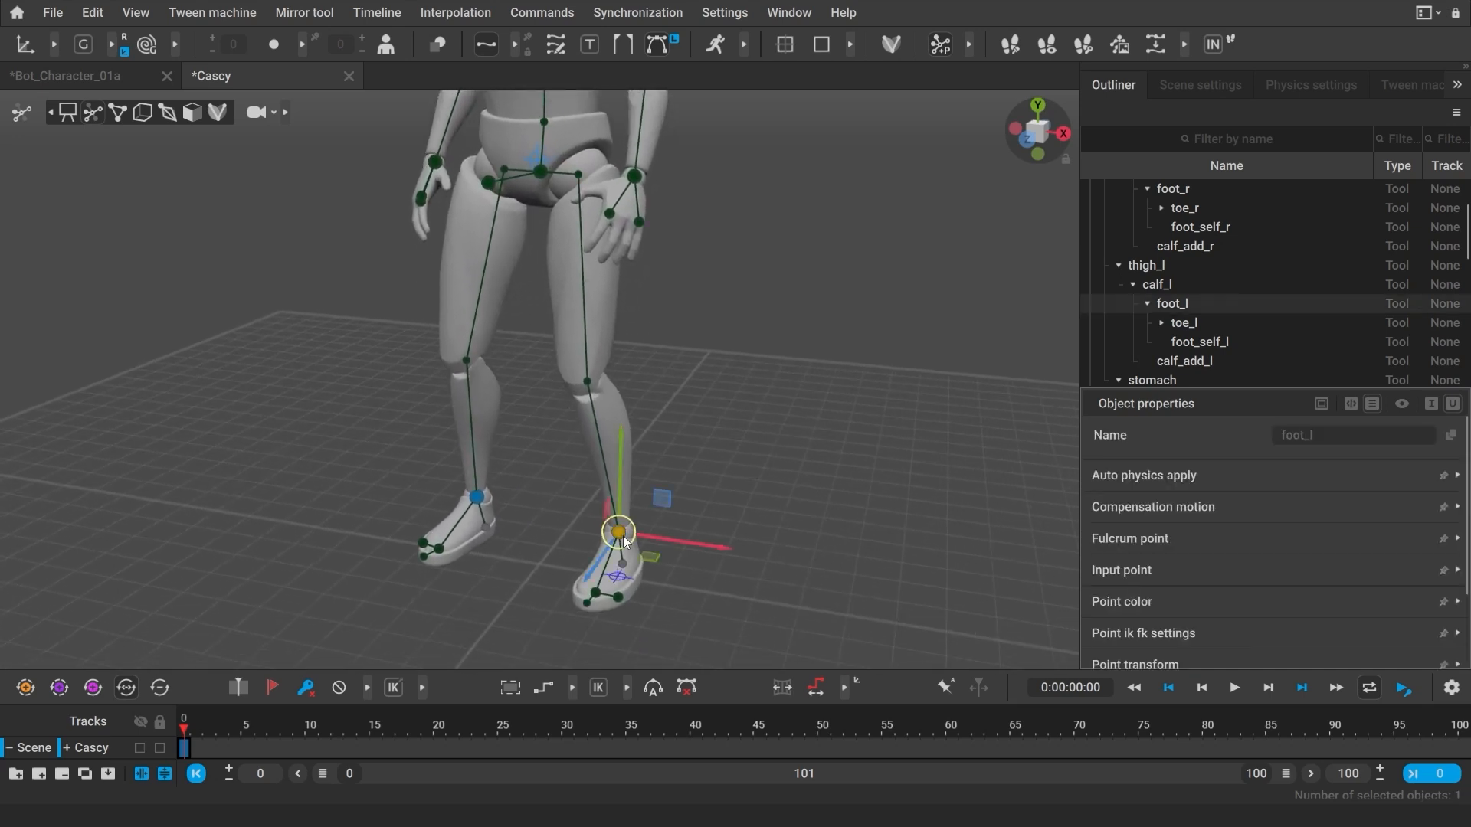
{"action": "mouse_move", "coordinate": [619, 561]}
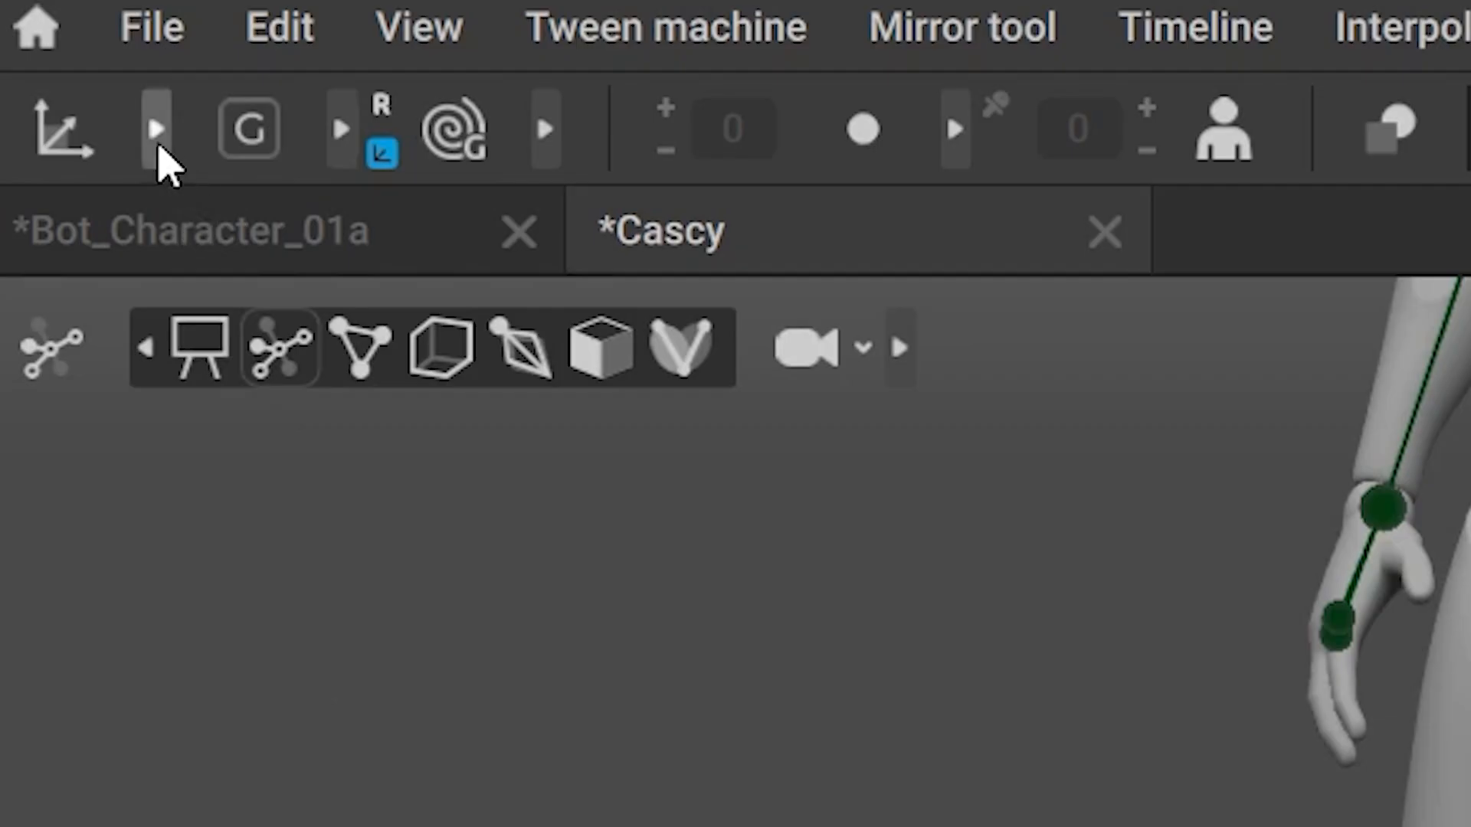
{"action": "left_click", "coordinate": [154, 128]}
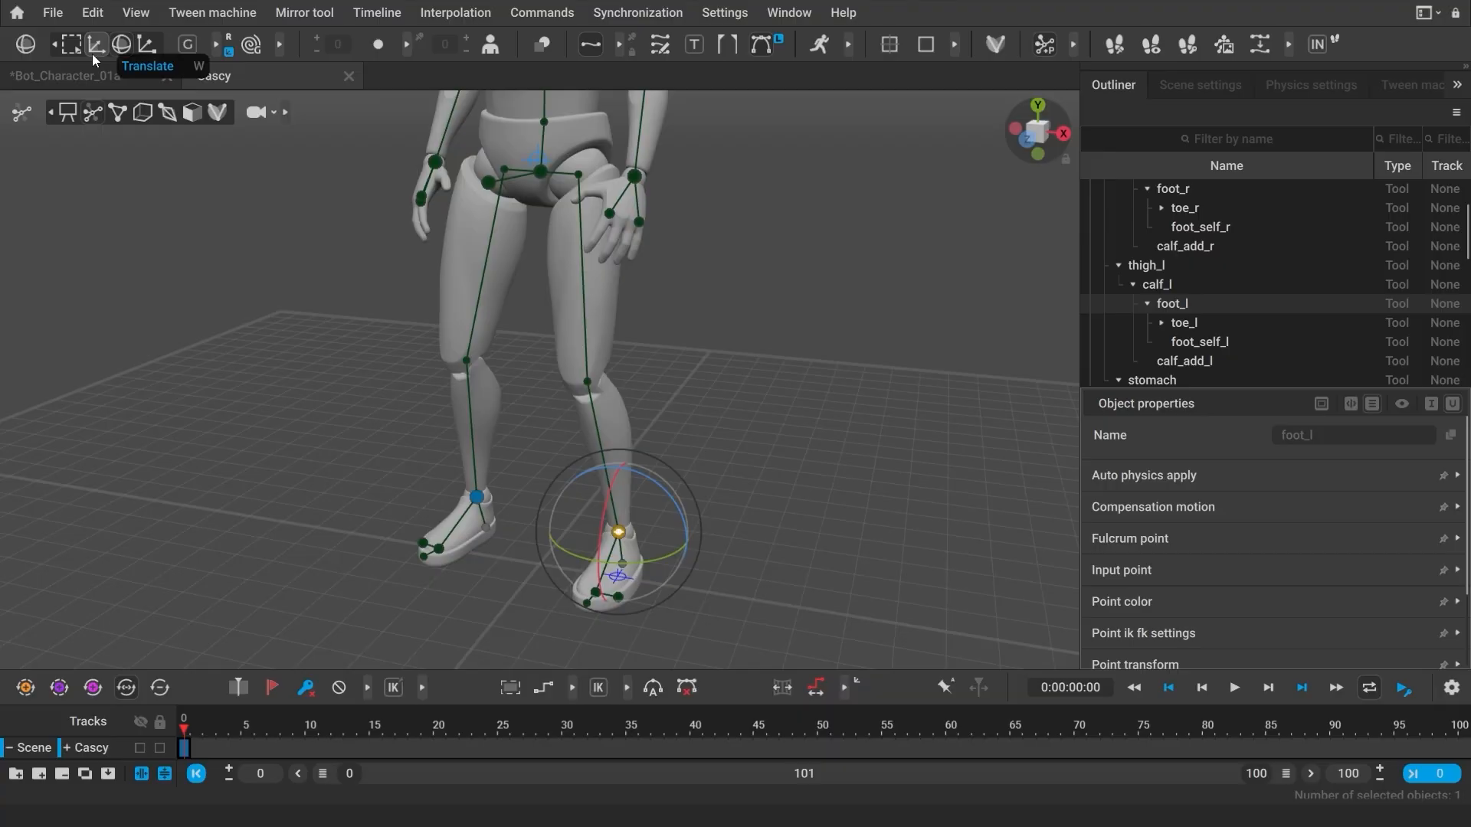
{"action": "key", "text": "e"}
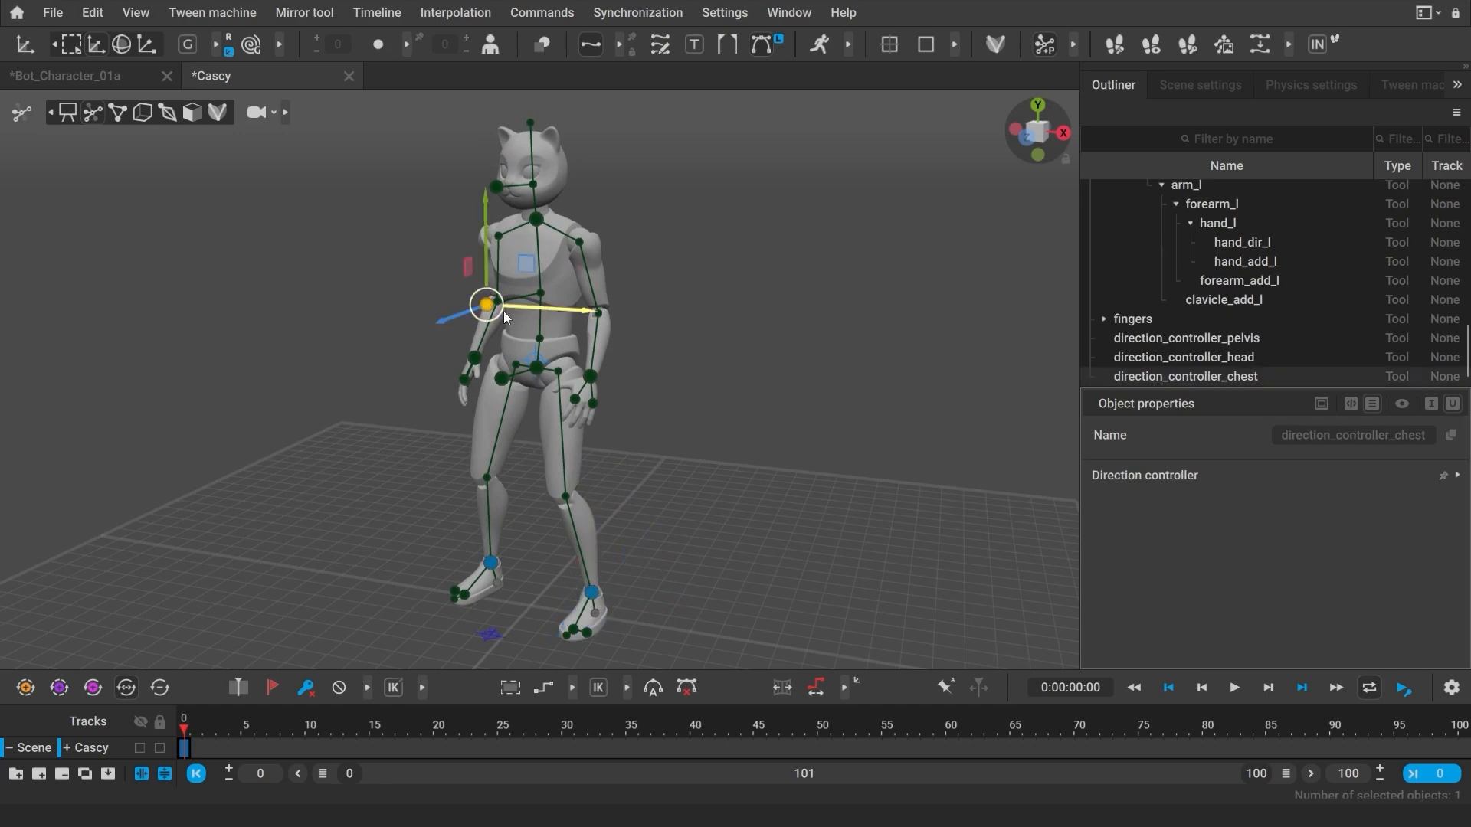
- Pull the chest direction controller forward and raise the left foot backward off the ground
{"action": "left_click_drag", "start_coordinate": [485, 305], "coordinate": [619, 305]}
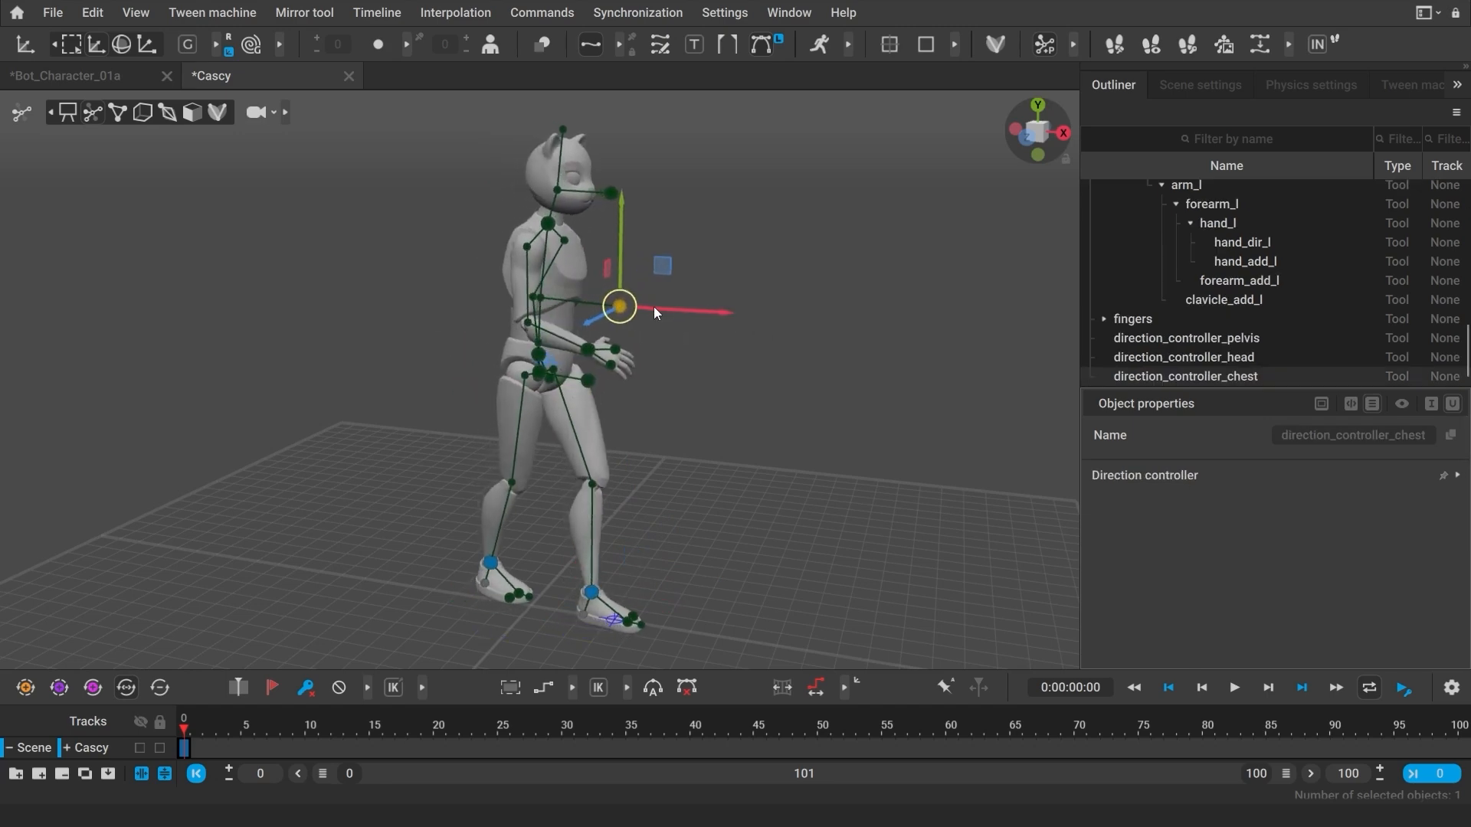
{"action": "left_click", "coordinate": [593, 597]}
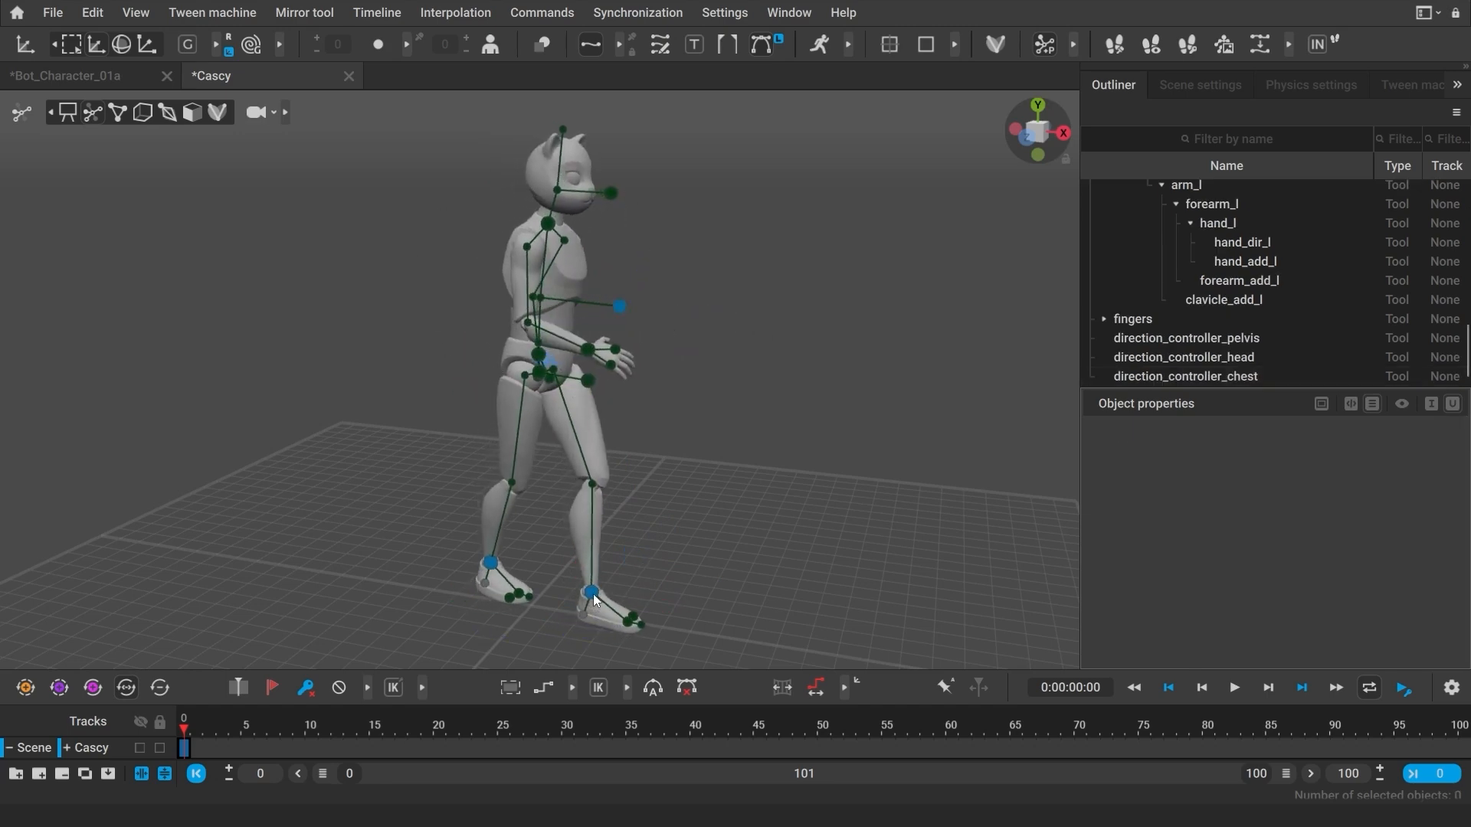
{"action": "left_click", "coordinate": [591, 591]}
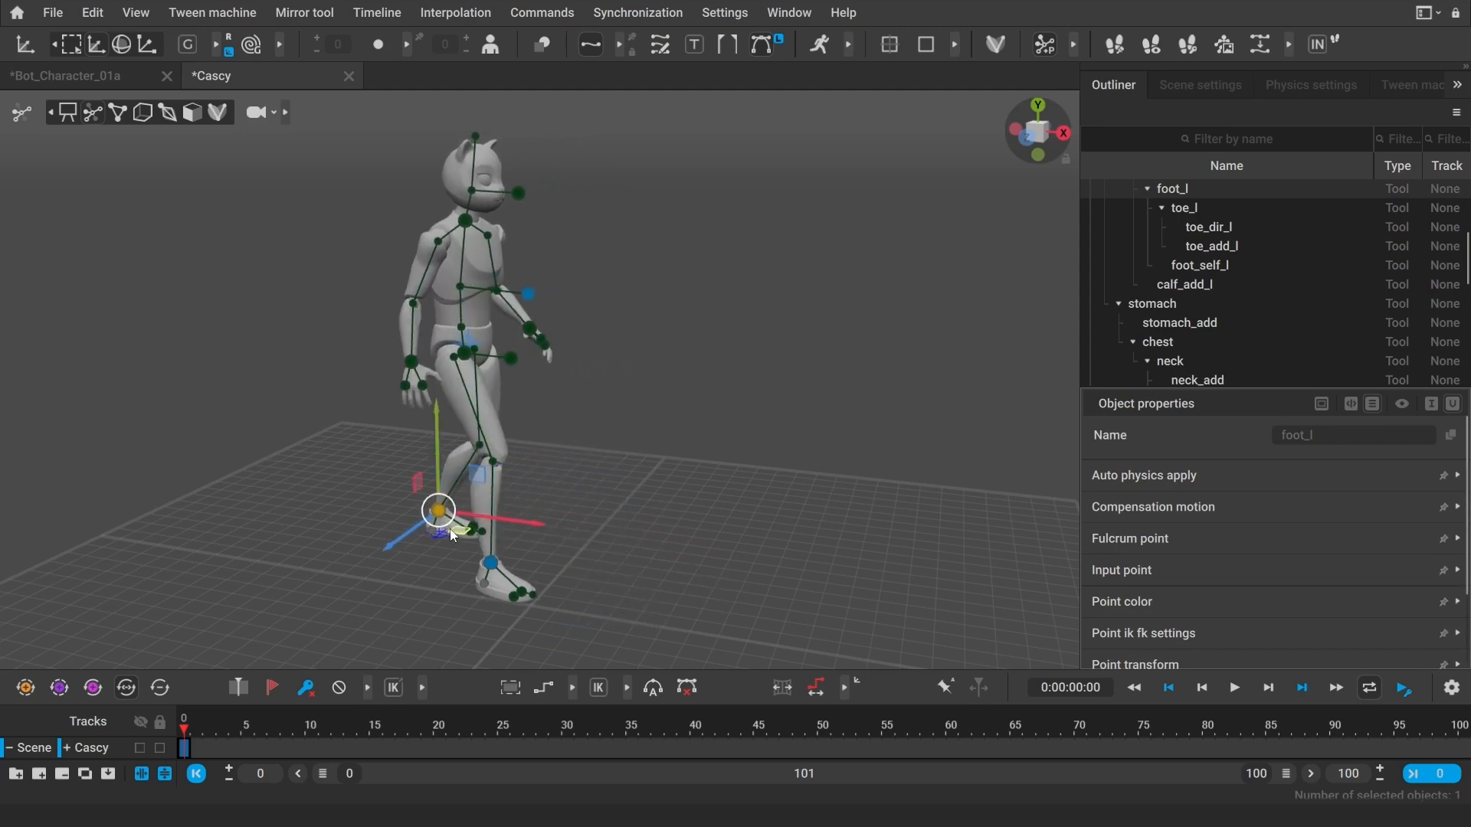
{"action": "left_click_drag", "start_coordinate": [437, 512], "coordinate": [606, 558]}
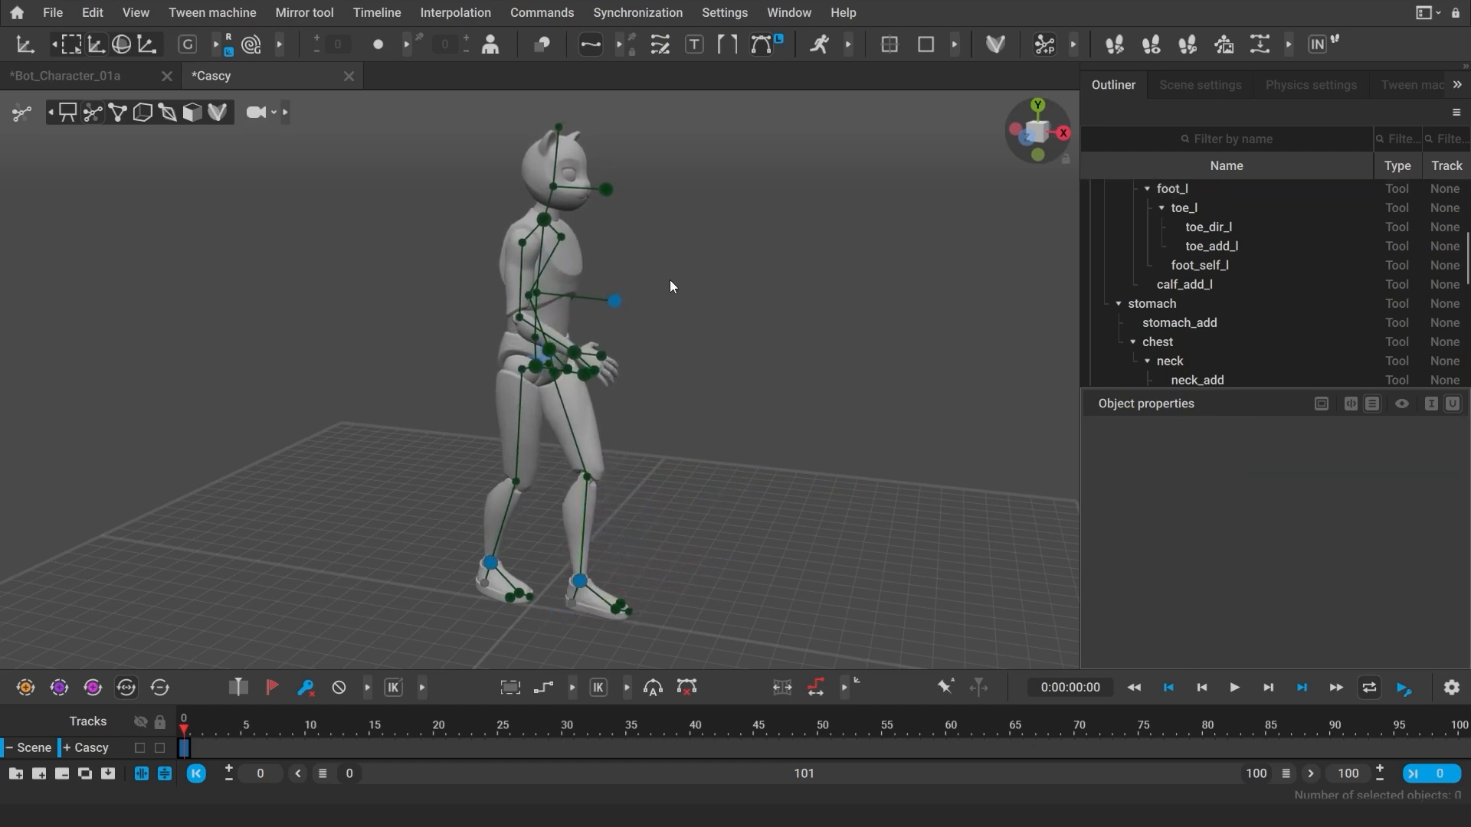
- Unlock the chest direction controller with Shift+Z and adjust the left foot again
{"action": "left_click", "coordinate": [611, 302]}
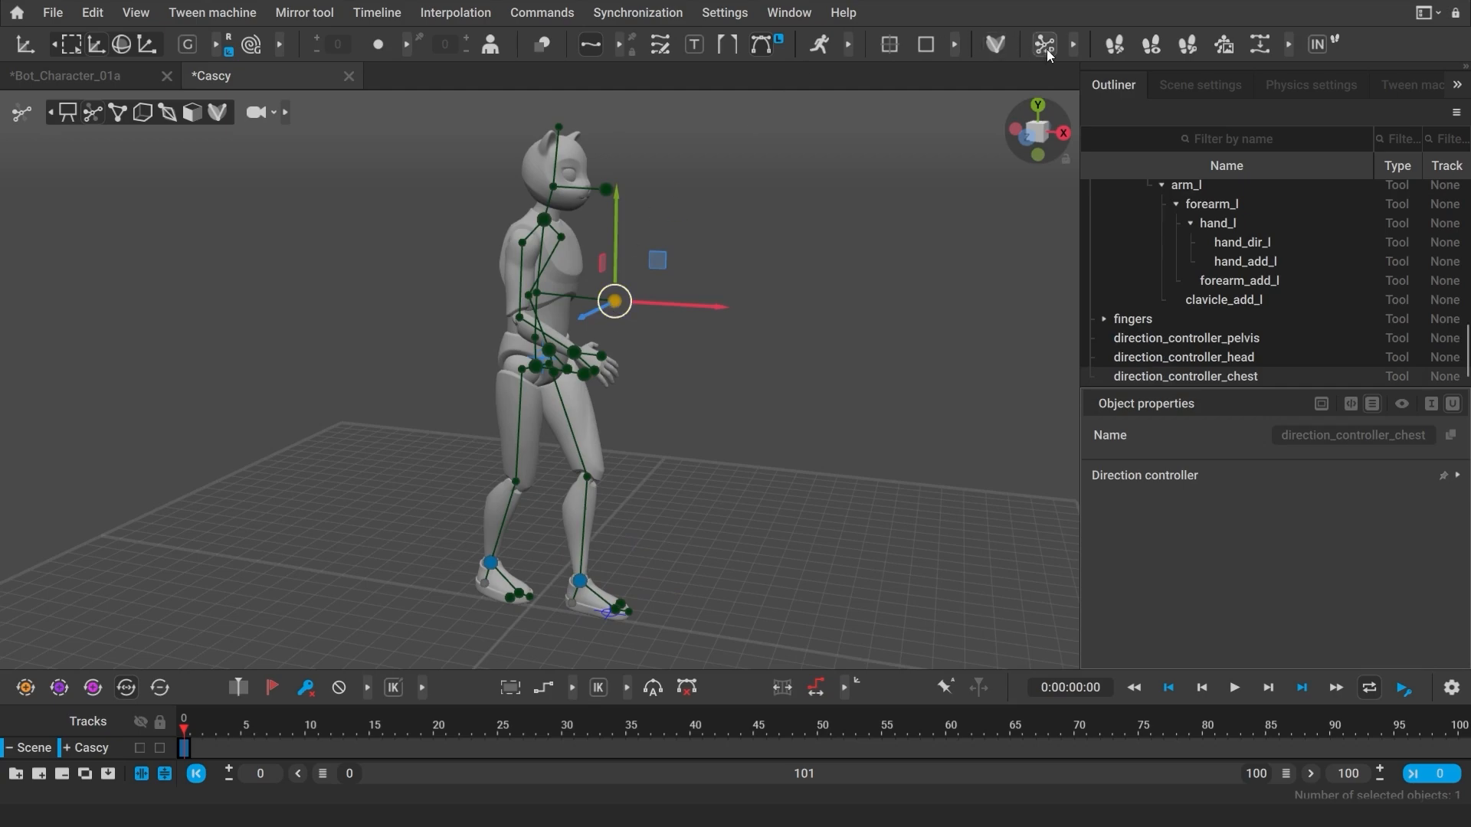
{"action": "mouse_move", "coordinate": [1043, 47]}
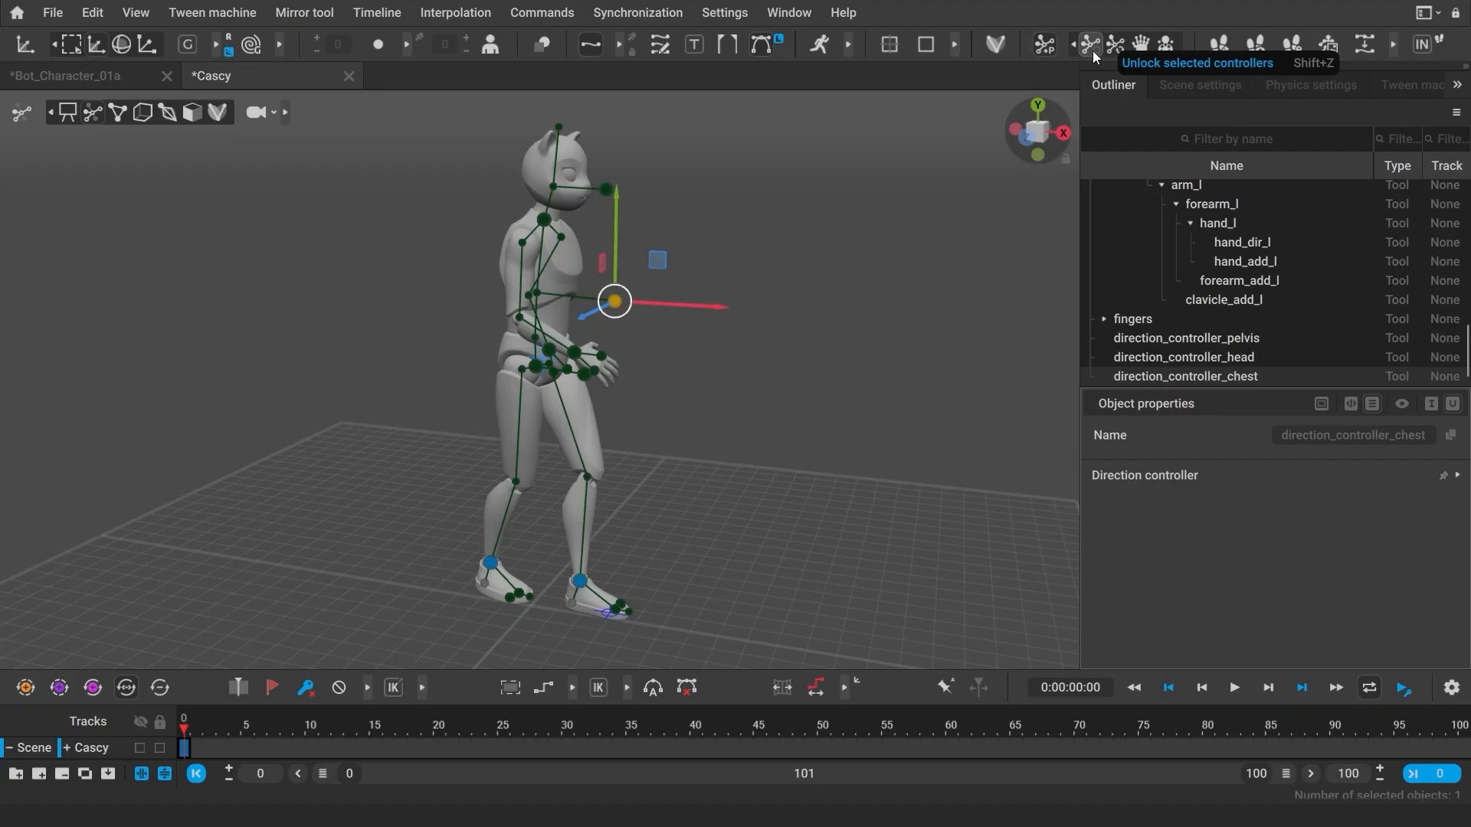
{"action": "key", "text": "Shift+Z"}
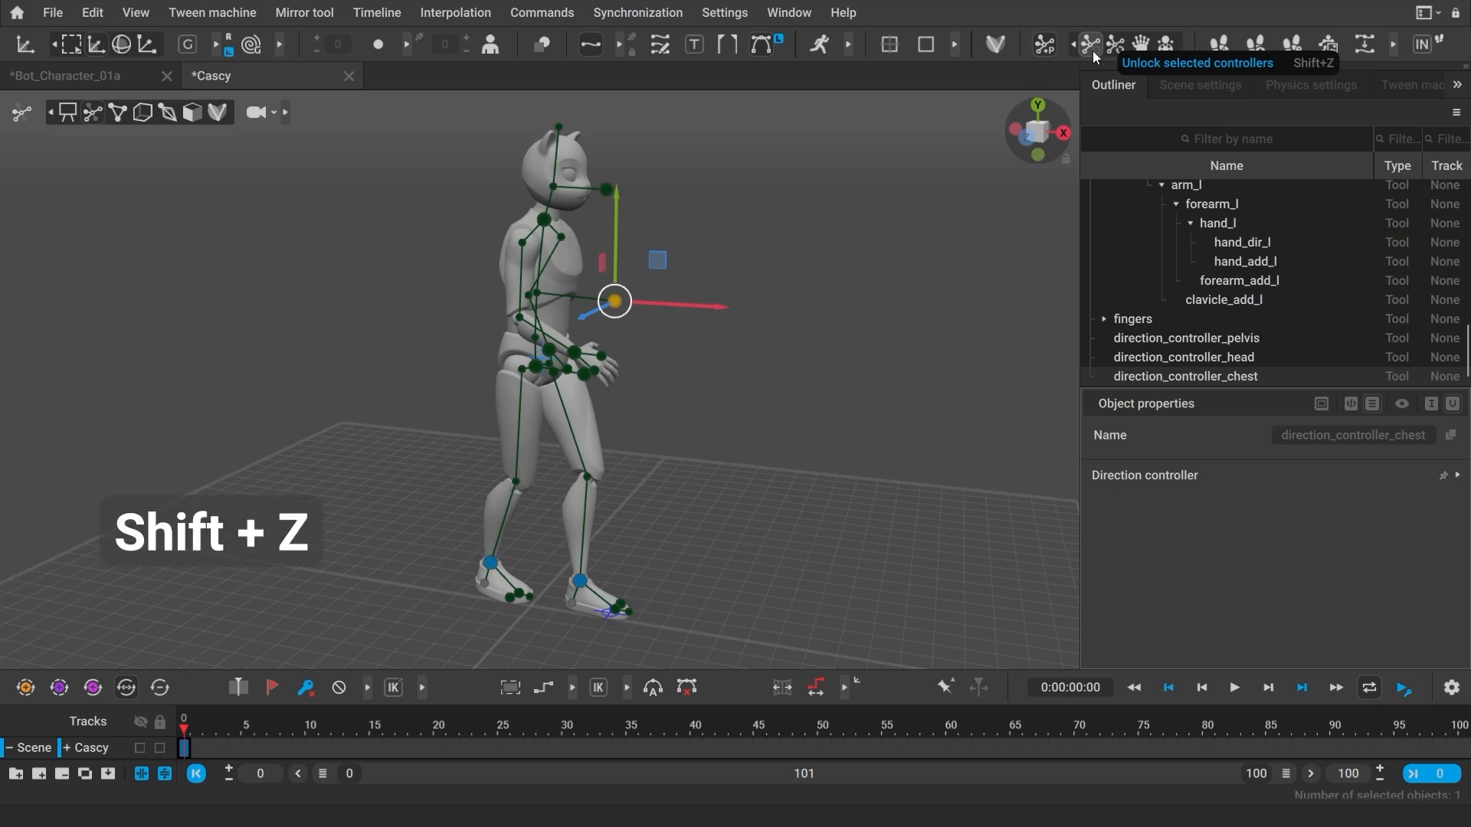
{"action": "key", "text": "shift+z"}
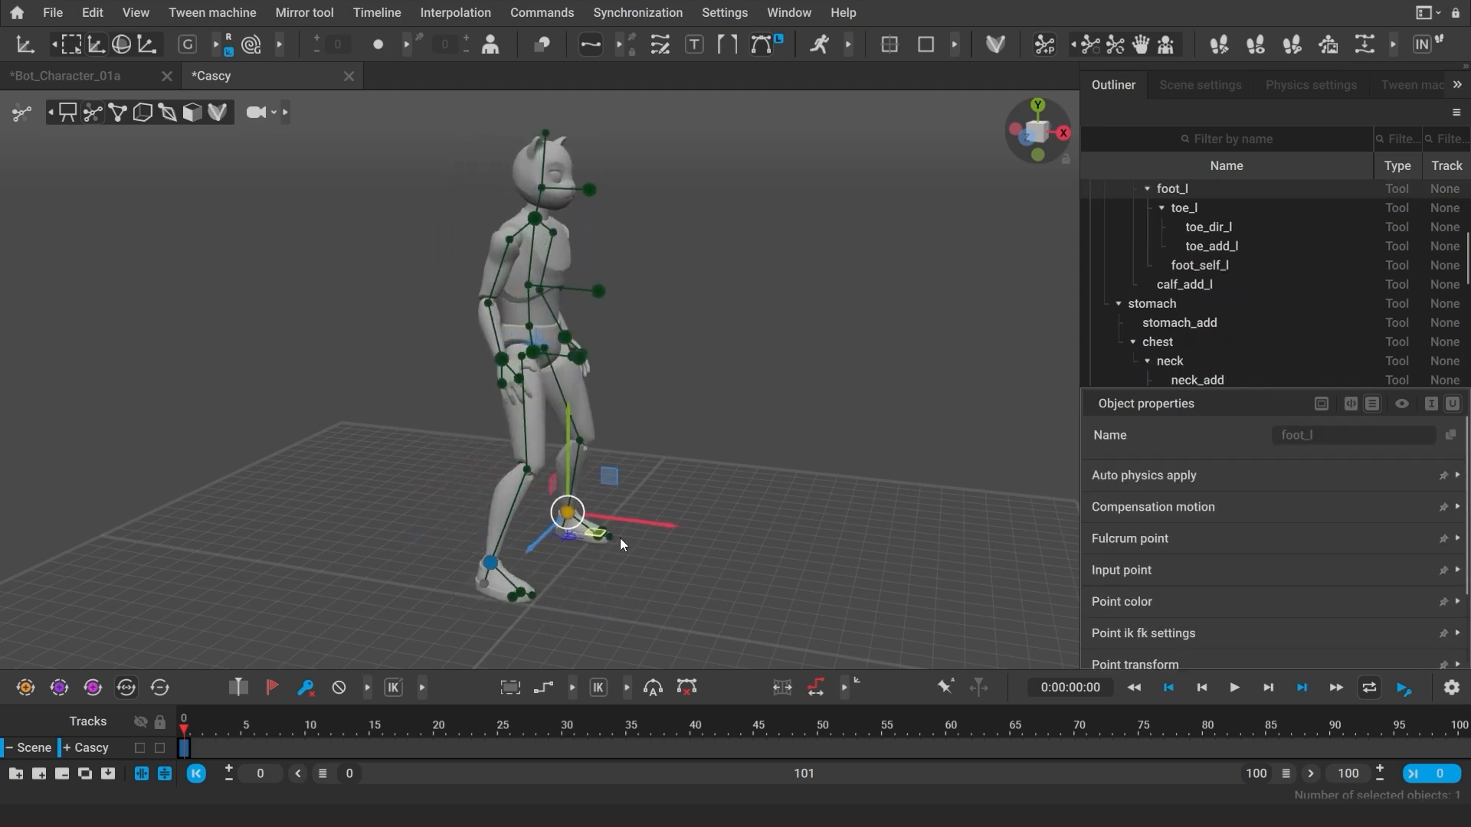
{"action": "left_click_drag", "start_coordinate": [567, 512], "coordinate": [617, 579]}
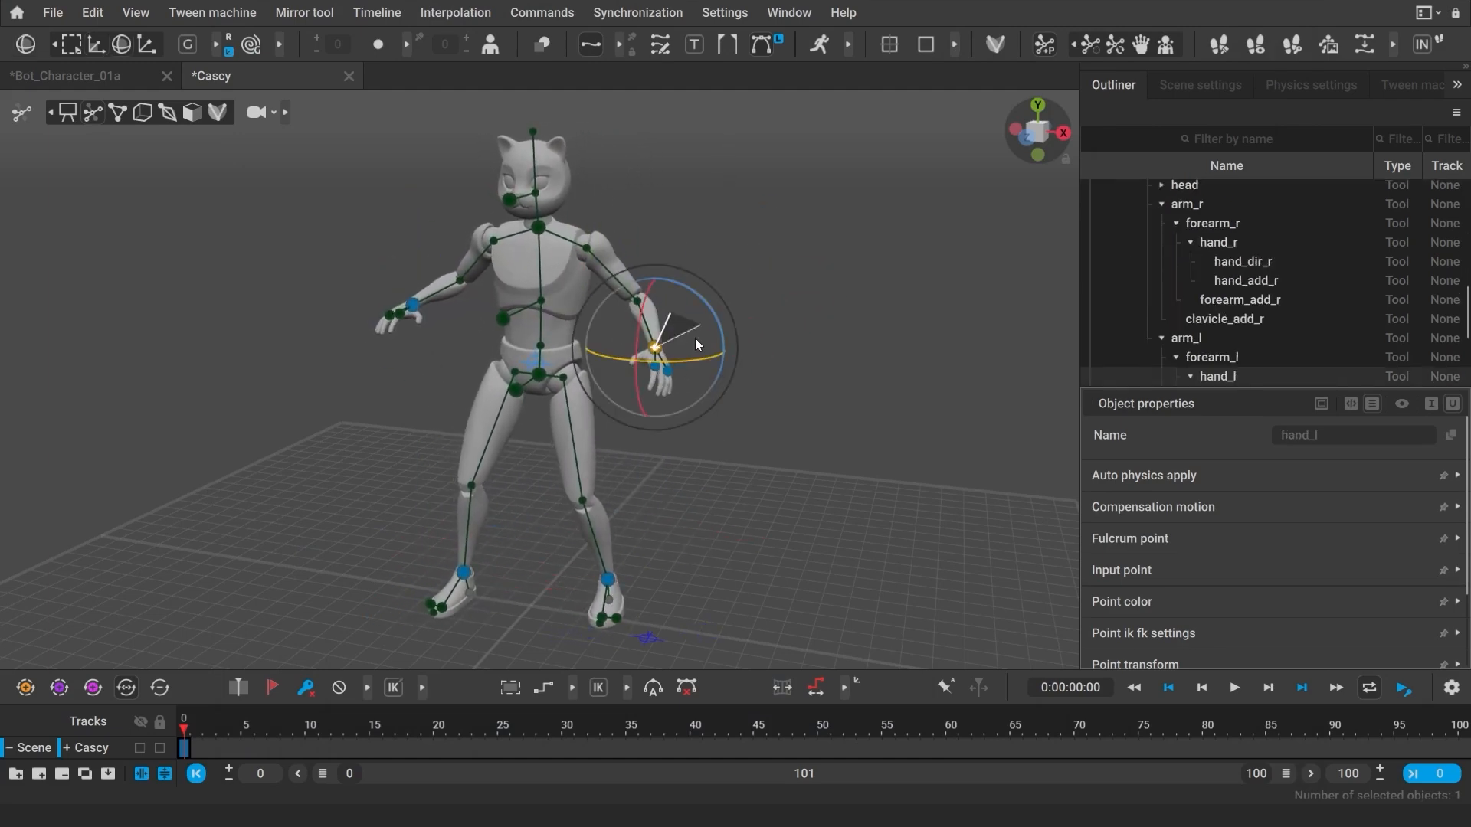
{"action": "left_click", "coordinate": [640, 521]}
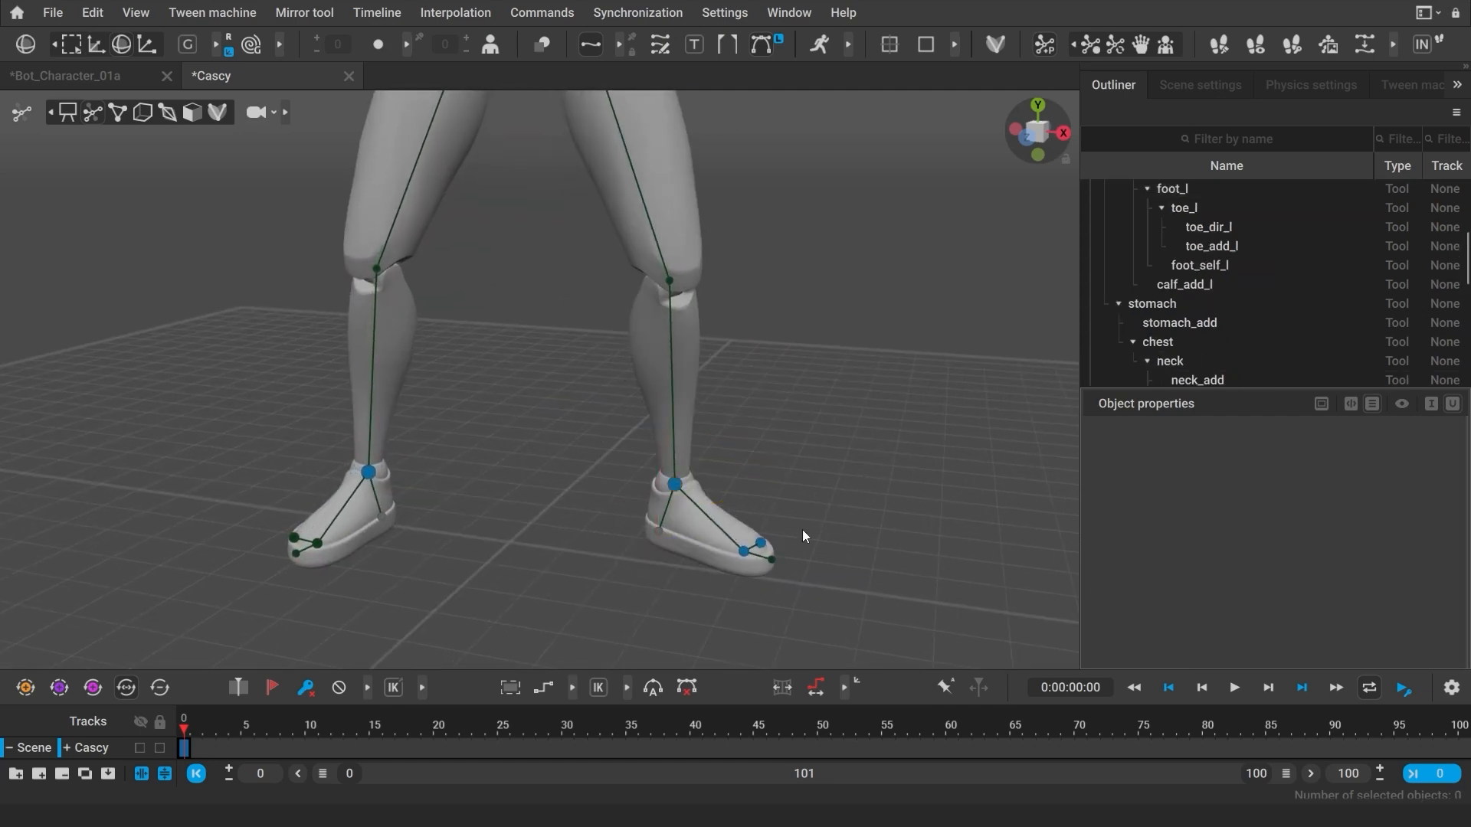
{"action": "left_click", "coordinate": [366, 472]}
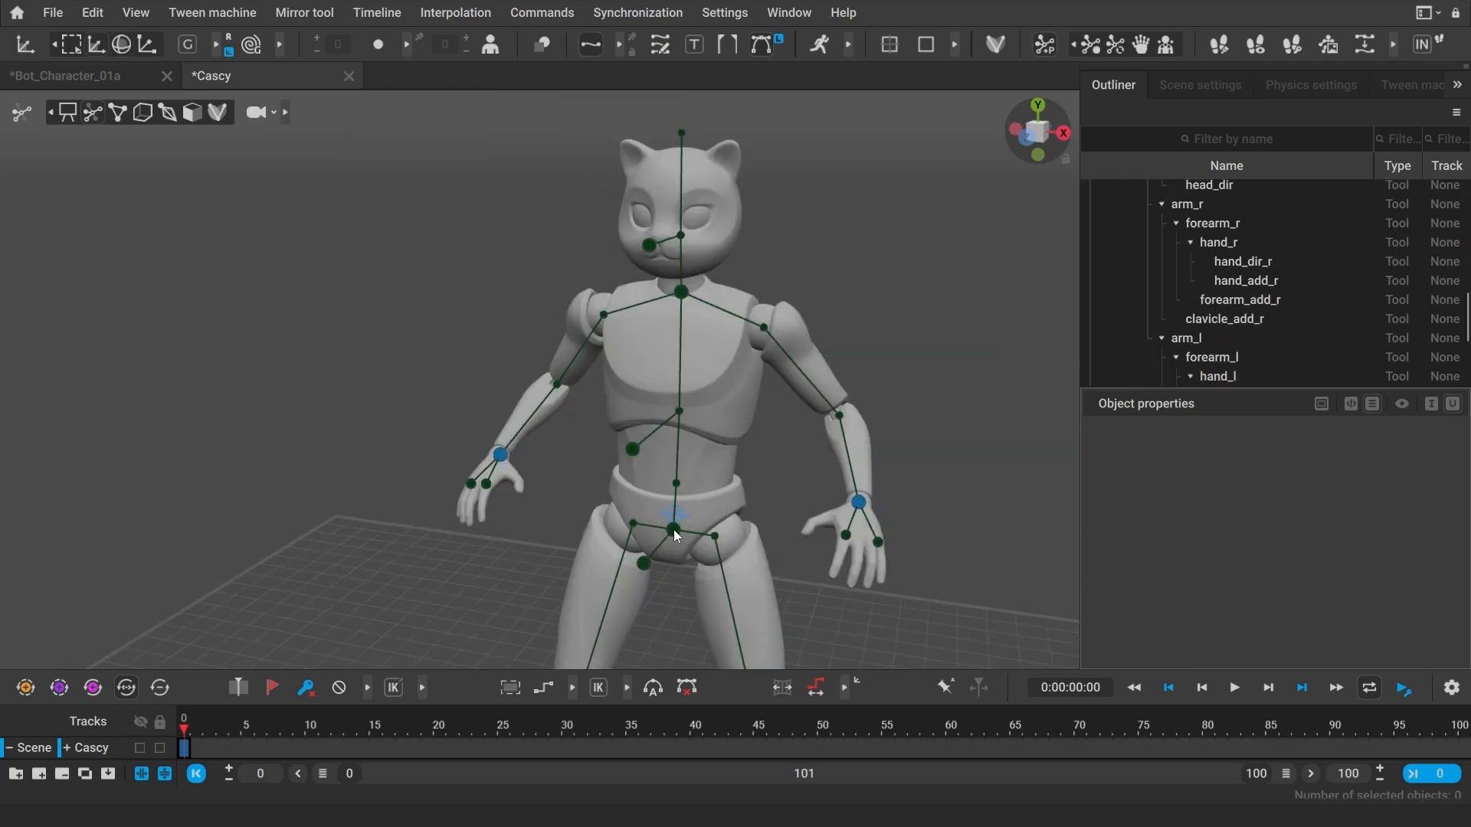
{"action": "left_click", "coordinate": [674, 528]}
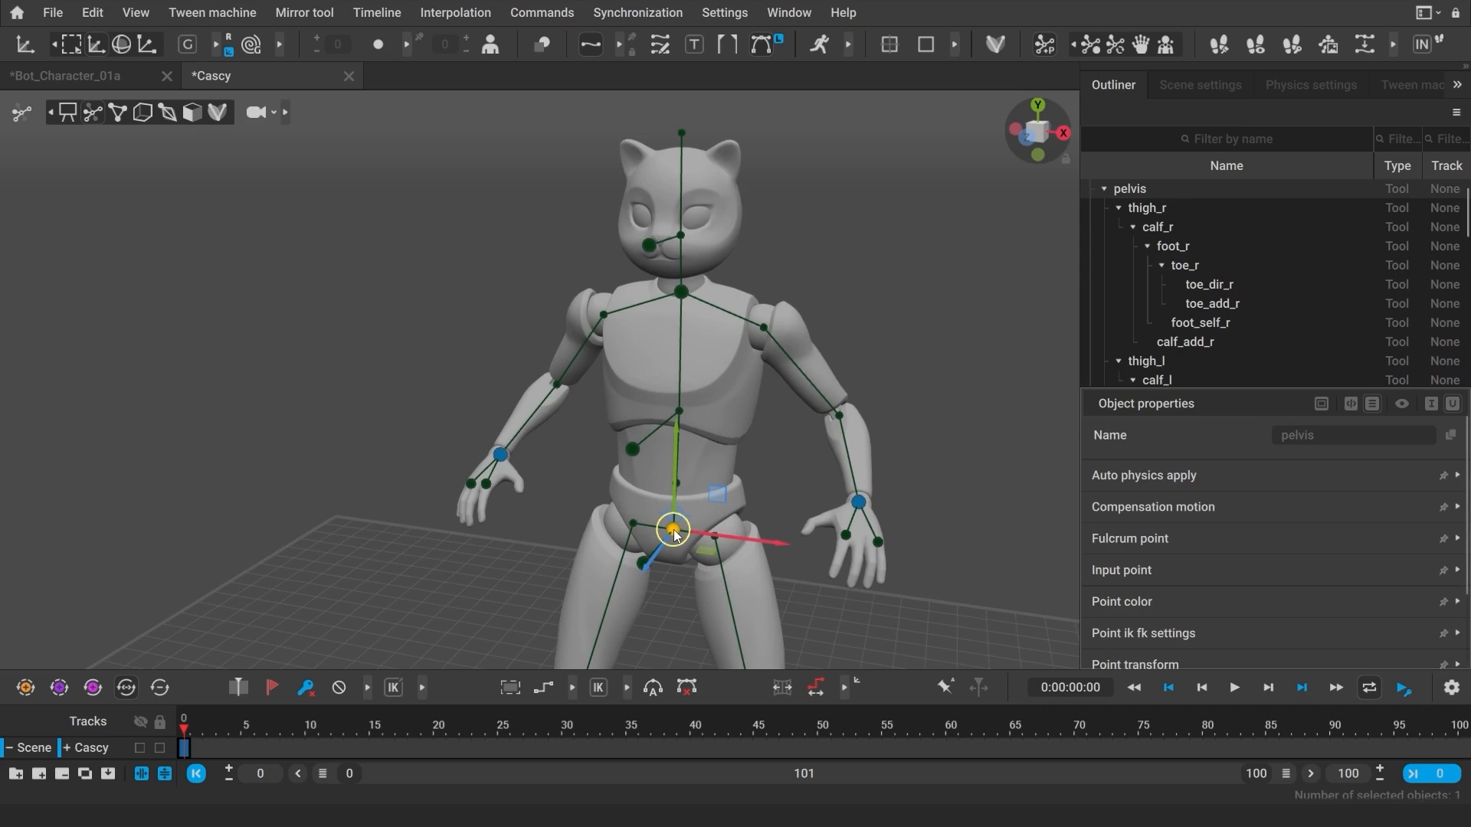
{"action": "key", "text": "shift"}
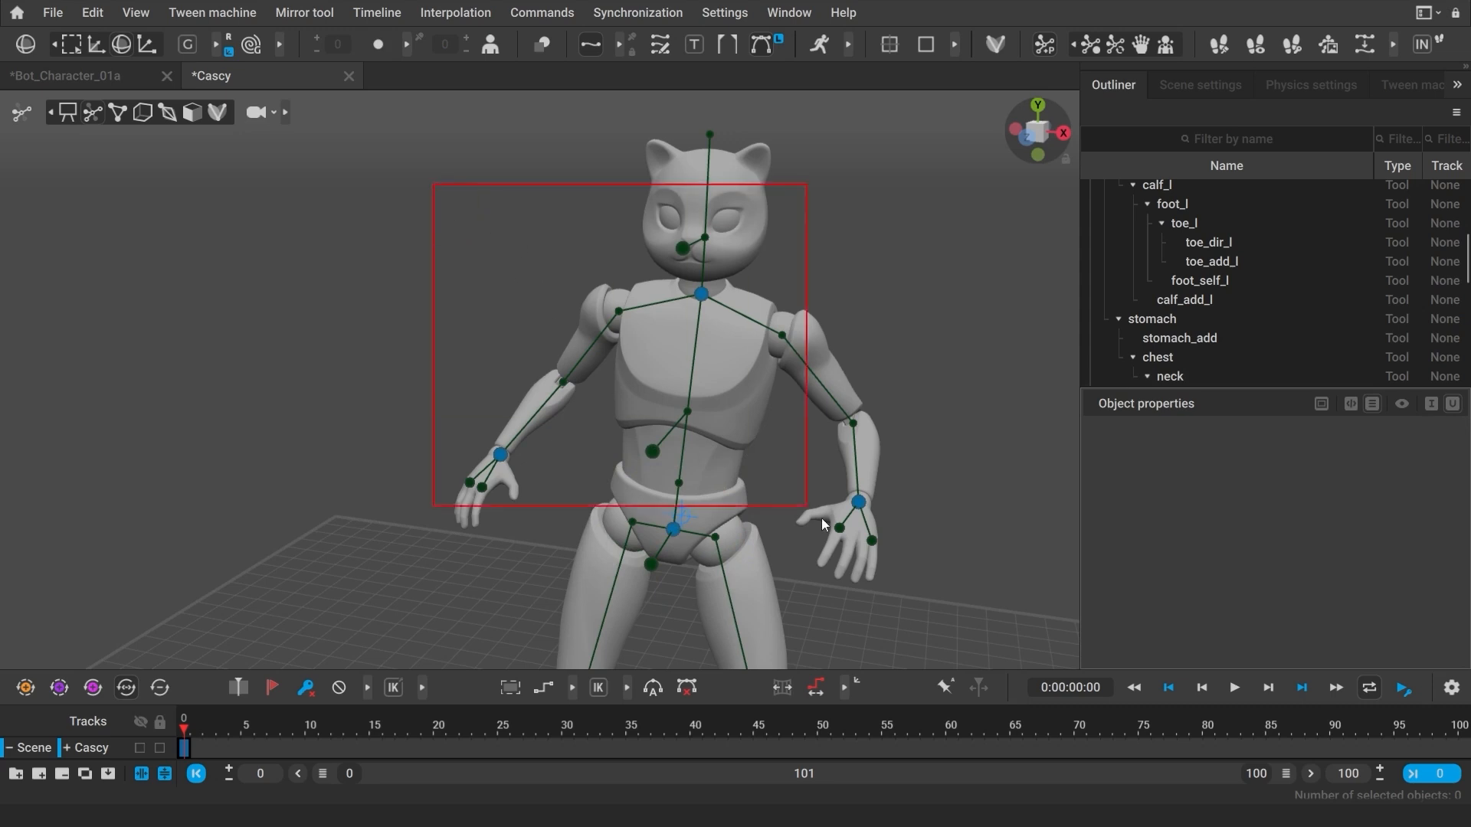
{"action": "left_click", "coordinate": [674, 528]}
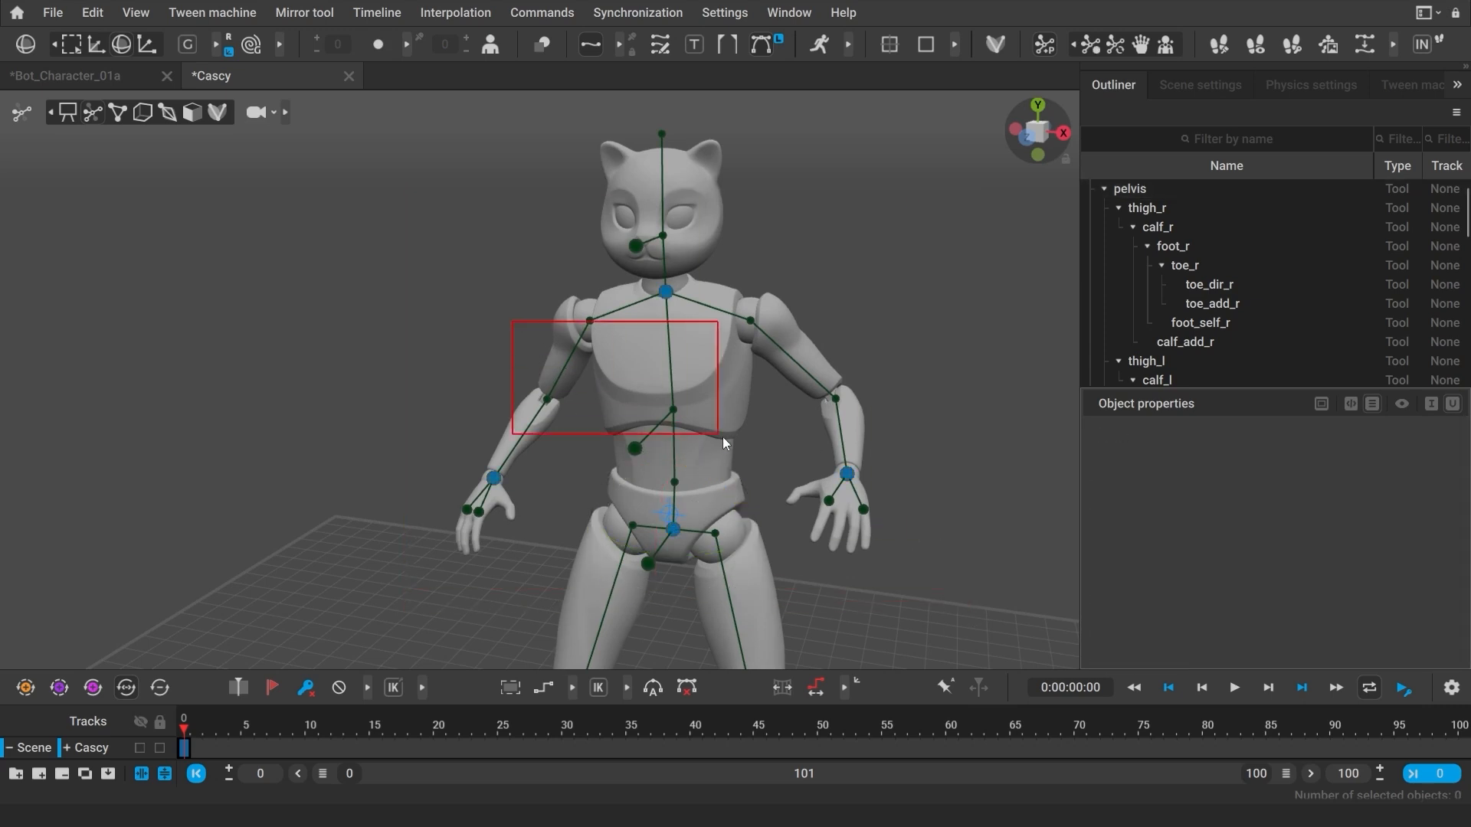
{"action": "left_click", "coordinate": [671, 410]}
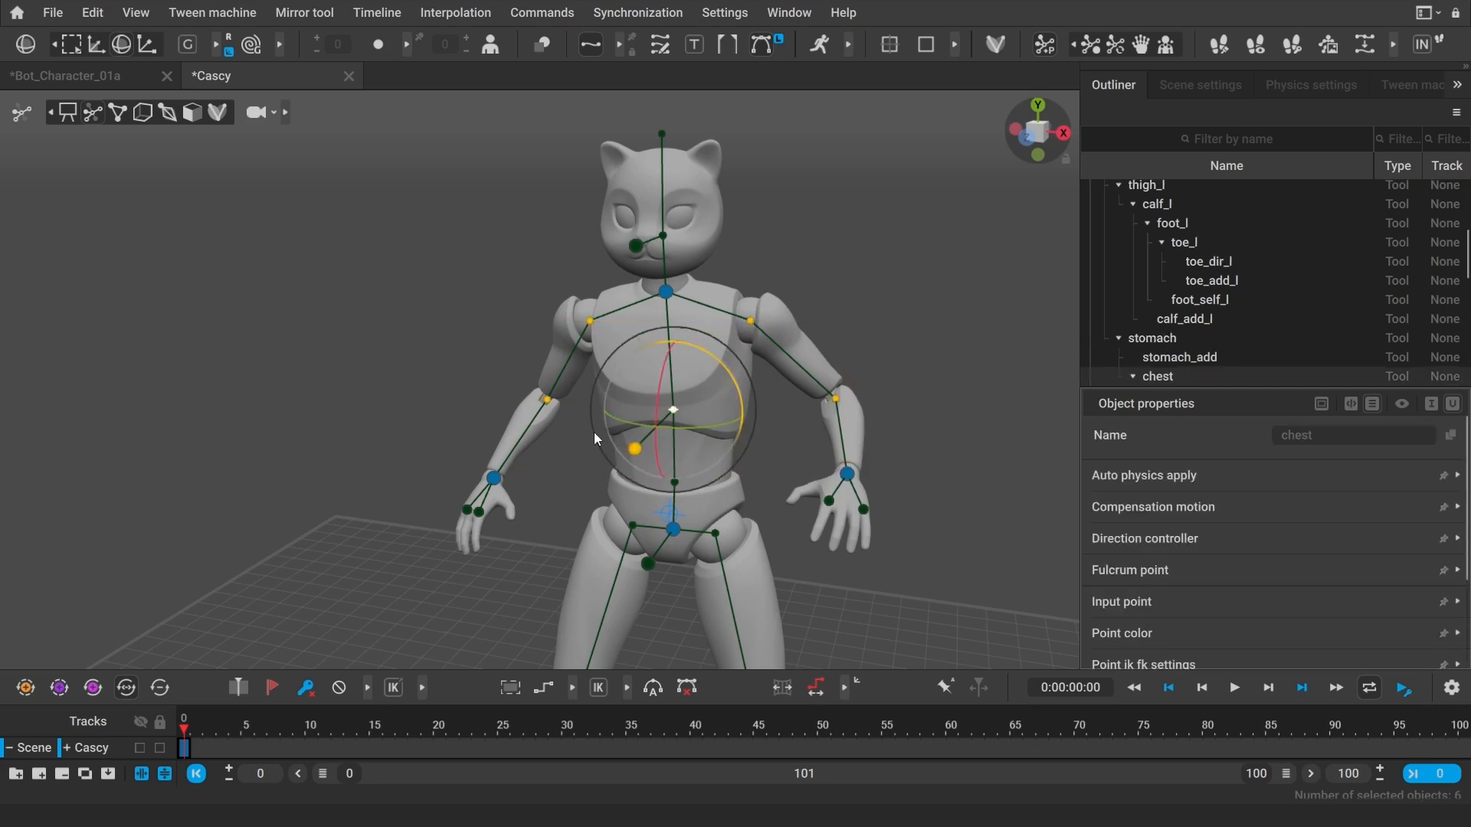
{"action": "double_click", "coordinate": [683, 417]}
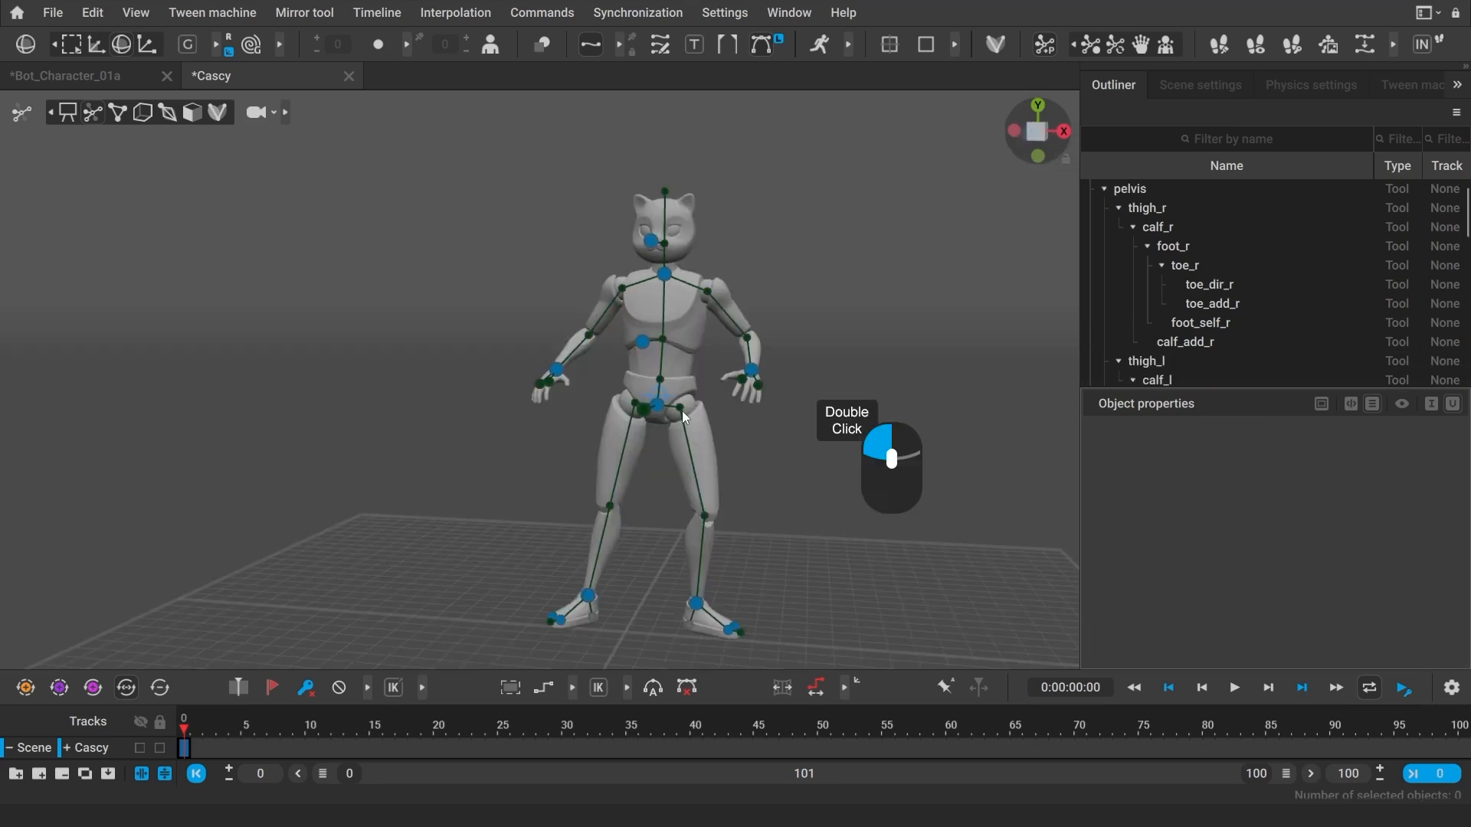
{"action": "double_click", "coordinate": [661, 300]}
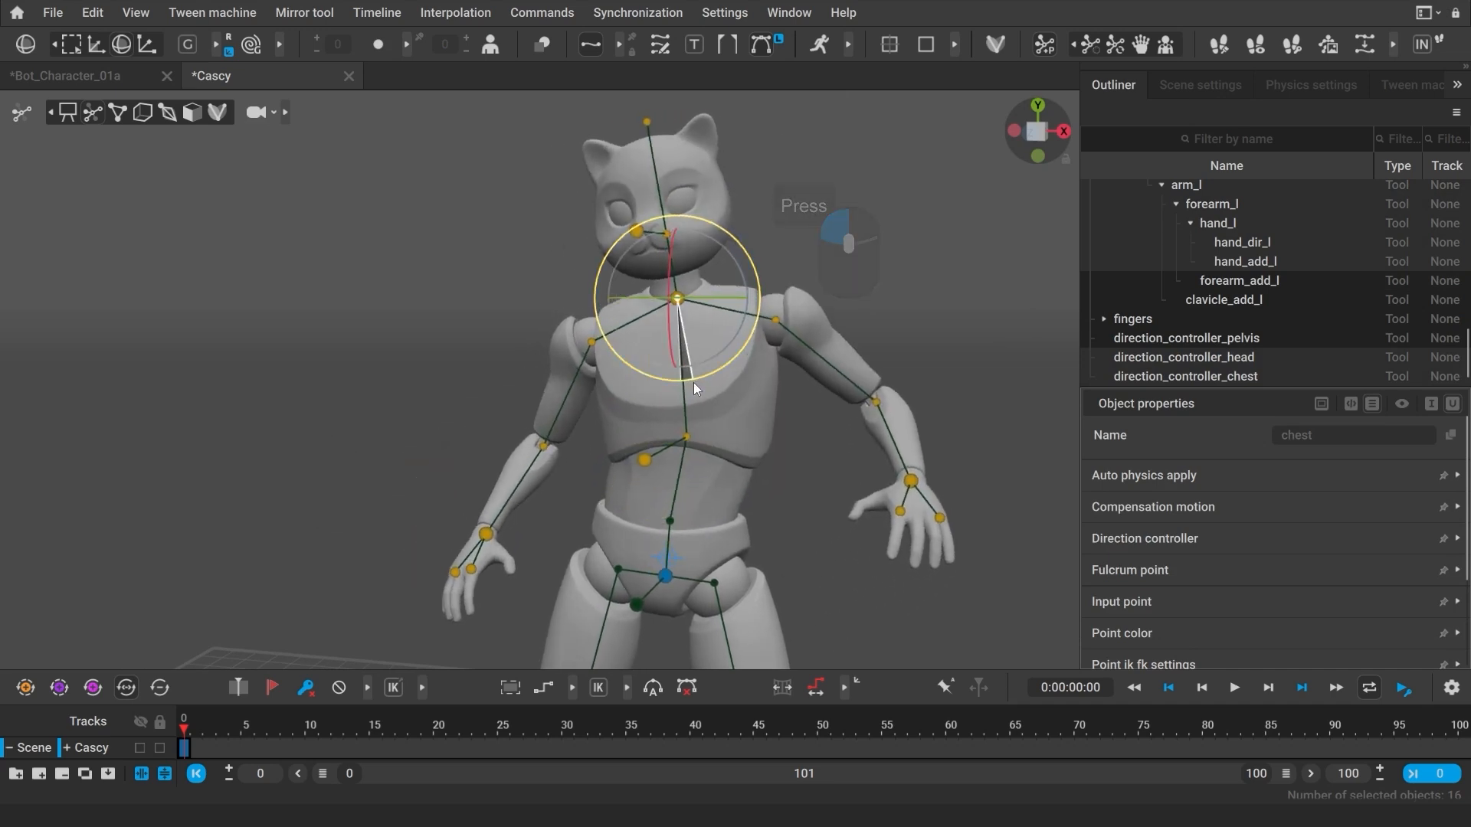
{"action": "left_click", "coordinate": [757, 538]}
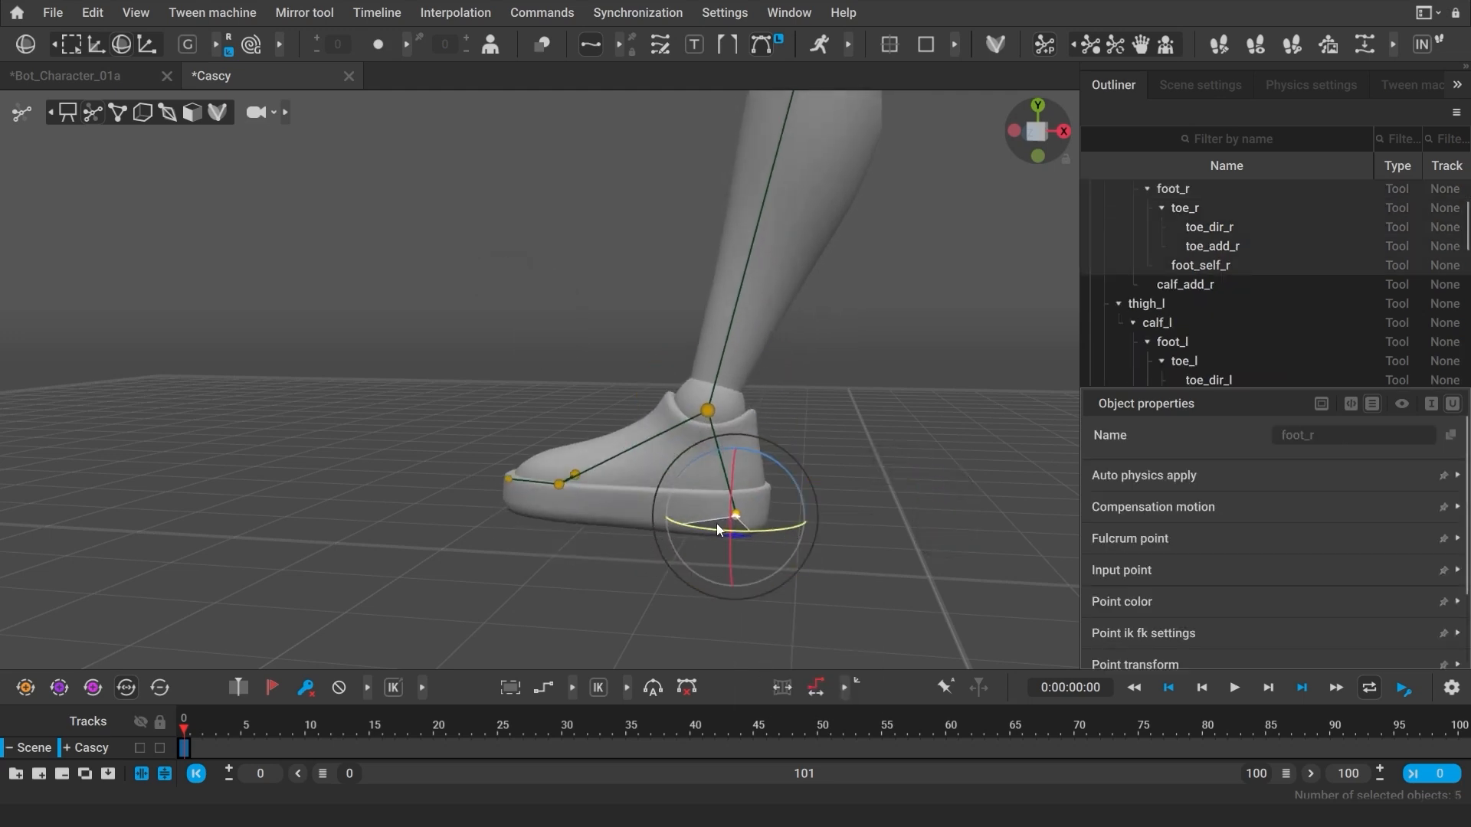
{"action": "right_click", "coordinate": [717, 529]}
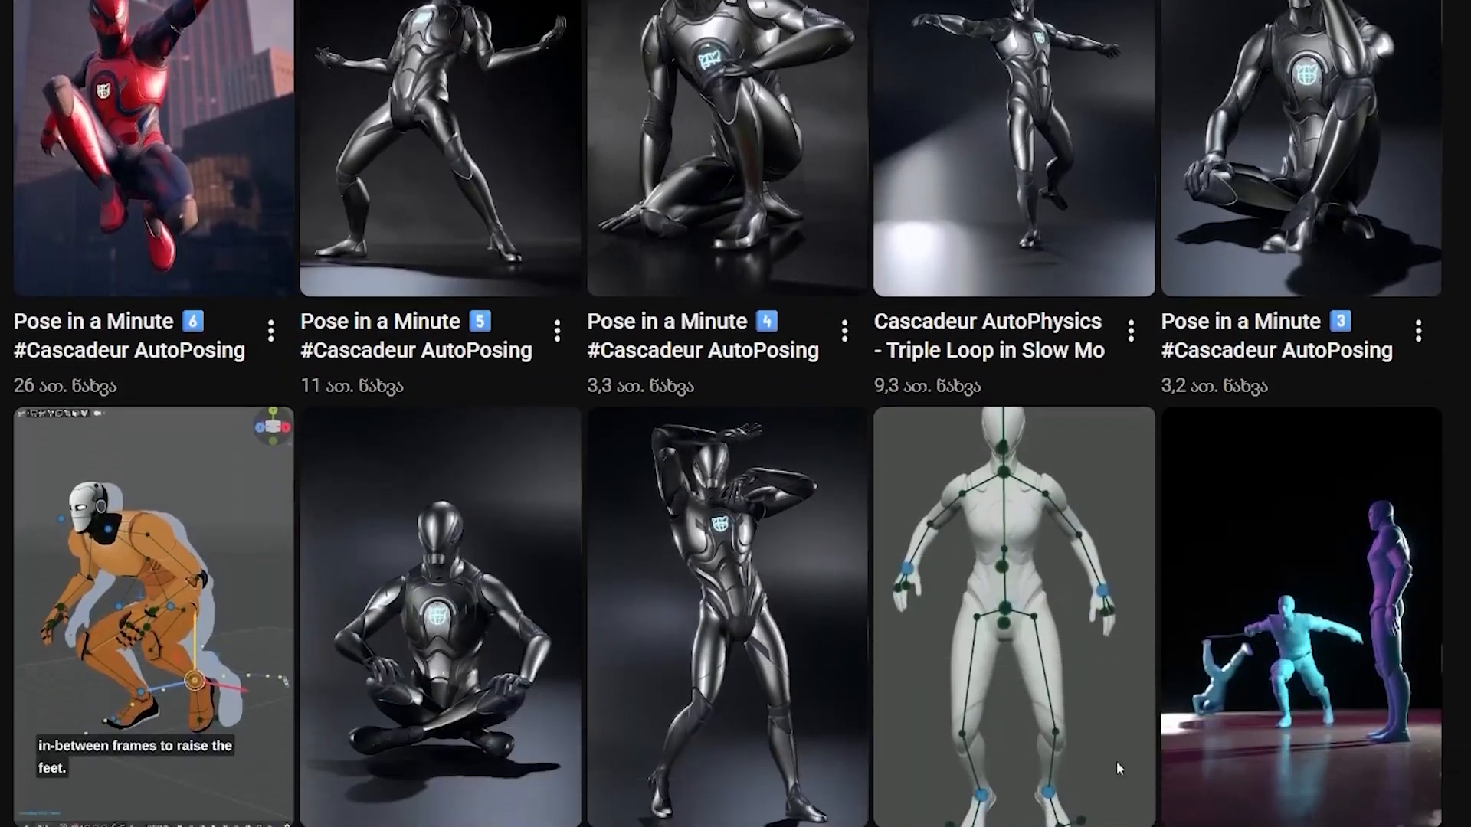
- Scroll down the YouTube grid of Cascadeur AutoPosing and AutoPhysics videos
{"action": "scroll", "scroll_direction": "down", "scroll_amount": 3}
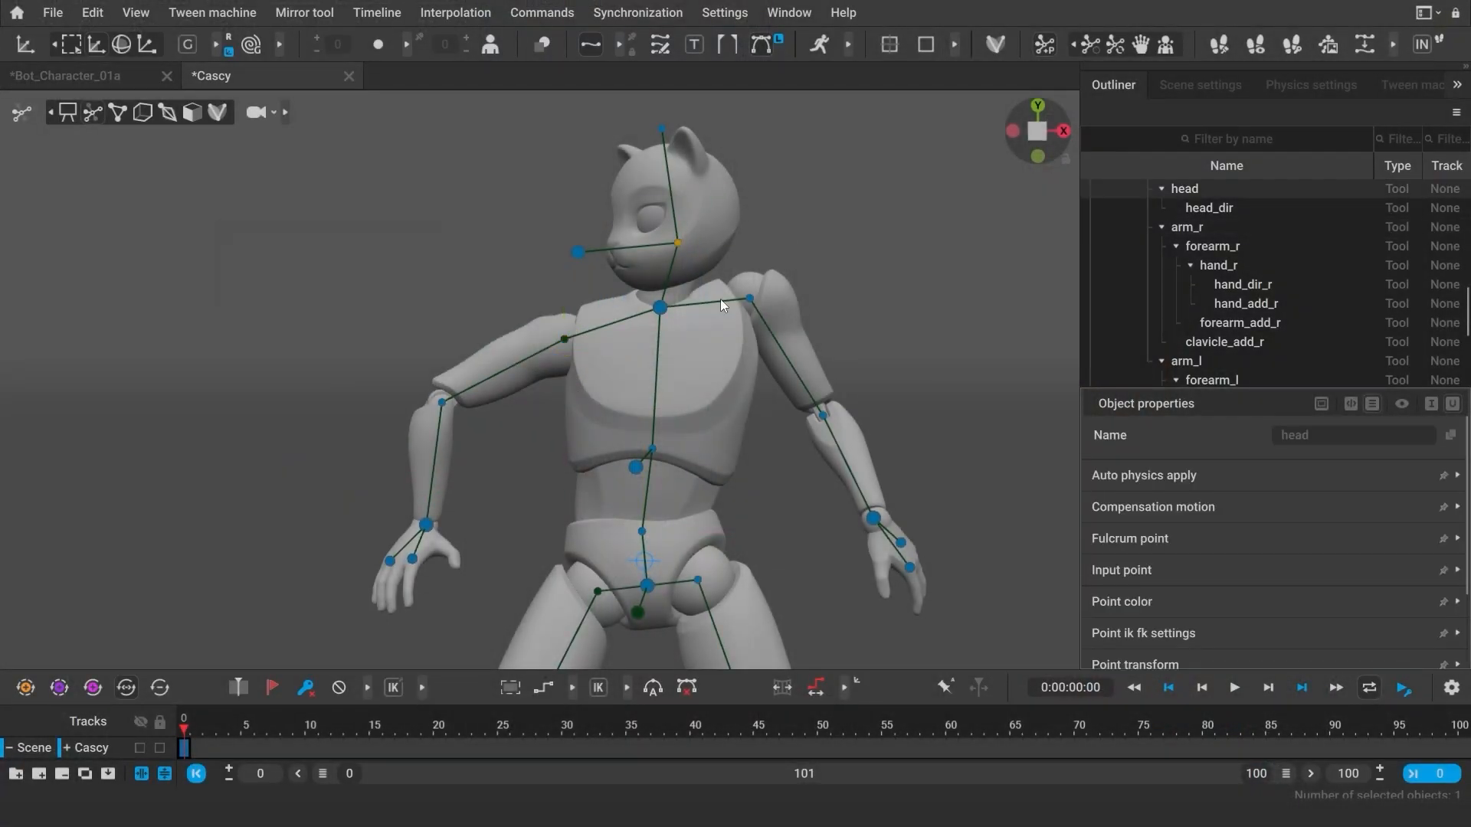
- Unlock the cat's head, chest and left thigh controllers with Shift+Z
{"action": "key", "text": "shift+z"}
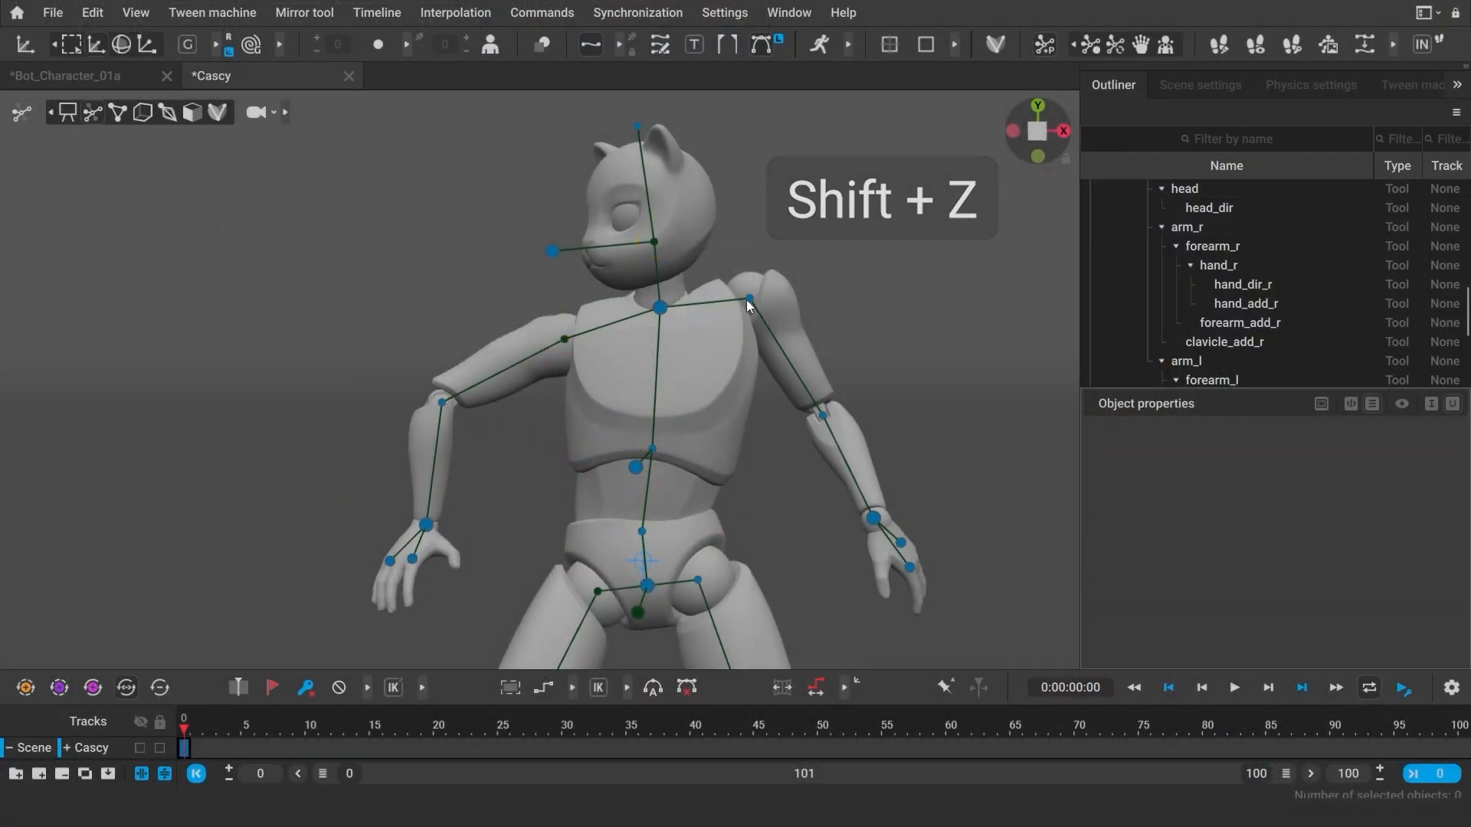
{"action": "left_click", "coordinate": [748, 299]}
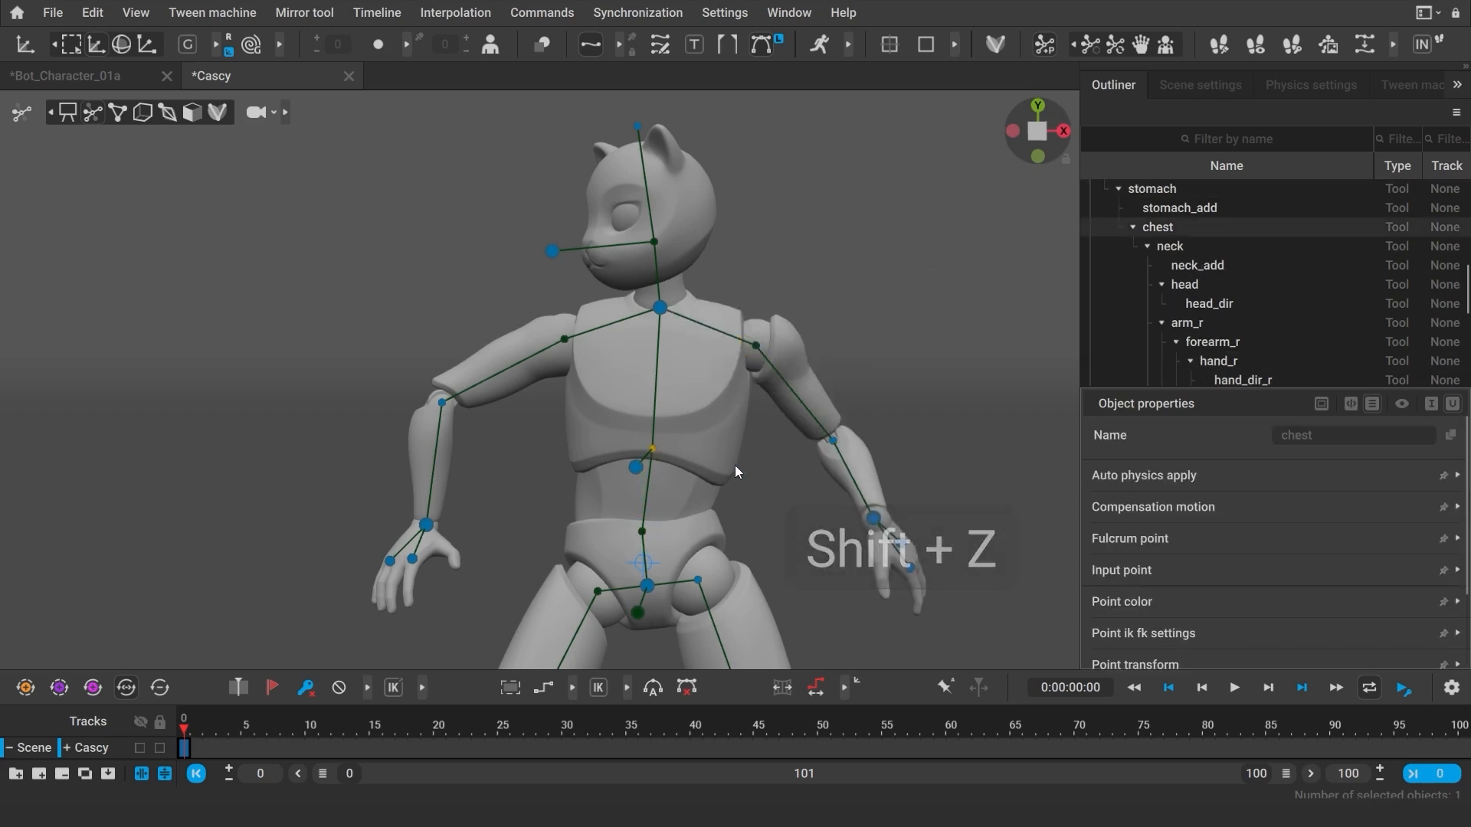
{"action": "left_click", "coordinate": [694, 579]}
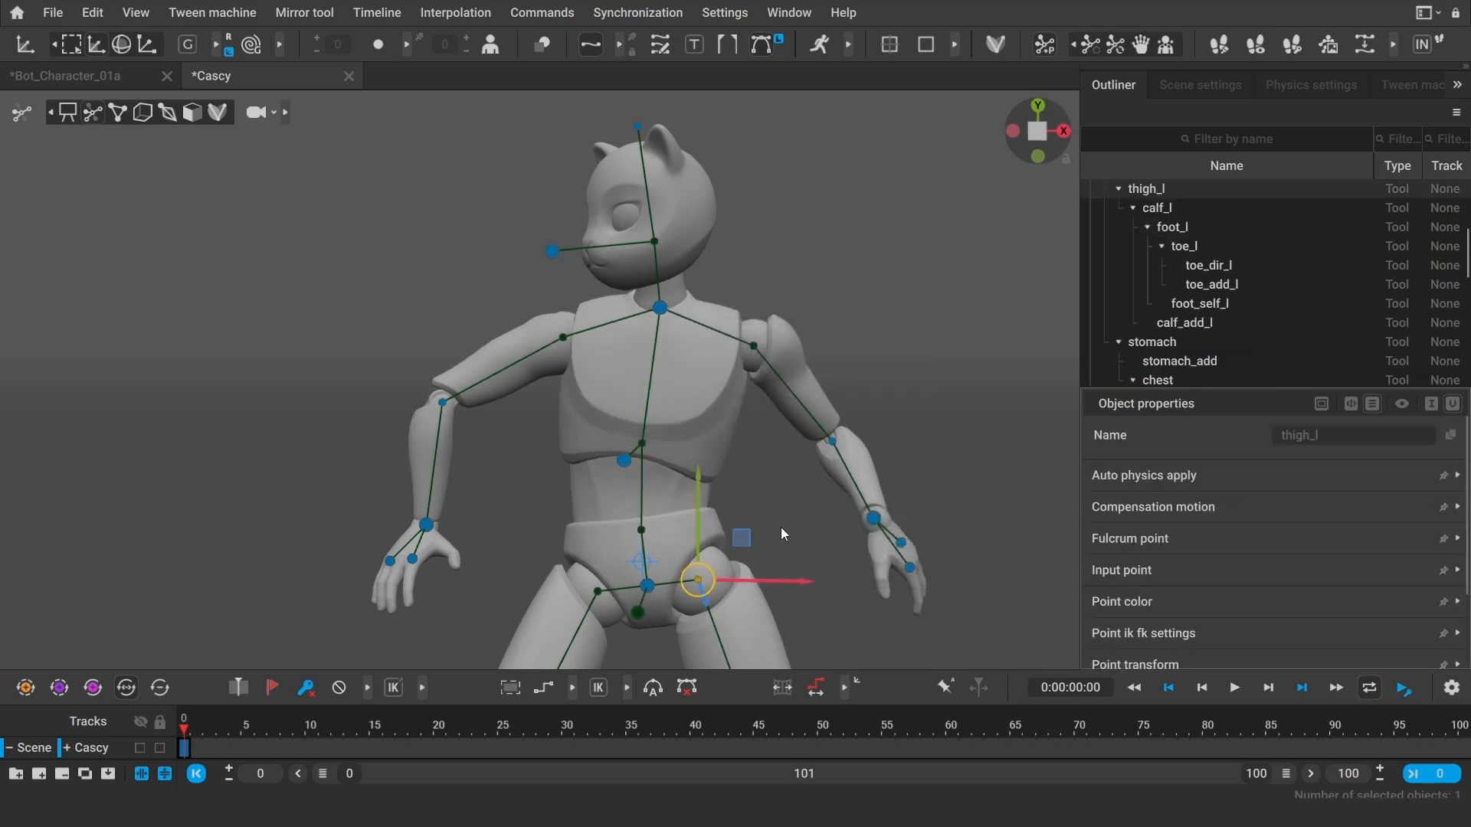
{"action": "key", "text": "Shift+z"}
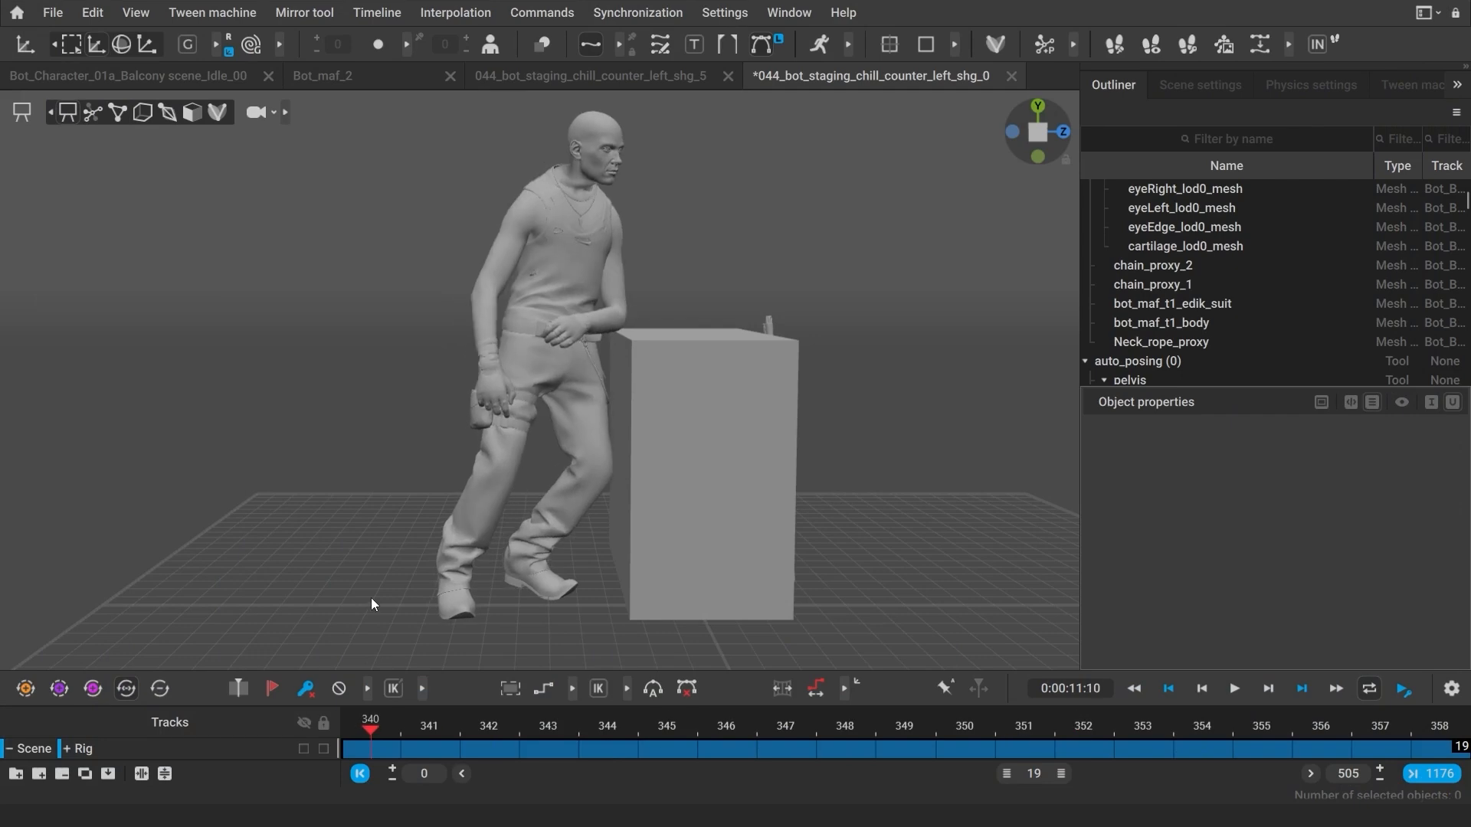
- Turn on Interval edit mode and unlock the man's left and right toe direction points
{"action": "left_click", "coordinate": [906, 749]}
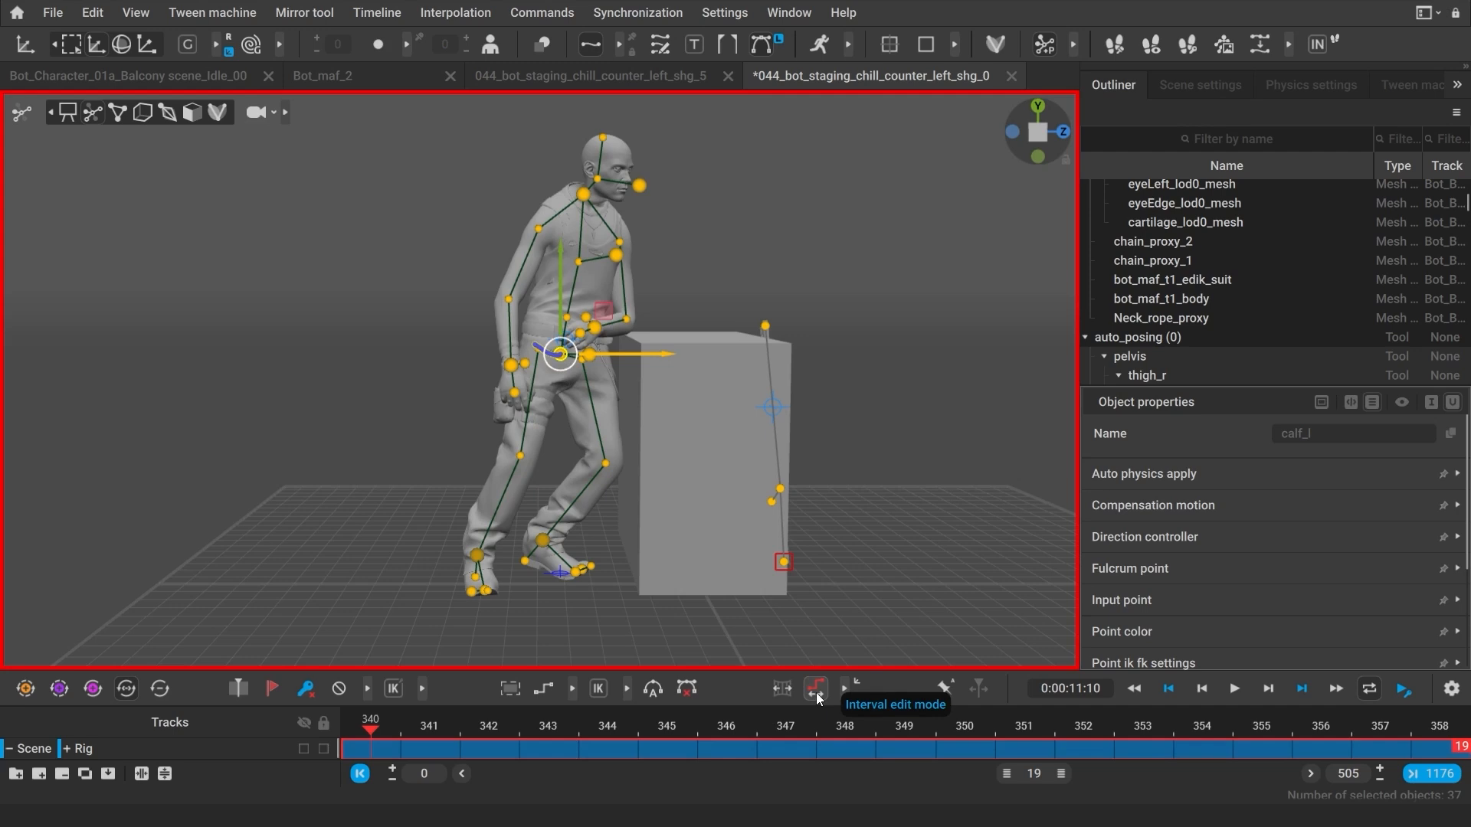
{"action": "key", "text": "Shift+Z"}
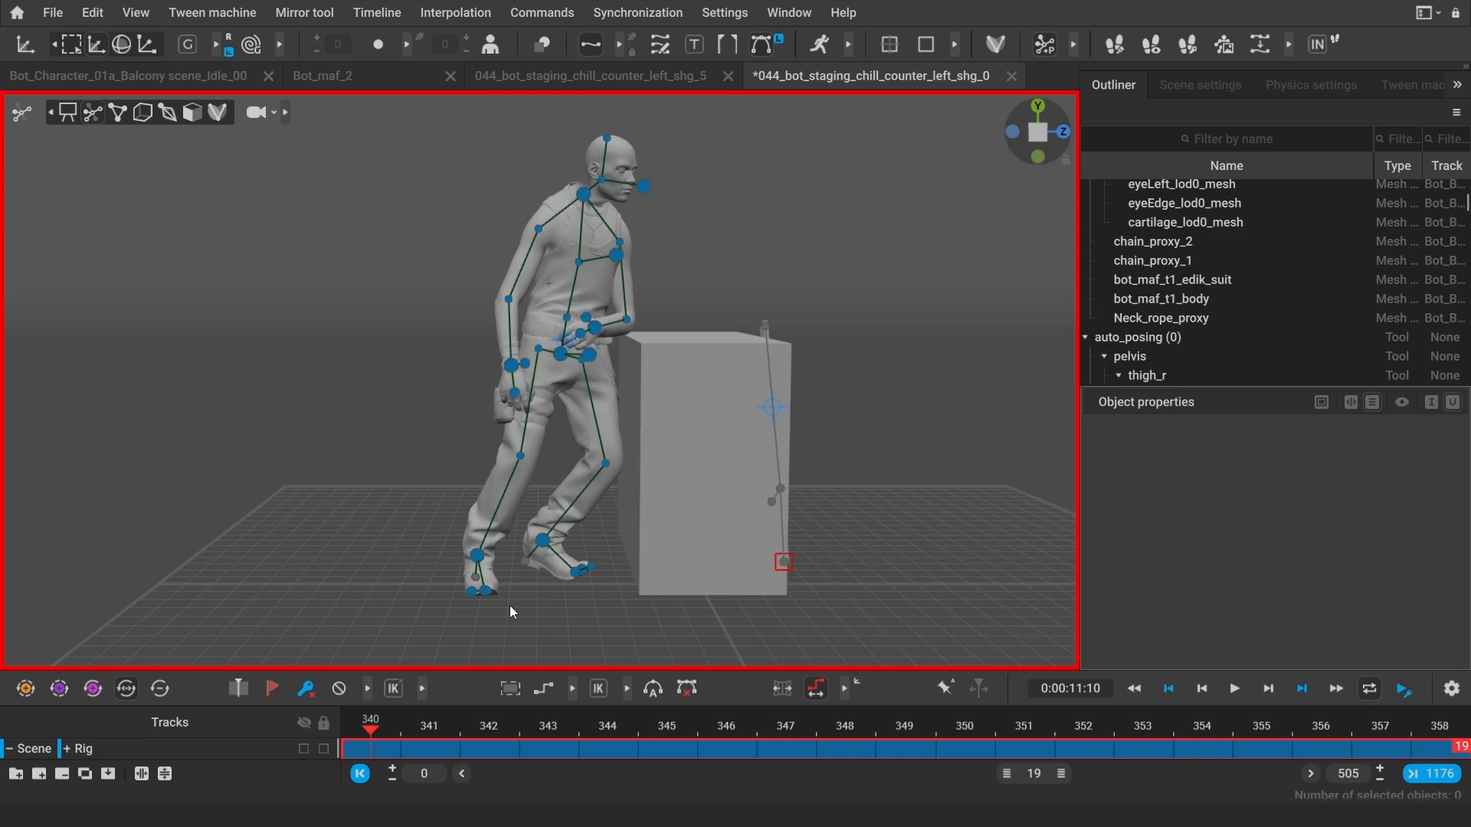
{"action": "key", "text": "Shift+z"}
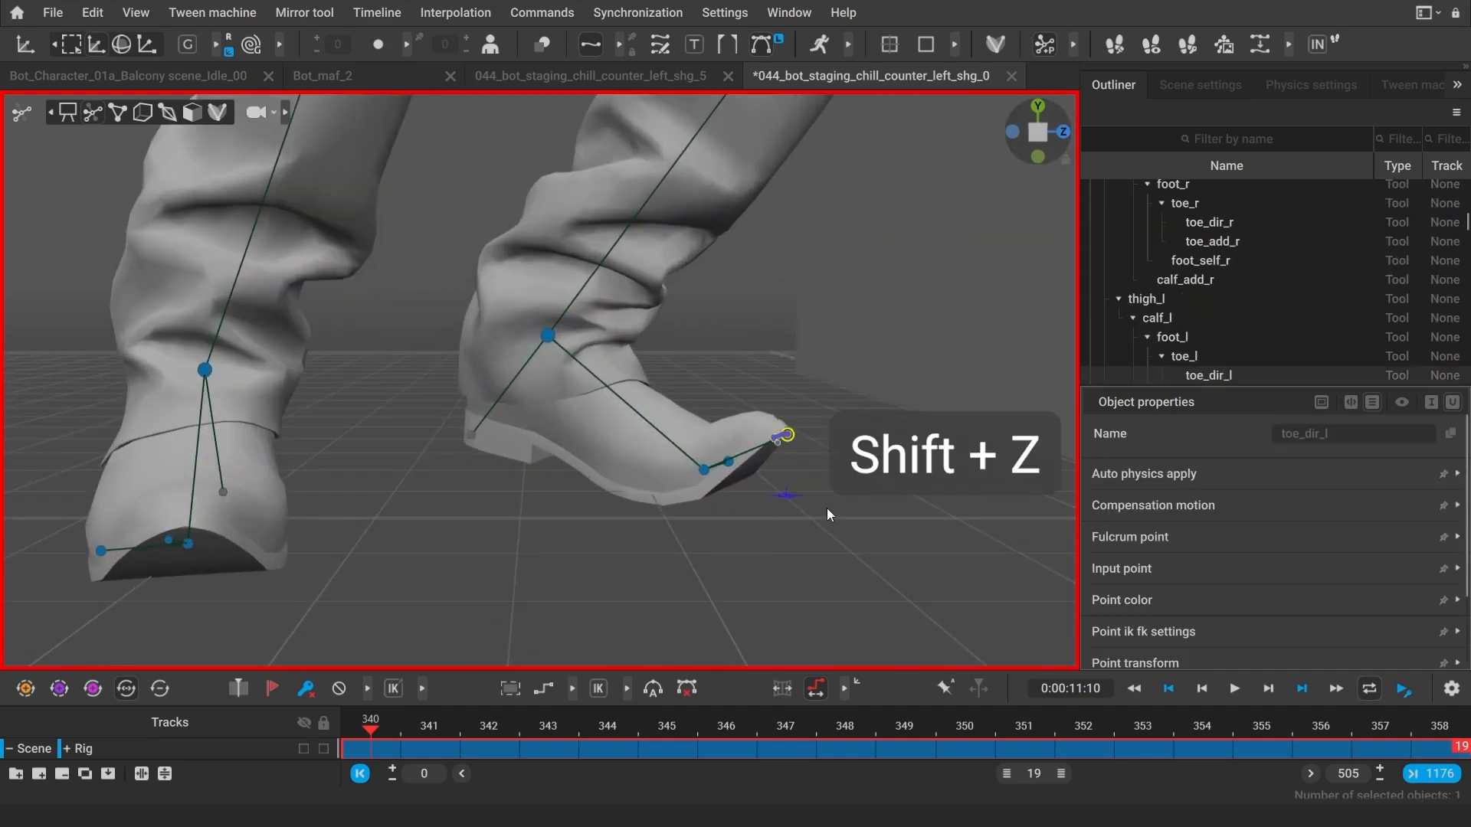
{"action": "key", "text": "shift+z"}
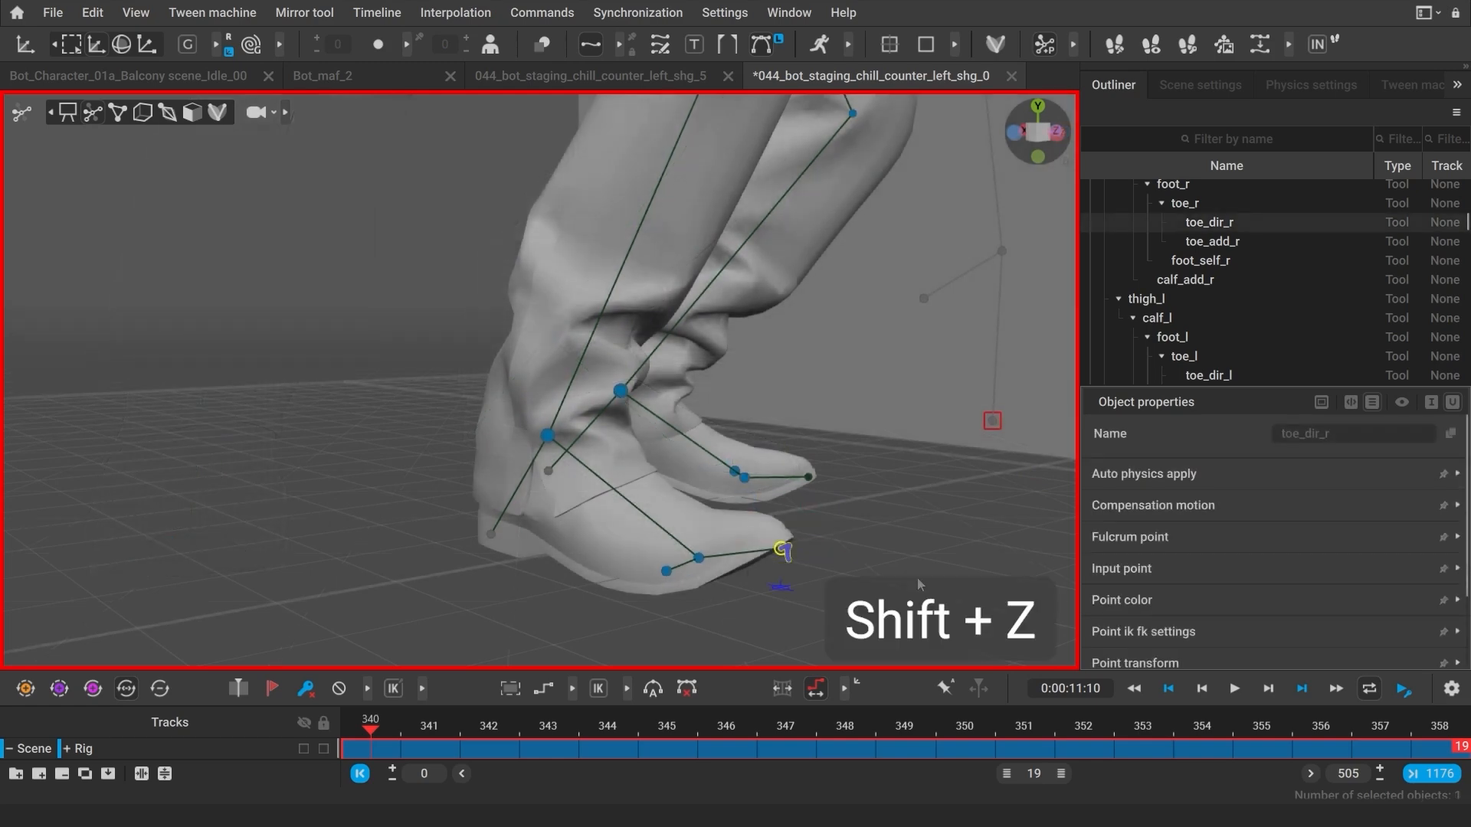
- Step between frames 358, 340 and 342 selecting the right hand and head points
{"action": "left_click", "coordinate": [904, 724]}
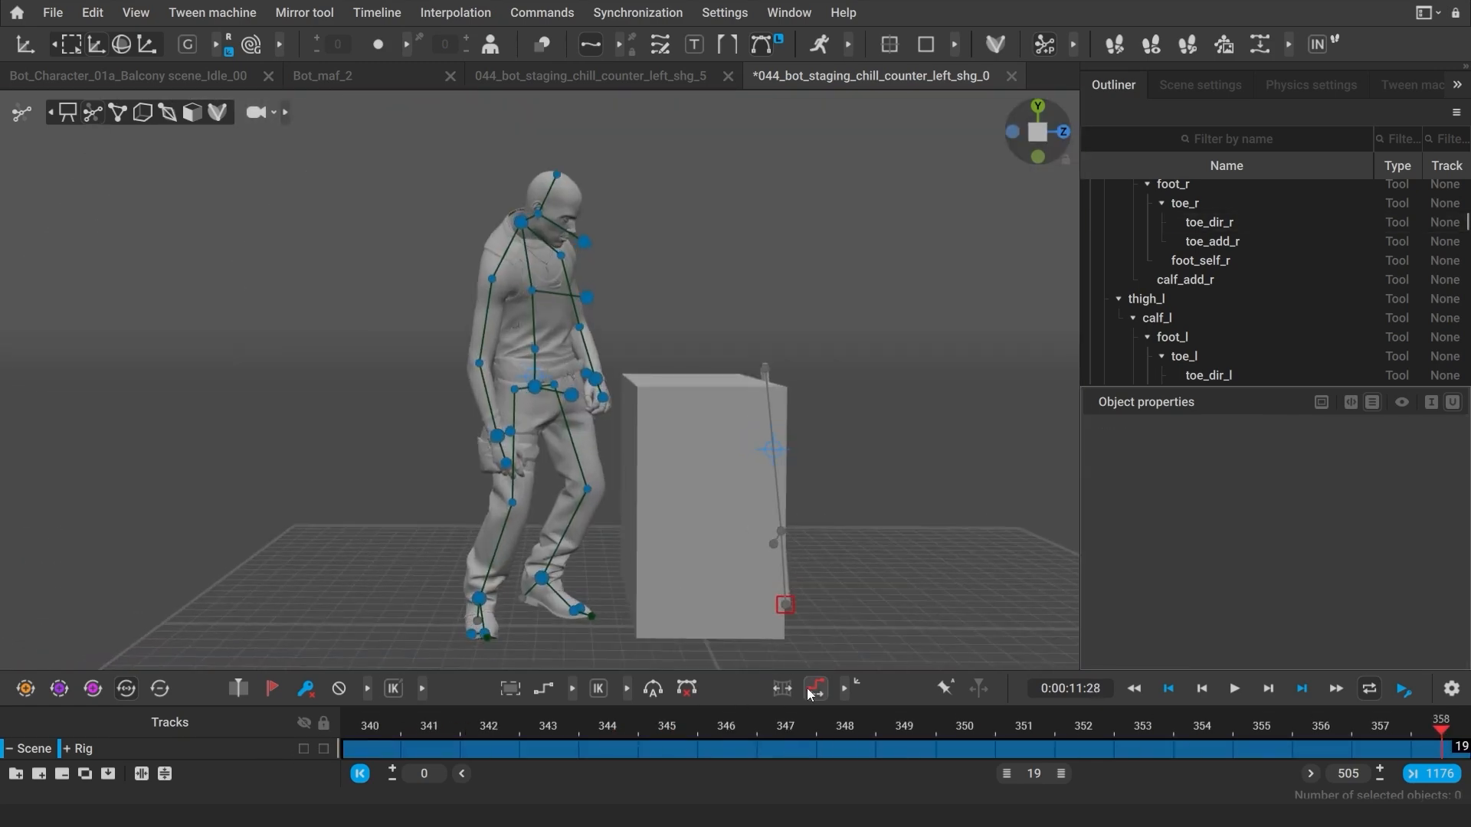
{"action": "left_click", "coordinate": [495, 427]}
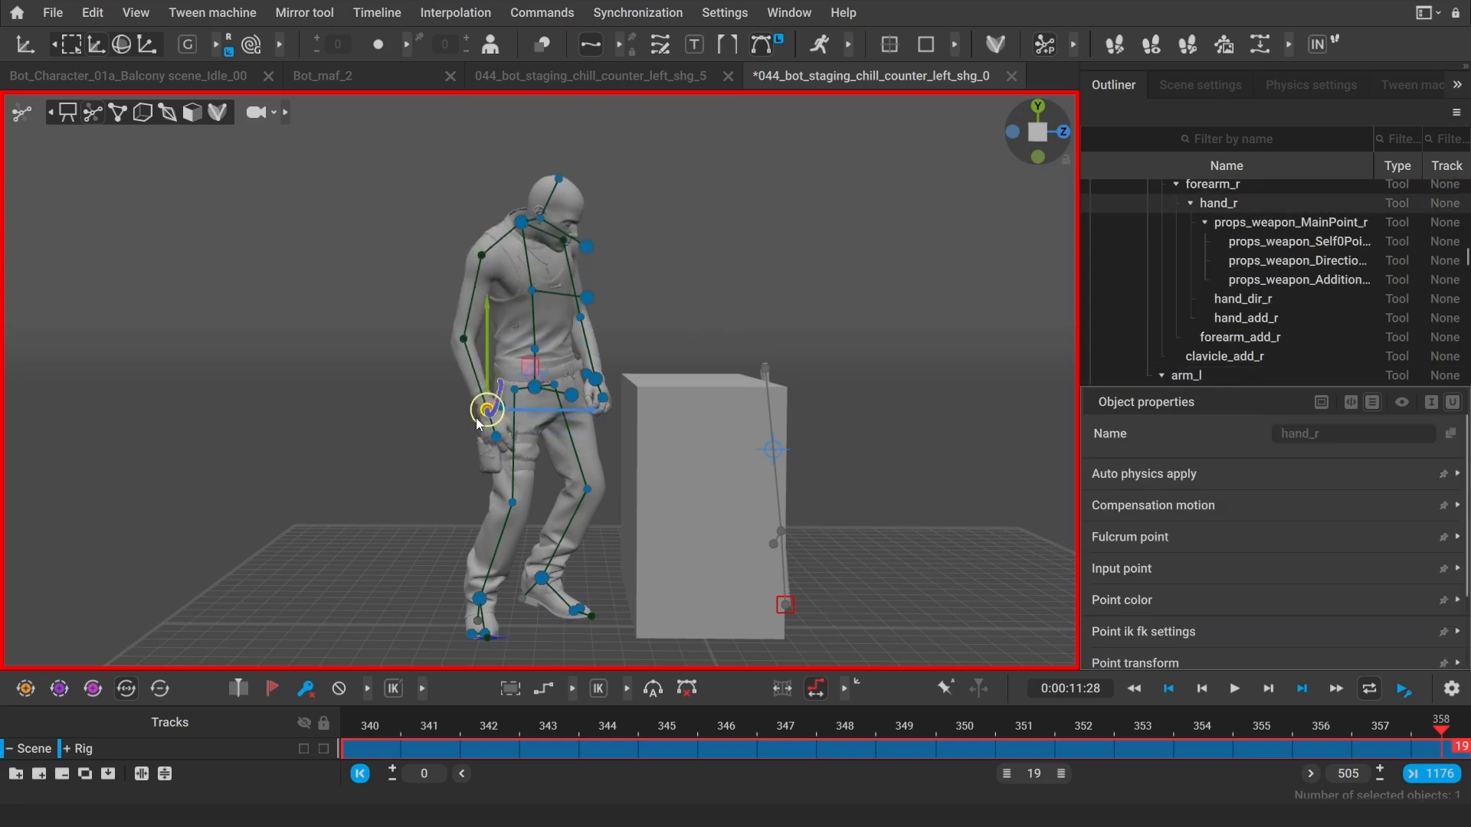
{"action": "left_click", "coordinate": [785, 725]}
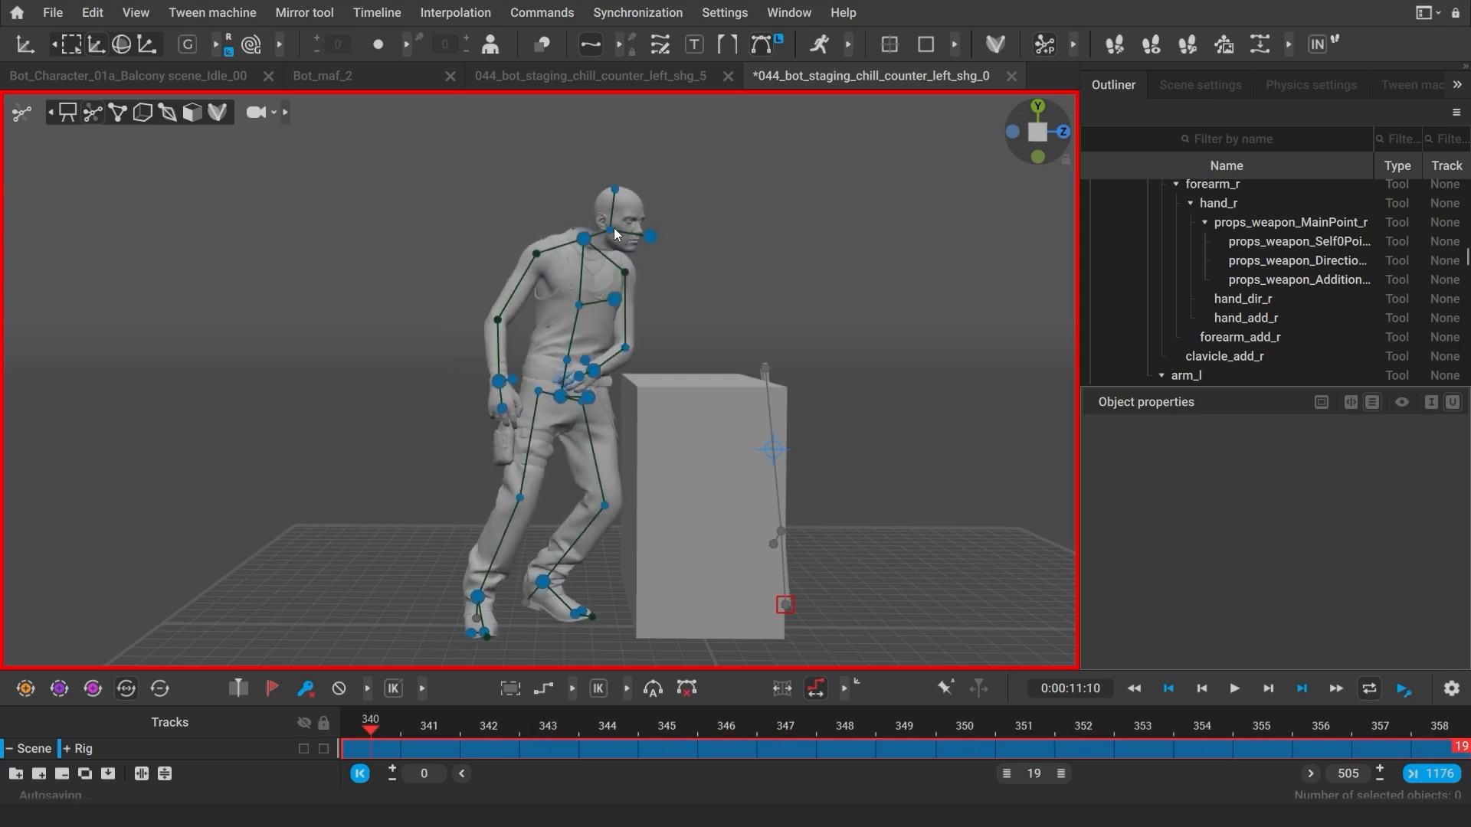
{"action": "left_click", "coordinate": [615, 230]}
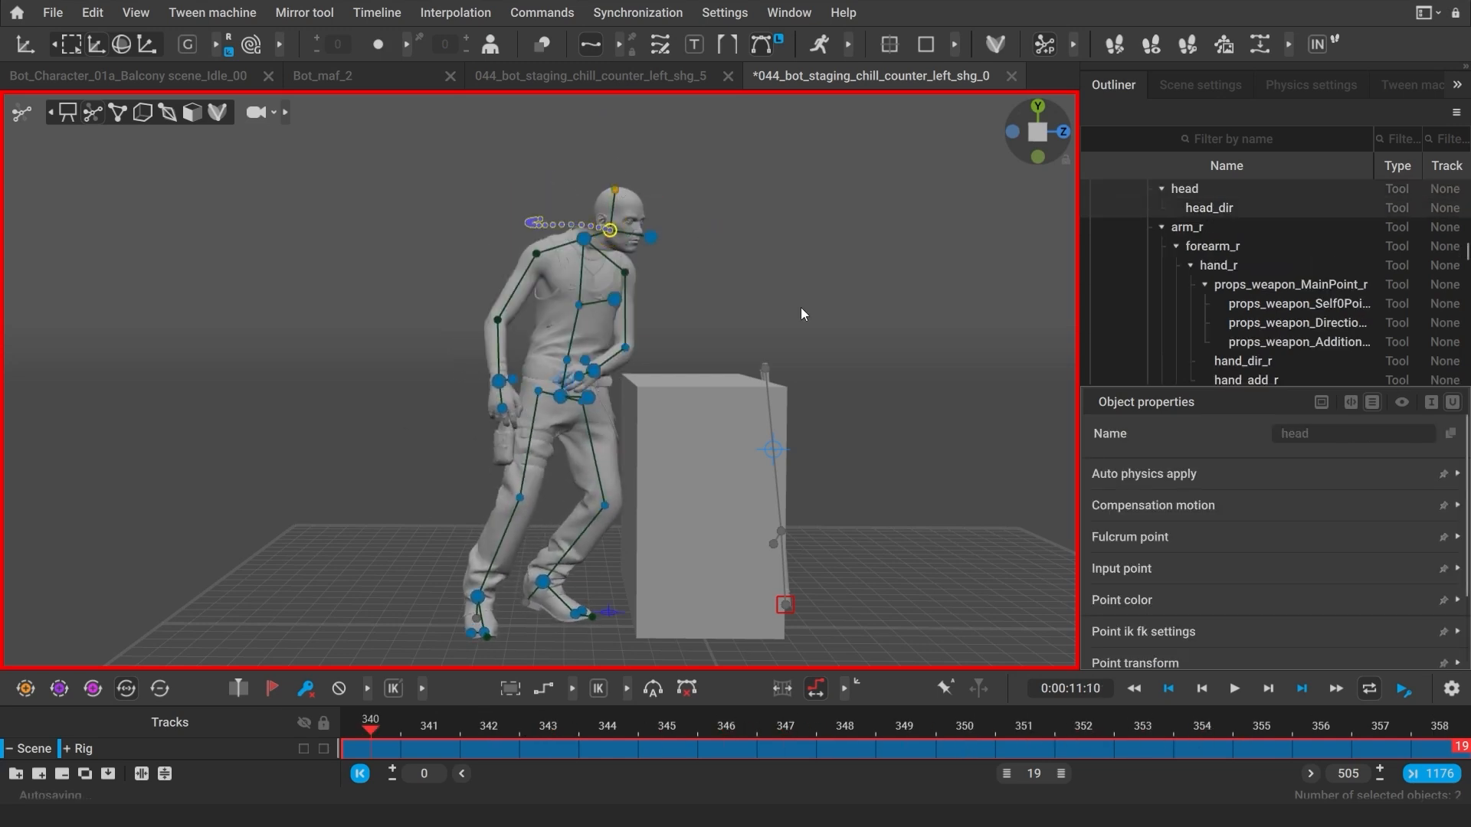
{"action": "left_click", "coordinate": [489, 729]}
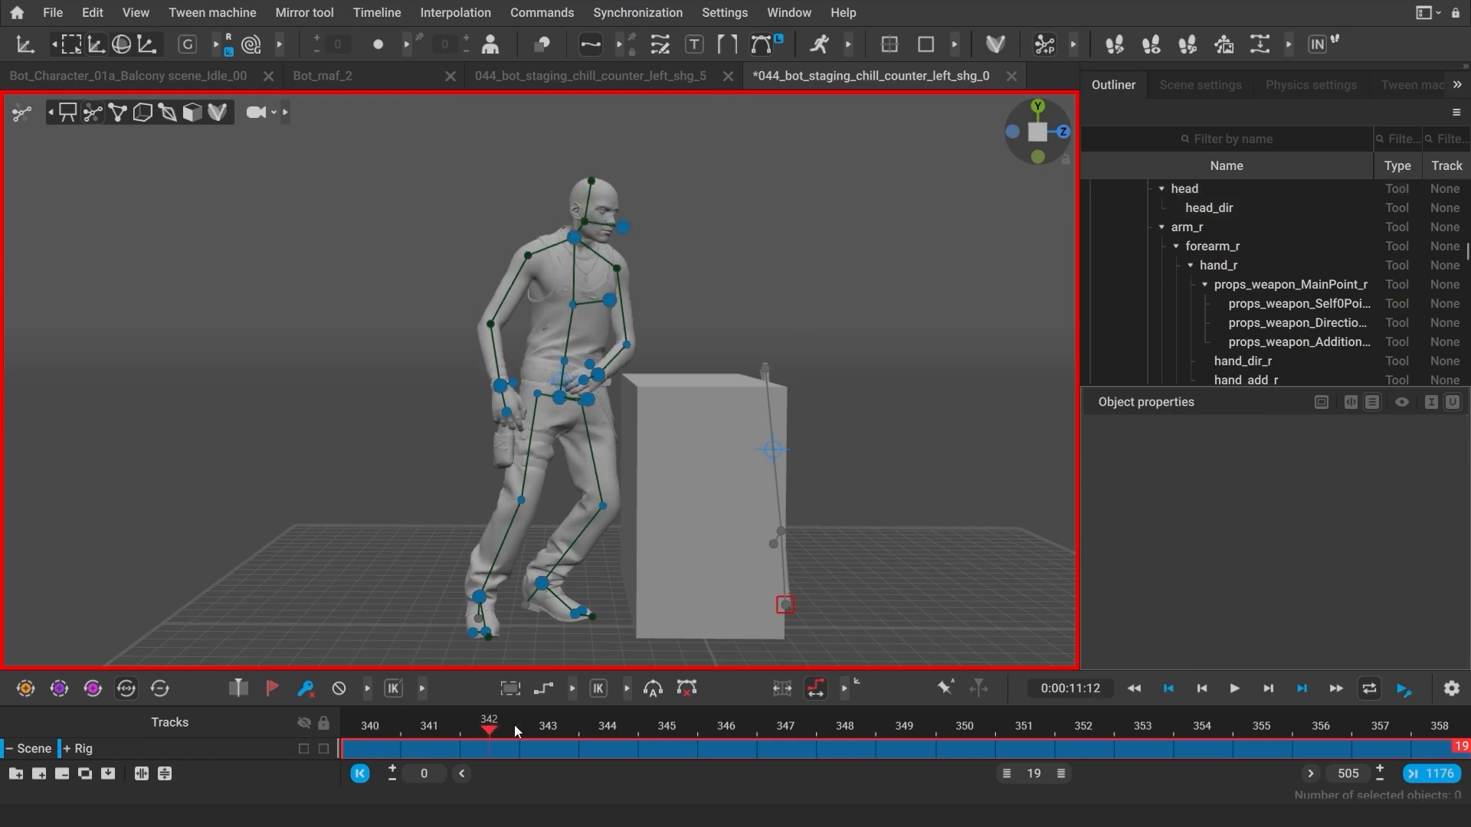
- Frame the view tightly on the raised hand's pinky point, then back out to the whole character
{"action": "left_click", "coordinate": [1083, 726]}
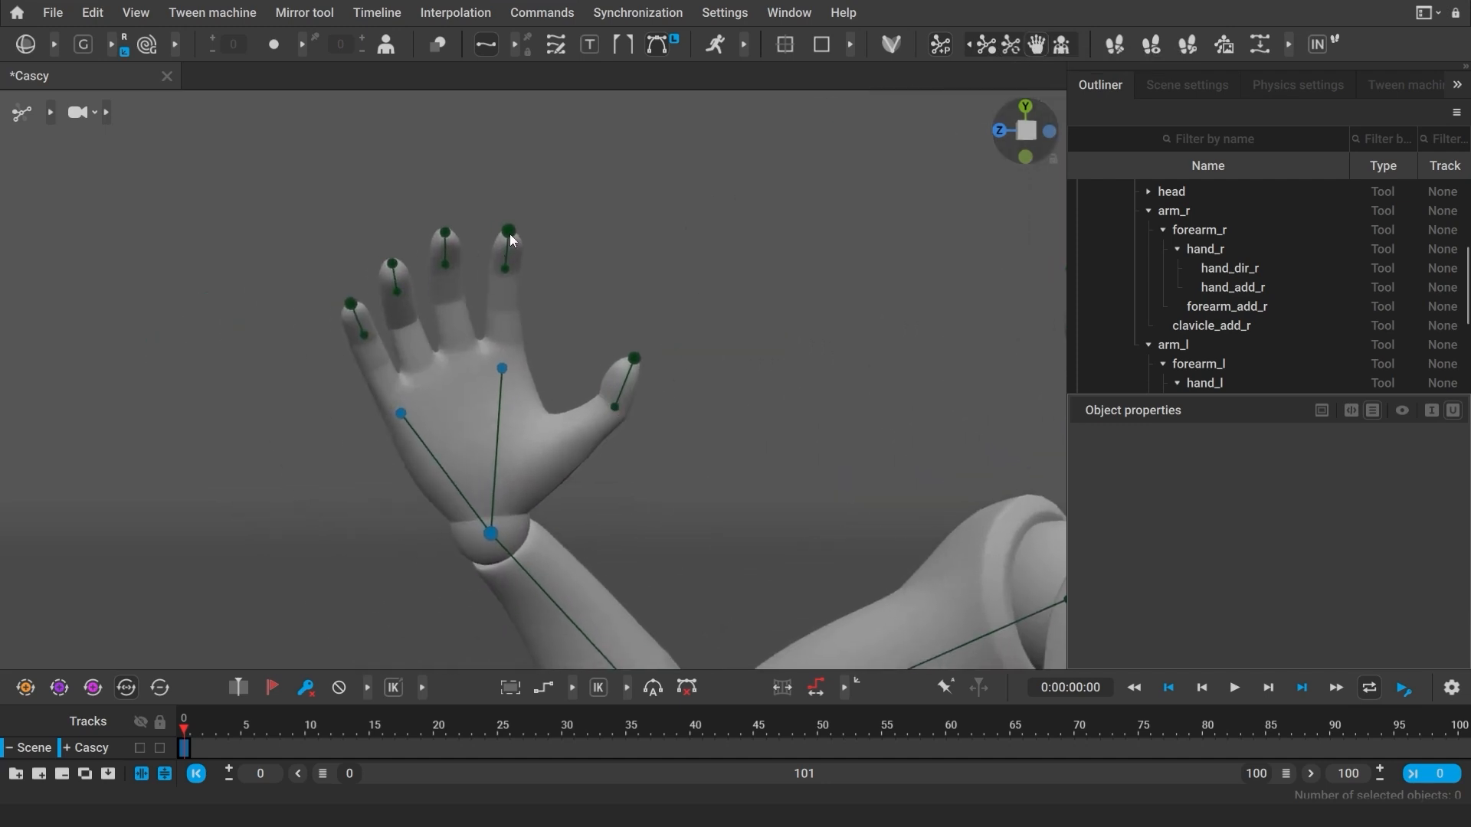
{"action": "left_click", "coordinate": [505, 238]}
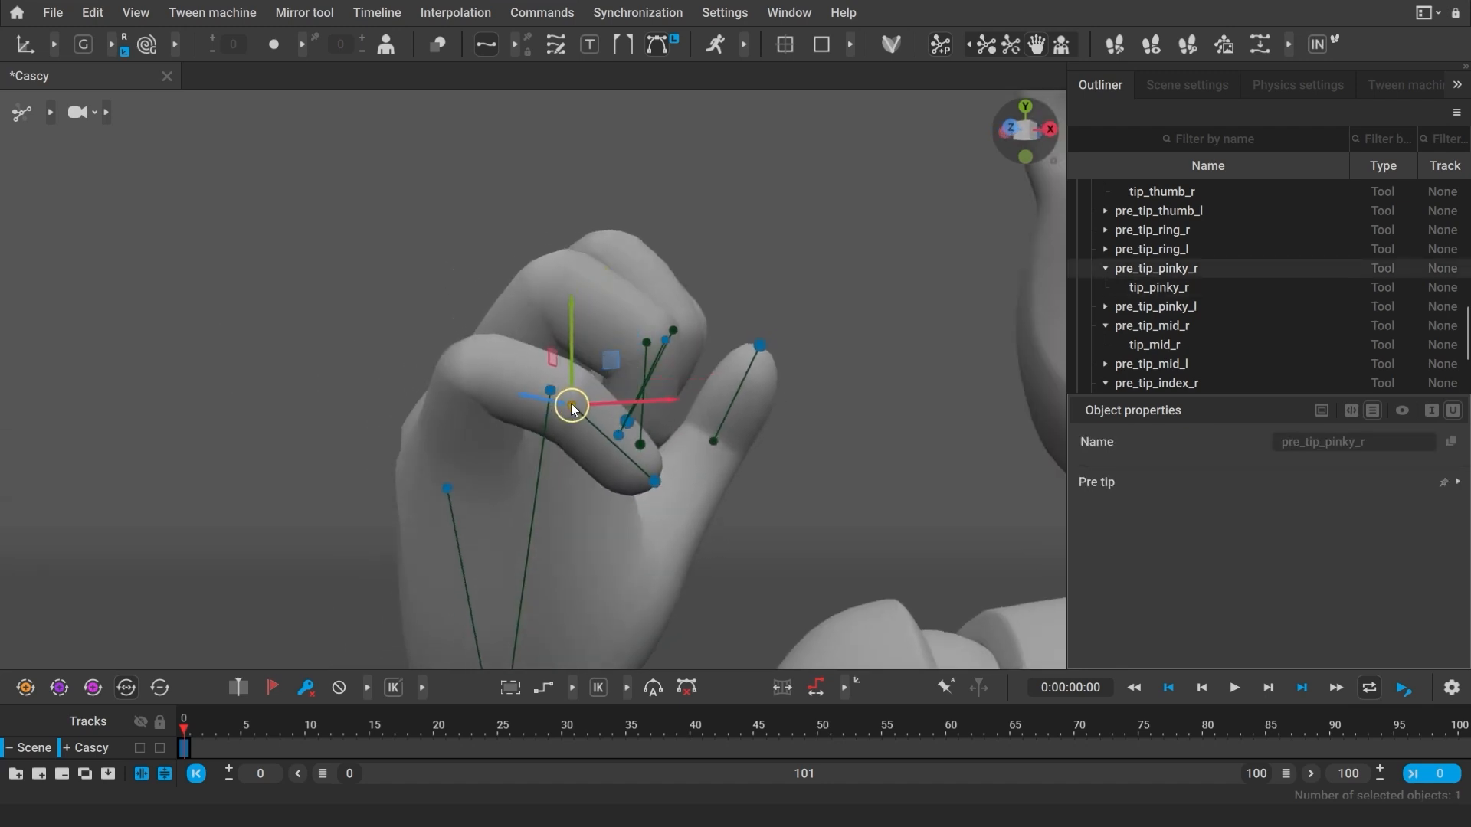
{"action": "key", "text": "Shift+z"}
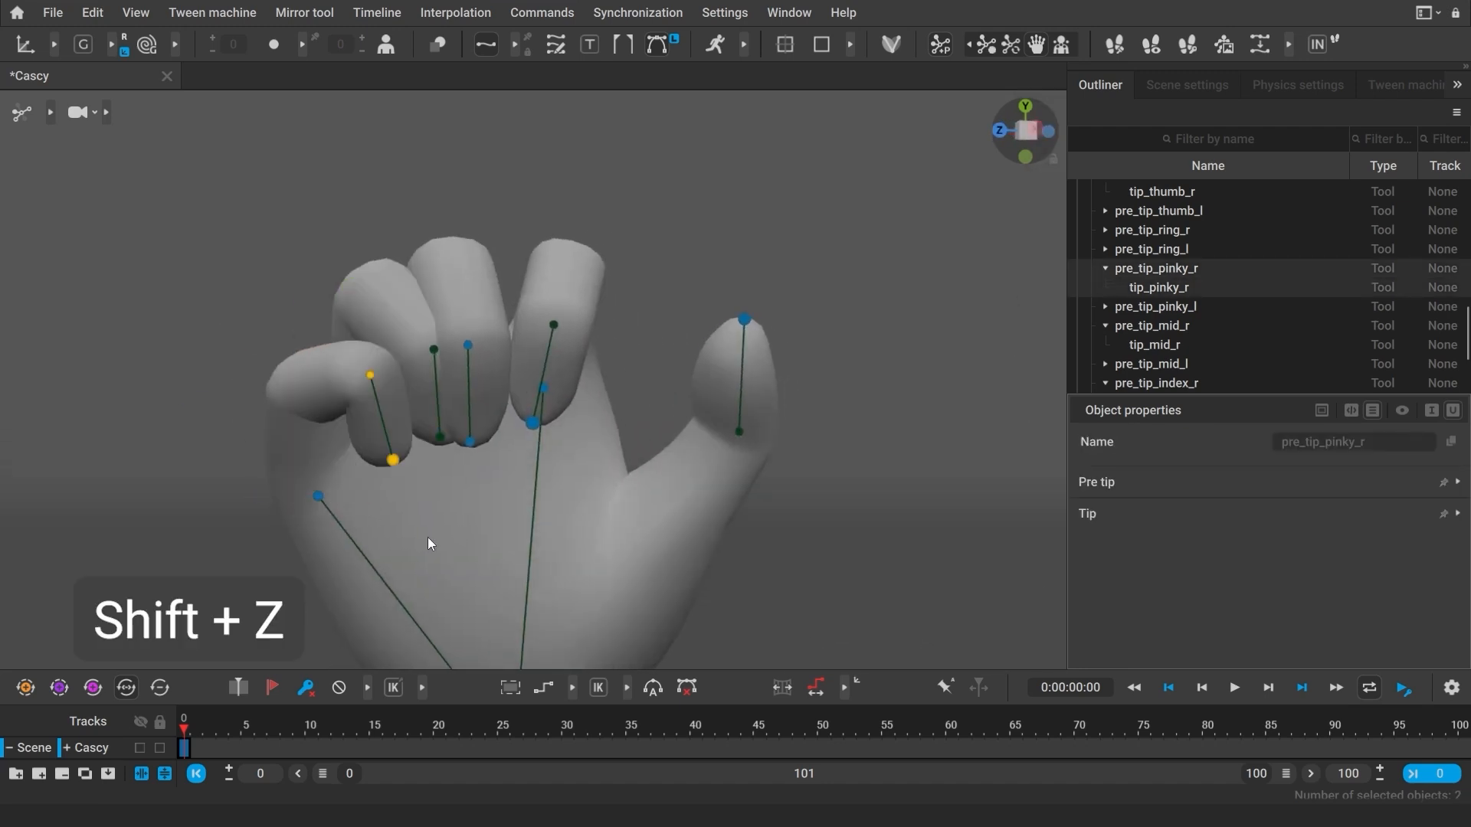
{"action": "key", "text": "shift+z"}
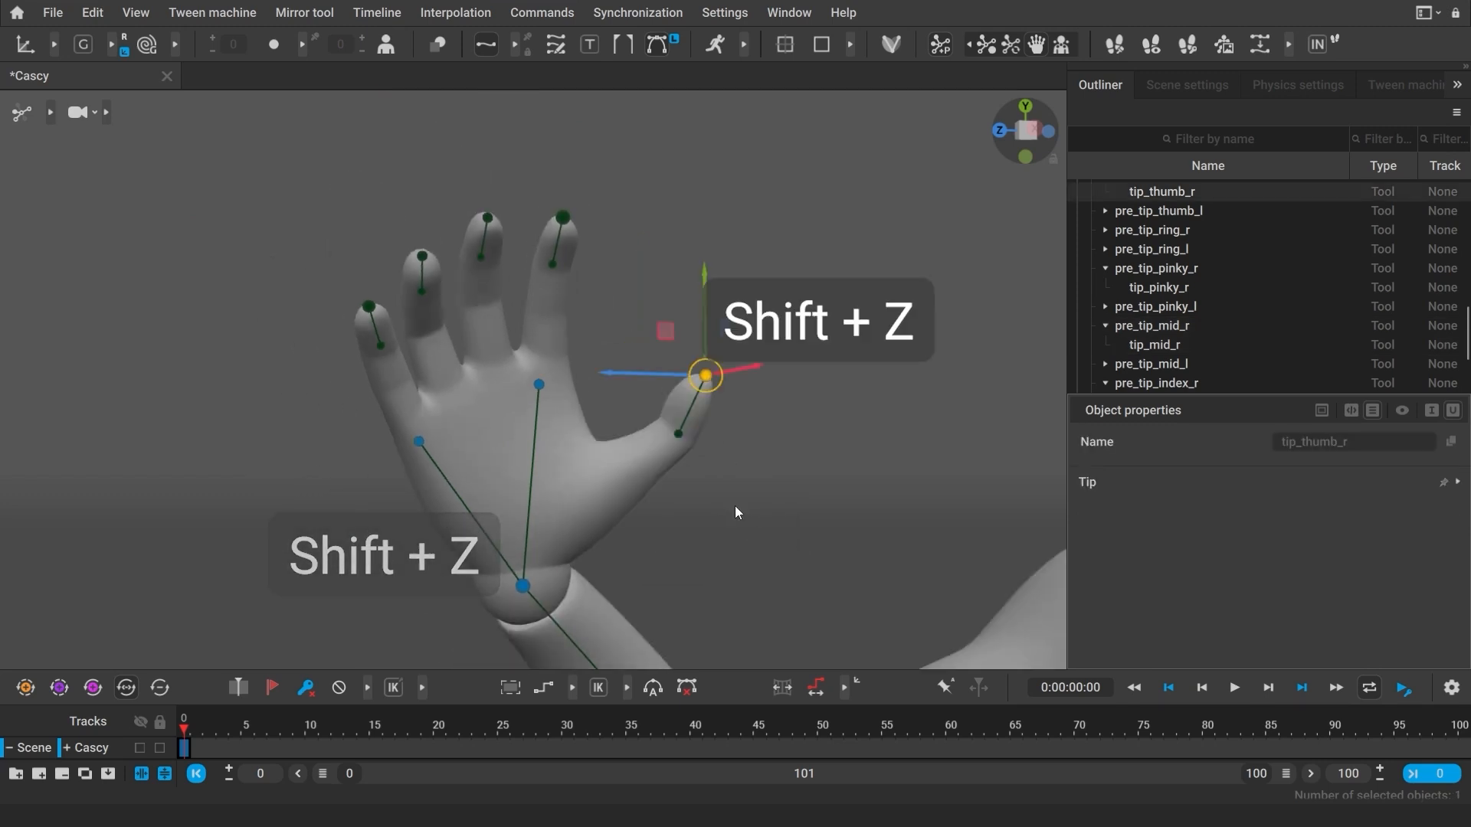
{"action": "key", "text": "shift+z"}
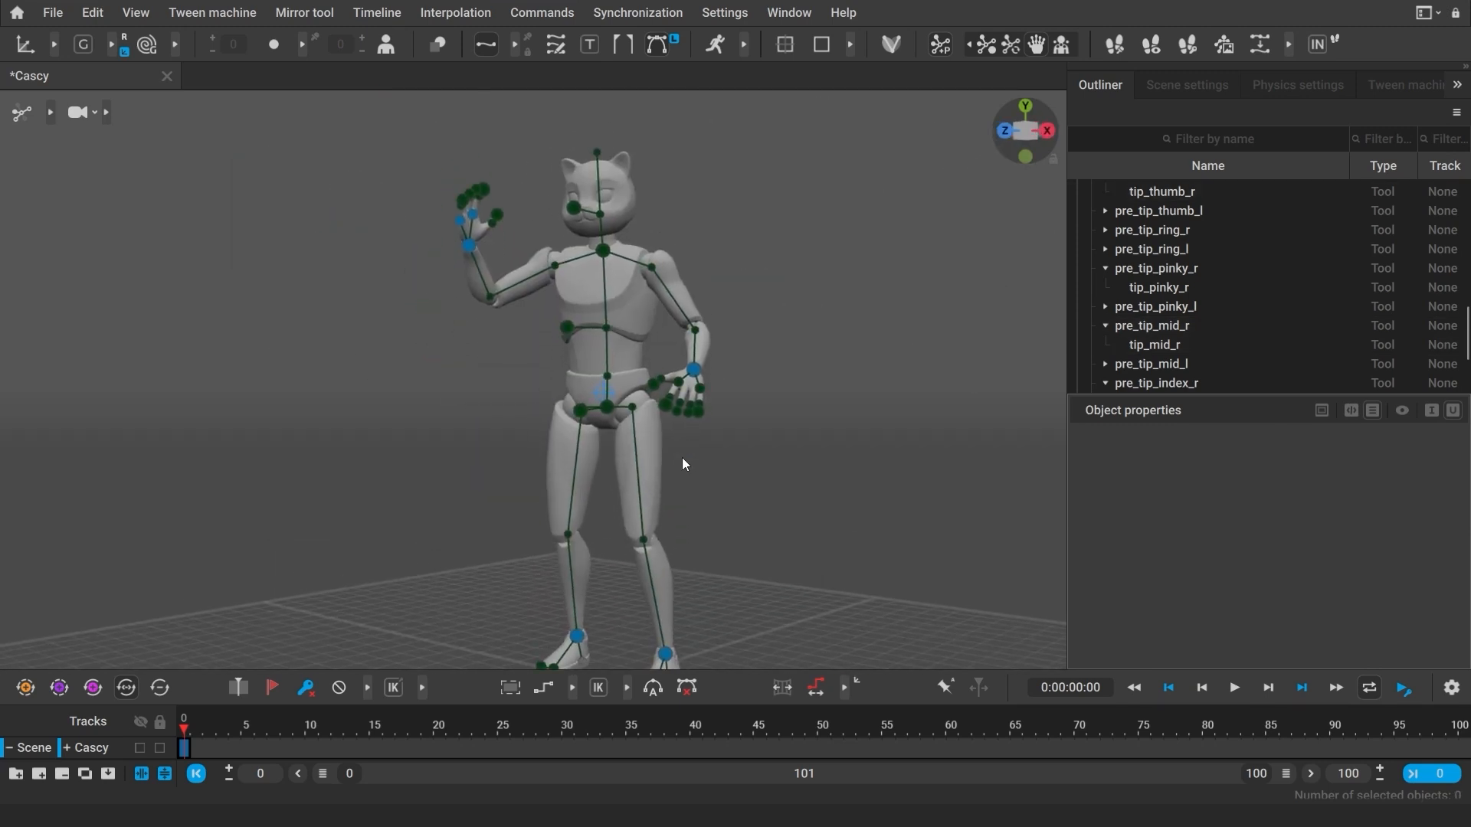
{"action": "mouse_move", "coordinate": [1060, 44]}
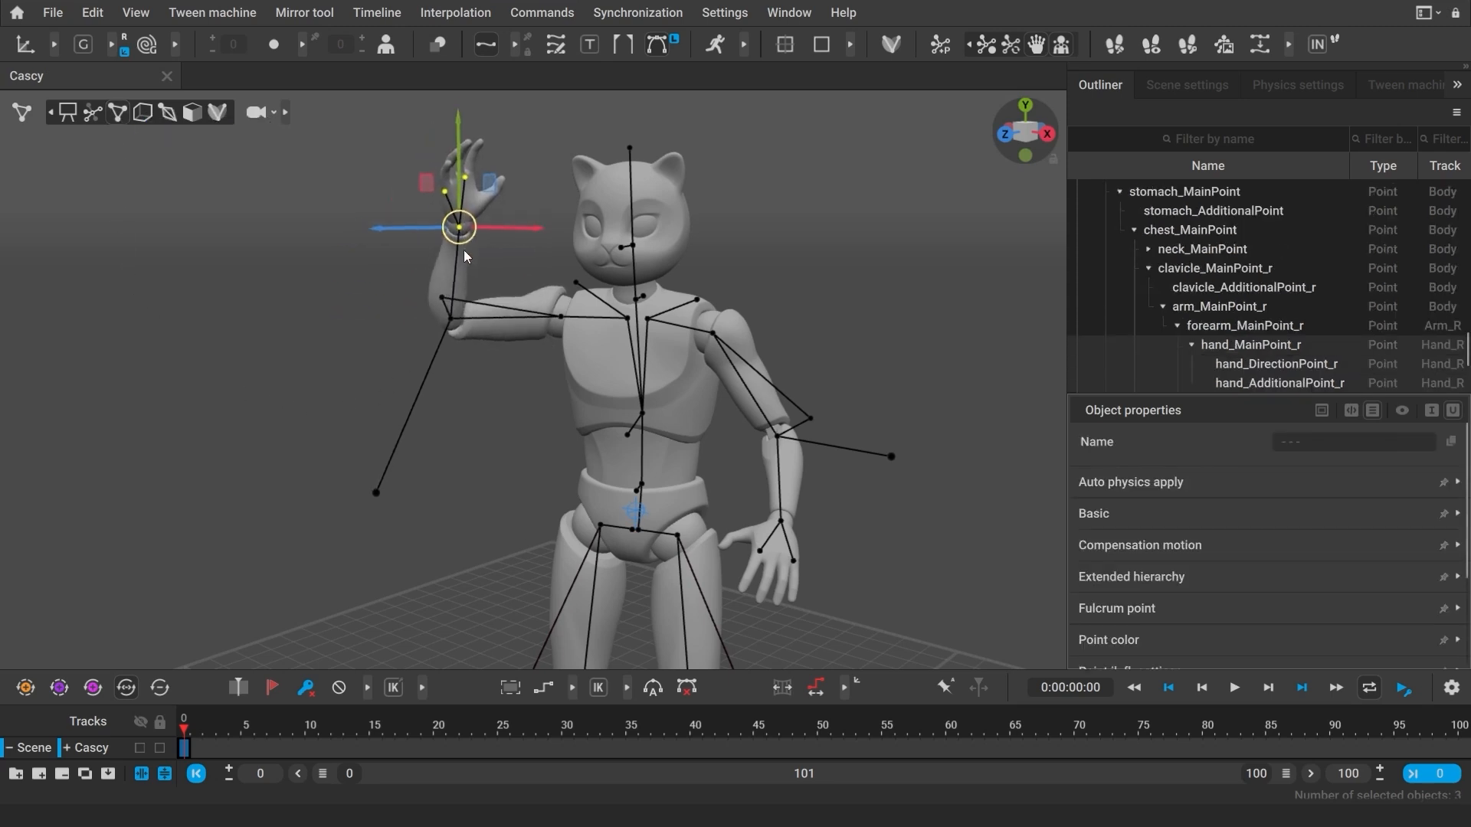
{"action": "left_click_drag", "start_coordinate": [458, 227], "coordinate": [442, 289]}
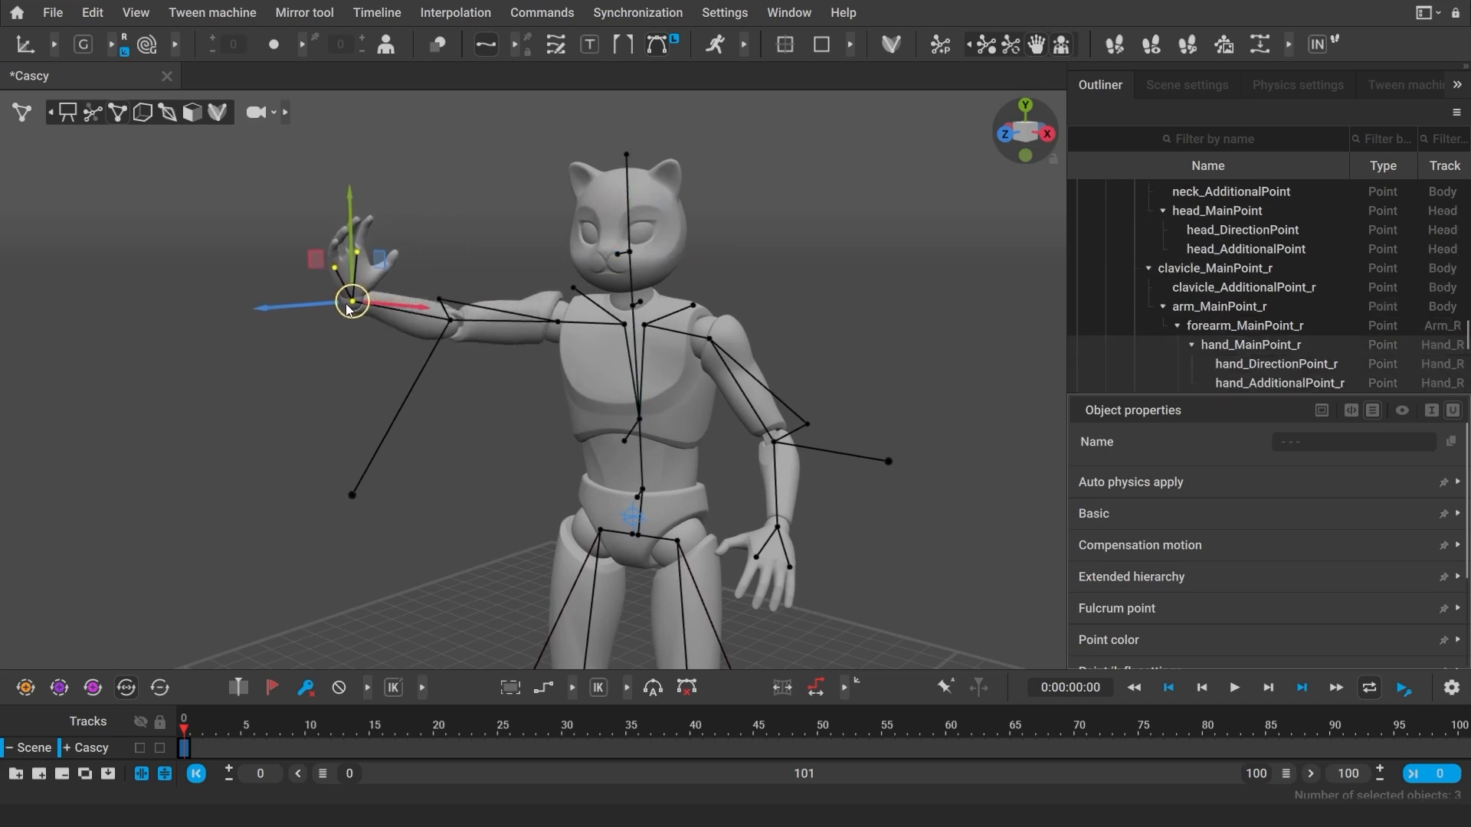
{"action": "left_click_drag", "start_coordinate": [352, 302], "coordinate": [277, 310]}
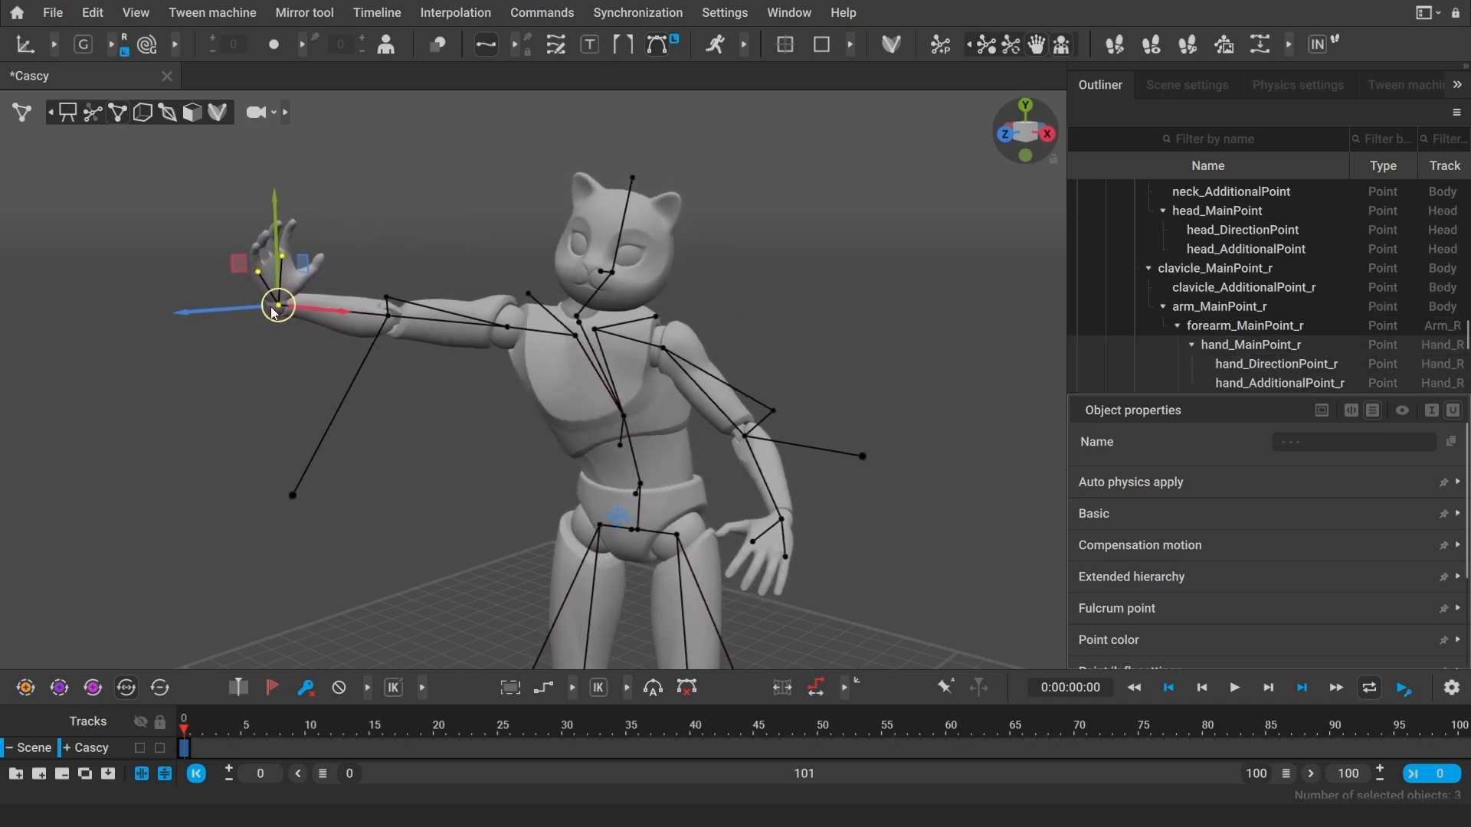
{"action": "left_click_drag", "start_coordinate": [277, 305], "coordinate": [432, 305]}
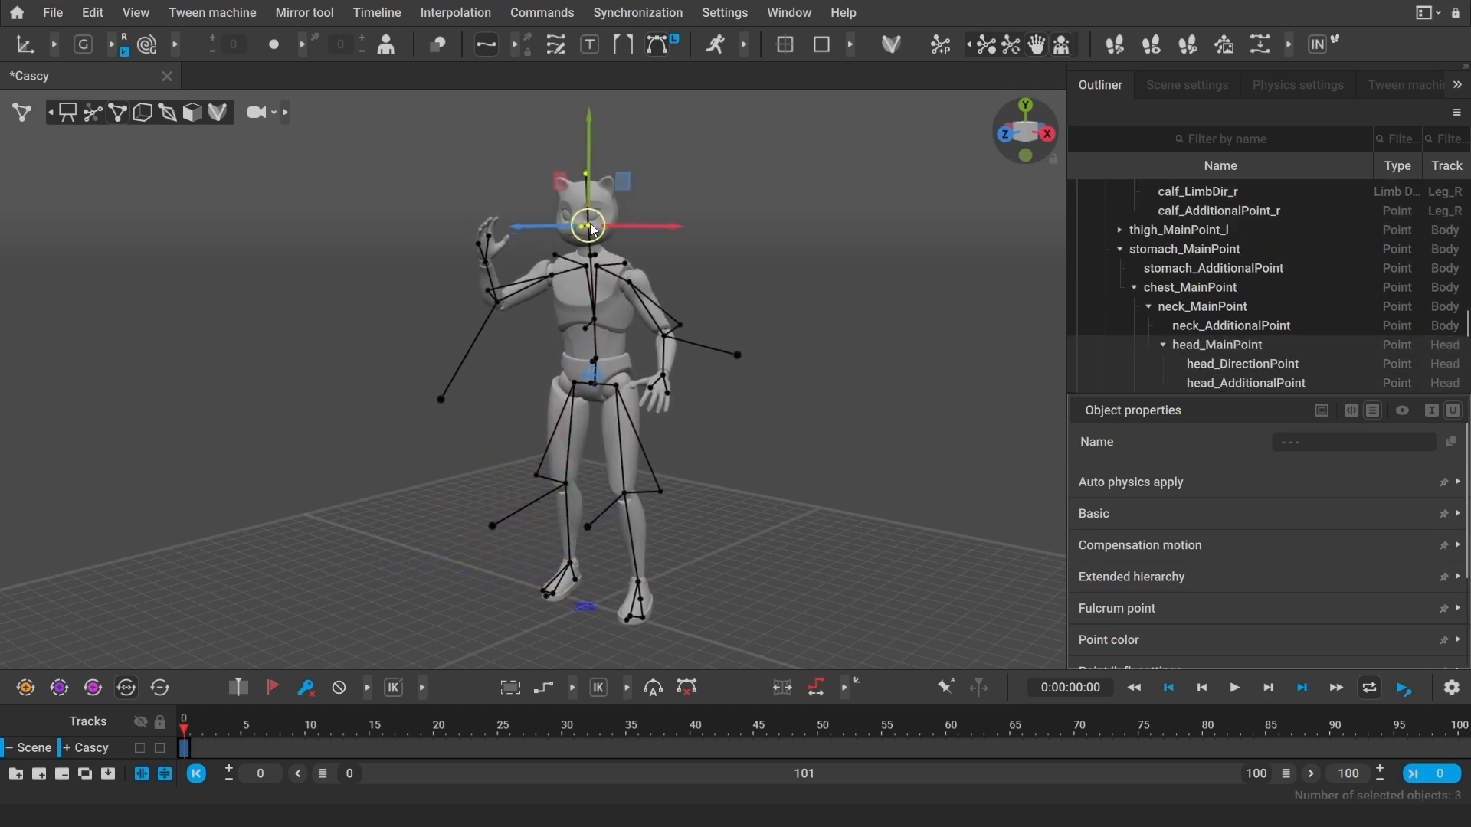
{"action": "left_click", "coordinate": [682, 273]}
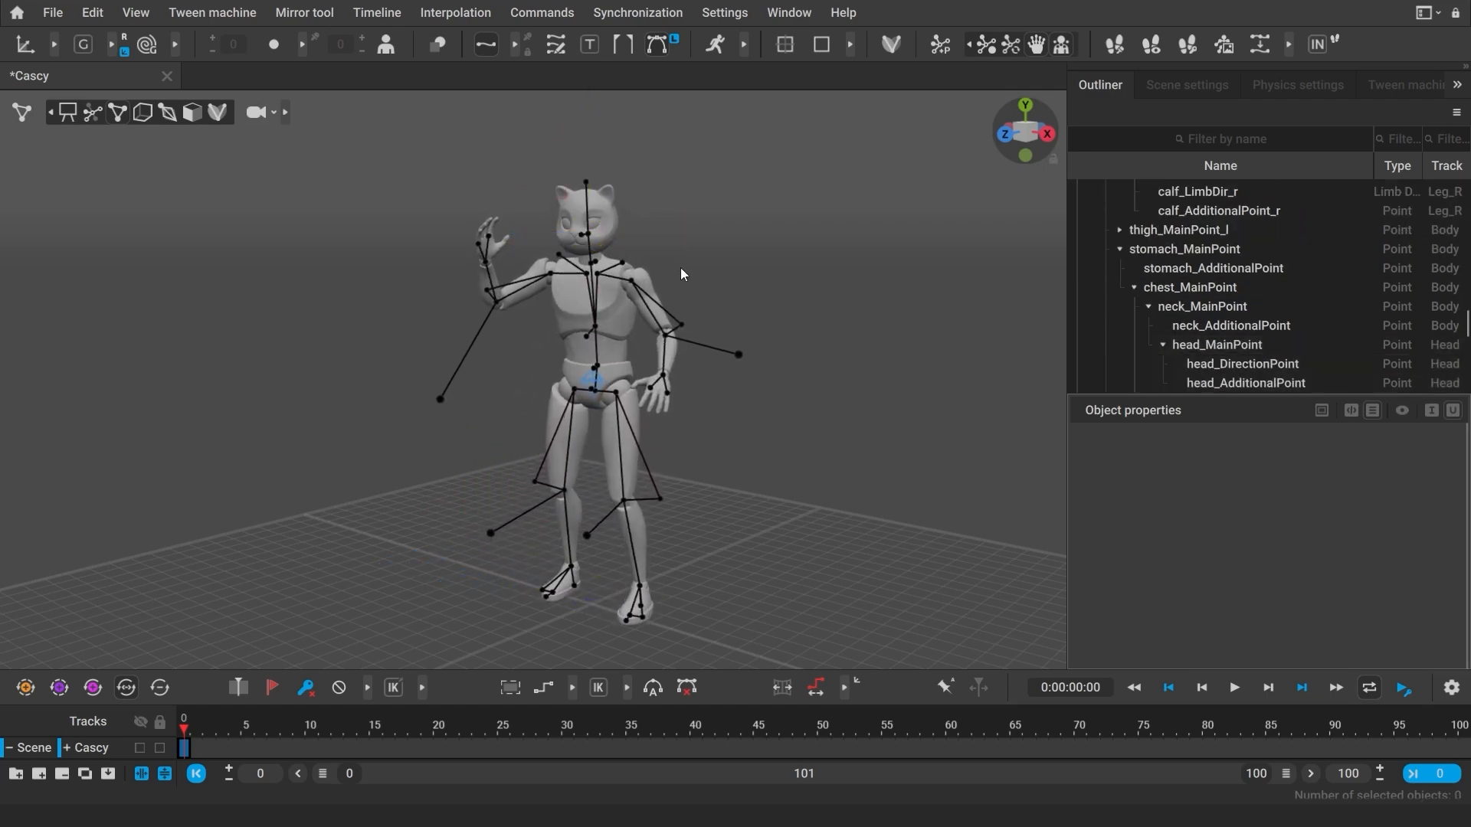
{"action": "left_click", "coordinate": [1297, 85]}
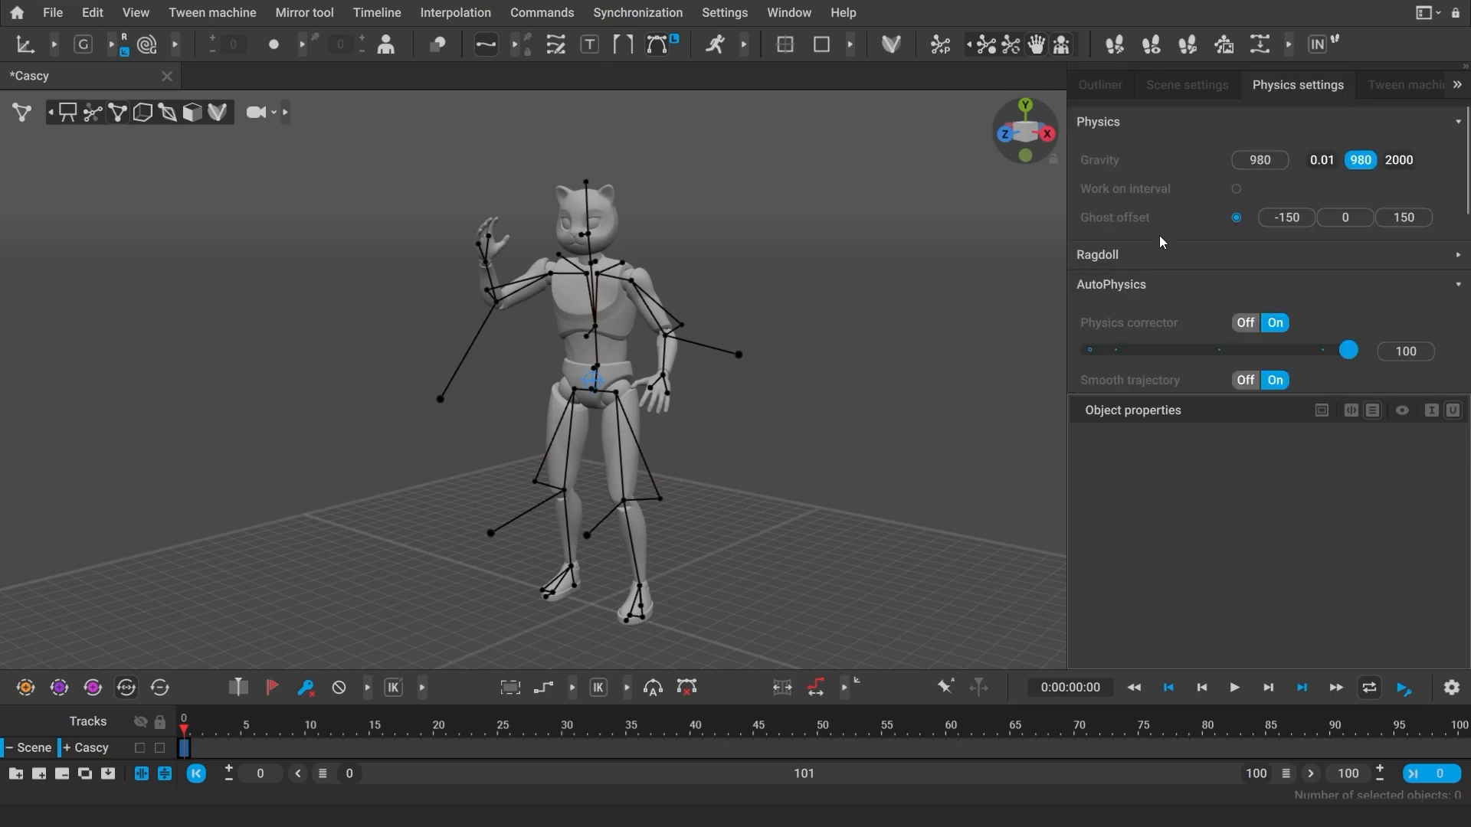
{"action": "scroll", "scroll_direction": "down", "scroll_amount": 3}
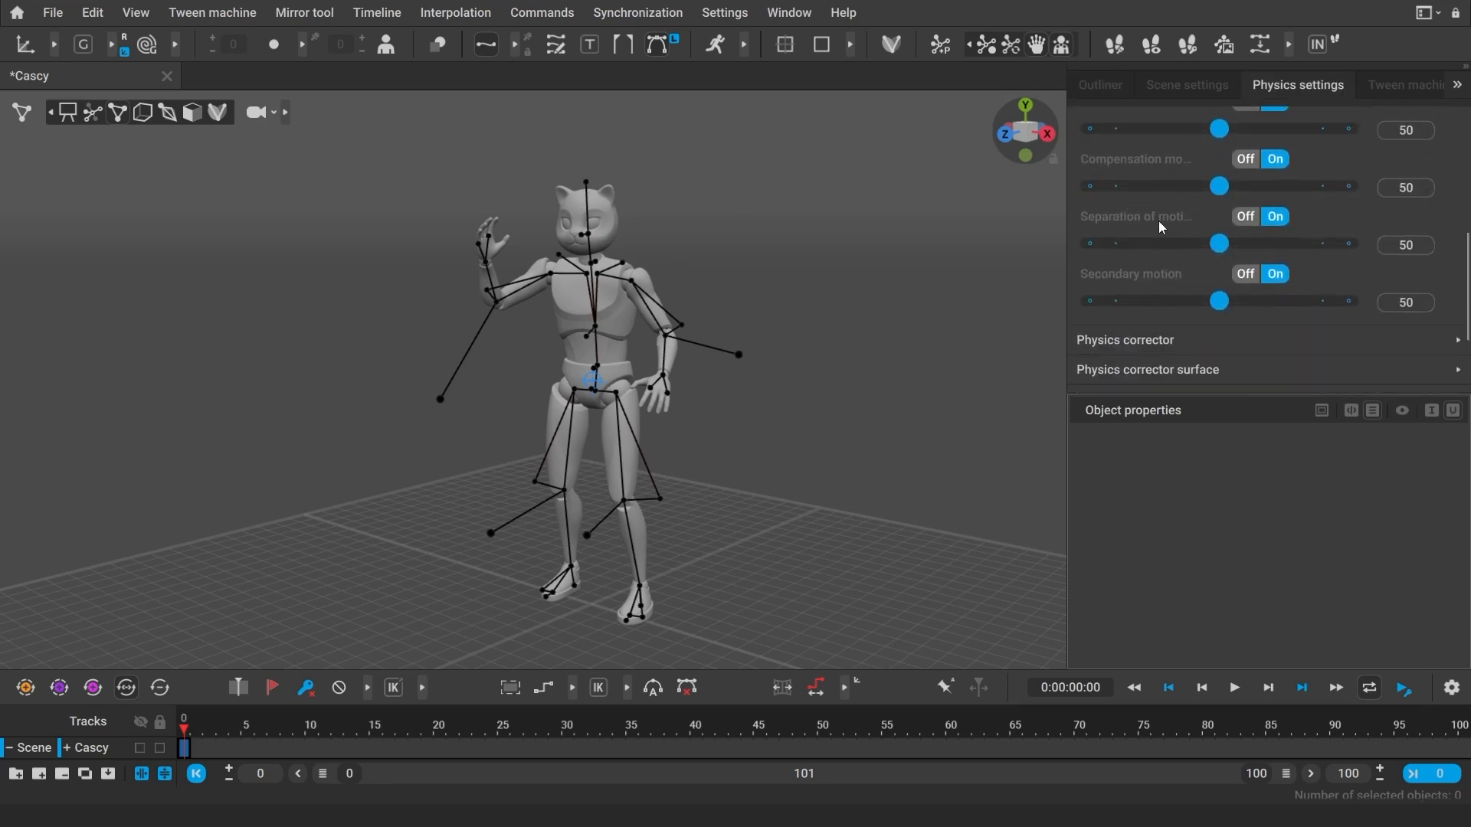
{"action": "left_click", "coordinate": [1098, 84]}
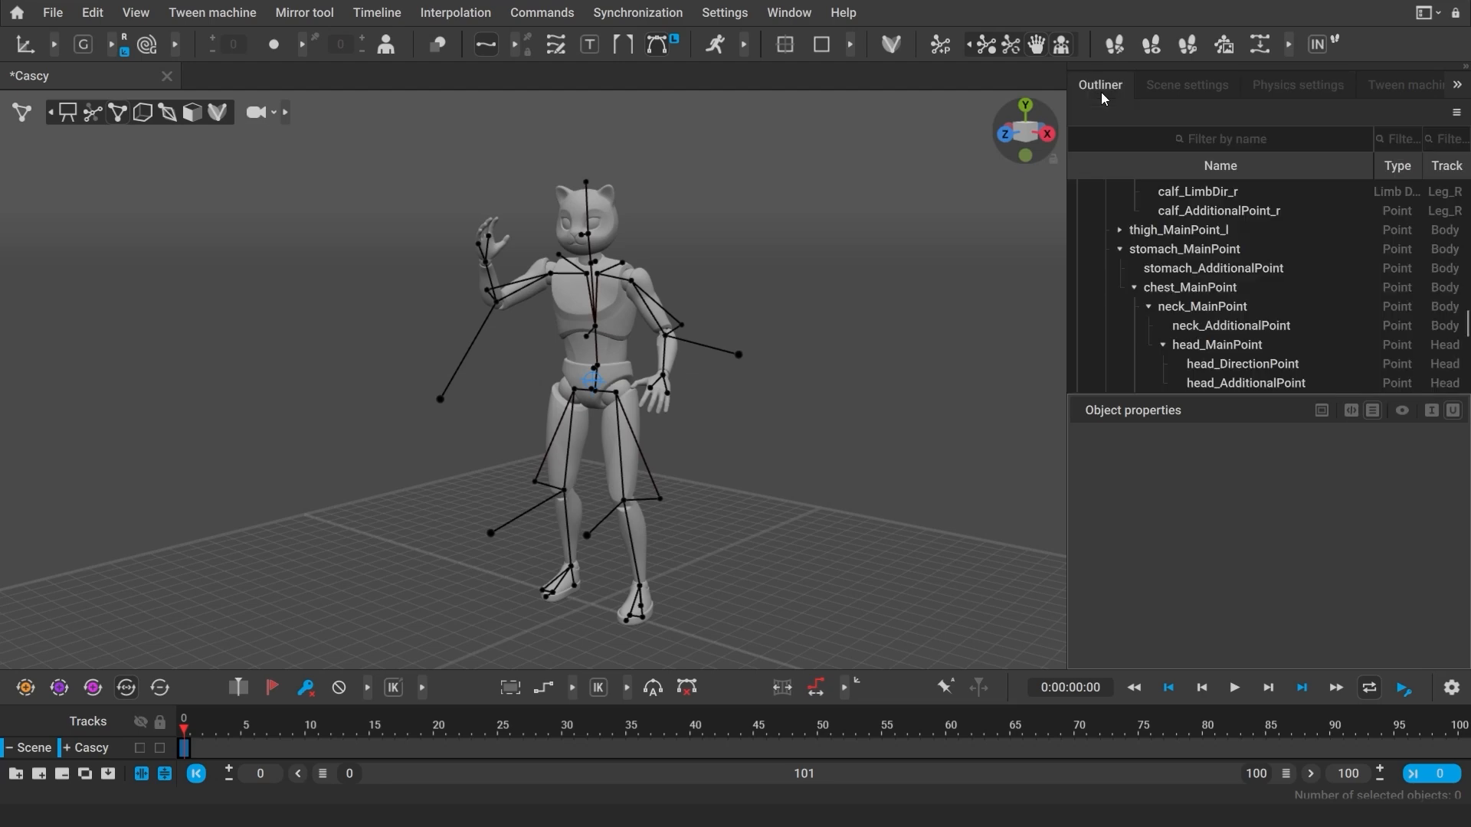
- Switch to the Dracorex scene and toggle its rig controllers off and back to points
{"action": "left_click", "coordinate": [262, 77]}
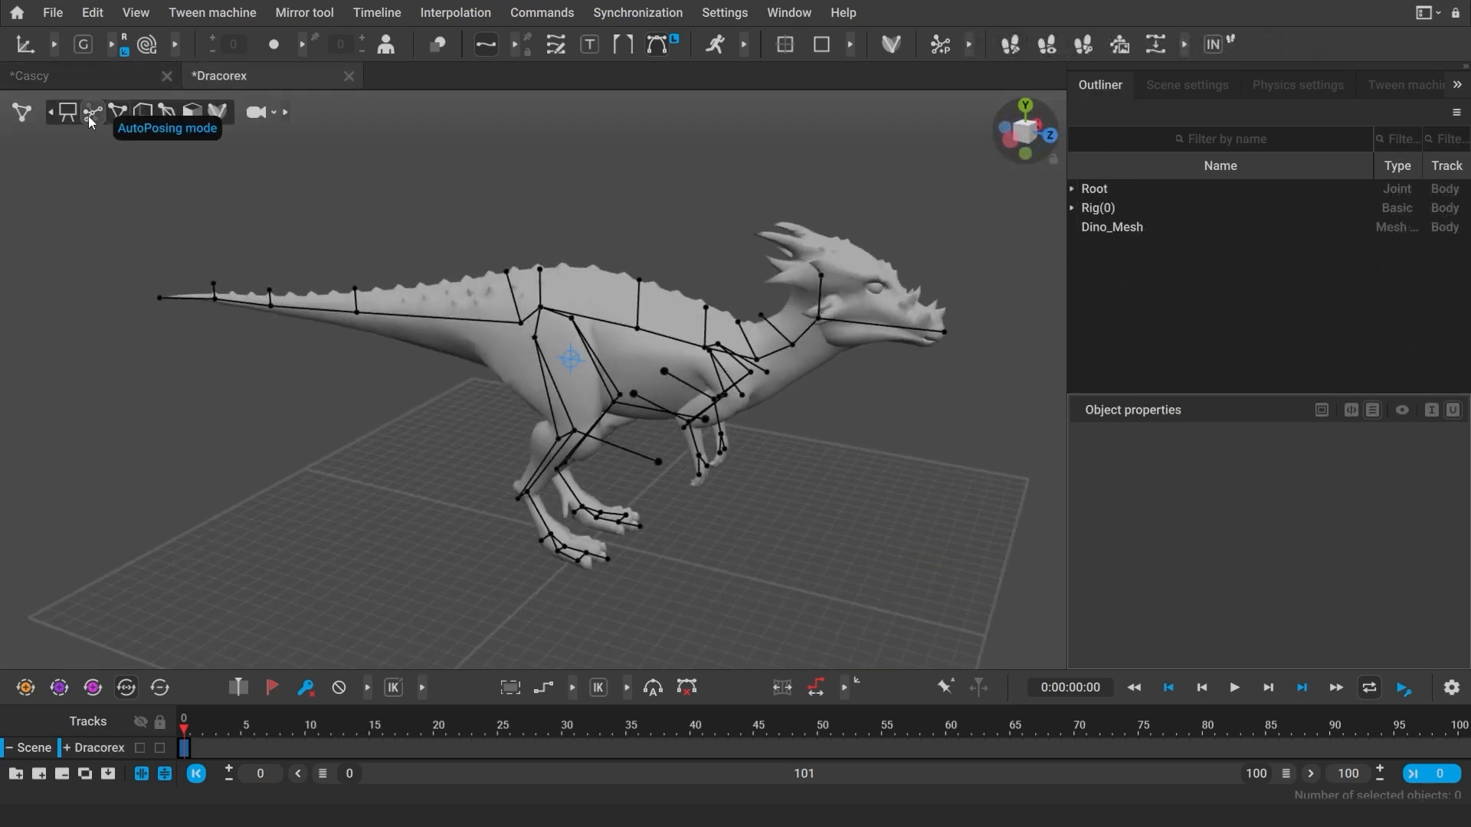
{"action": "left_click", "coordinate": [91, 112]}
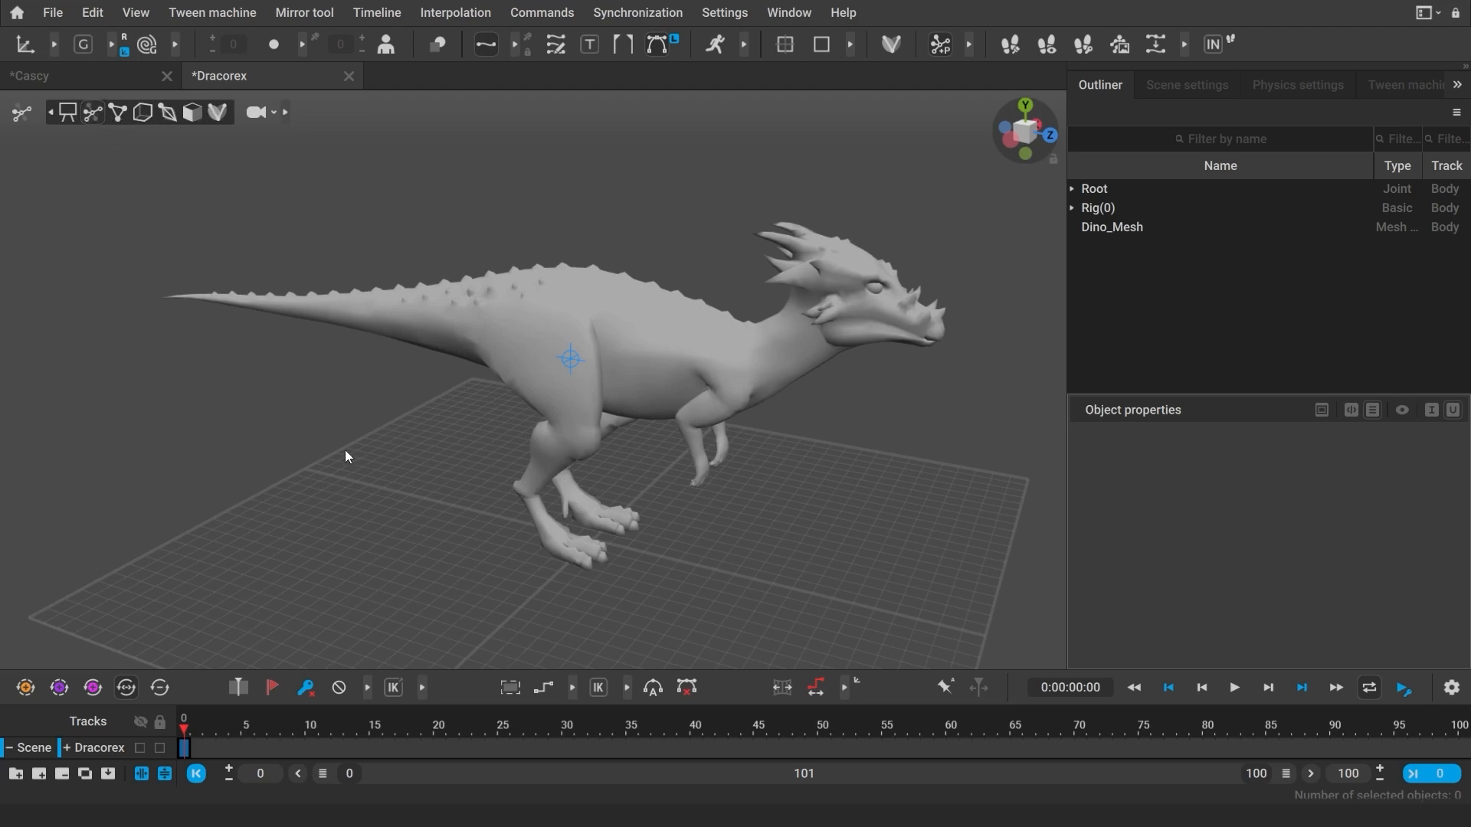
{"action": "left_click", "coordinate": [117, 112]}
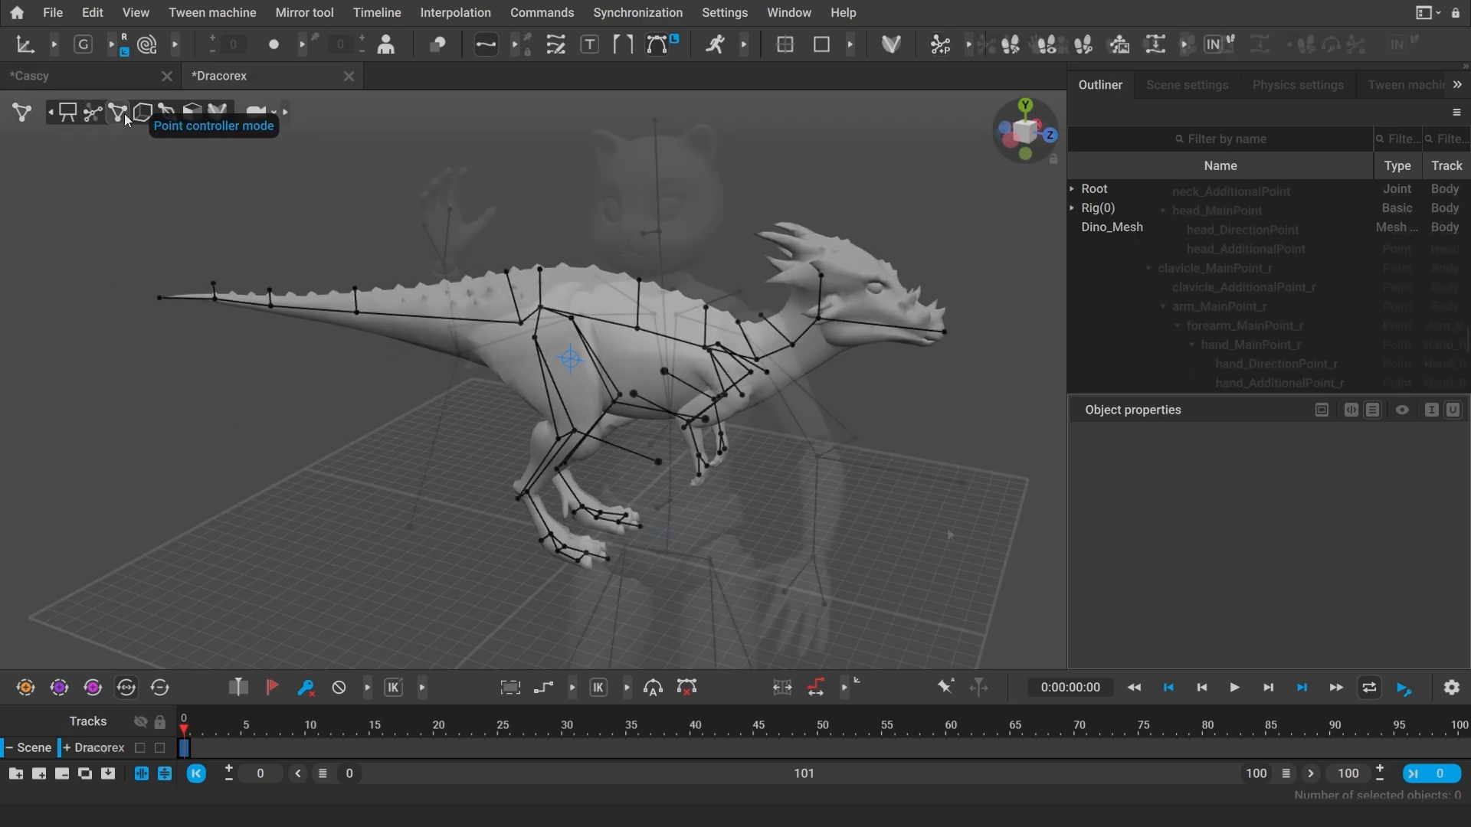
- Return to the Cascy scene and settle on plain point controllers after trying autoposing mode
{"action": "left_click", "coordinate": [35, 75]}
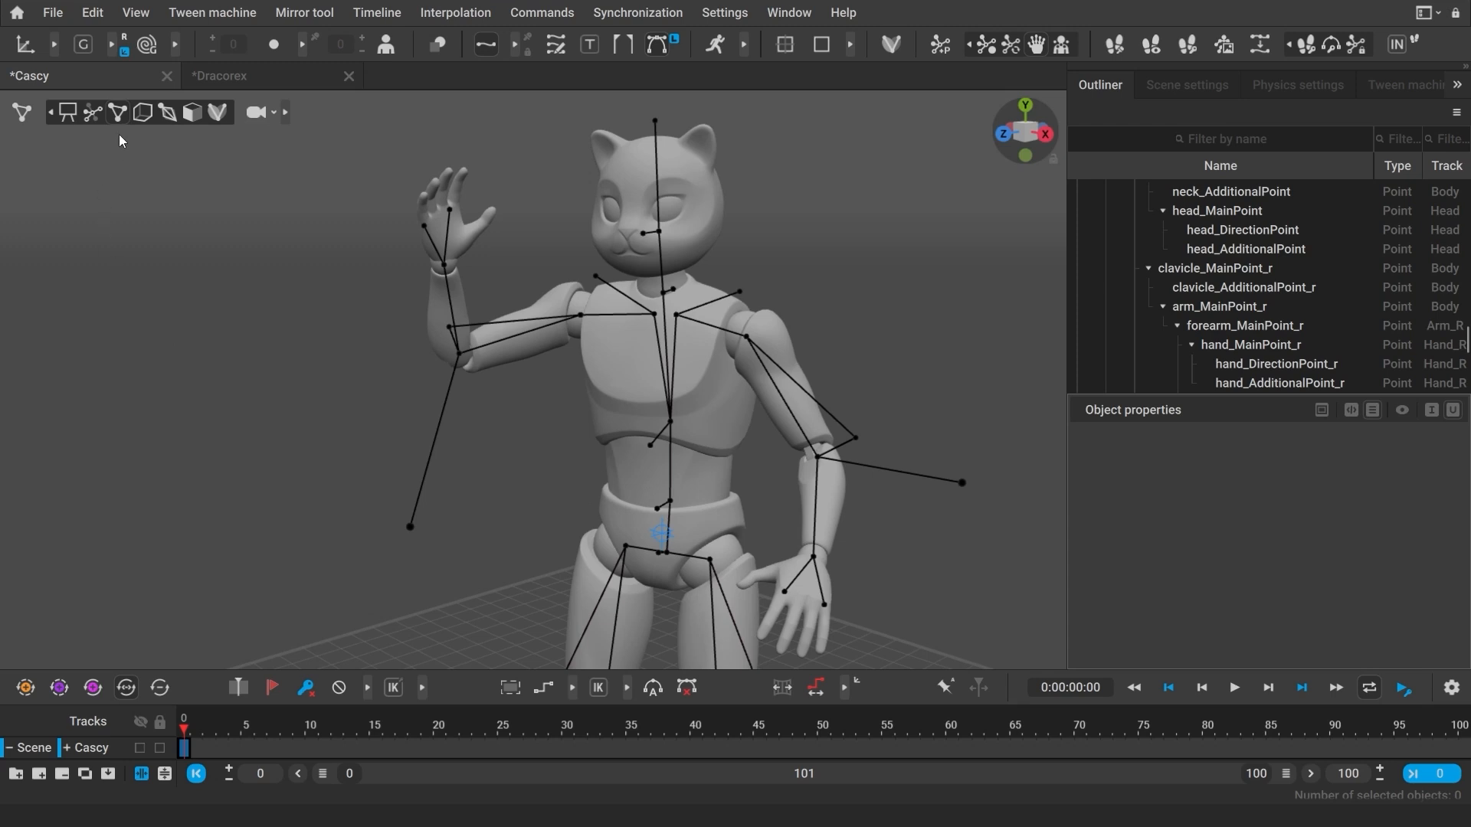
{"action": "left_click", "coordinate": [20, 112]}
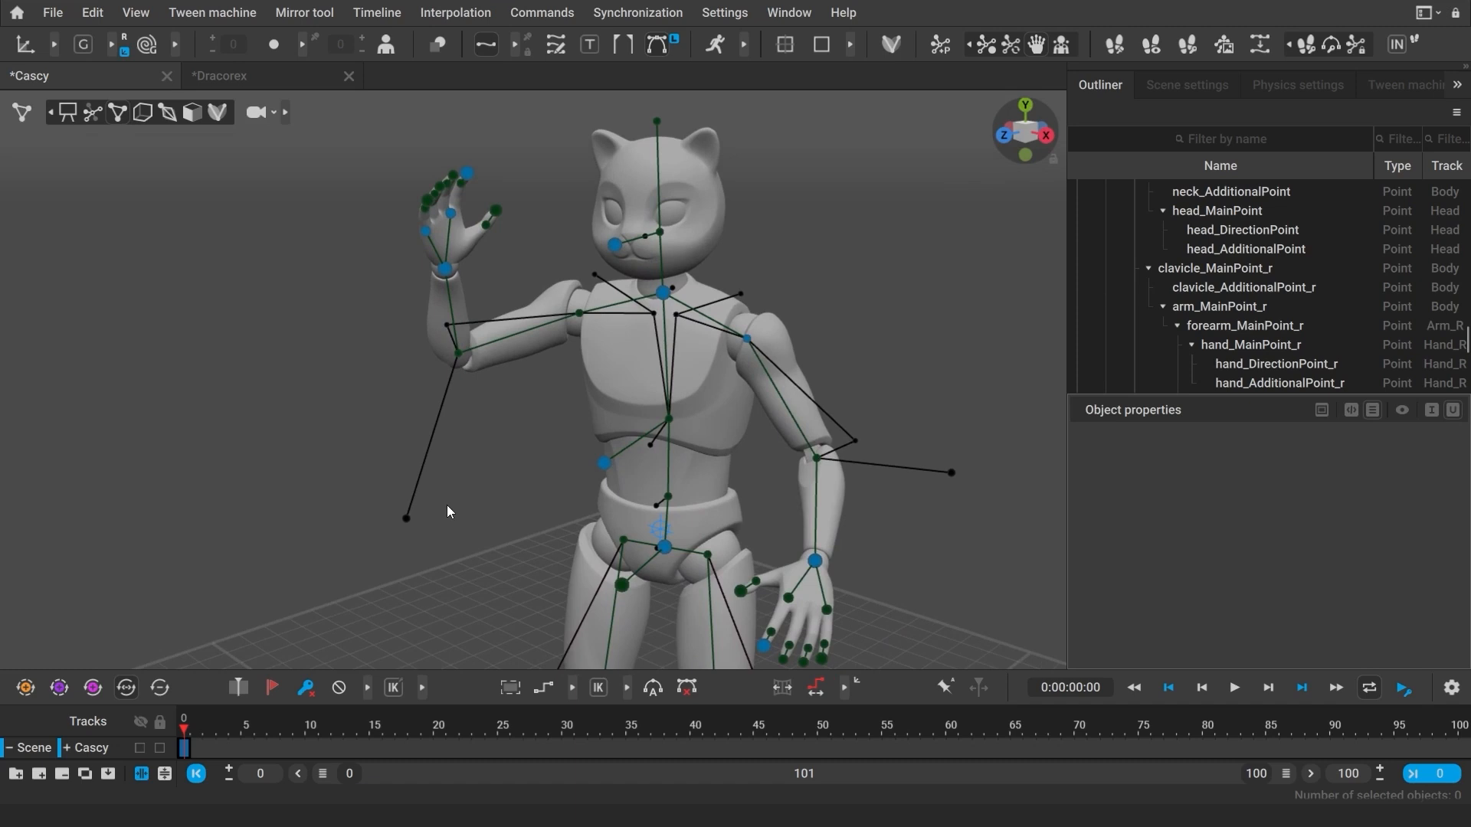
{"action": "left_click", "coordinate": [20, 112]}
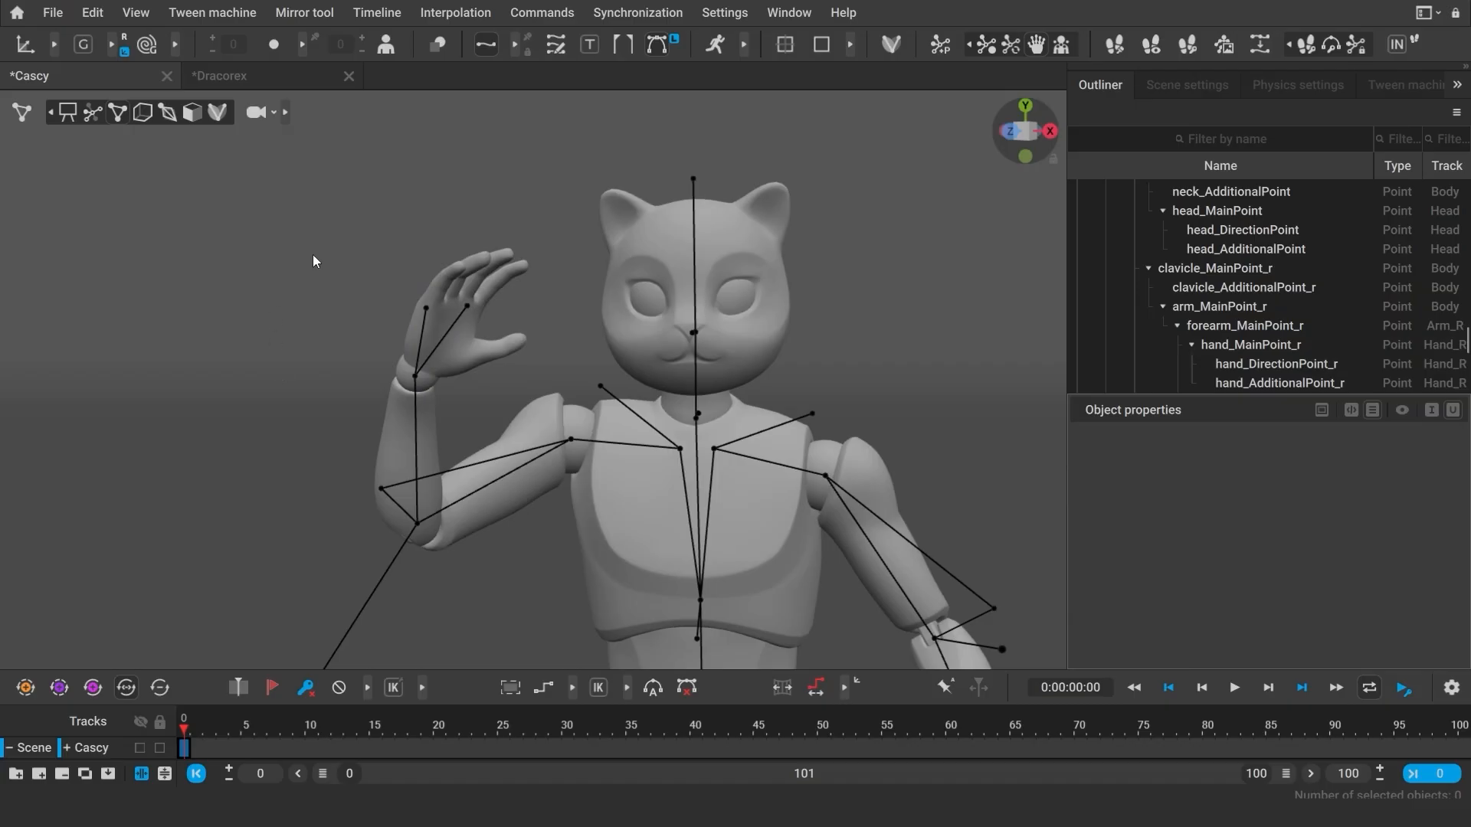
- Select the right hand's points and align their manipulator to Local axes instead of Global
{"action": "left_click", "coordinate": [405, 349]}
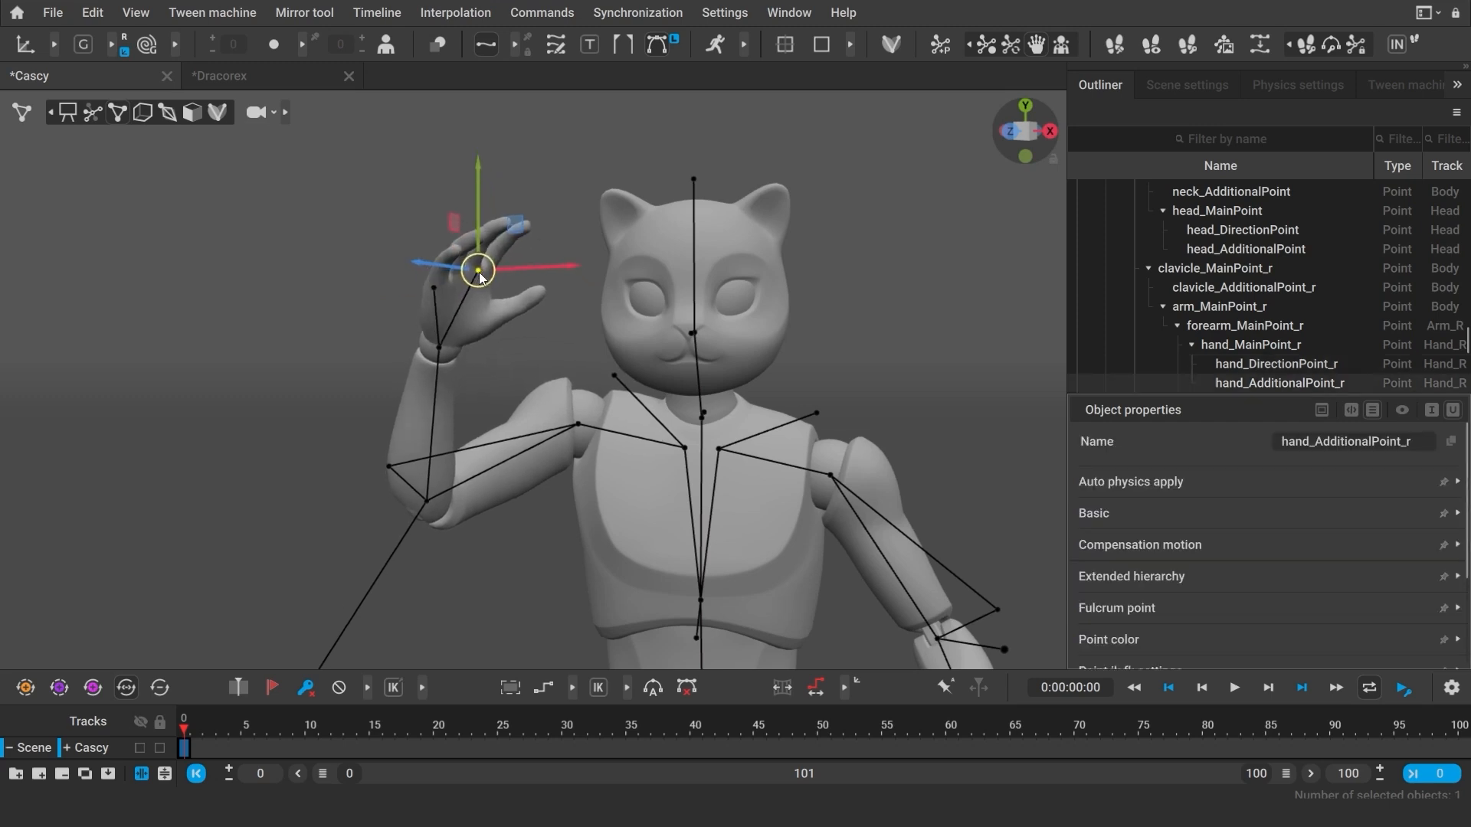
{"action": "left_click", "coordinate": [270, 401]}
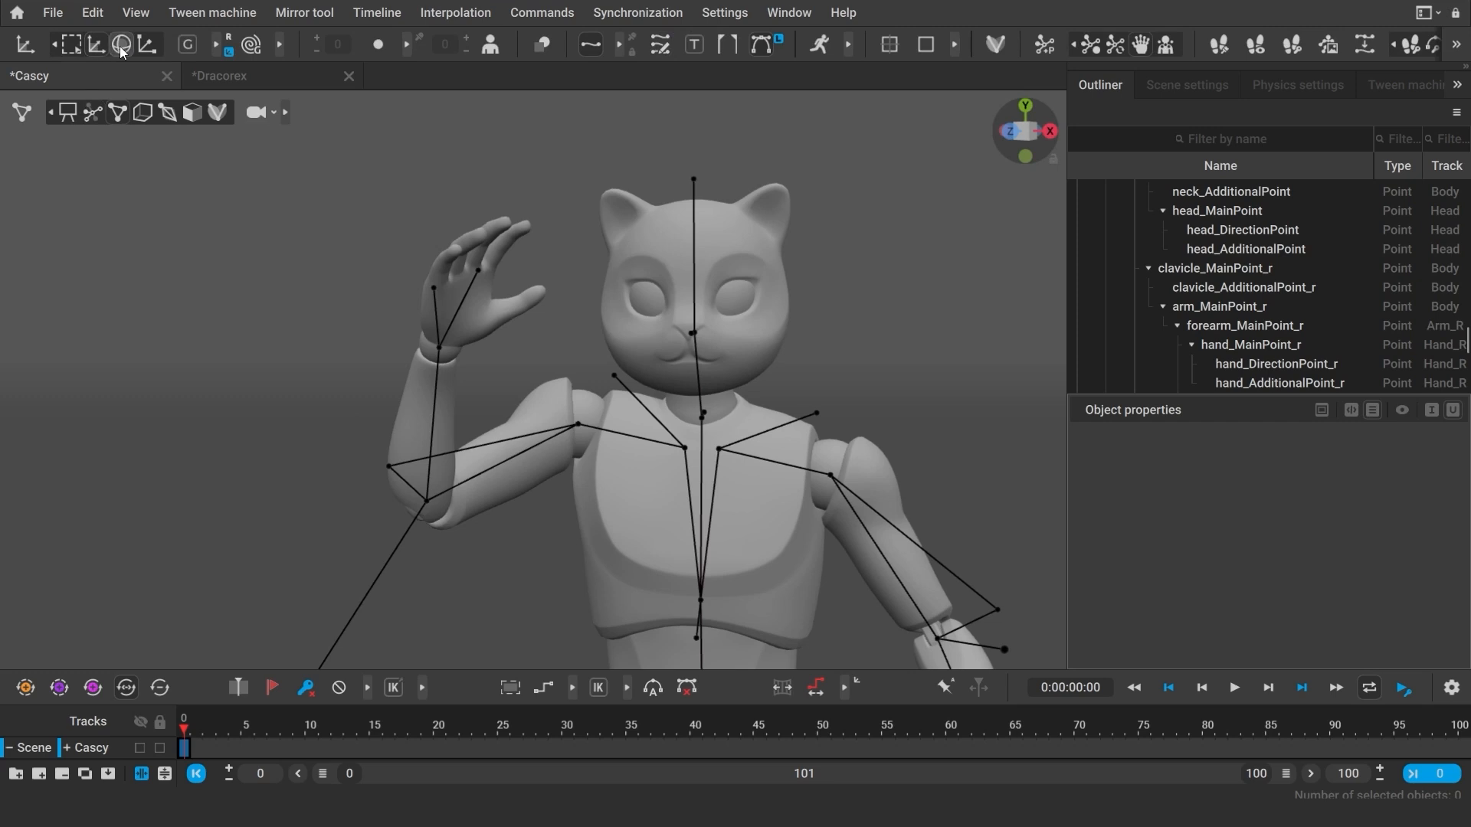
{"action": "mouse_move", "coordinate": [120, 44]}
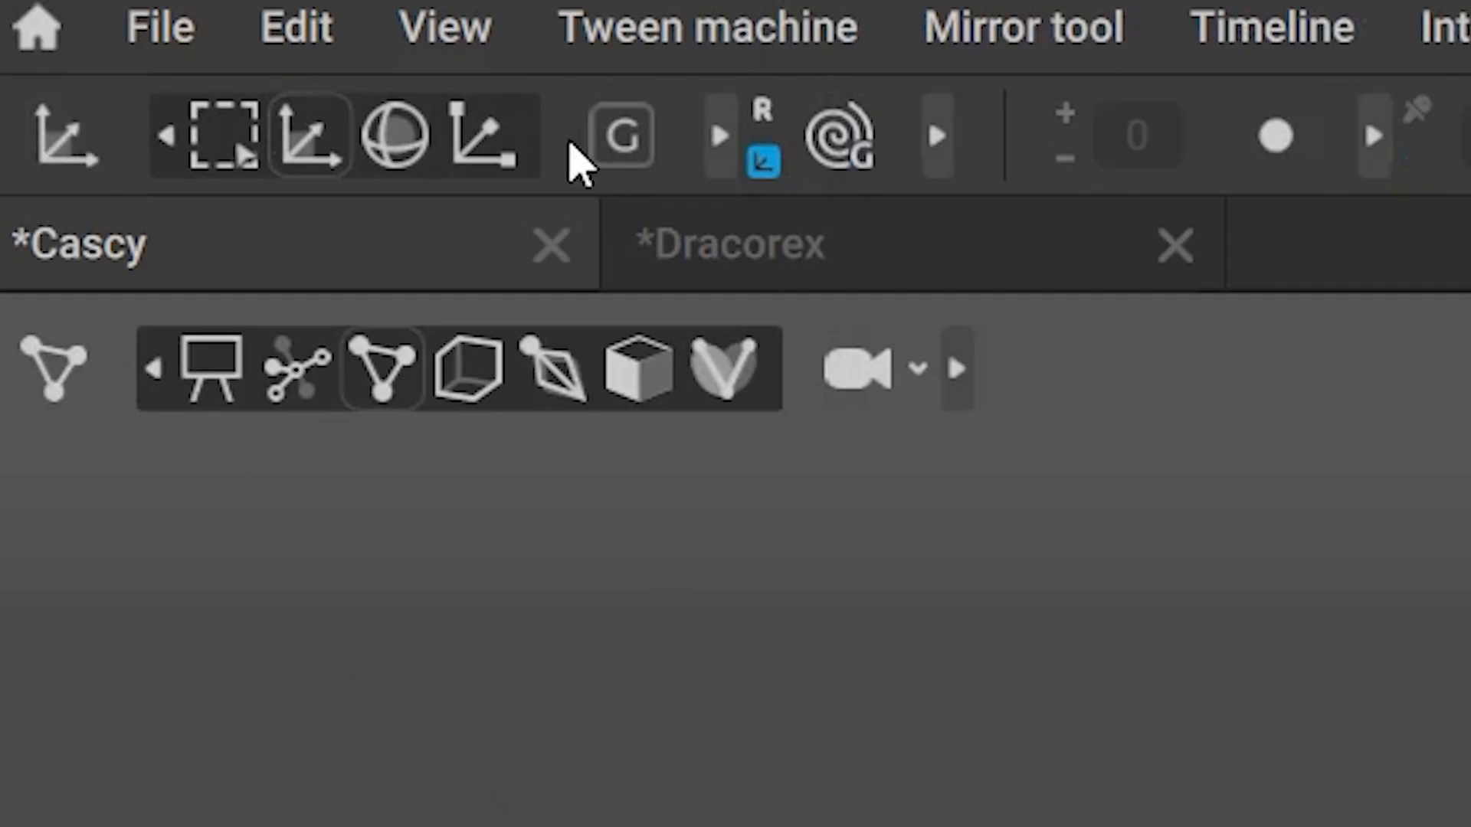
{"action": "left_click", "coordinate": [720, 137]}
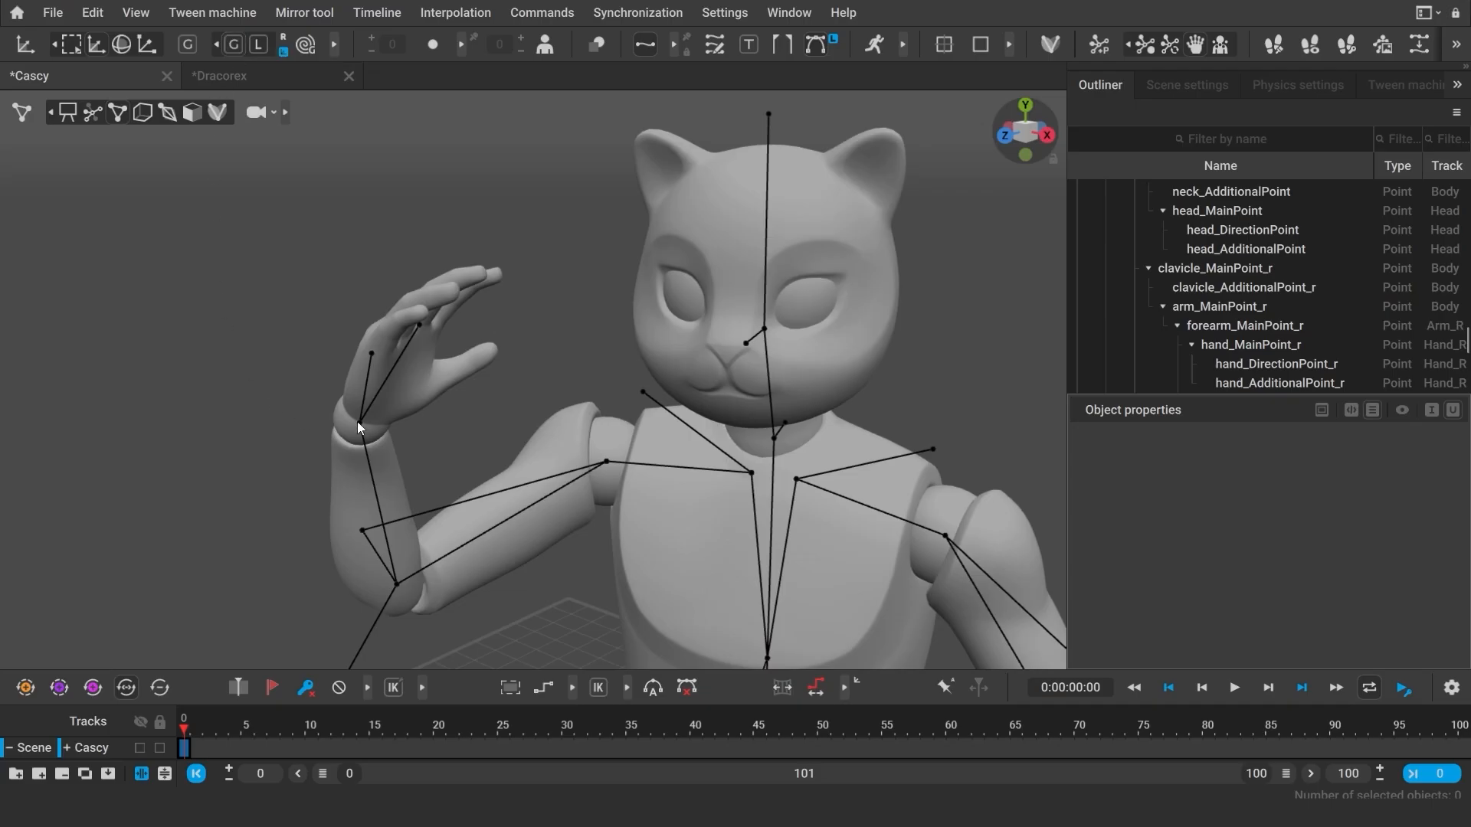
{"action": "left_click", "coordinate": [359, 423]}
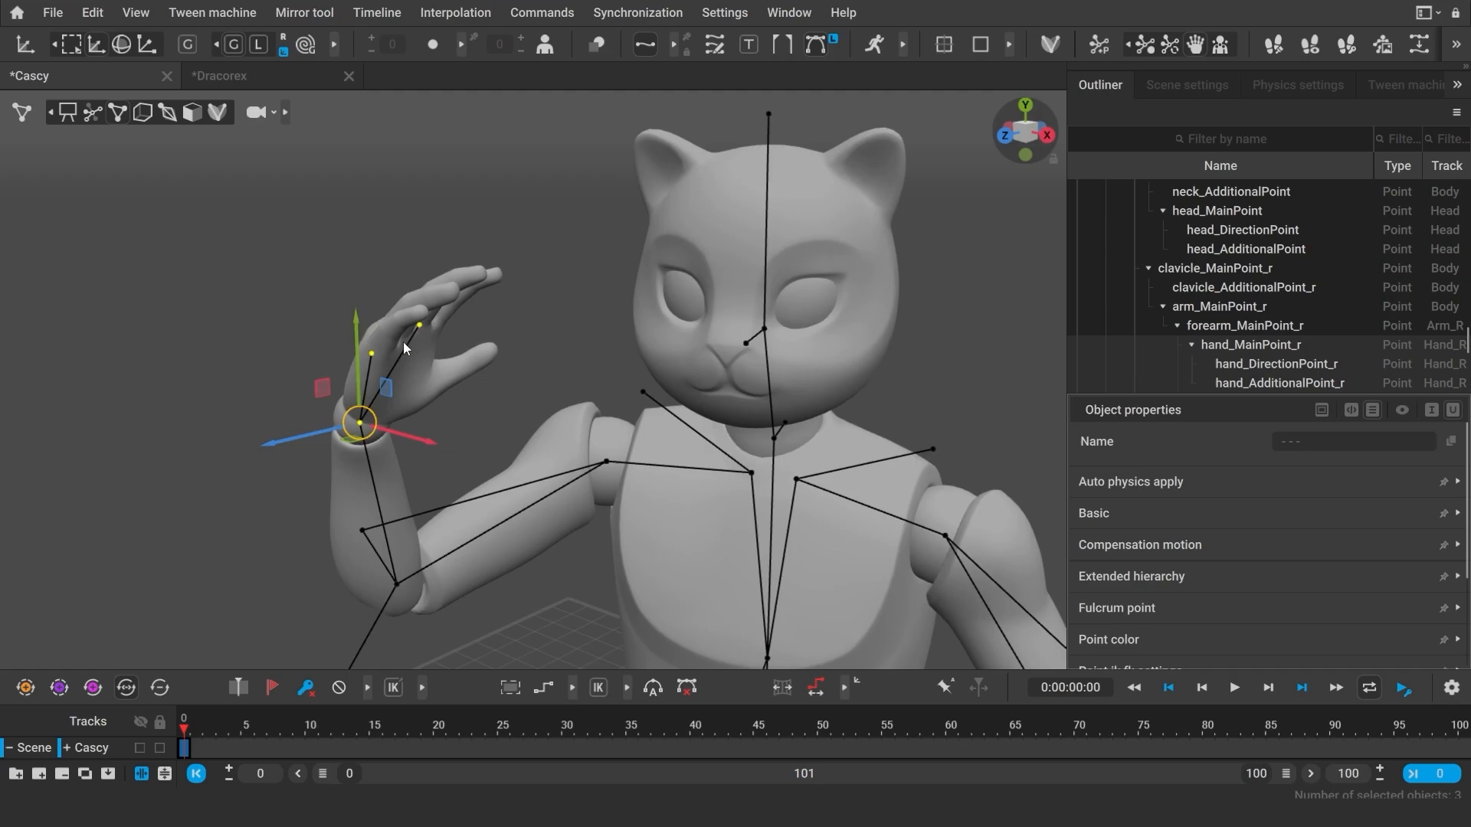
{"action": "mouse_move", "coordinate": [257, 44]}
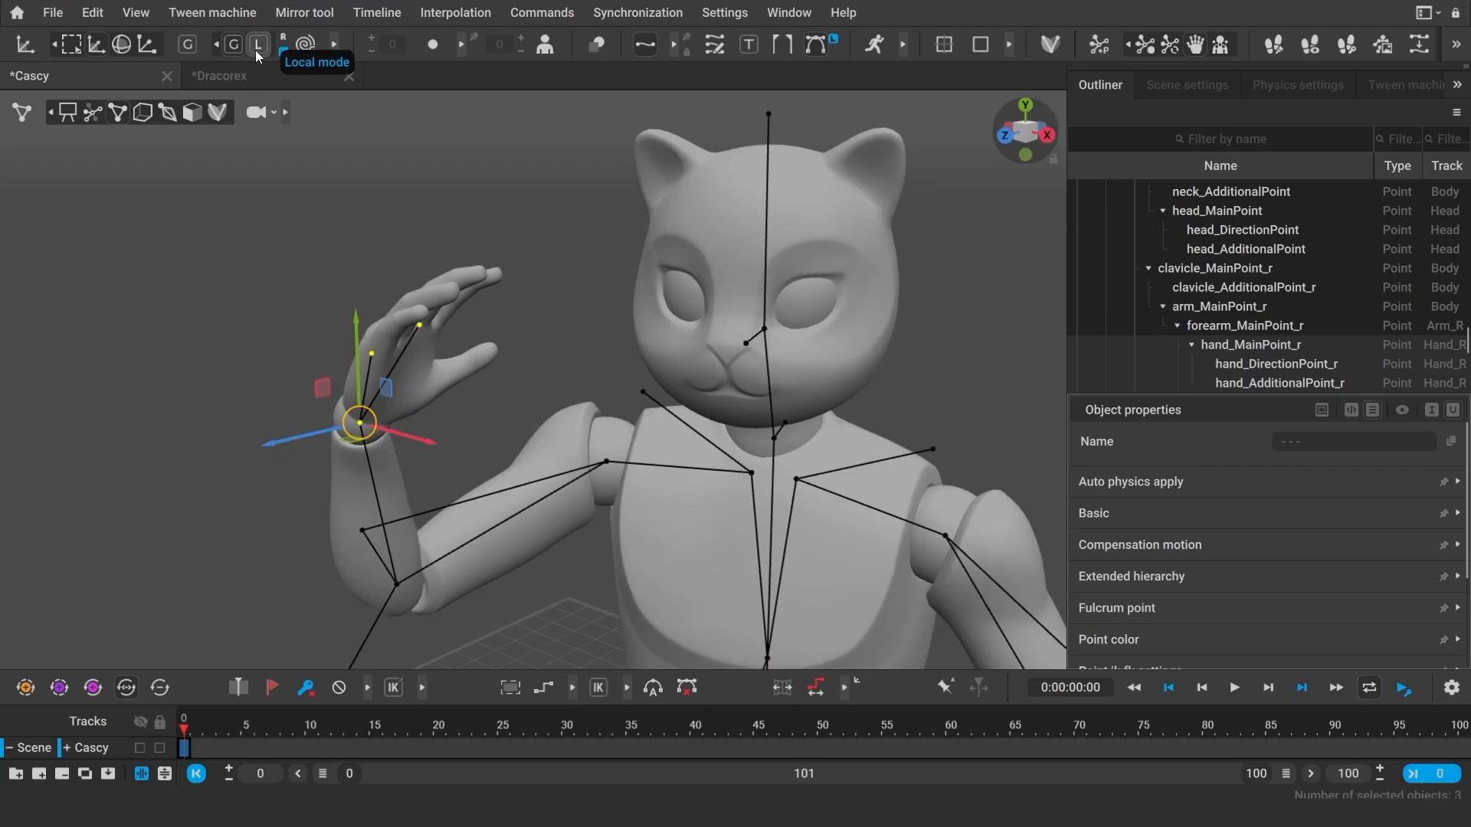
{"action": "left_click", "coordinate": [256, 44]}
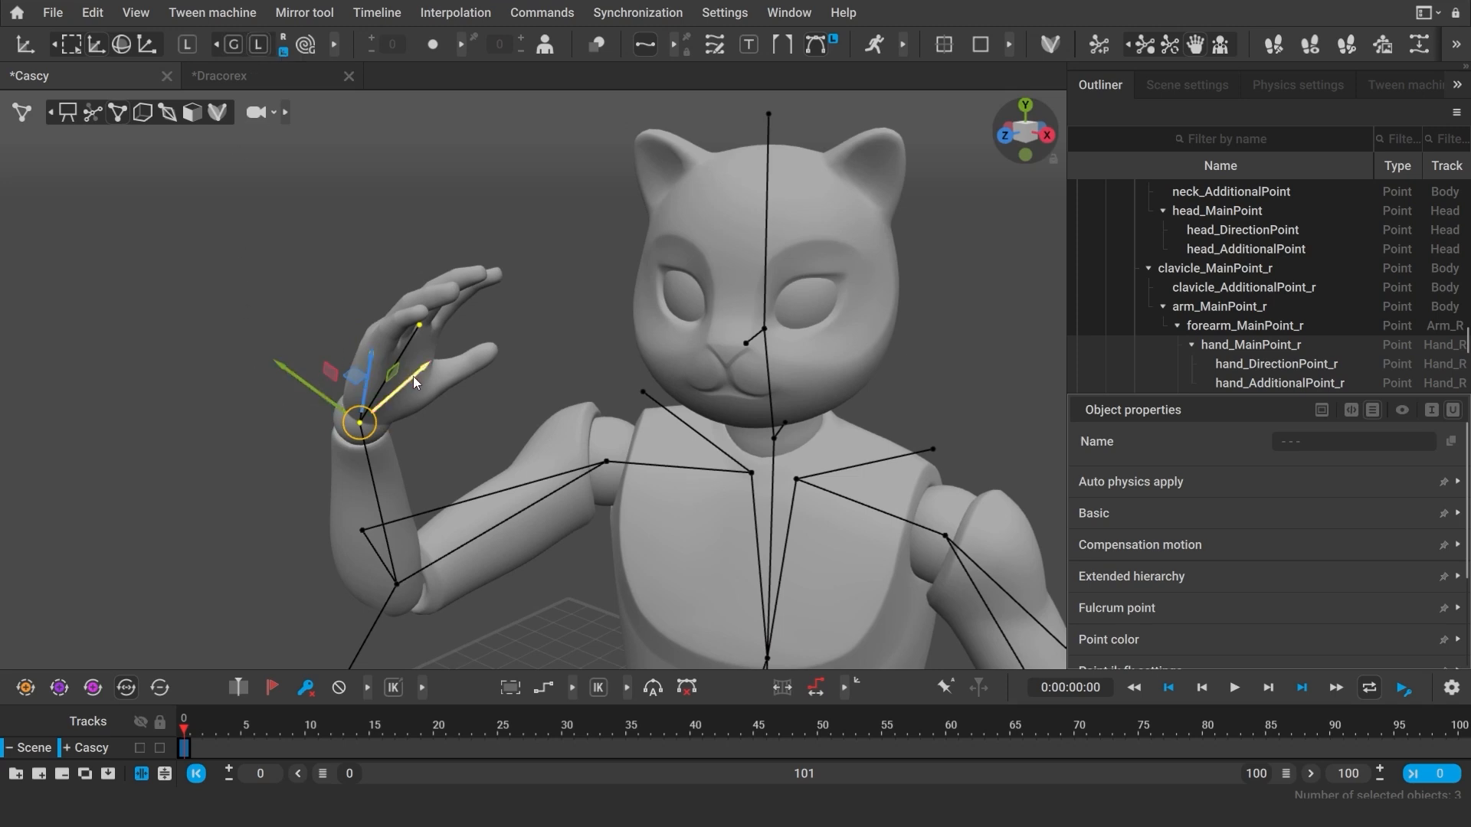
{"action": "left_click", "coordinate": [120, 44]}
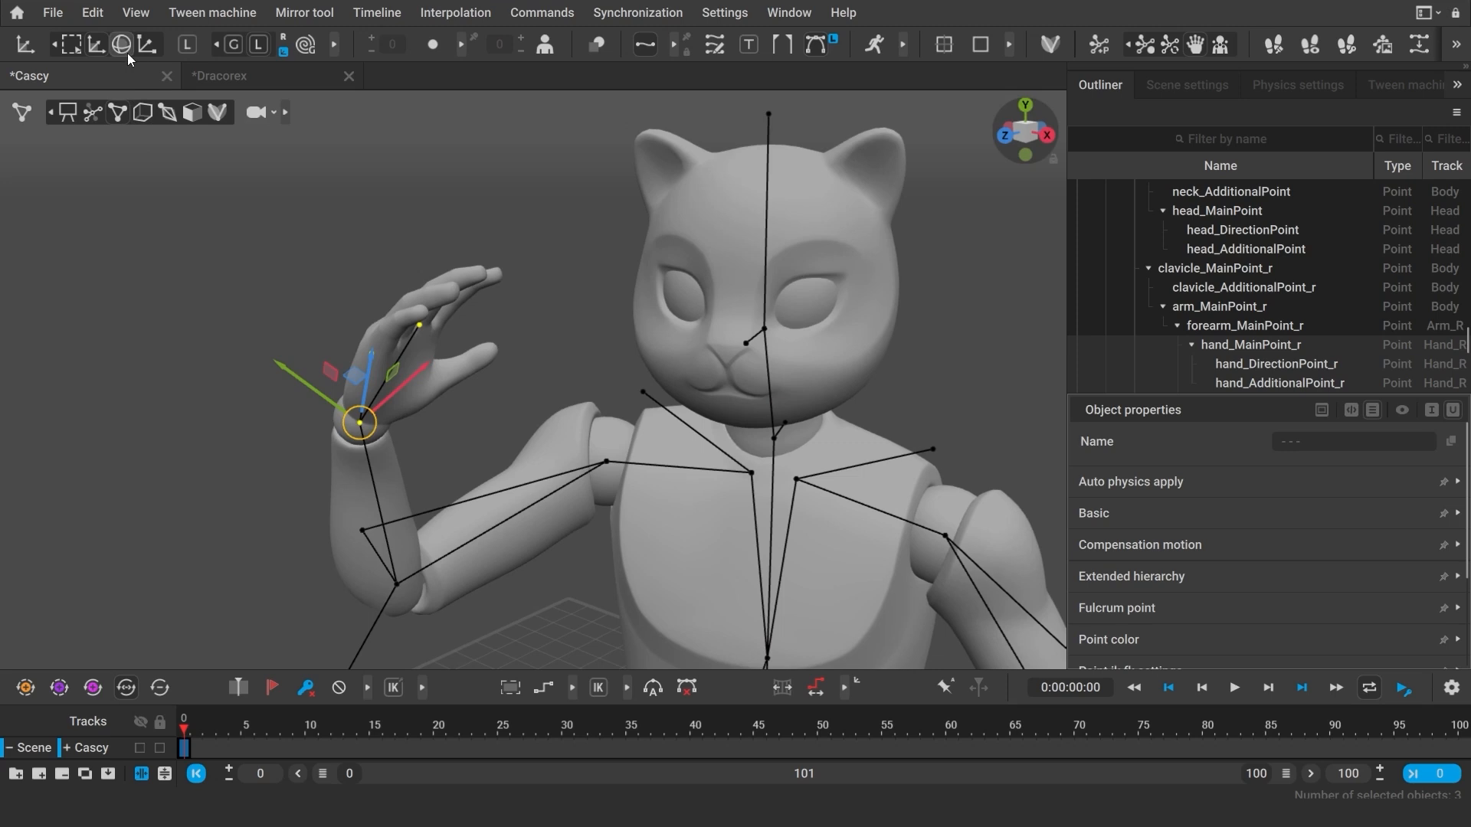
{"action": "left_click", "coordinate": [396, 584]}
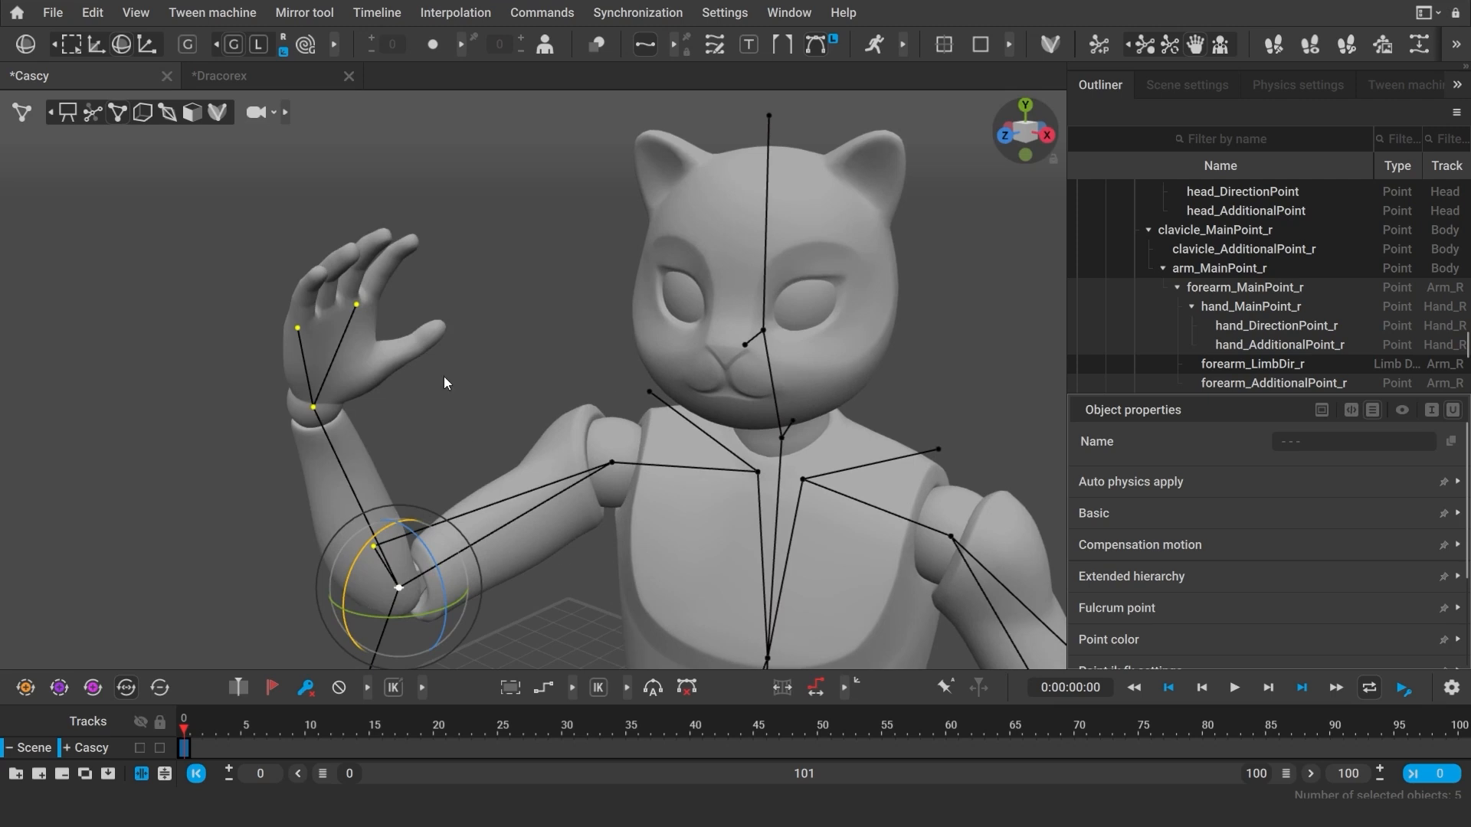
{"action": "left_click", "coordinate": [609, 474]}
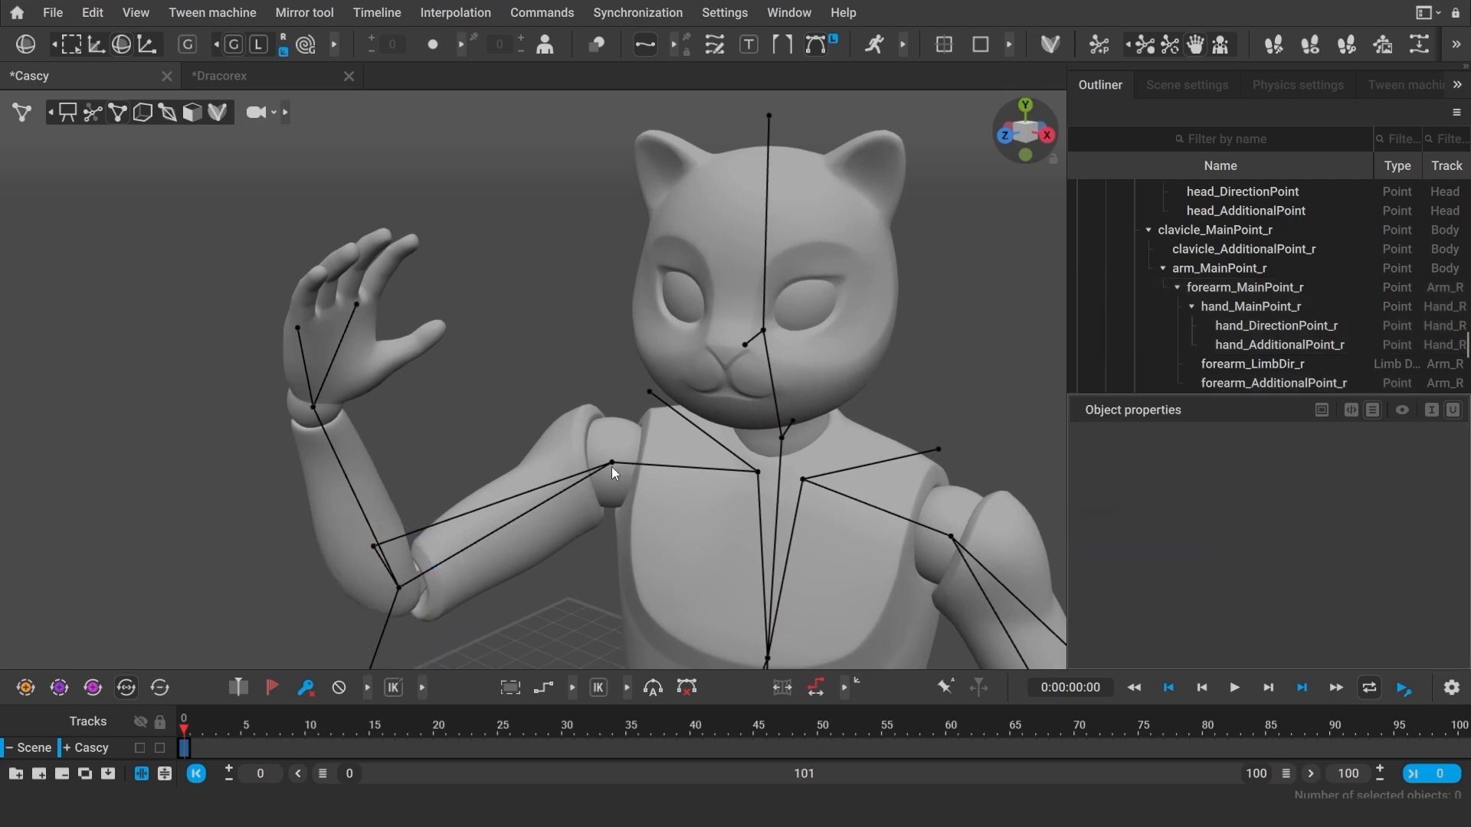
{"action": "left_click", "coordinate": [610, 466]}
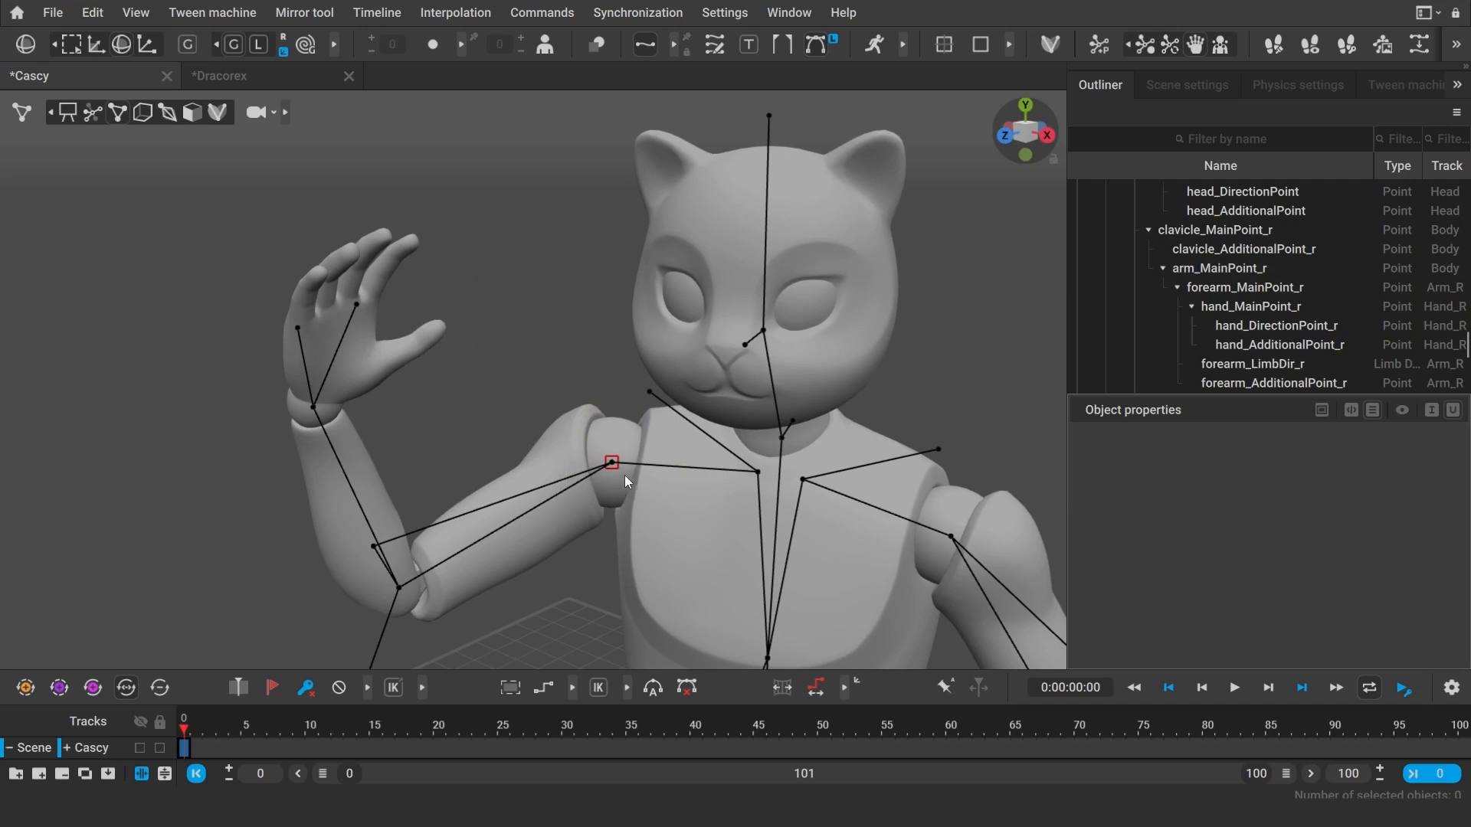
{"action": "left_click", "coordinate": [376, 545]}
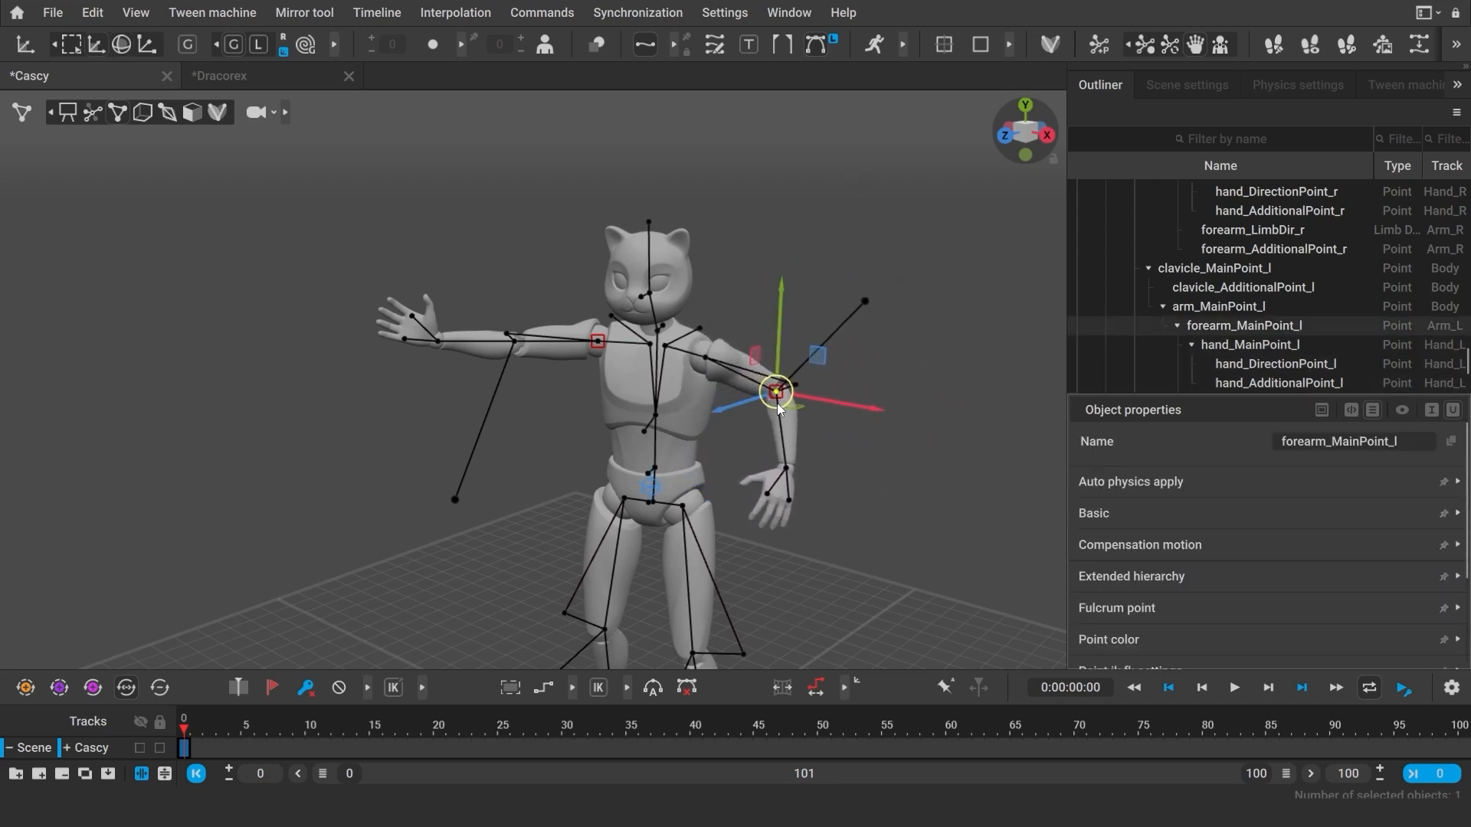
{"action": "left_click", "coordinate": [855, 435]}
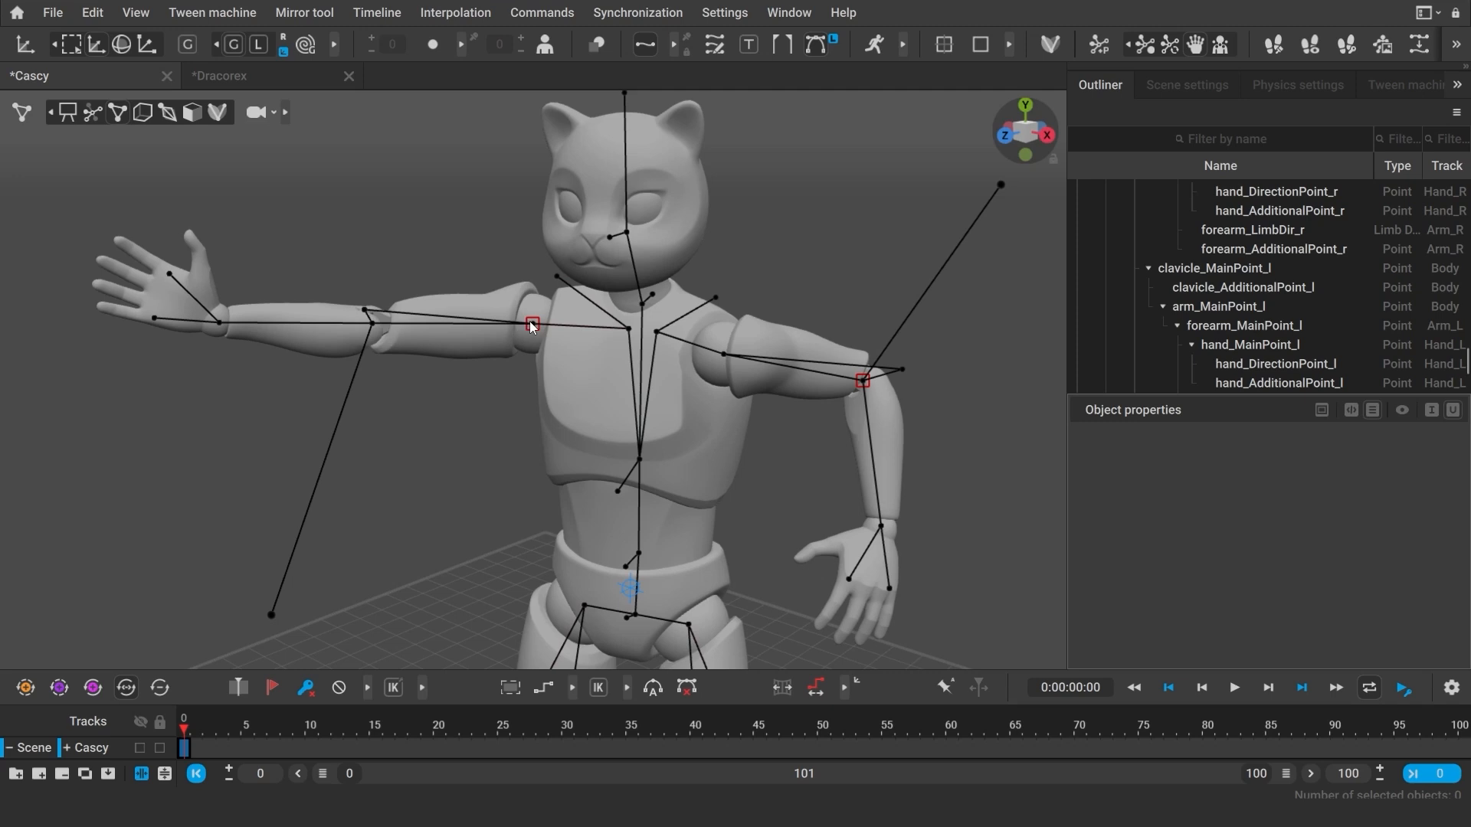
{"action": "key", "text": "r"}
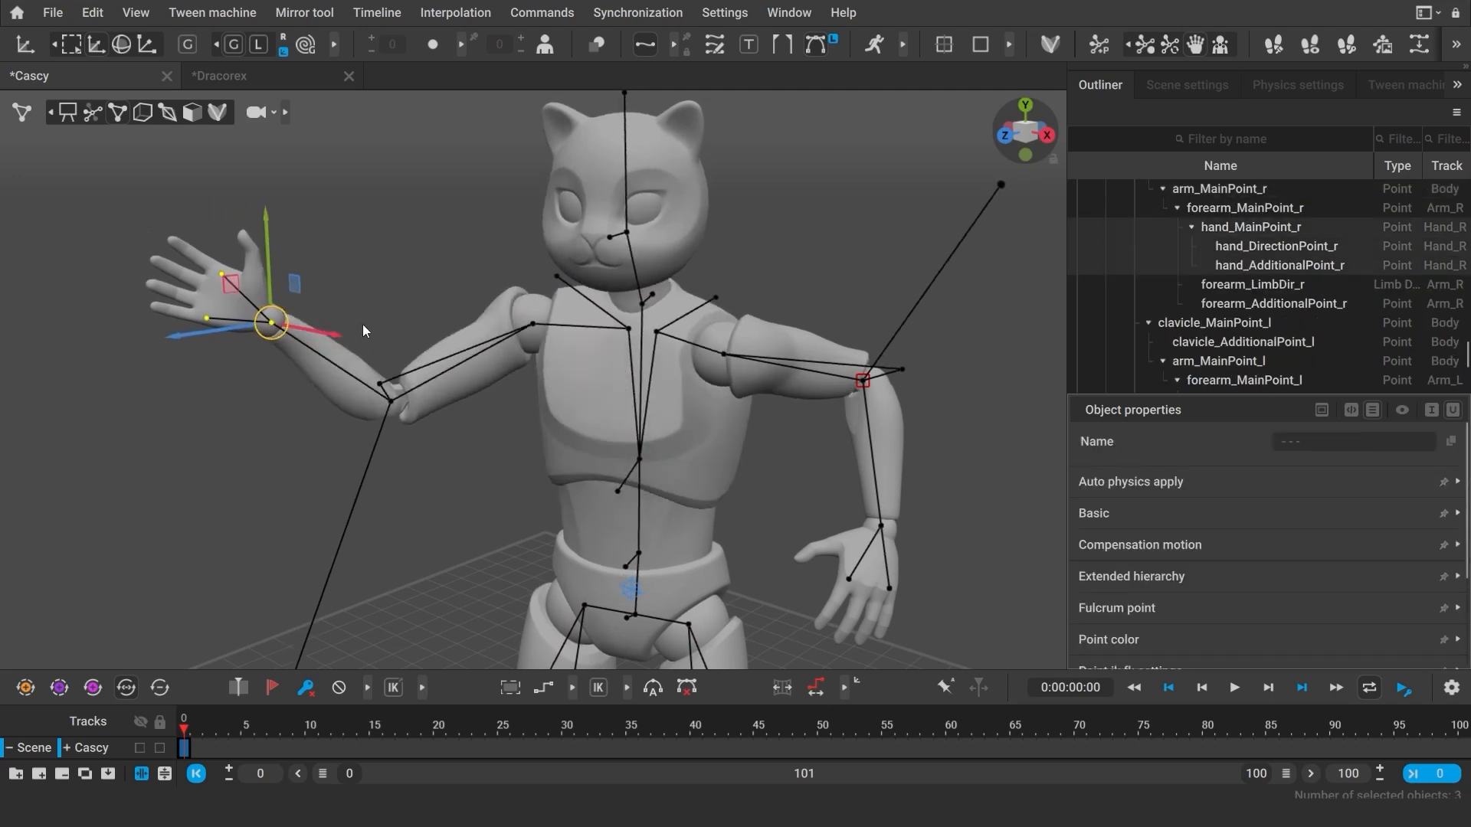
{"action": "key", "text": "r"}
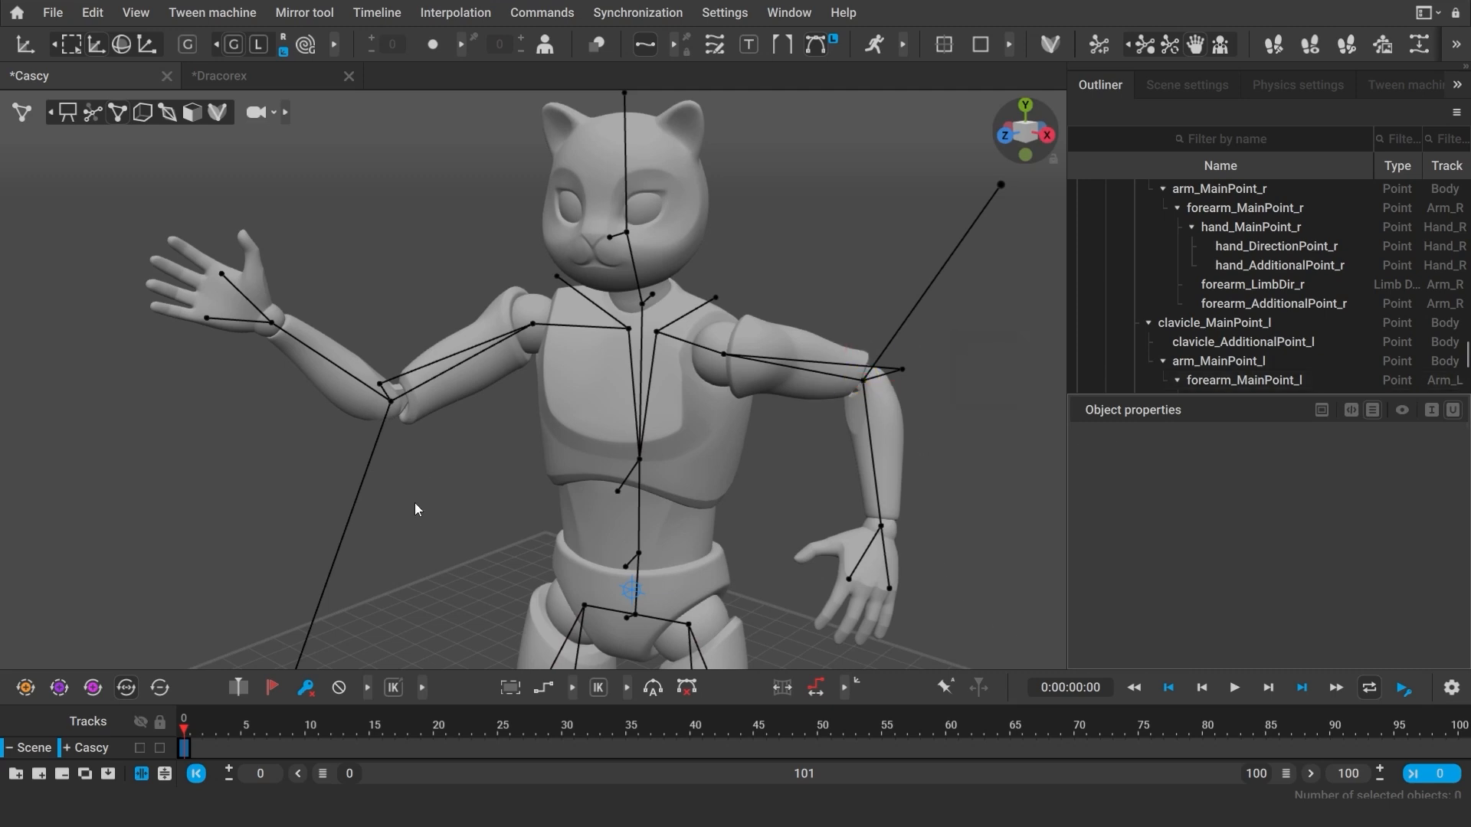
{"action": "mouse_move", "coordinate": [143, 112]}
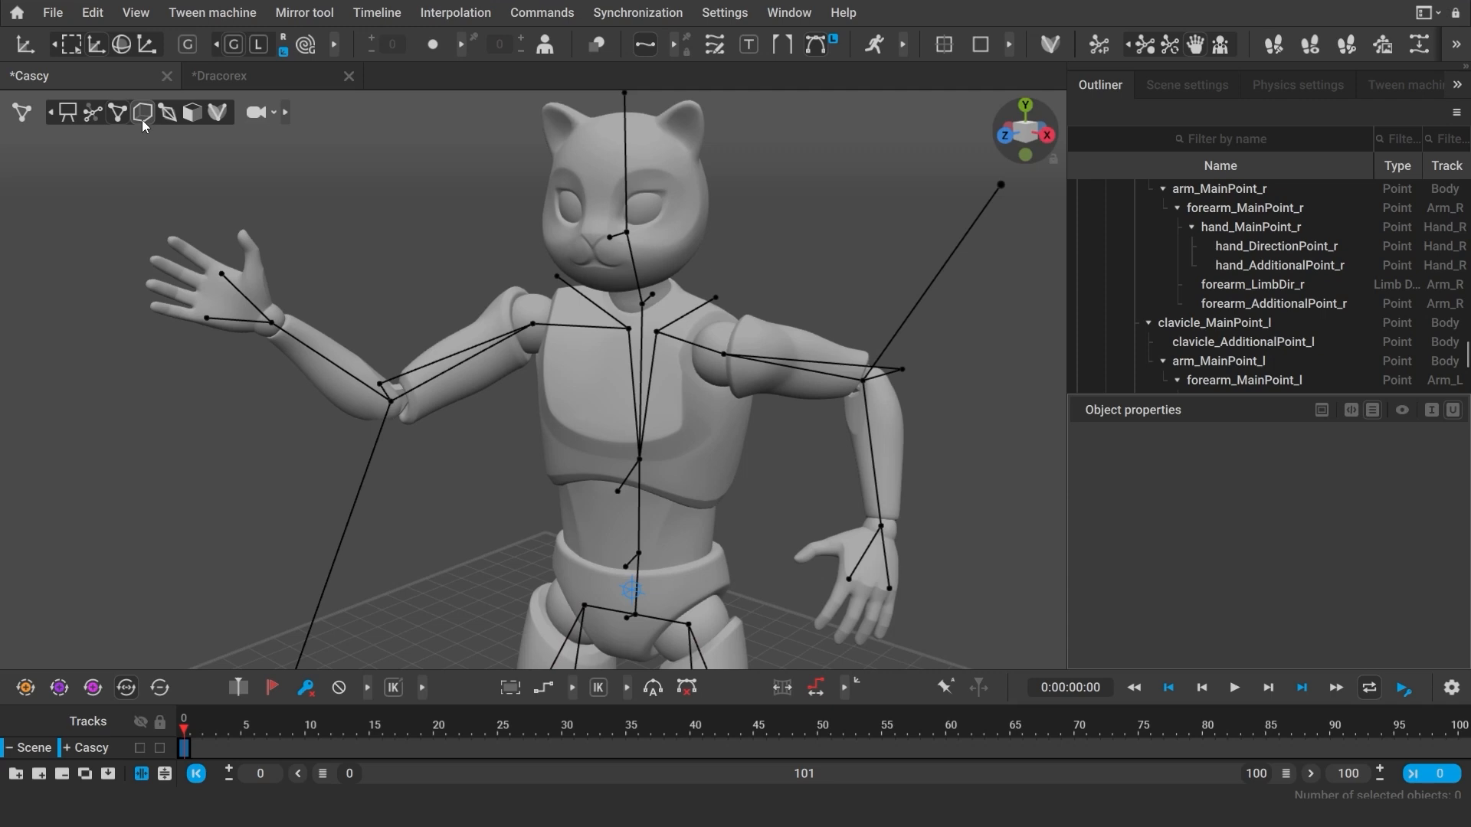
- Look over the Bot_Character's box controllers, then switch to the Red_Panda scene
{"action": "left_click", "coordinate": [144, 111]}
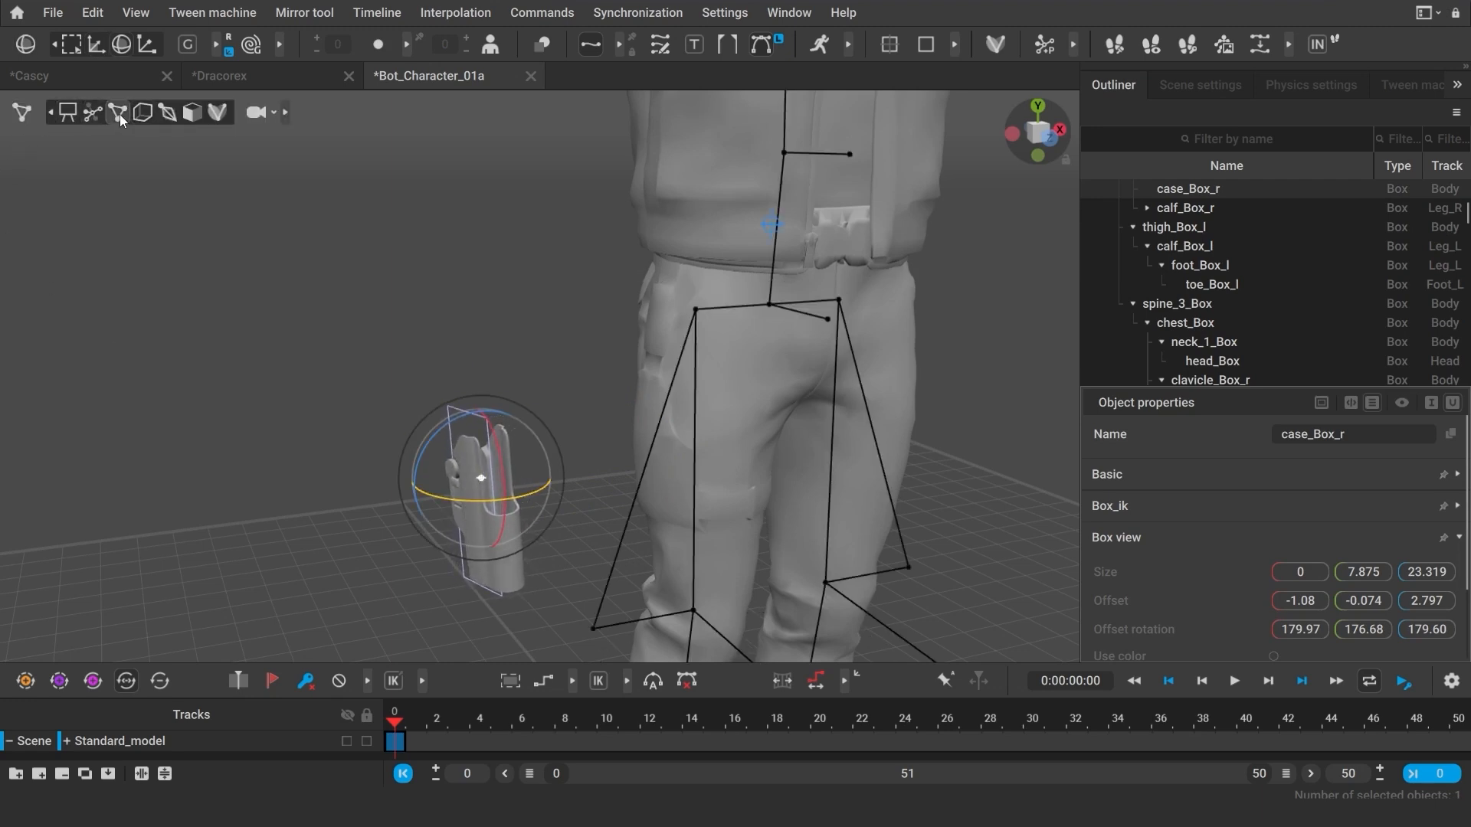
{"action": "left_click", "coordinate": [417, 537]}
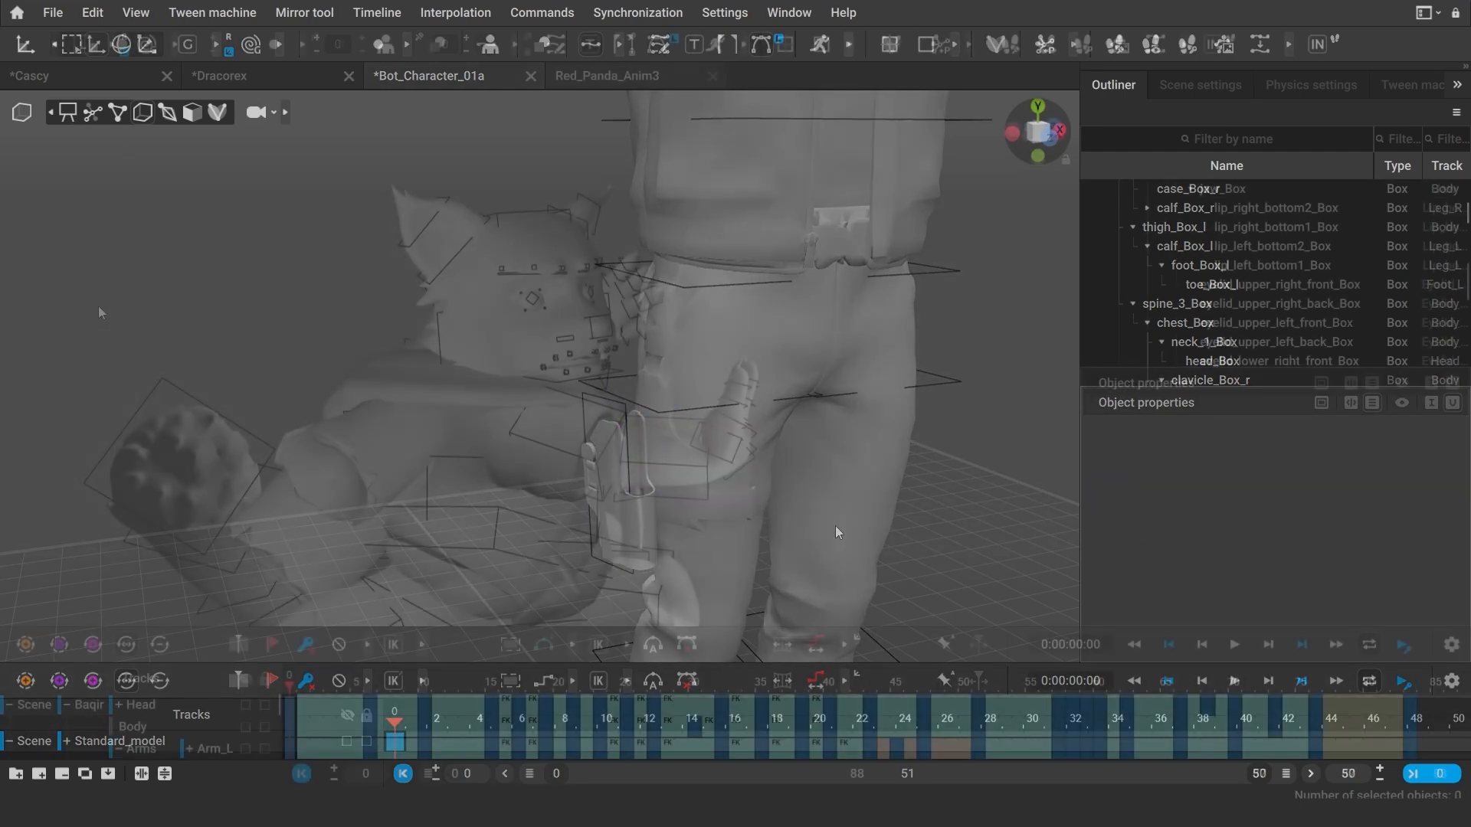
{"action": "left_click", "coordinate": [609, 76]}
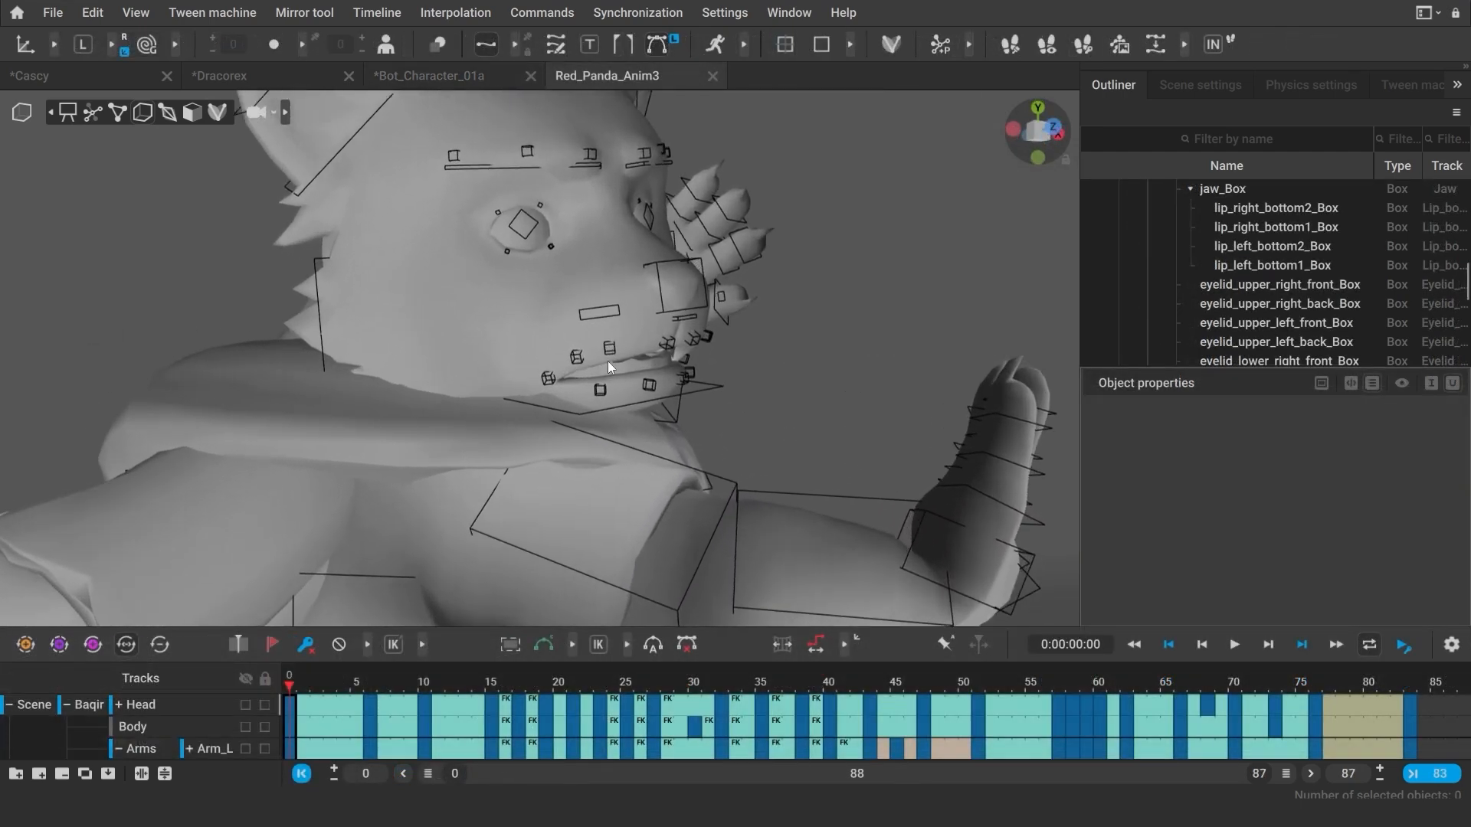
- Inspect the panda's right brow, upper eyelid and upper lip boxes, lowering the eyelid slightly, then return to a fresh Cascy scene
{"action": "left_click", "coordinate": [527, 427]}
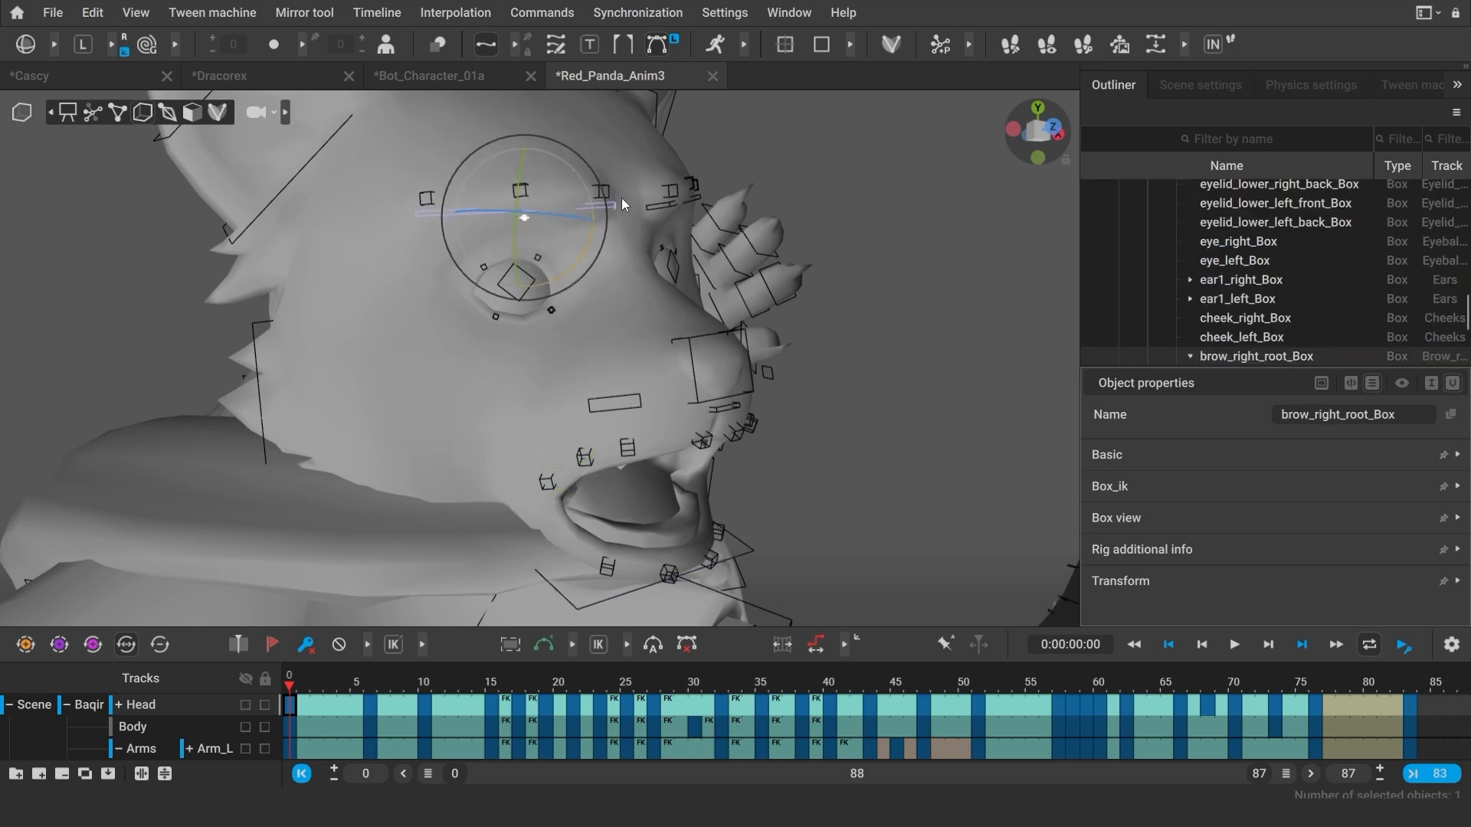
{"action": "left_click", "coordinate": [591, 195]}
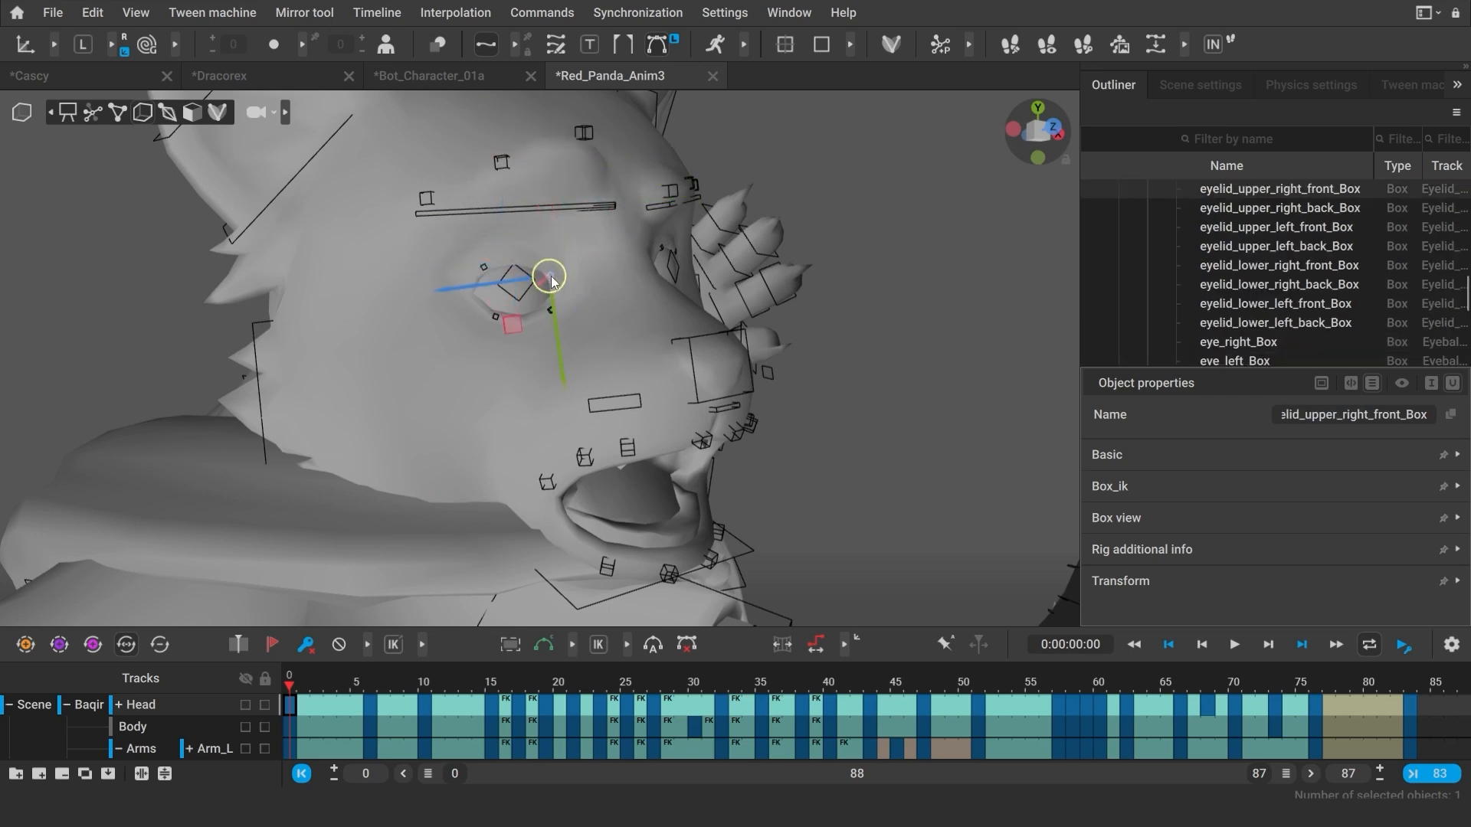
{"action": "left_click_drag", "start_coordinate": [548, 277], "coordinate": [542, 248]}
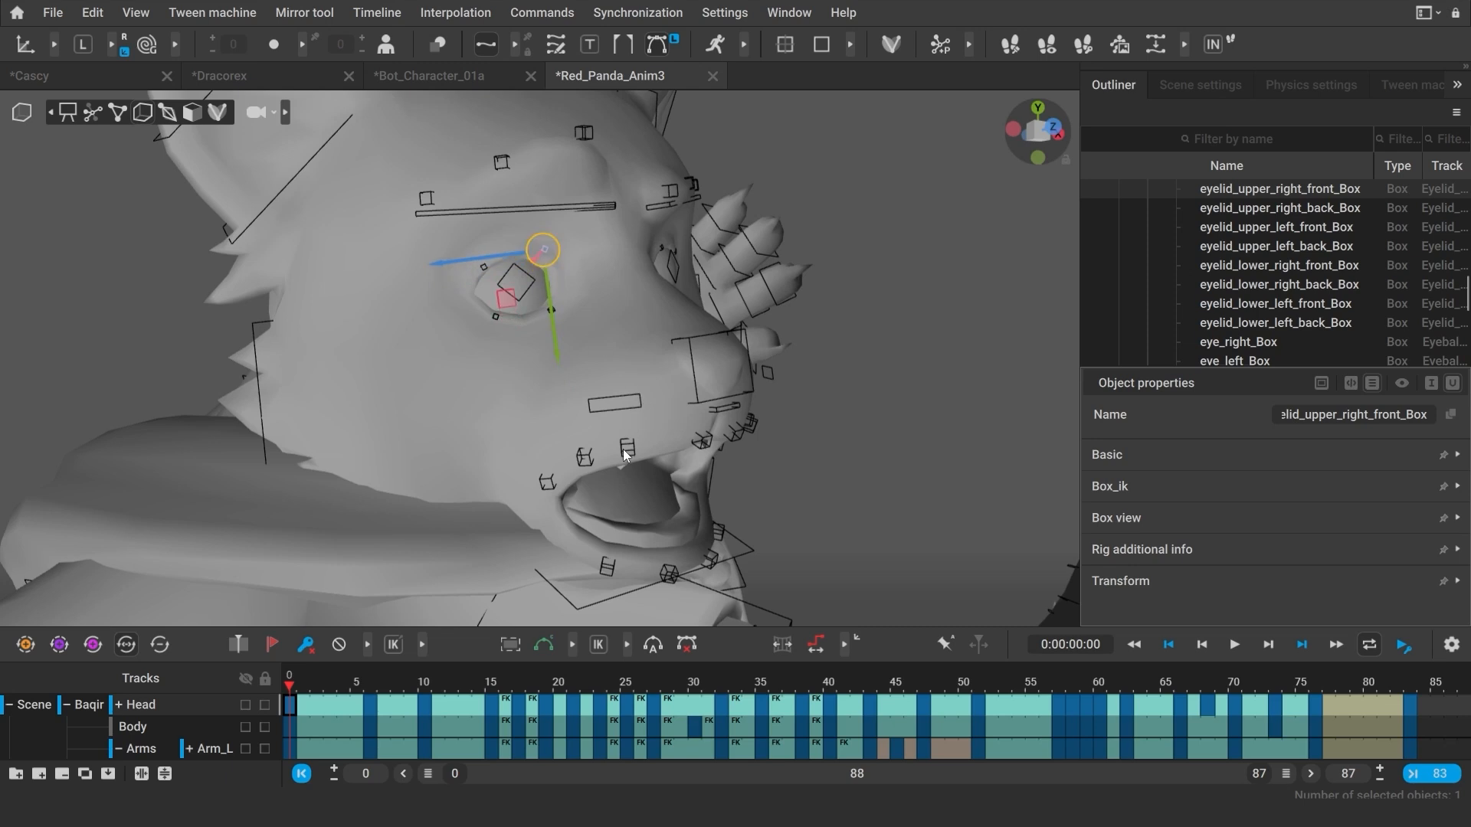
{"action": "left_click", "coordinate": [637, 420]}
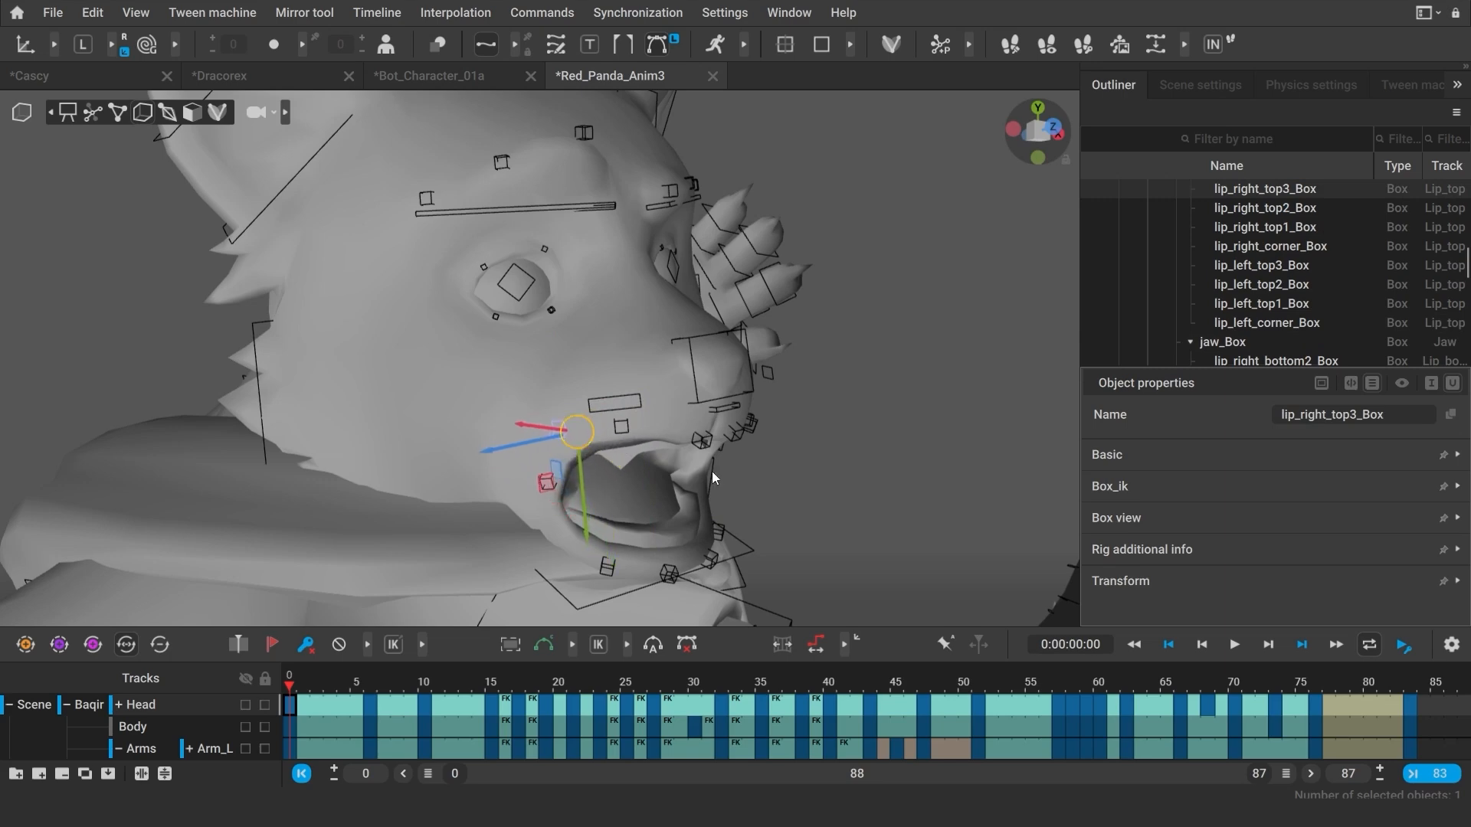
{"action": "left_click", "coordinate": [37, 76]}
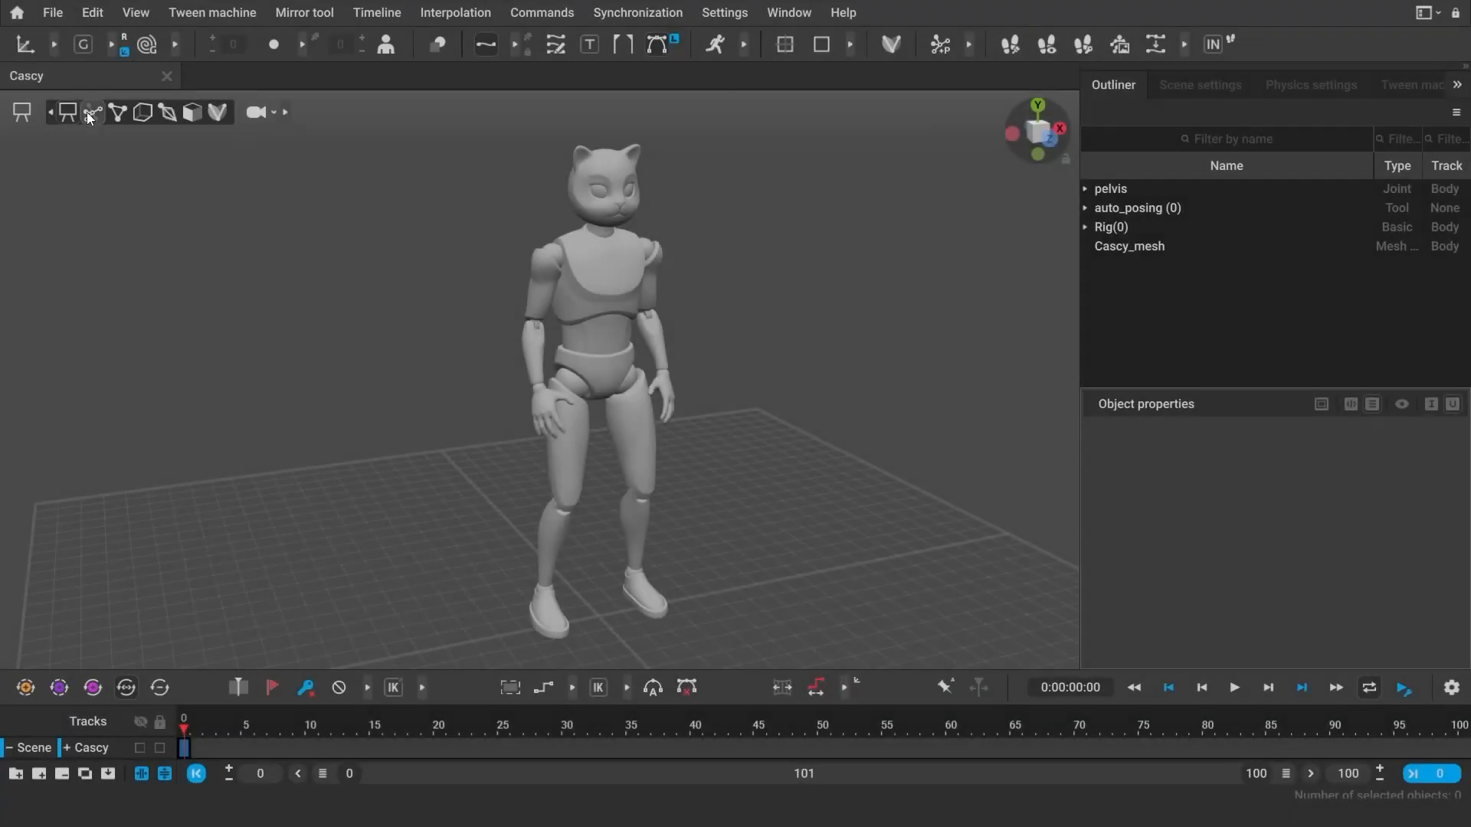
- Select the whole rig and mirror the raised-arm pose across the YZ plane to the other side
{"action": "left_click", "coordinate": [117, 112]}
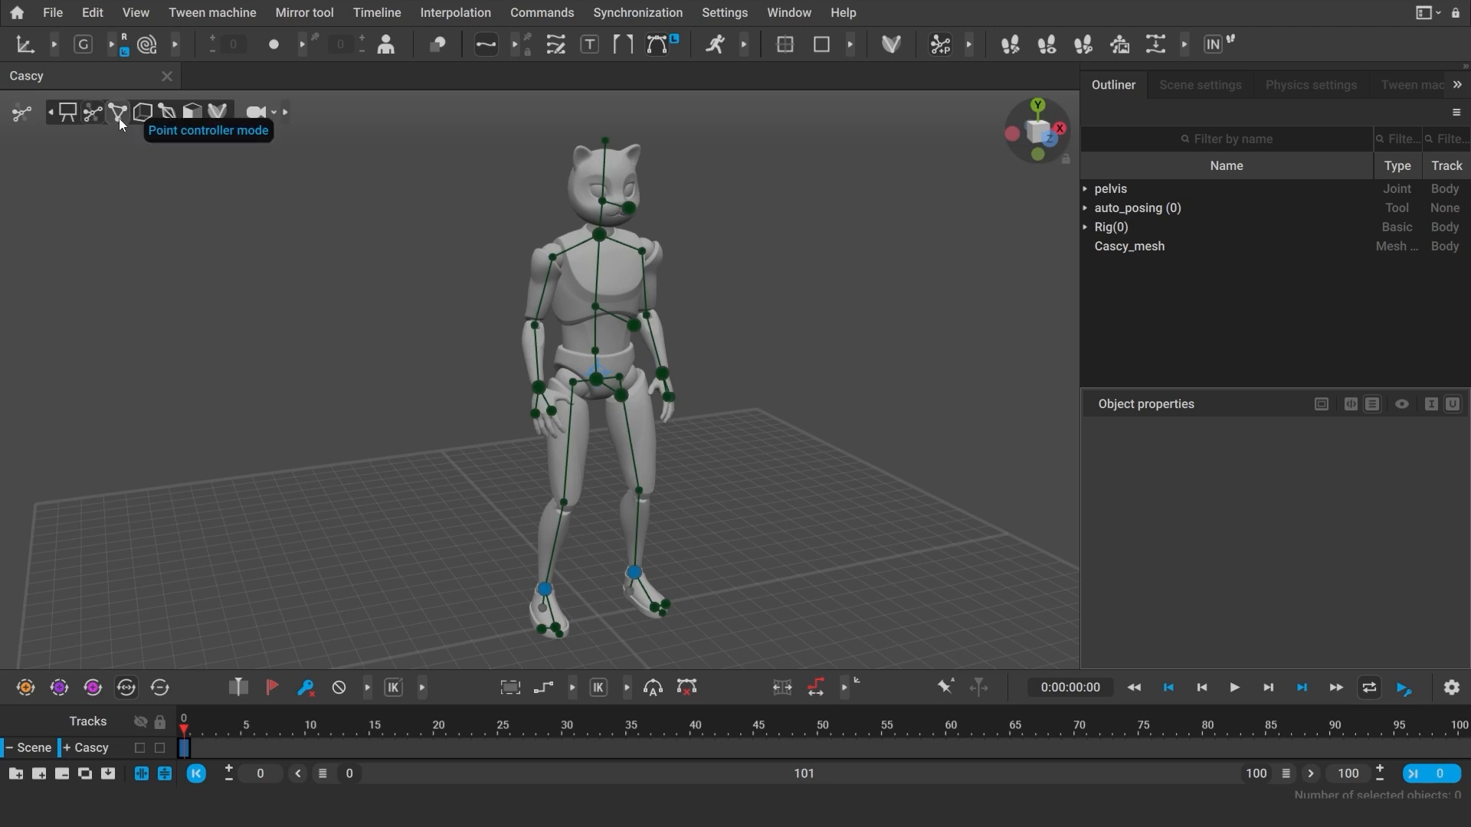
{"action": "left_click", "coordinate": [143, 112]}
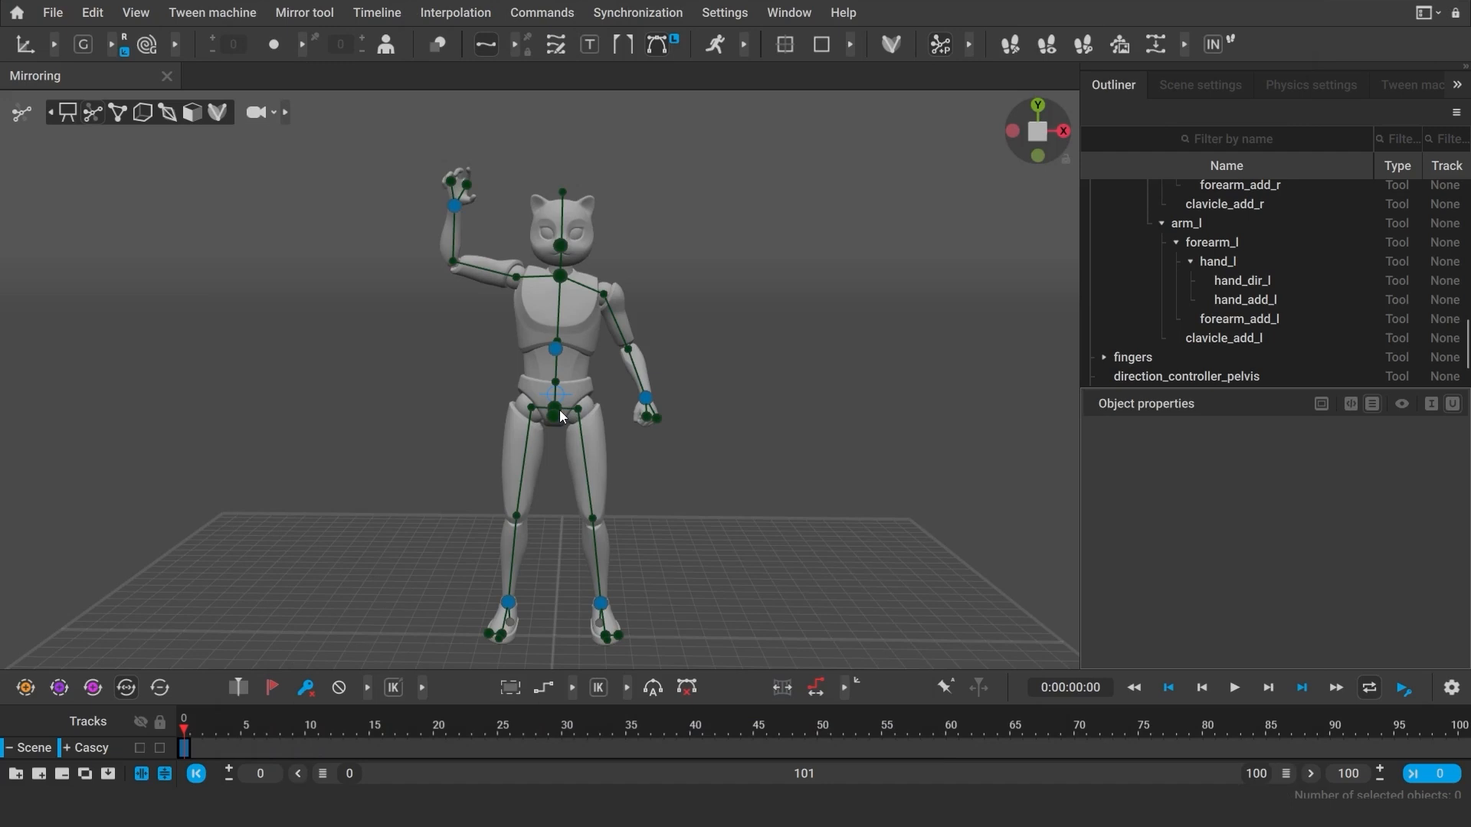
{"action": "left_click", "coordinate": [555, 410]}
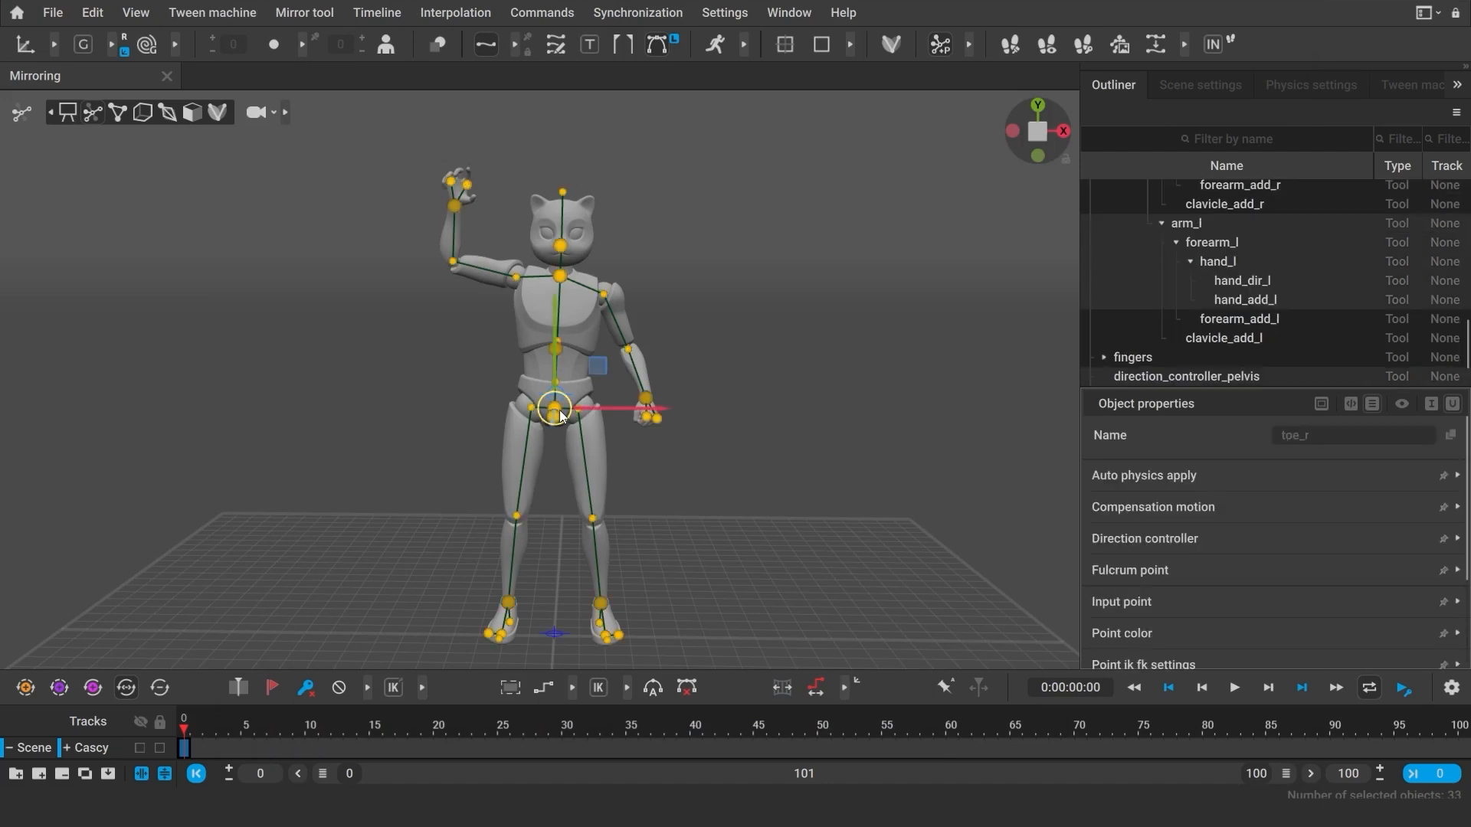
{"action": "left_click", "coordinate": [303, 12]}
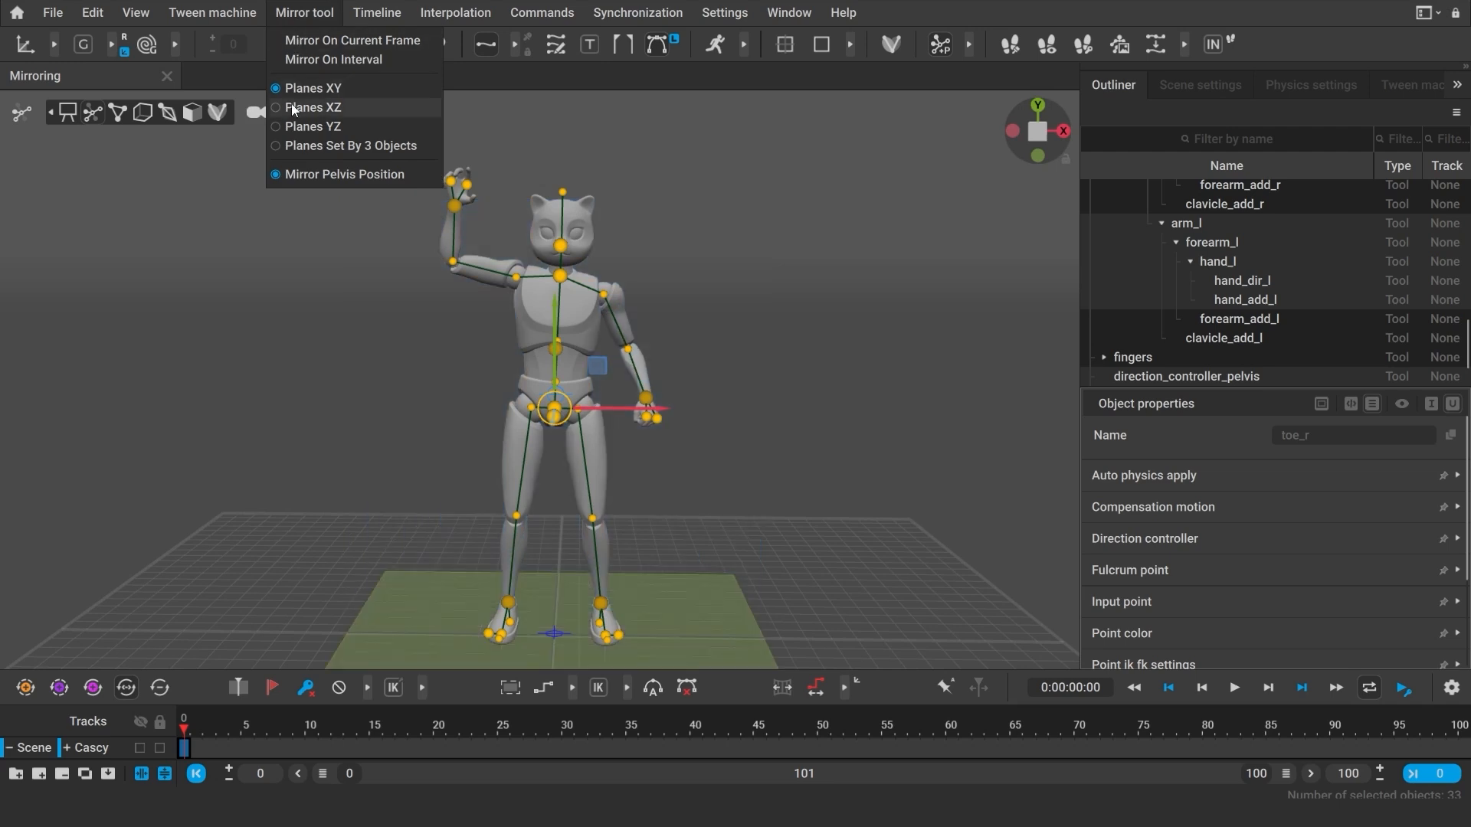
{"action": "left_click", "coordinate": [312, 125]}
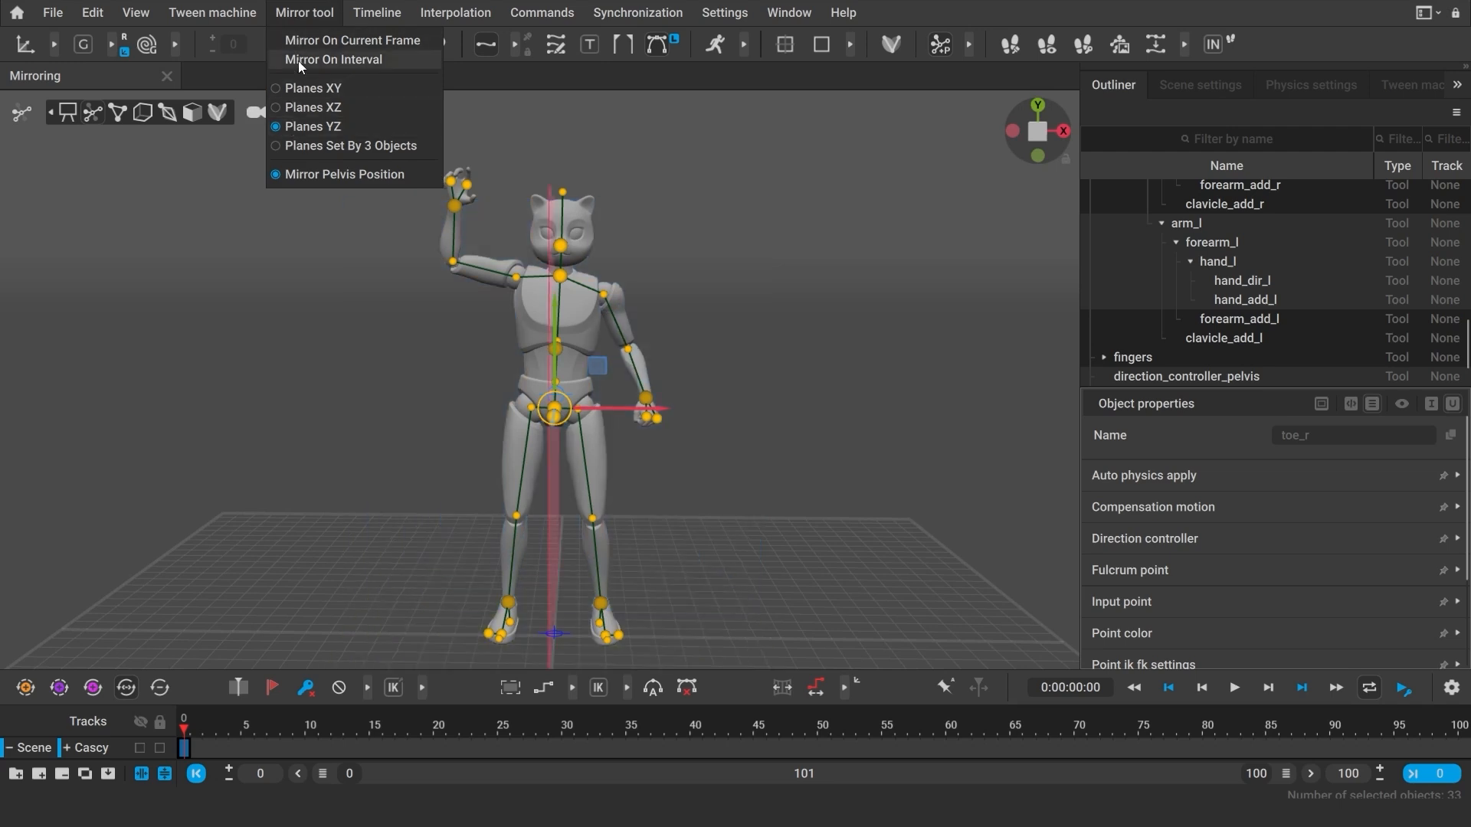
{"action": "left_click", "coordinate": [352, 40]}
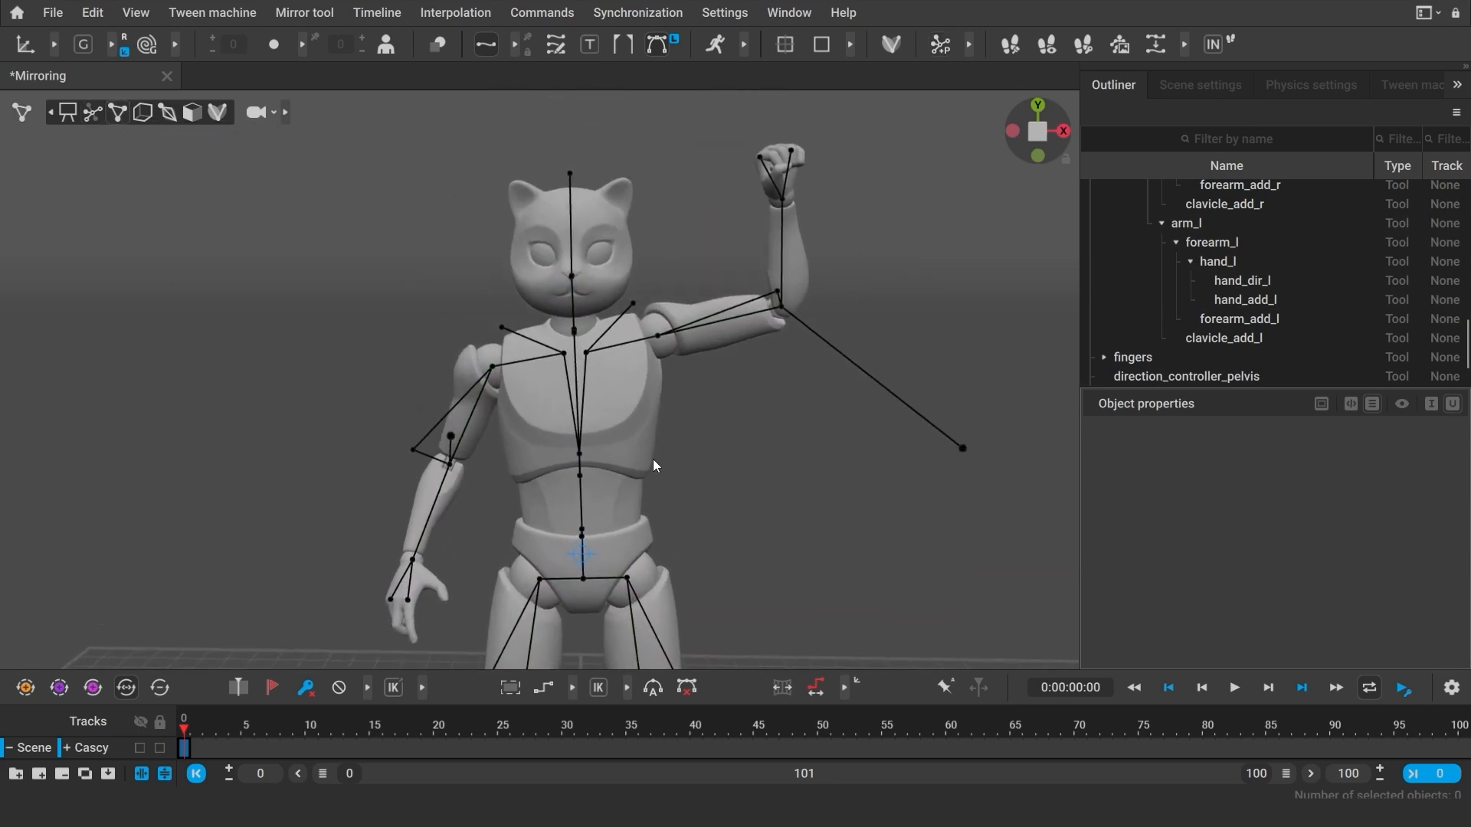
- Mirror the pose back in point mode, then mirror again in box controller mode on the current frame
{"action": "left_click", "coordinate": [303, 12]}
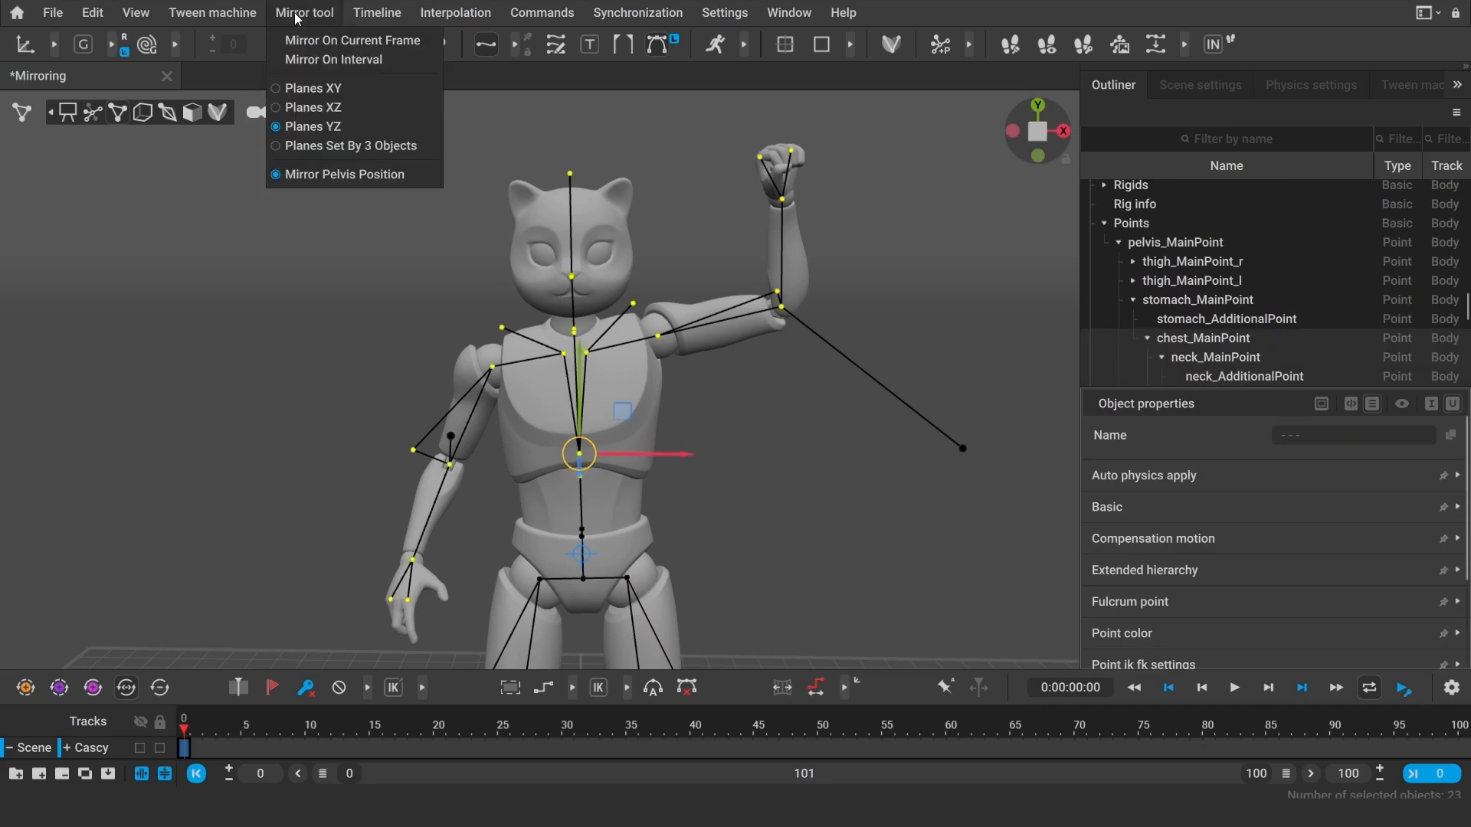
{"action": "left_click", "coordinate": [352, 40]}
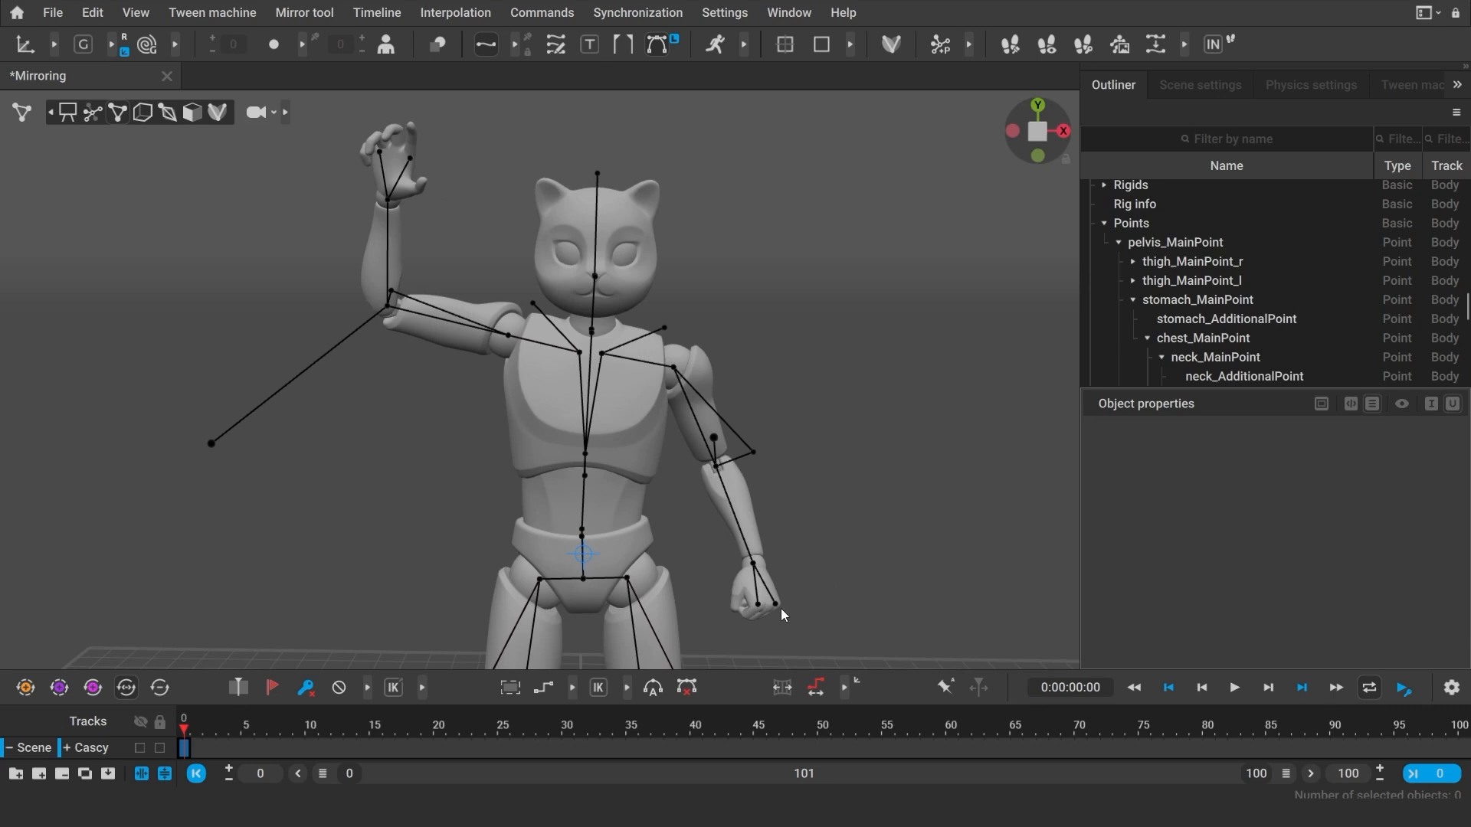
{"action": "left_click", "coordinate": [582, 453]}
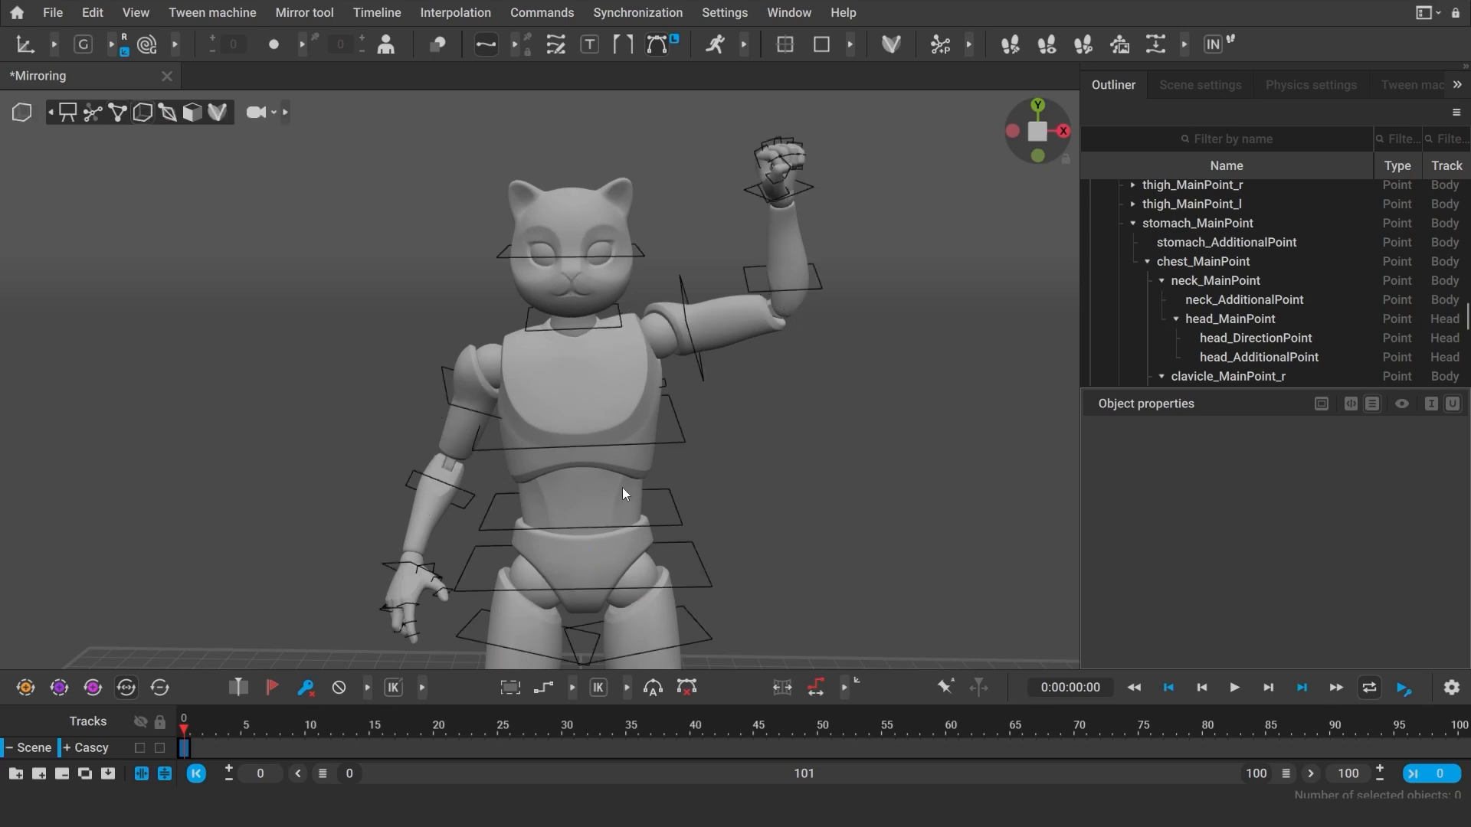
{"action": "left_click", "coordinate": [303, 13]}
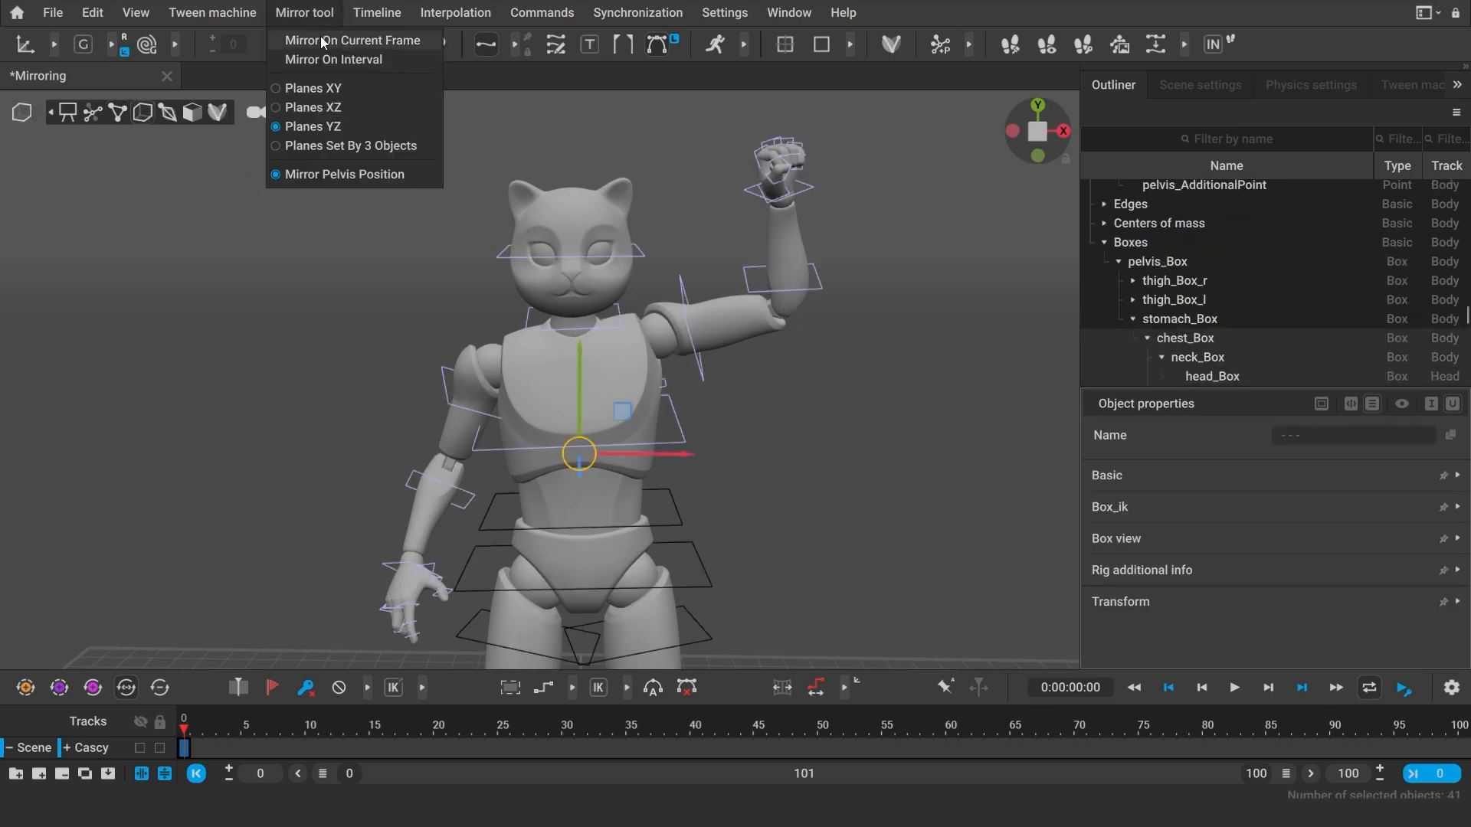
{"action": "left_click", "coordinate": [350, 40]}
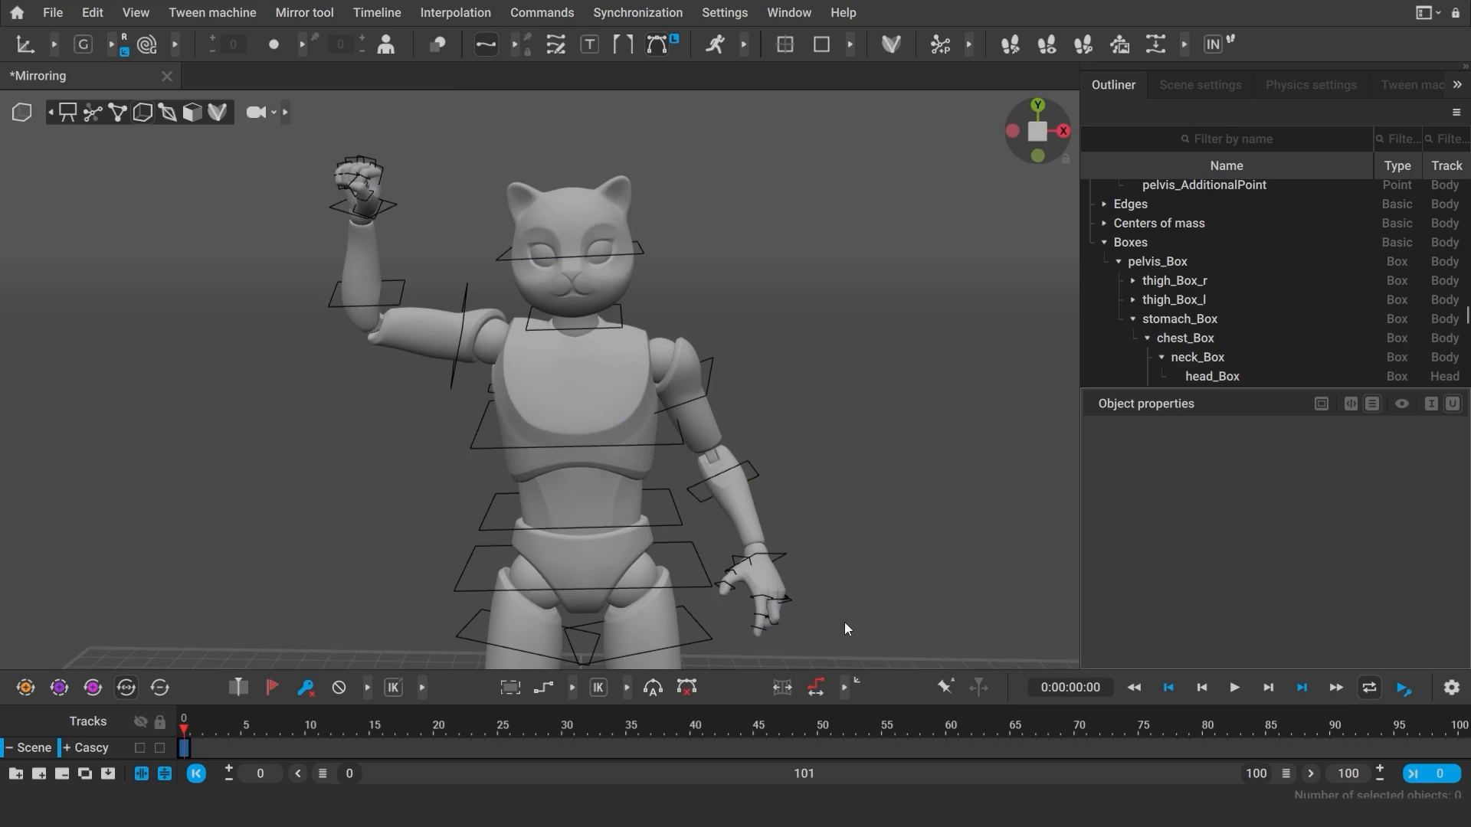
{"action": "left_click", "coordinate": [233, 75]}
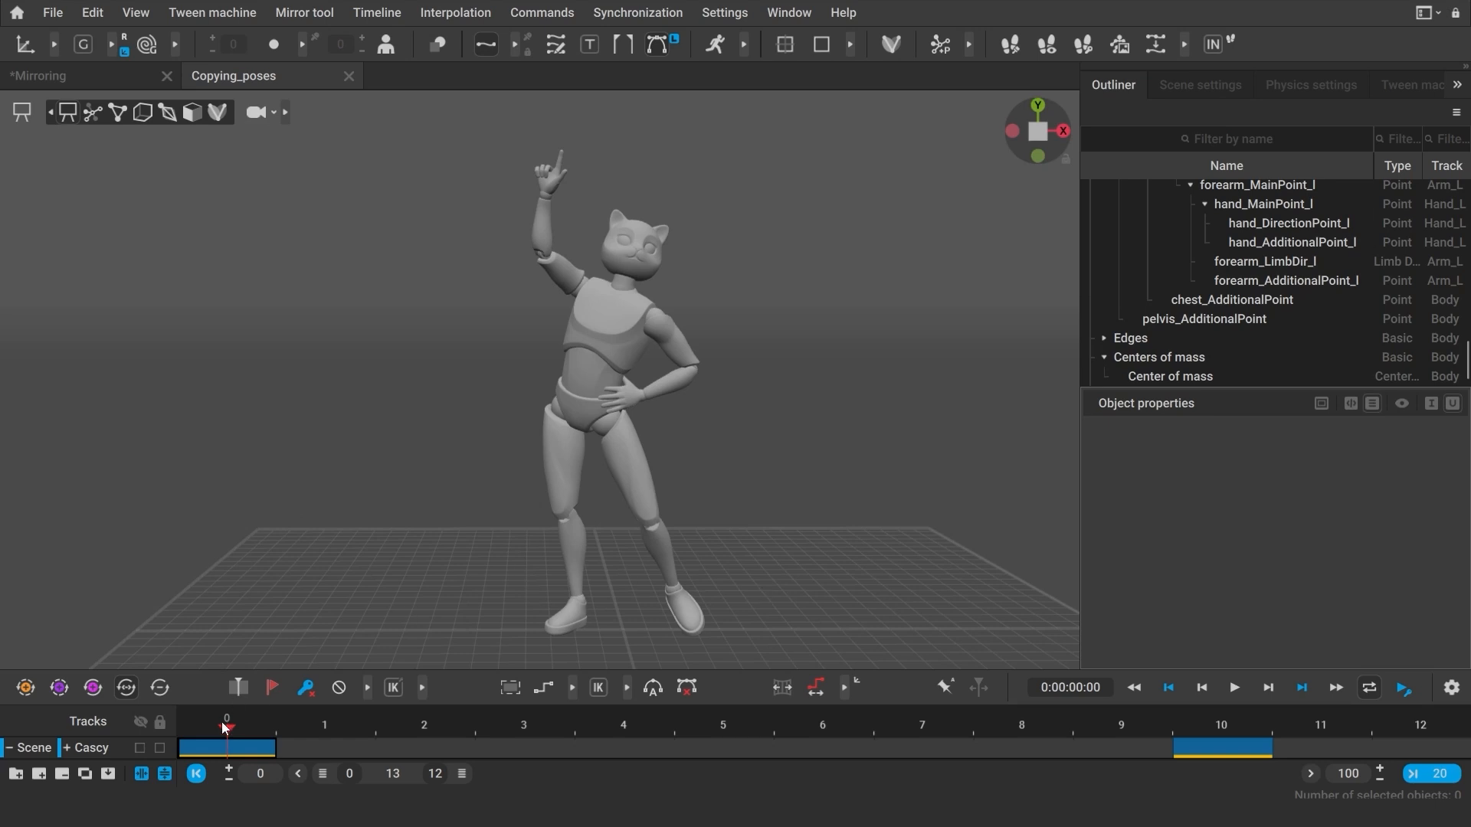
- At frame 10, copy the screen-right foot's pose and paste it onto both feet
{"action": "left_click", "coordinate": [1221, 725]}
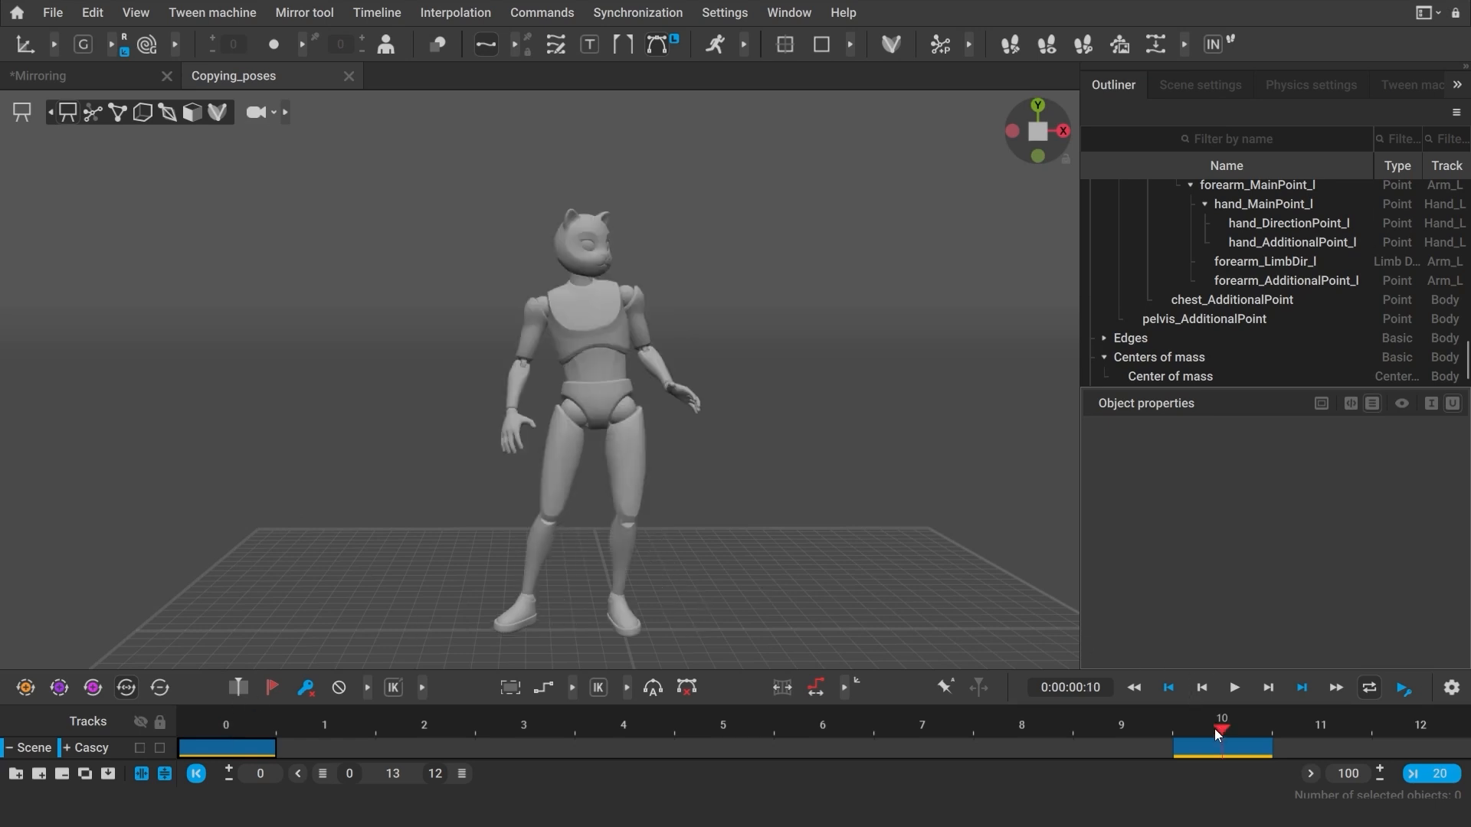
{"action": "mouse_move", "coordinate": [218, 728]}
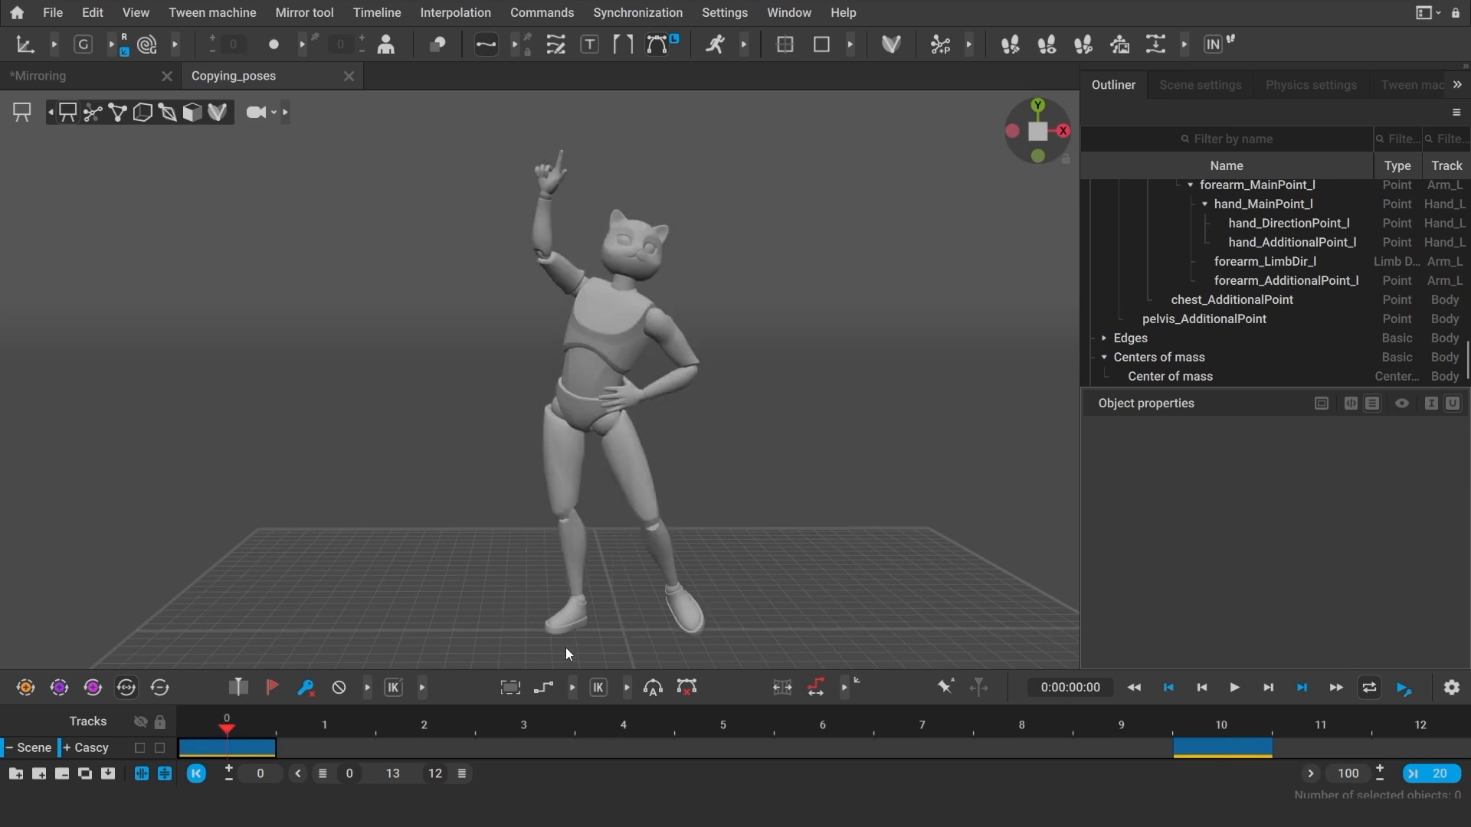
{"action": "mouse_move", "coordinate": [666, 657]}
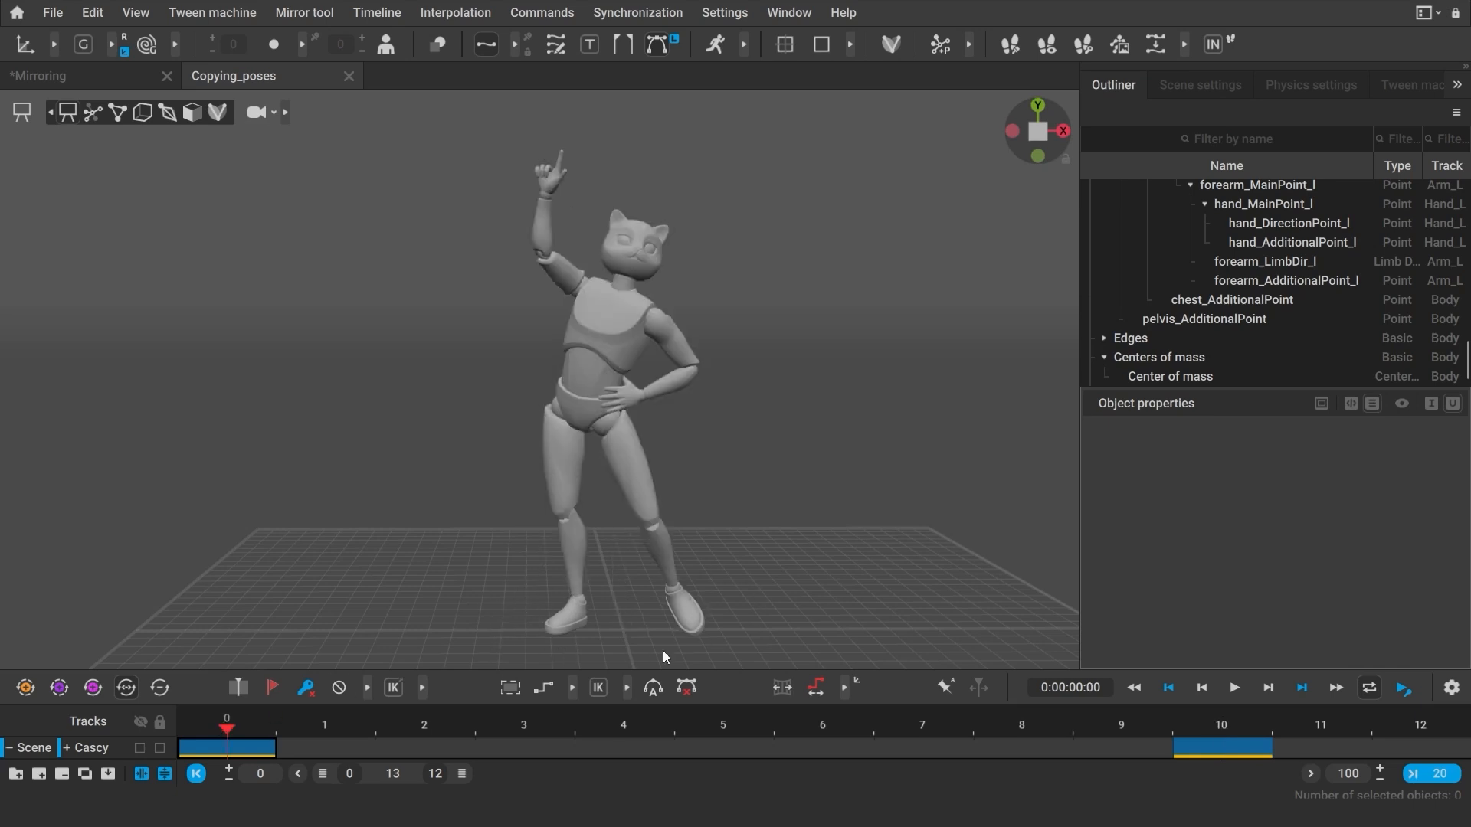
{"action": "left_click", "coordinate": [1221, 727]}
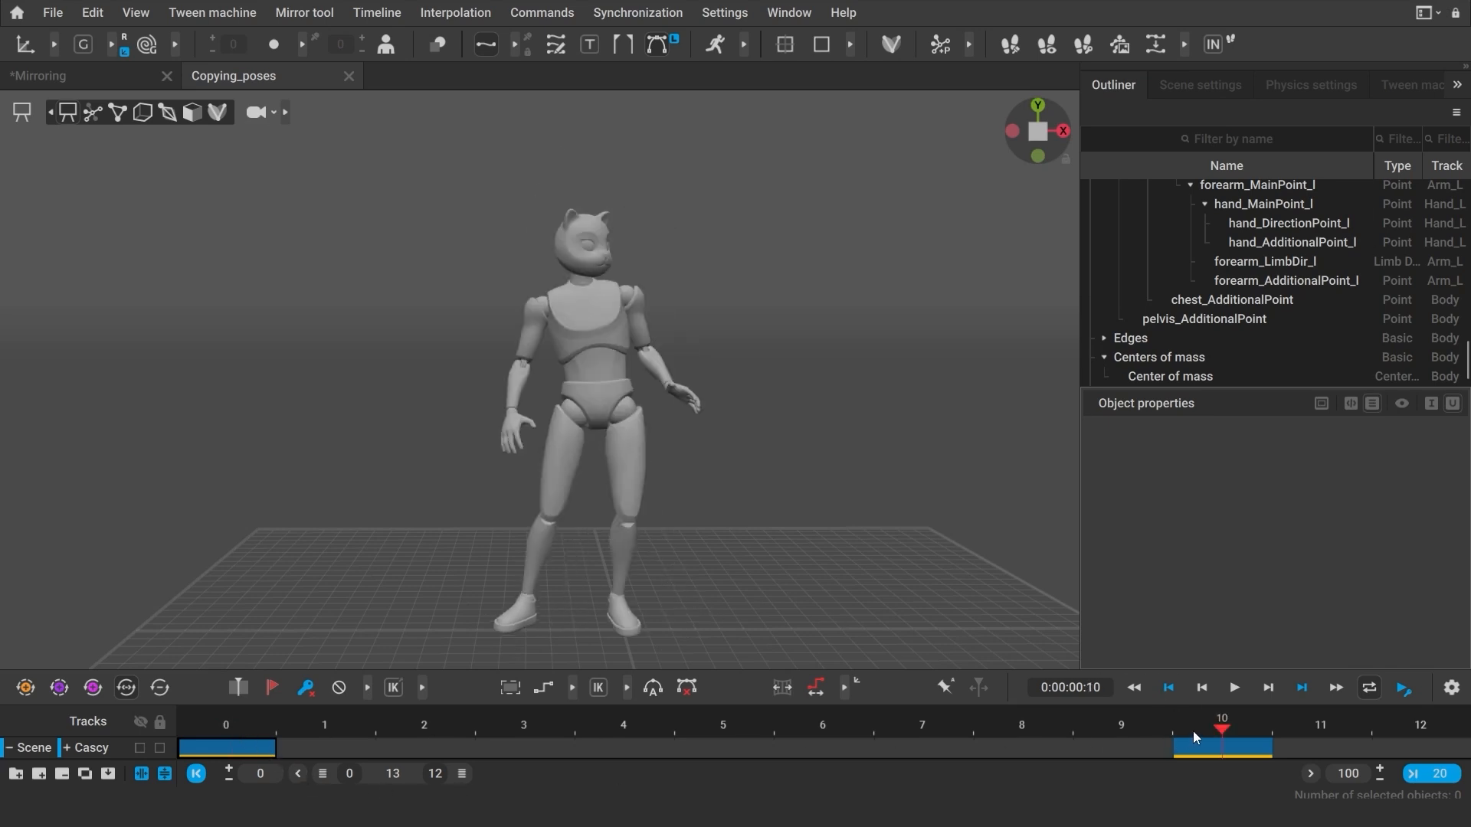
{"action": "mouse_move", "coordinate": [1194, 749]}
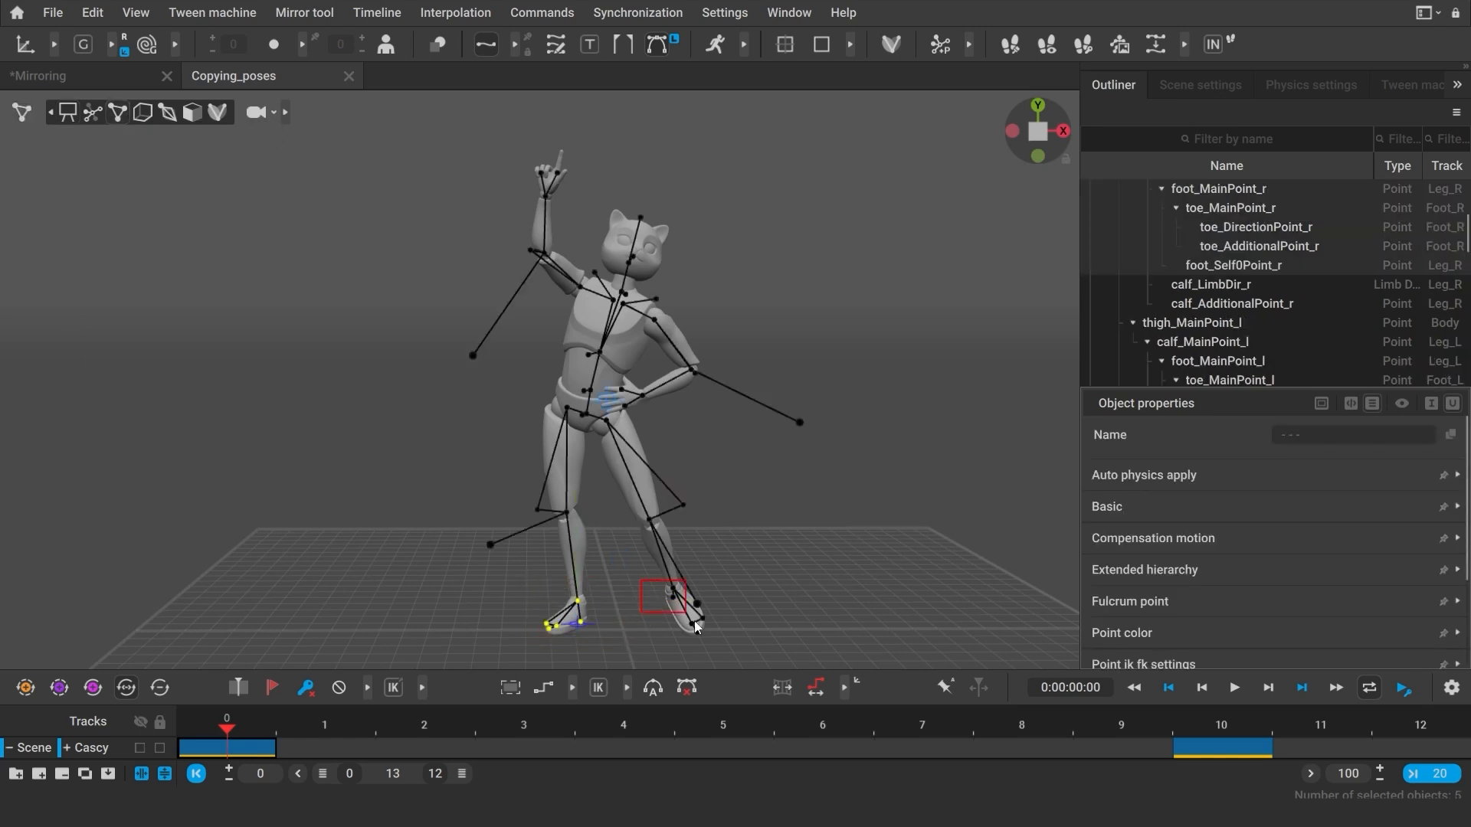
{"action": "left_click", "coordinate": [666, 596]}
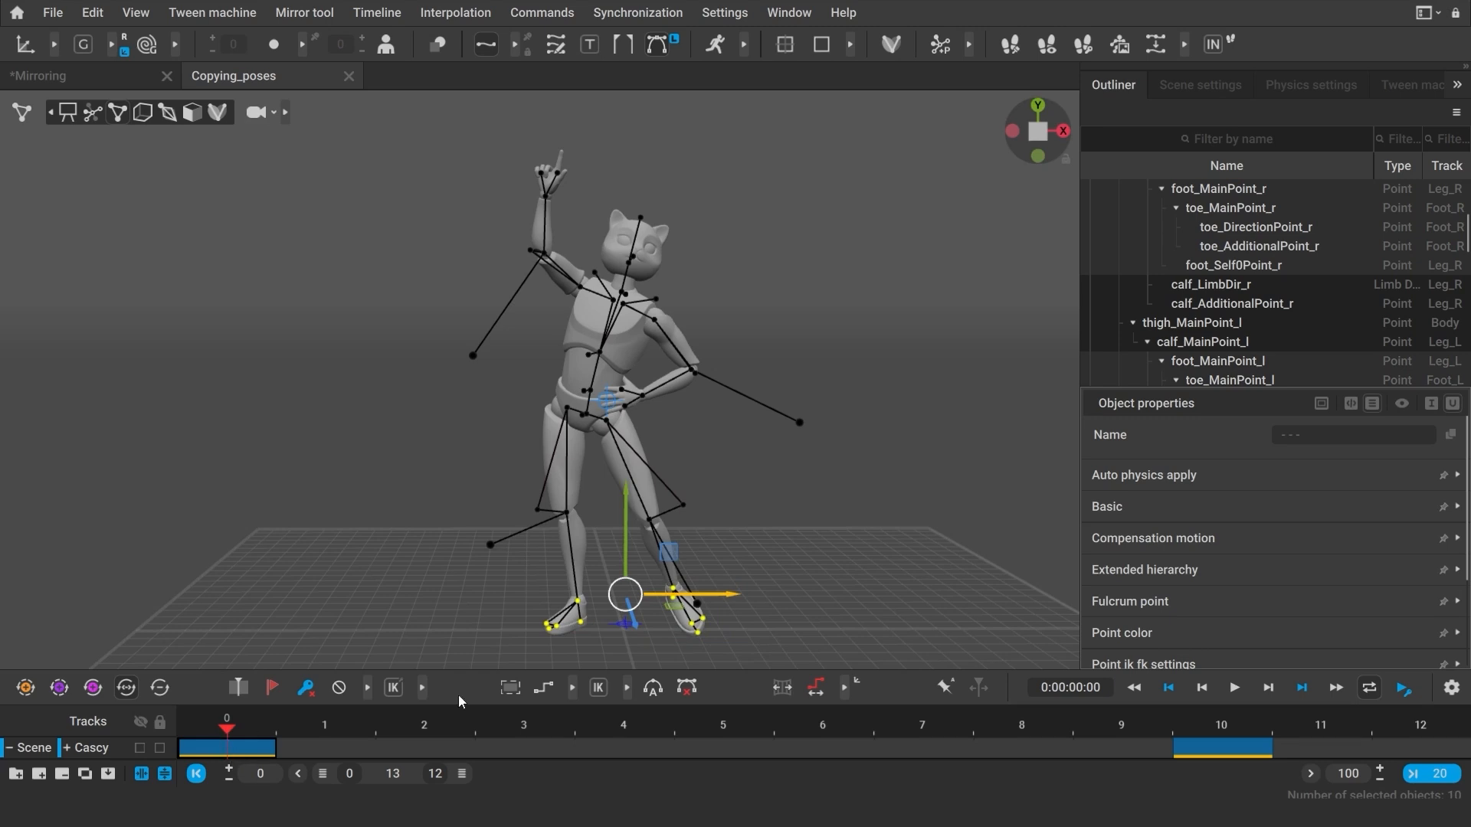
{"action": "key", "text": "ctrl+c"}
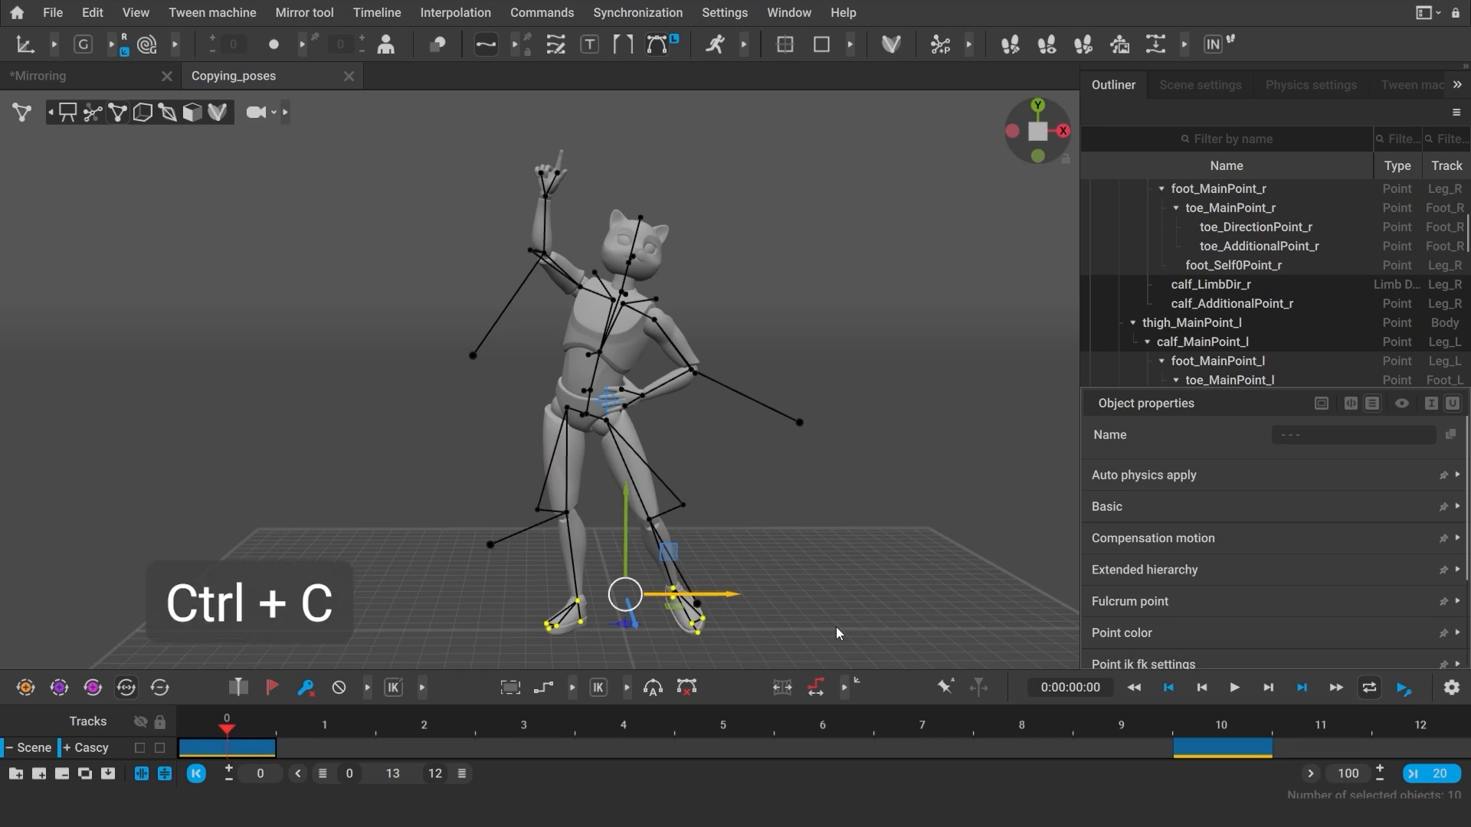
{"action": "key", "text": "ctrl+c"}
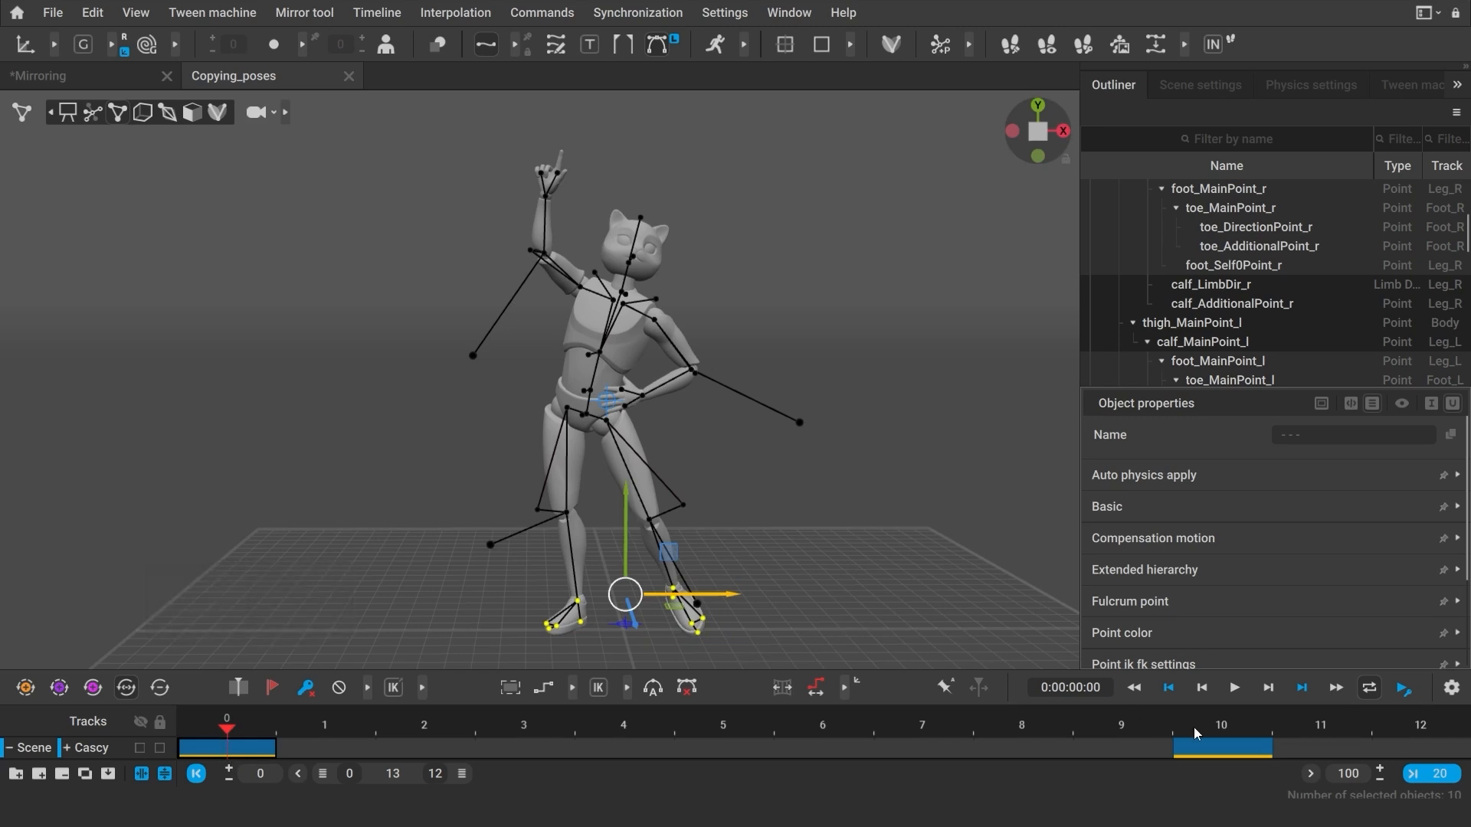
{"action": "key", "text": "ctrl+v"}
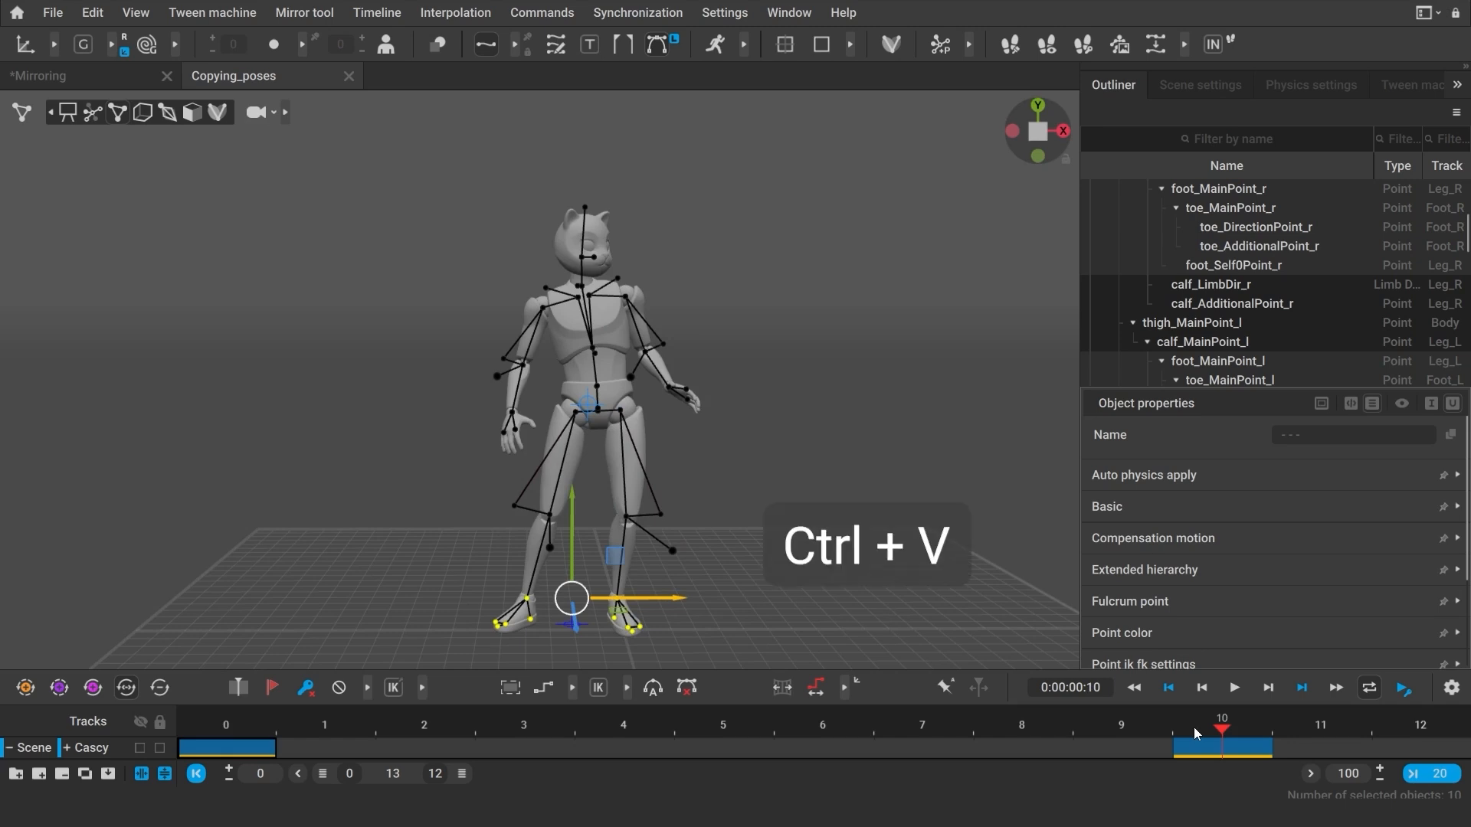
{"action": "key", "text": "ctrl+v"}
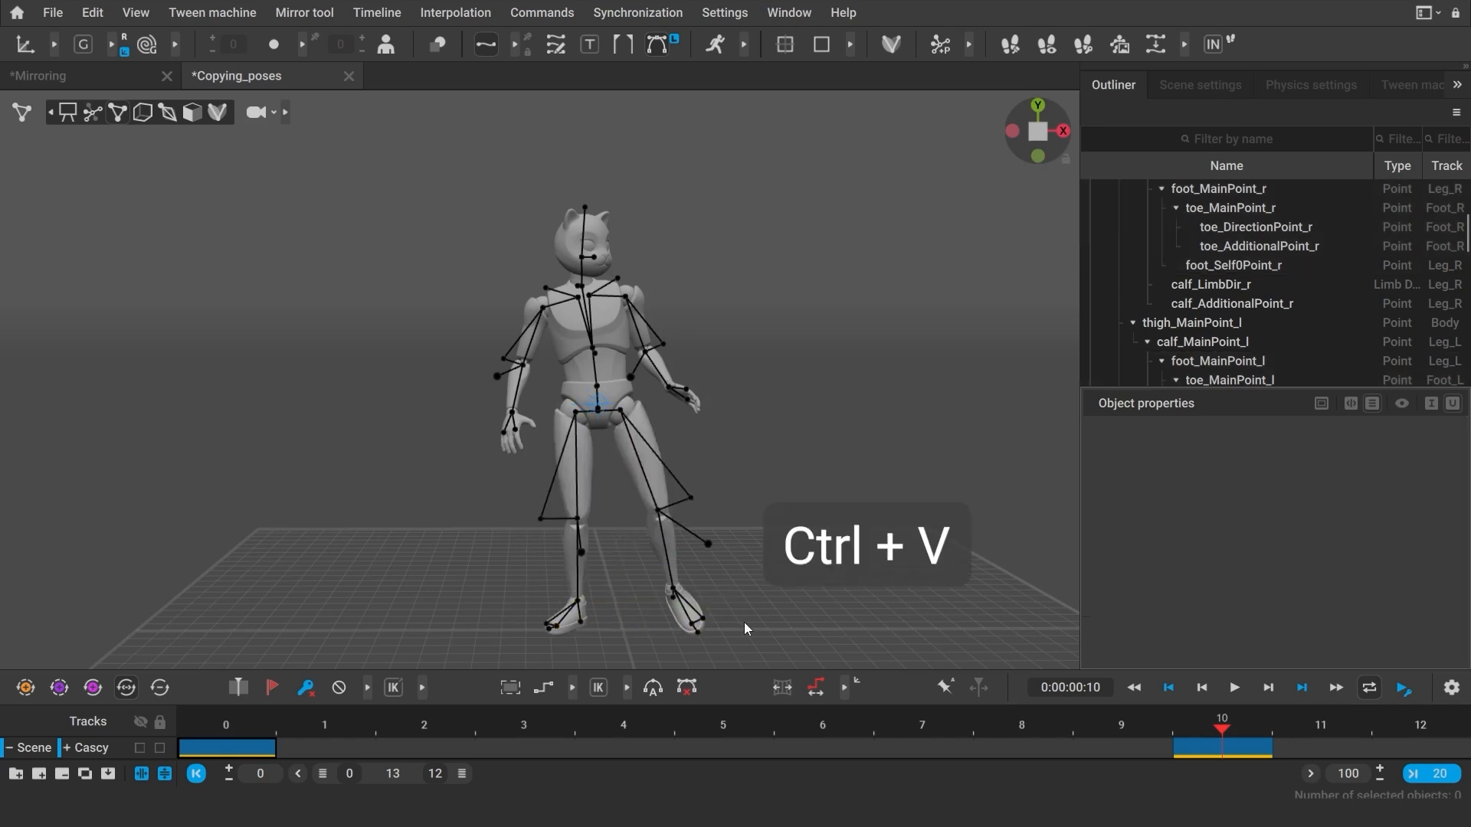
{"action": "key", "text": "ctrl+v"}
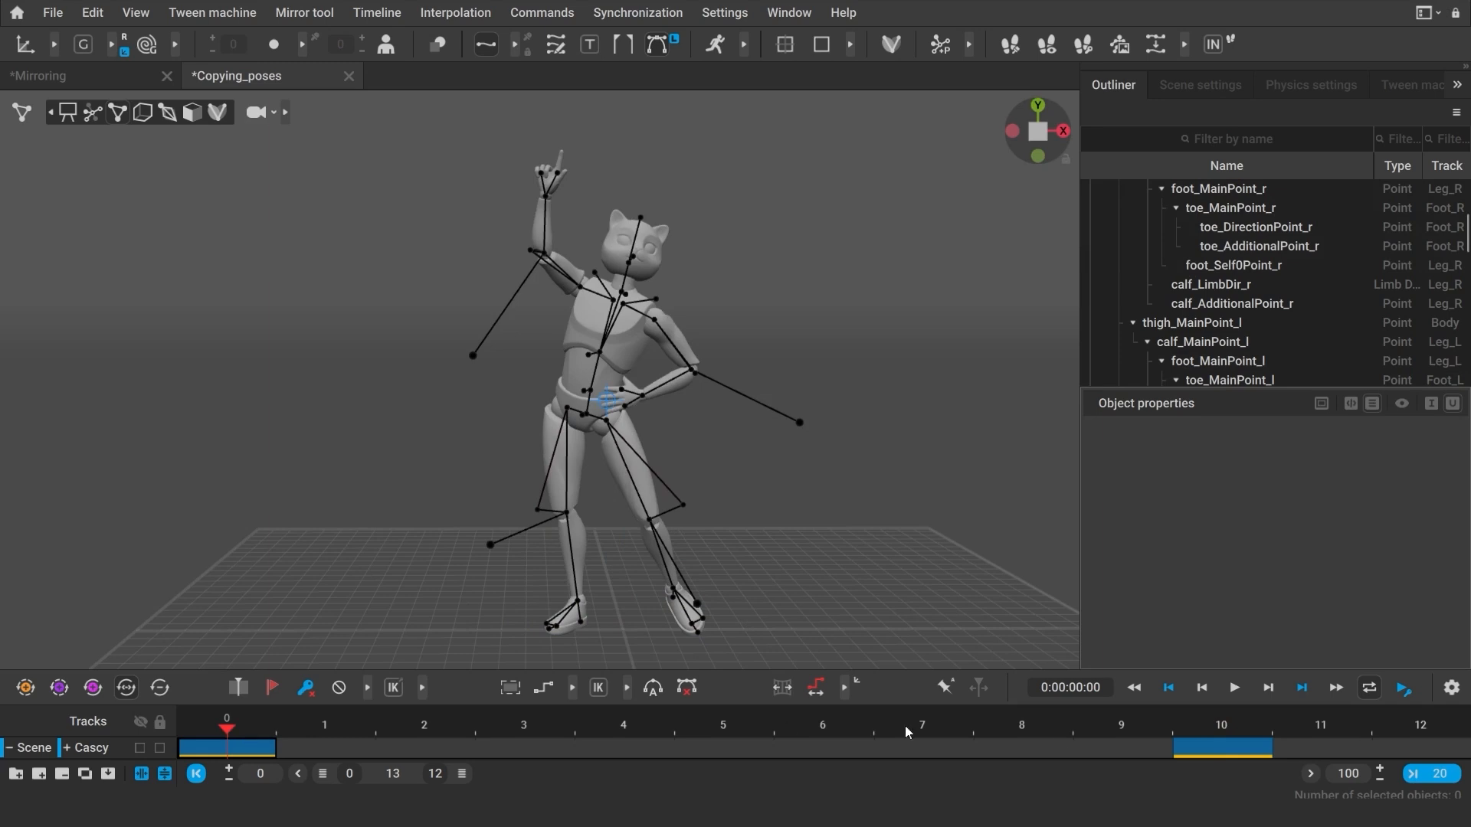
- Undo the pasted leg poses, try pasting onto both feet again, and revert the crouching legs to standing
{"action": "left_click", "coordinate": [1221, 729]}
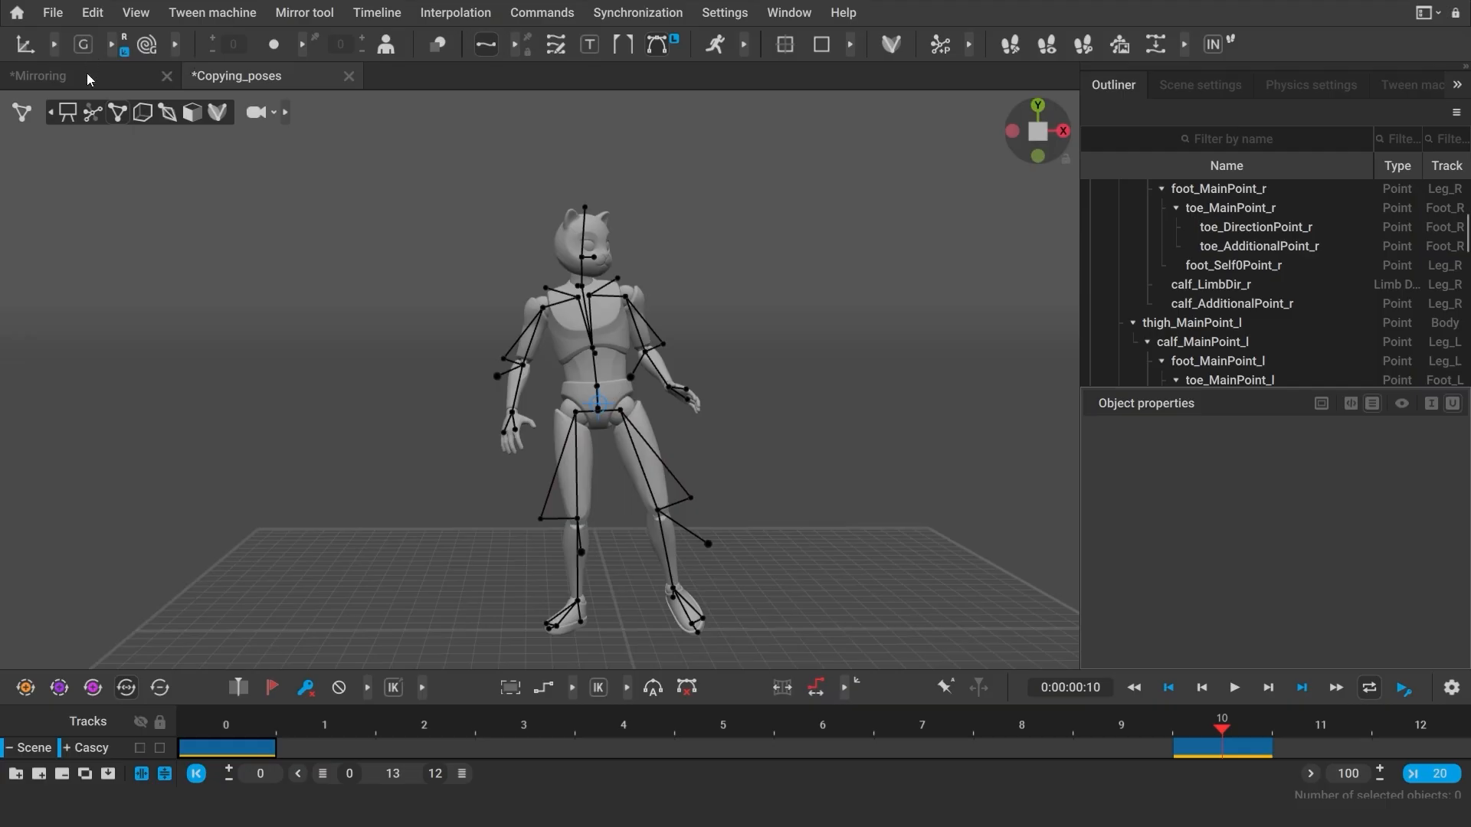
{"action": "mouse_move", "coordinate": [655, 659]}
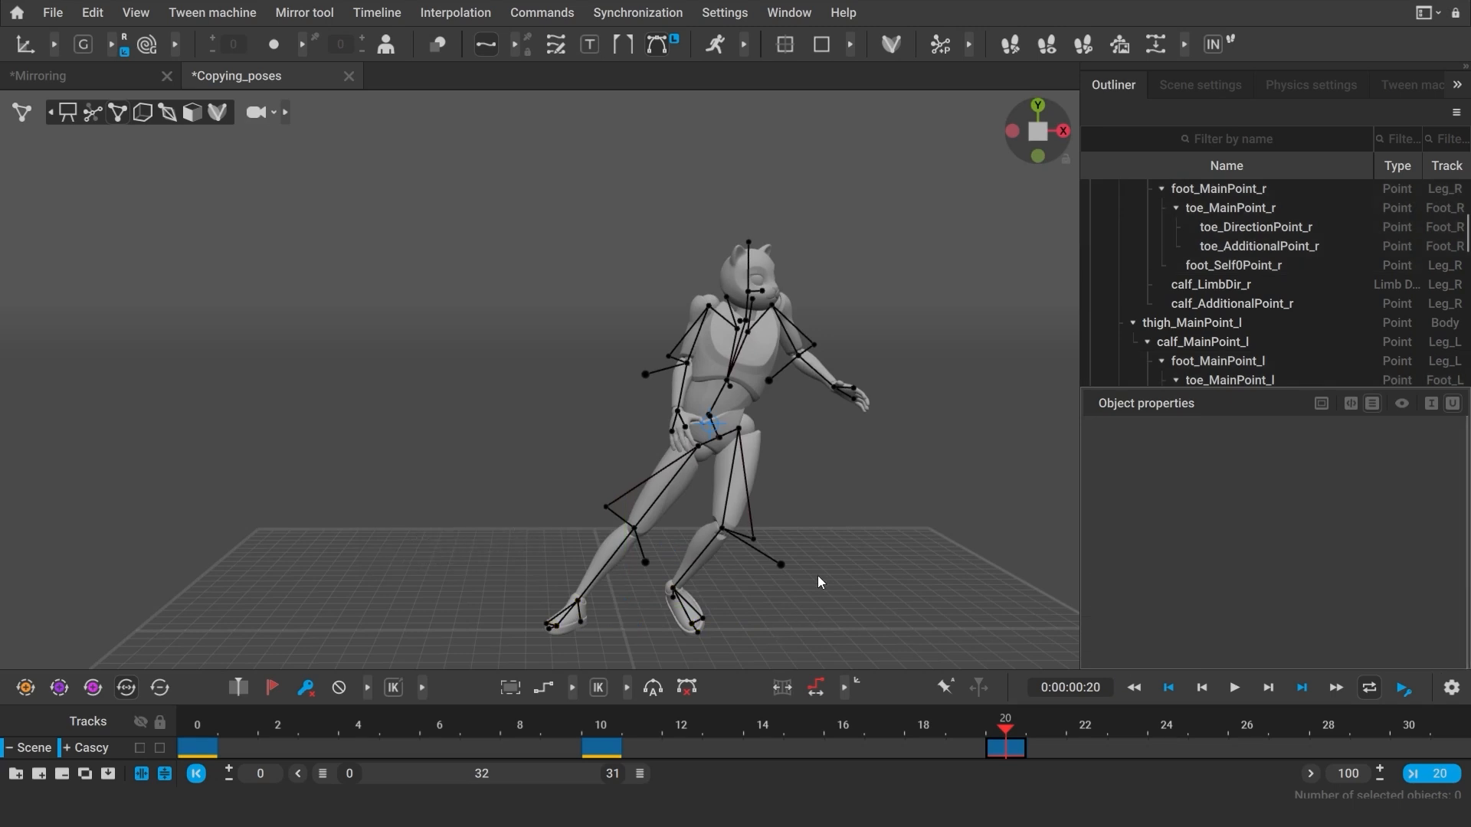
{"action": "mouse_move", "coordinate": [829, 510]}
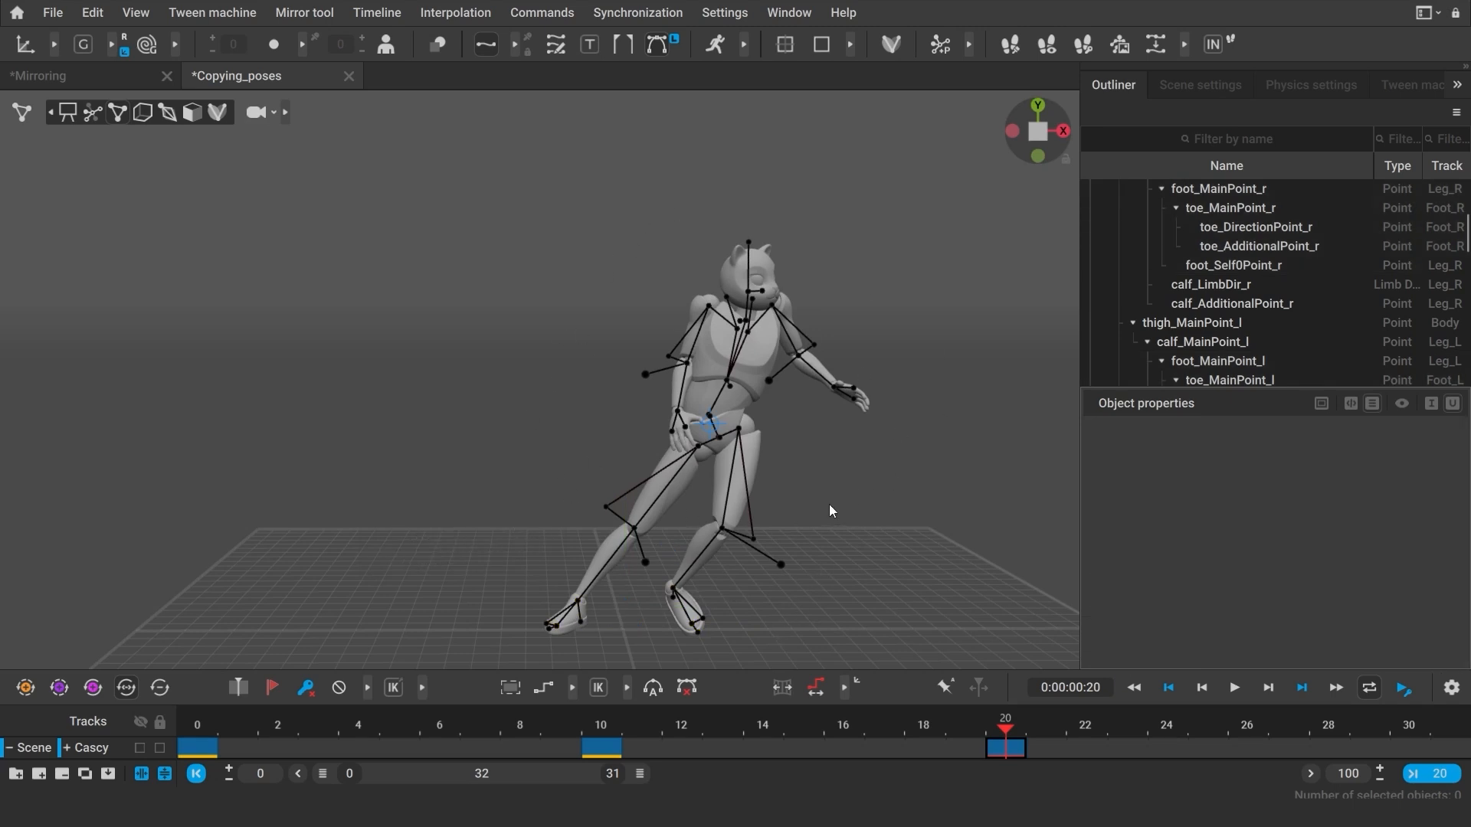
{"action": "key", "text": "ctrl+z"}
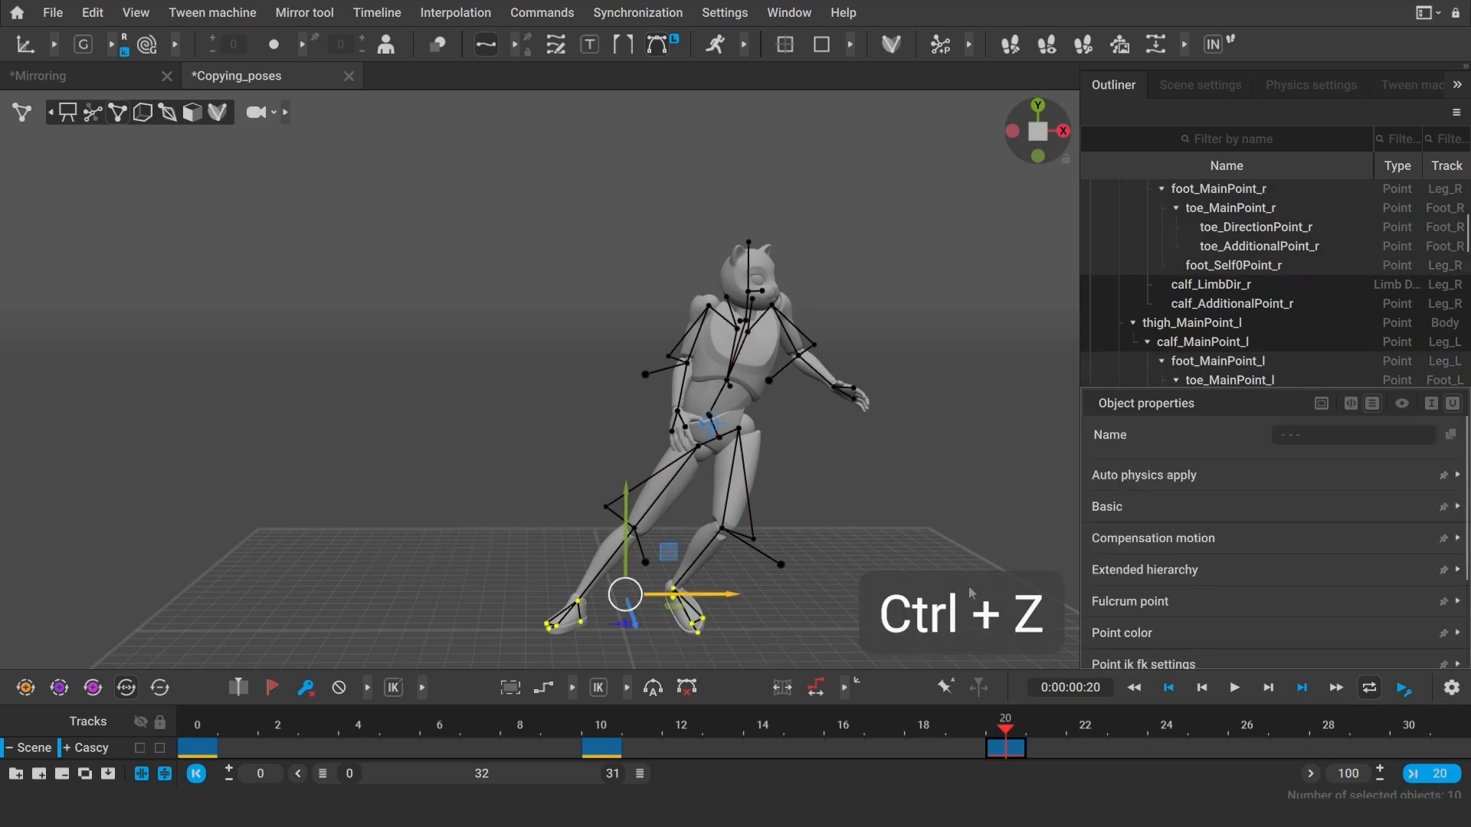
{"action": "key", "text": "ctrl+z"}
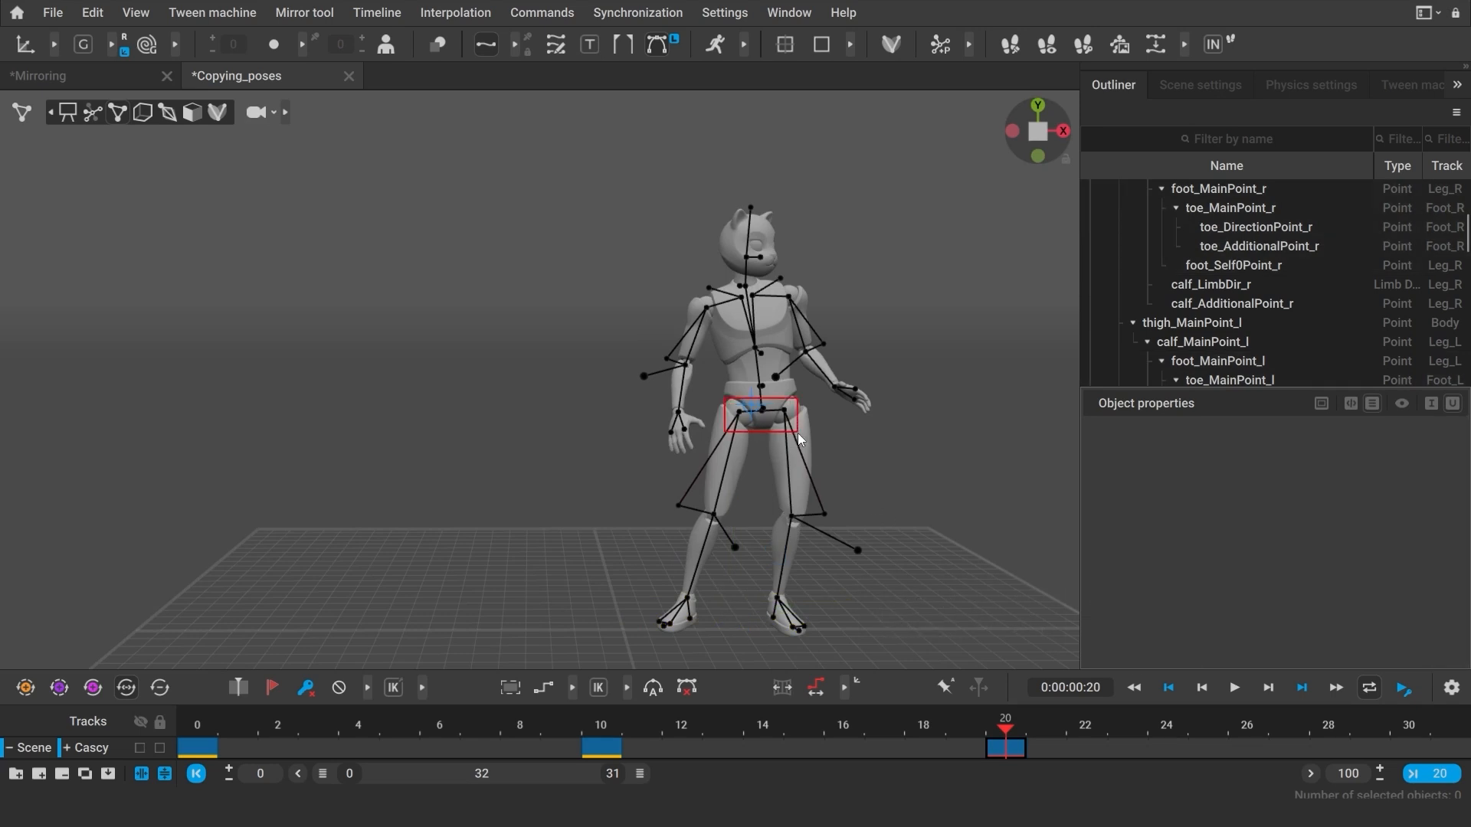
{"action": "key", "text": "r"}
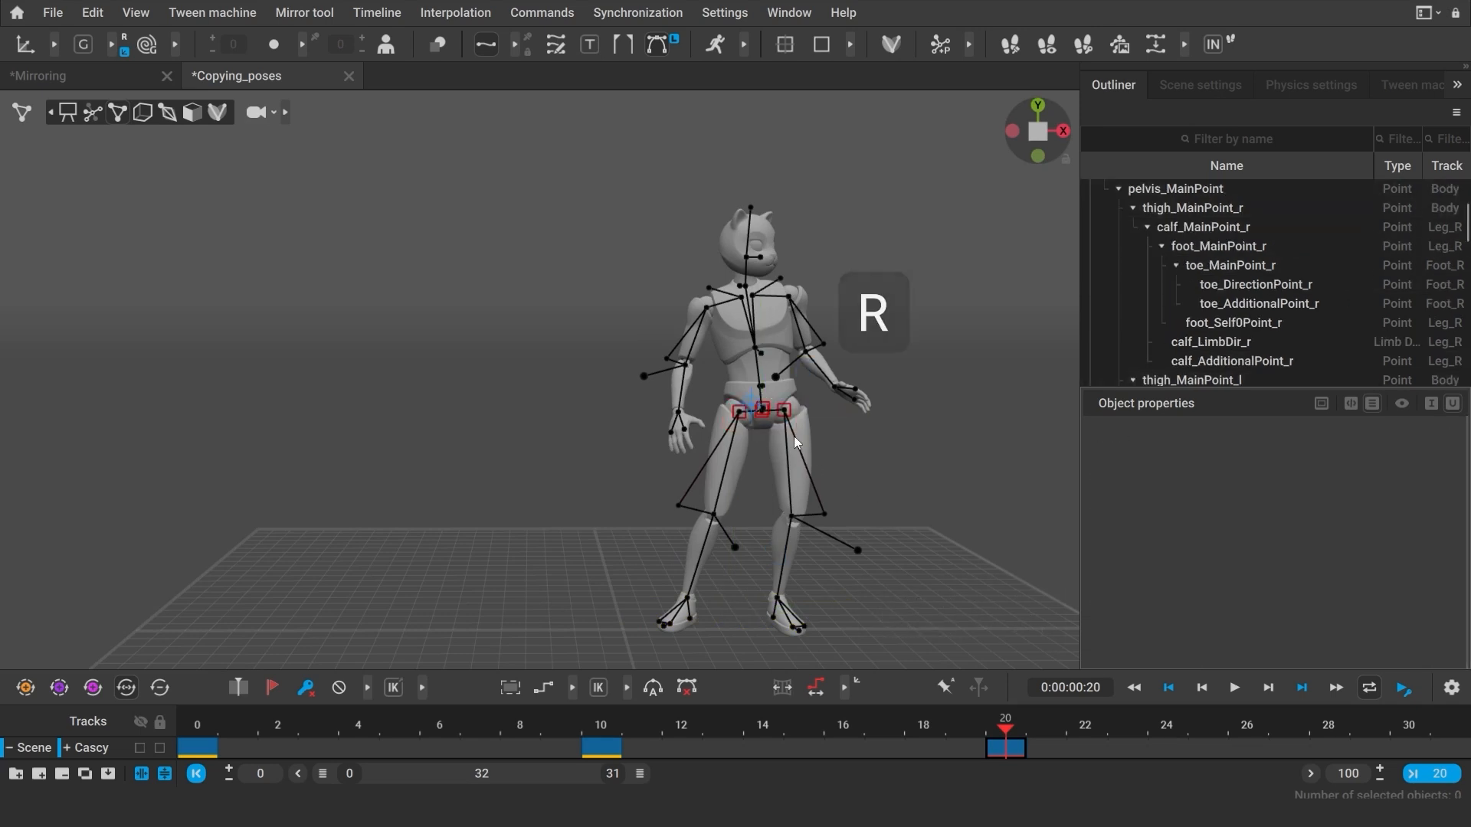
{"action": "left_click", "coordinate": [732, 596]}
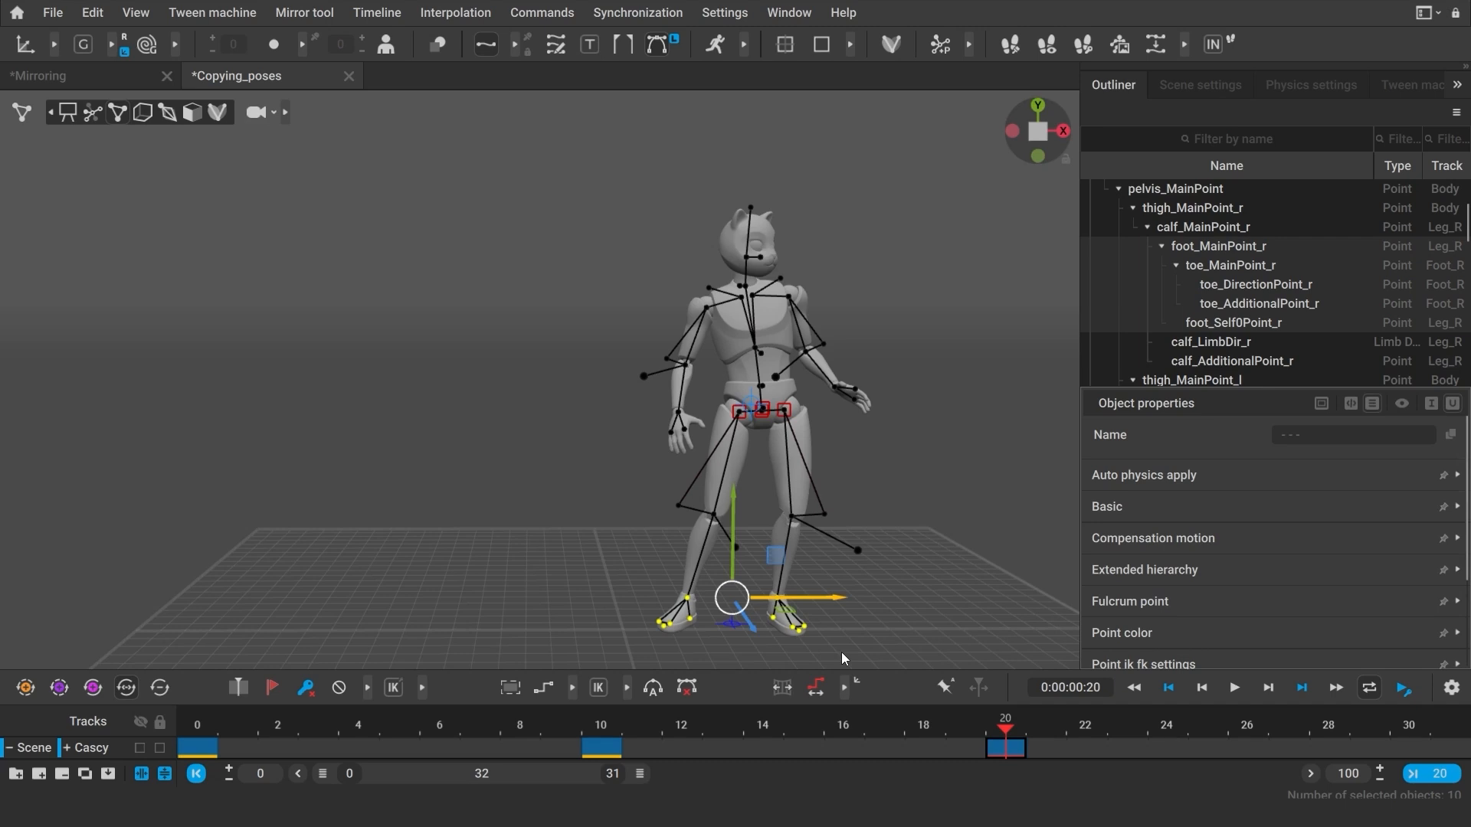
{"action": "key", "text": "ctrl+v"}
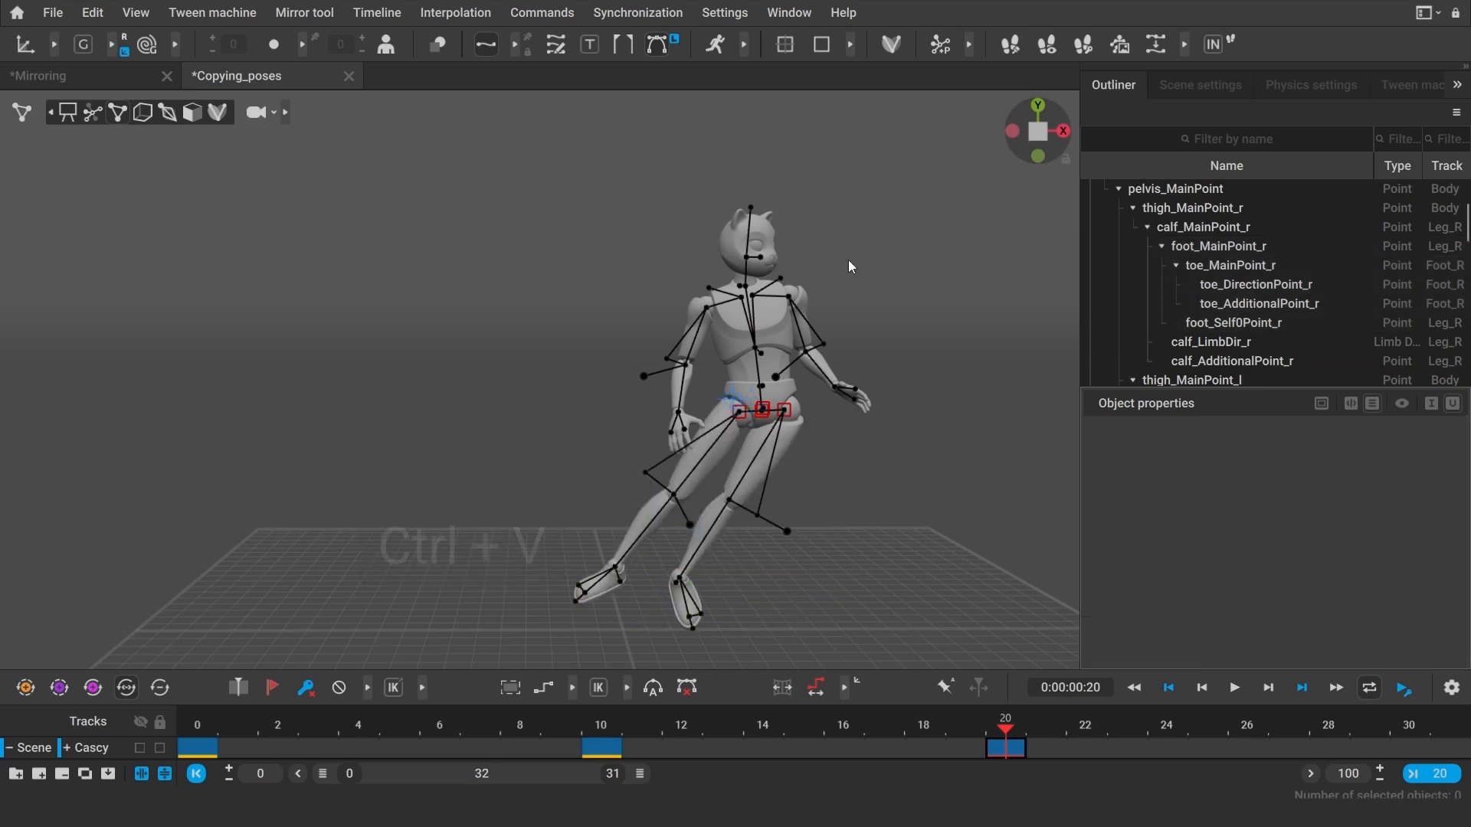
{"action": "key", "text": "ctrl+z"}
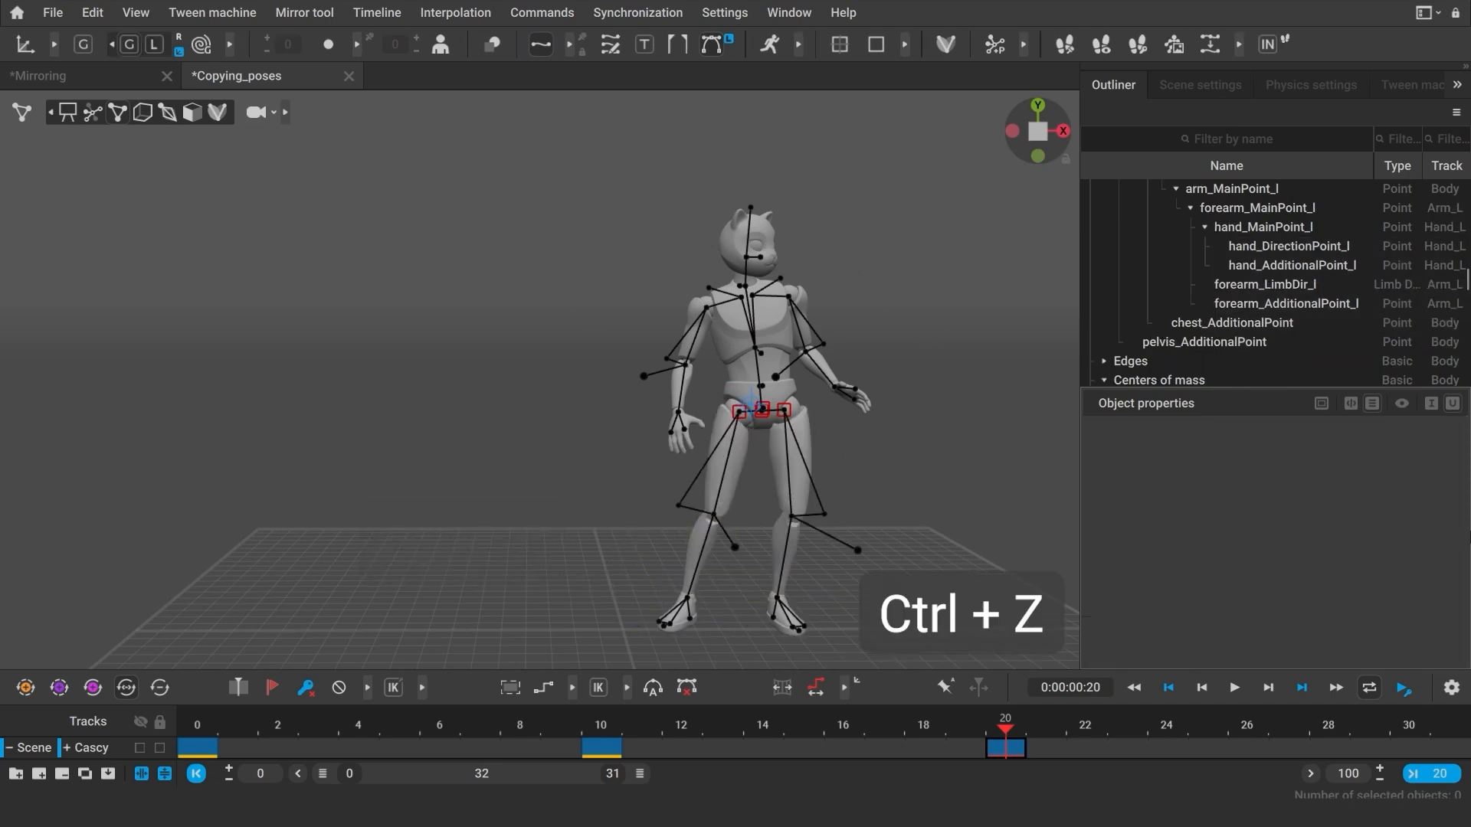
{"action": "key", "text": "ctrl+z"}
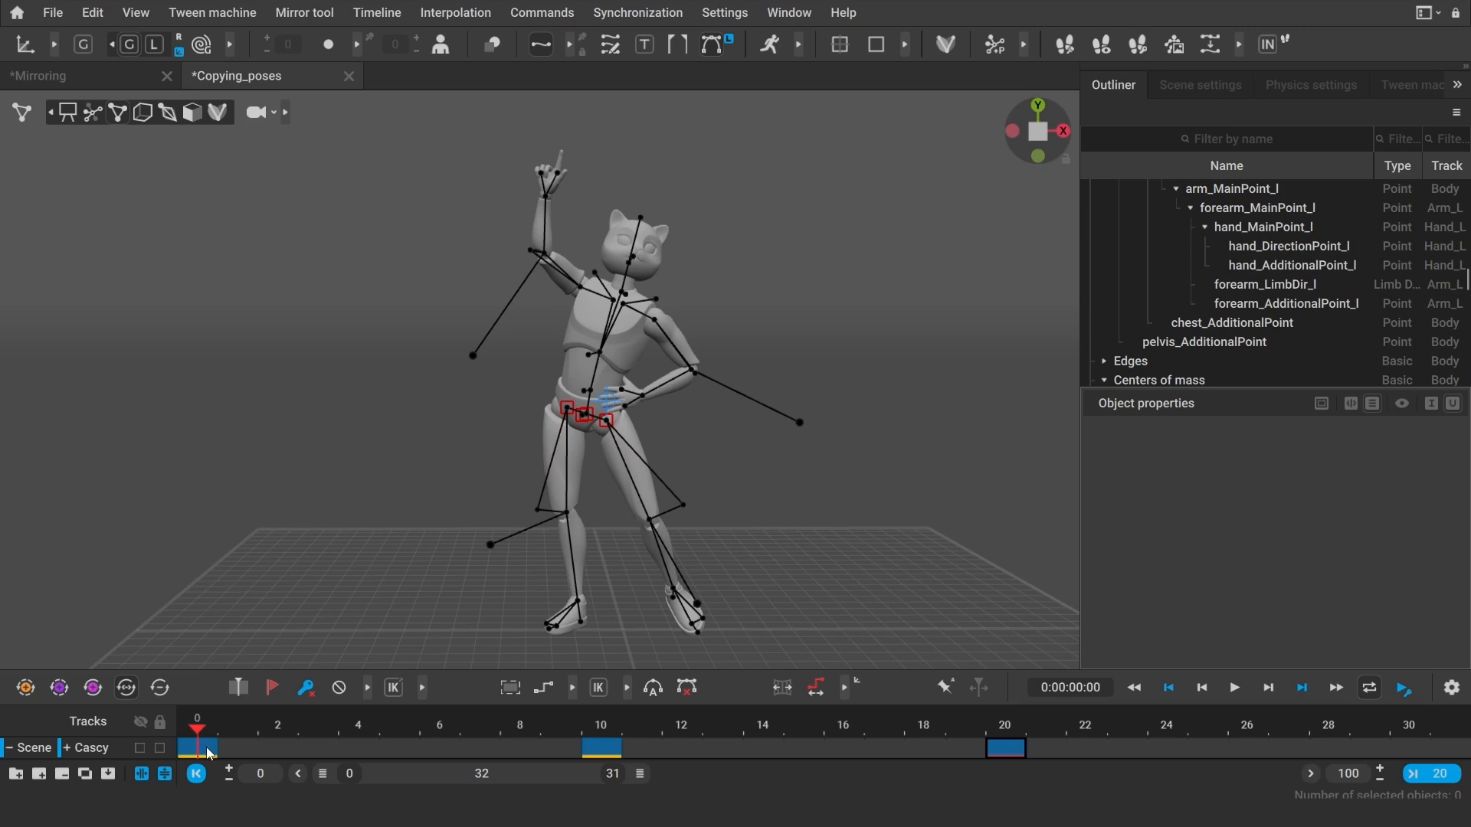
{"action": "mouse_move", "coordinate": [634, 319]}
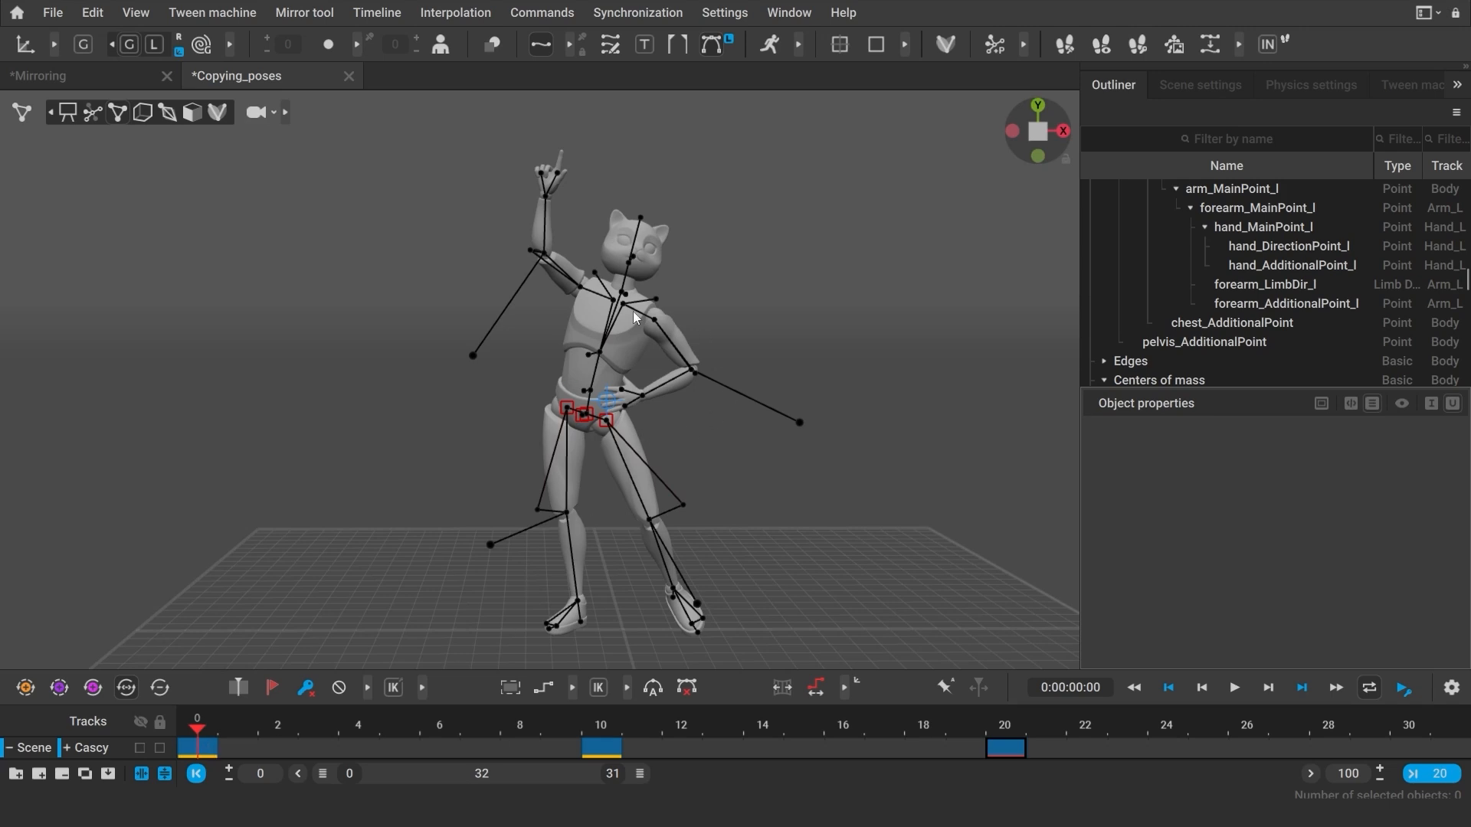
{"action": "mouse_move", "coordinate": [366, 699]}
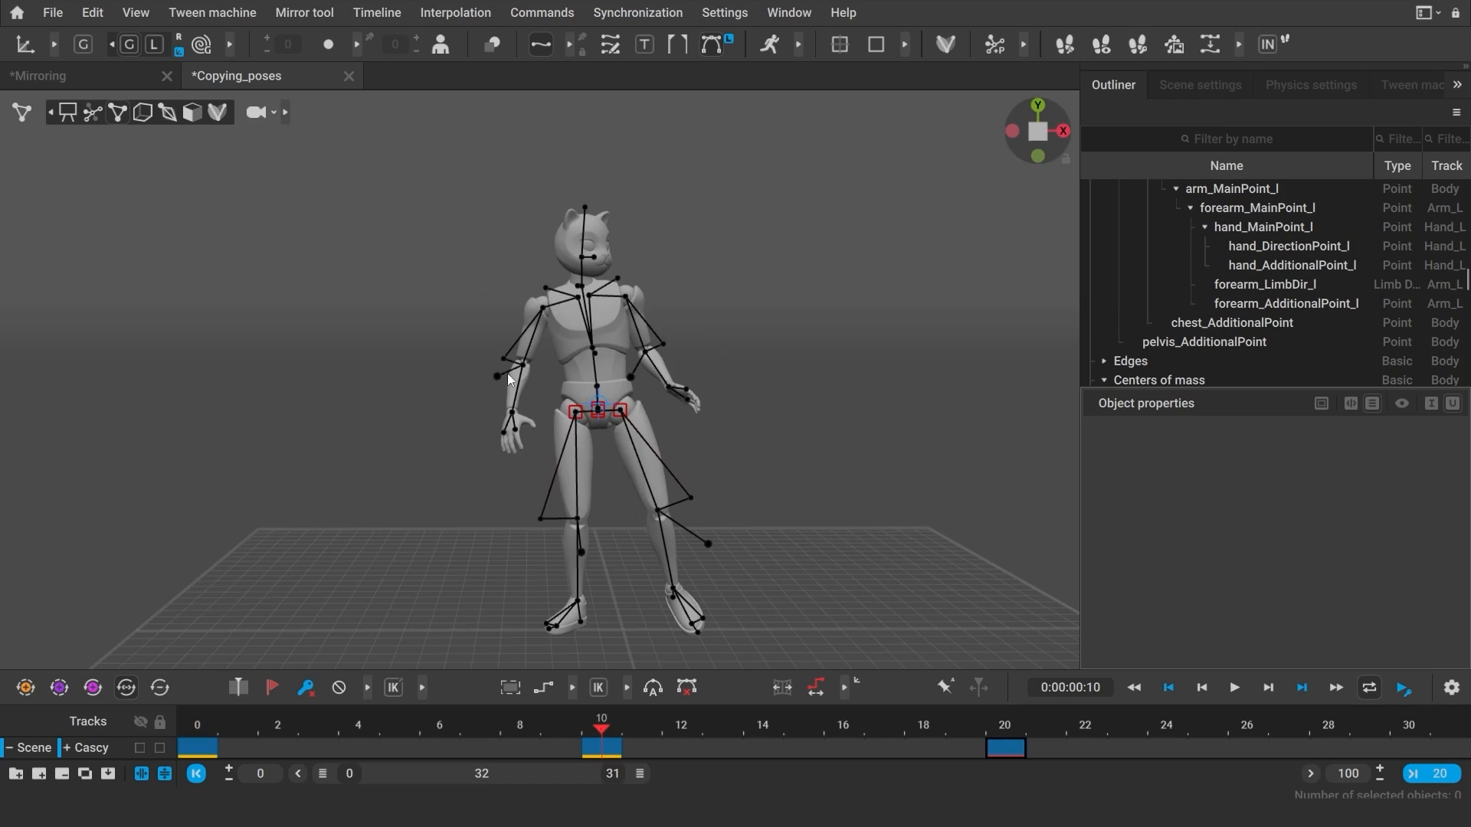
- From the dancing frame, paste the hand-on-hip arm pose onto frame 10's neutral stance
{"action": "left_click", "coordinate": [196, 725]}
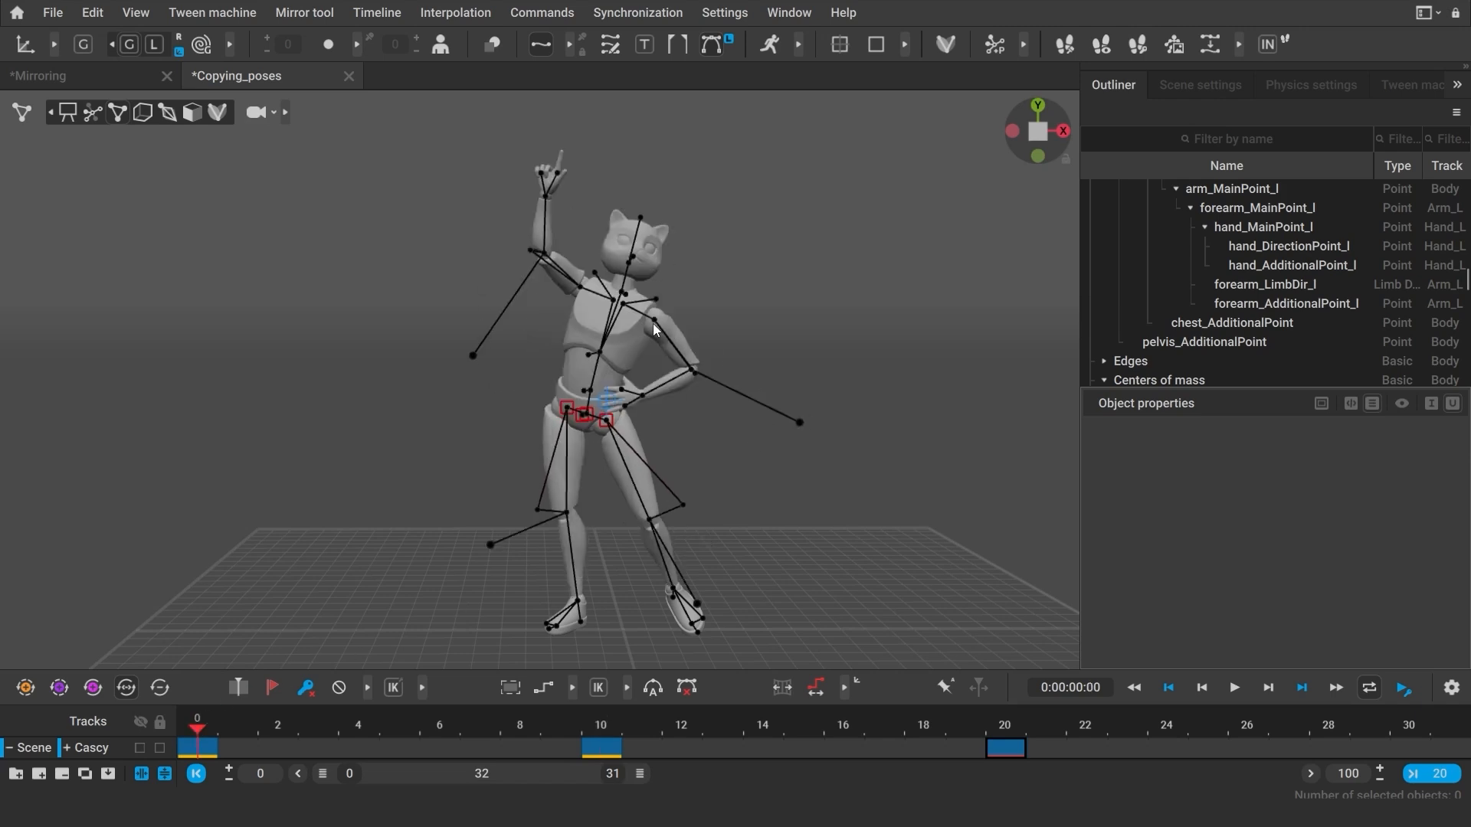
{"action": "left_click", "coordinate": [601, 732]}
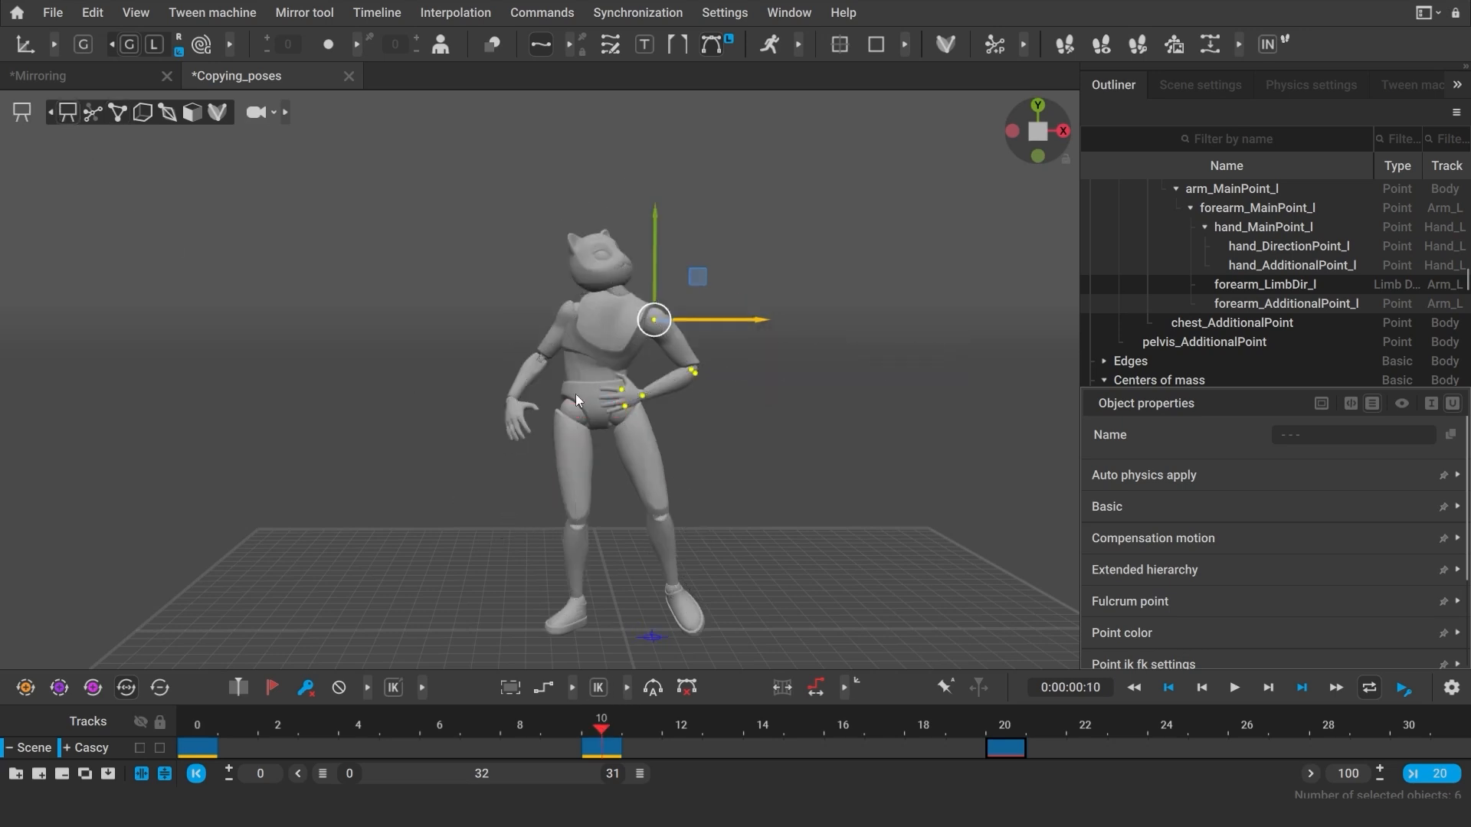
{"action": "key", "text": "ctrl+z"}
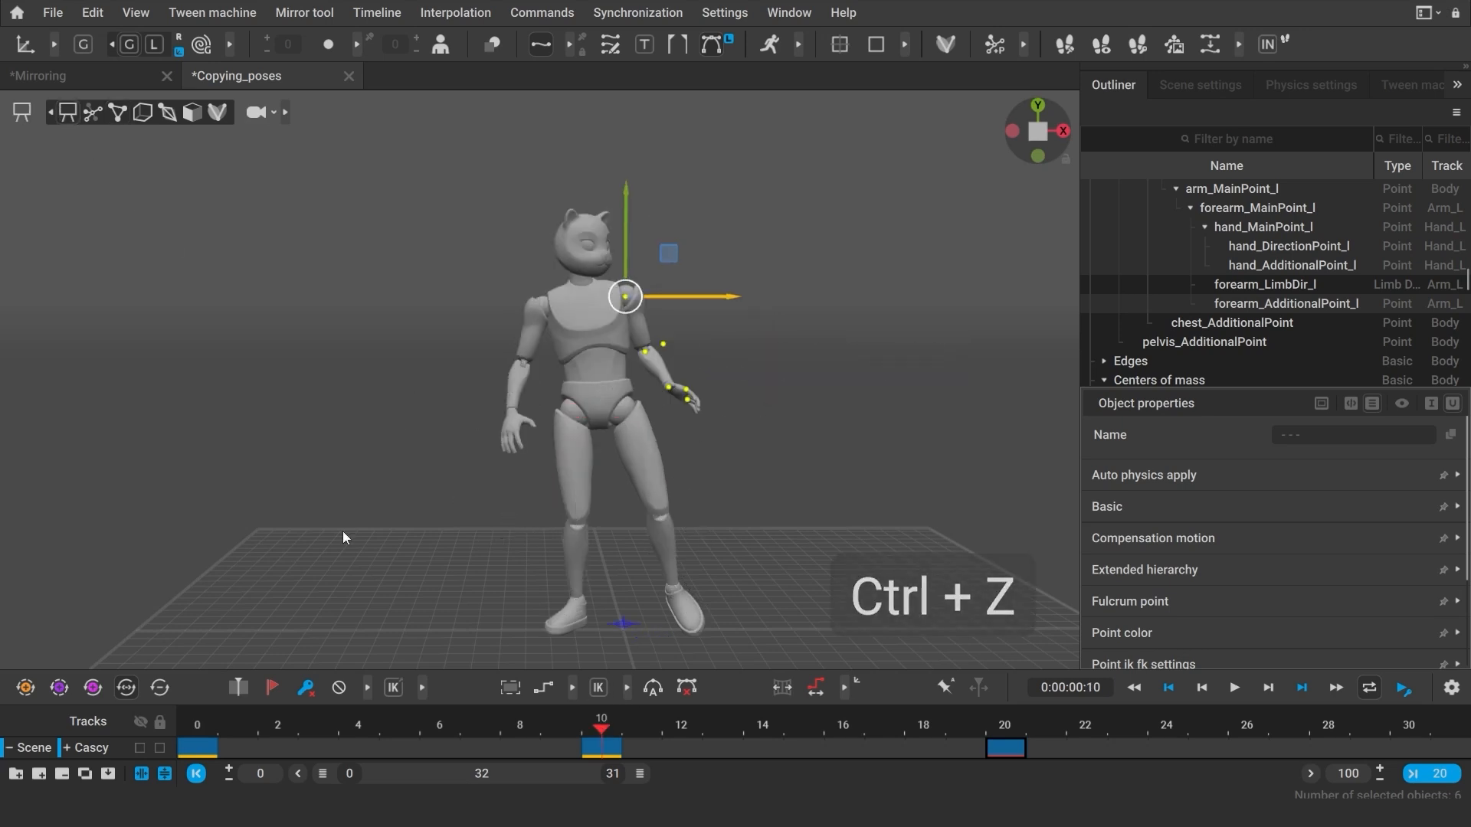
{"action": "key", "text": "ctrl+z"}
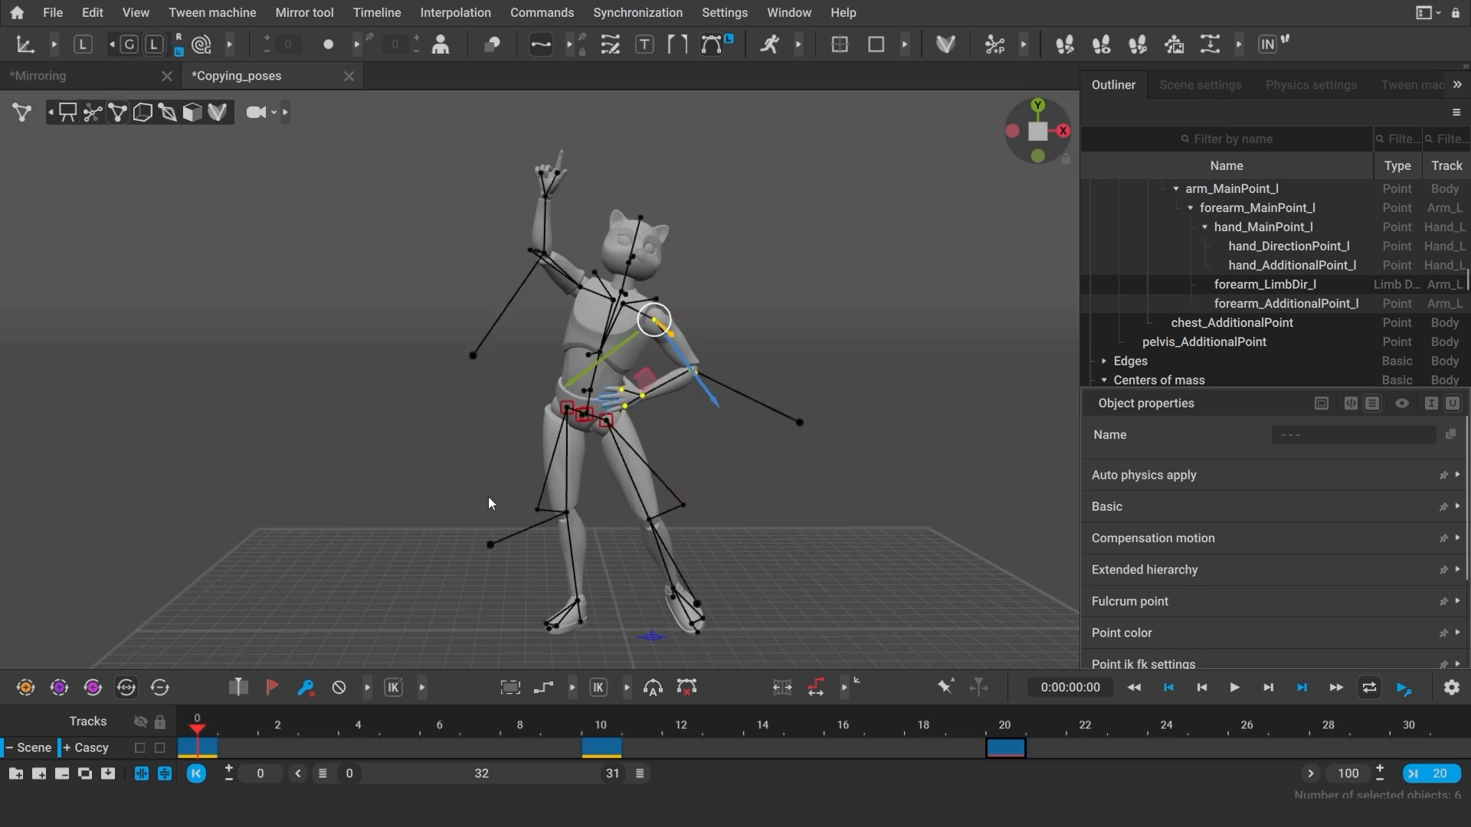
{"action": "key", "text": "ctrl+v"}
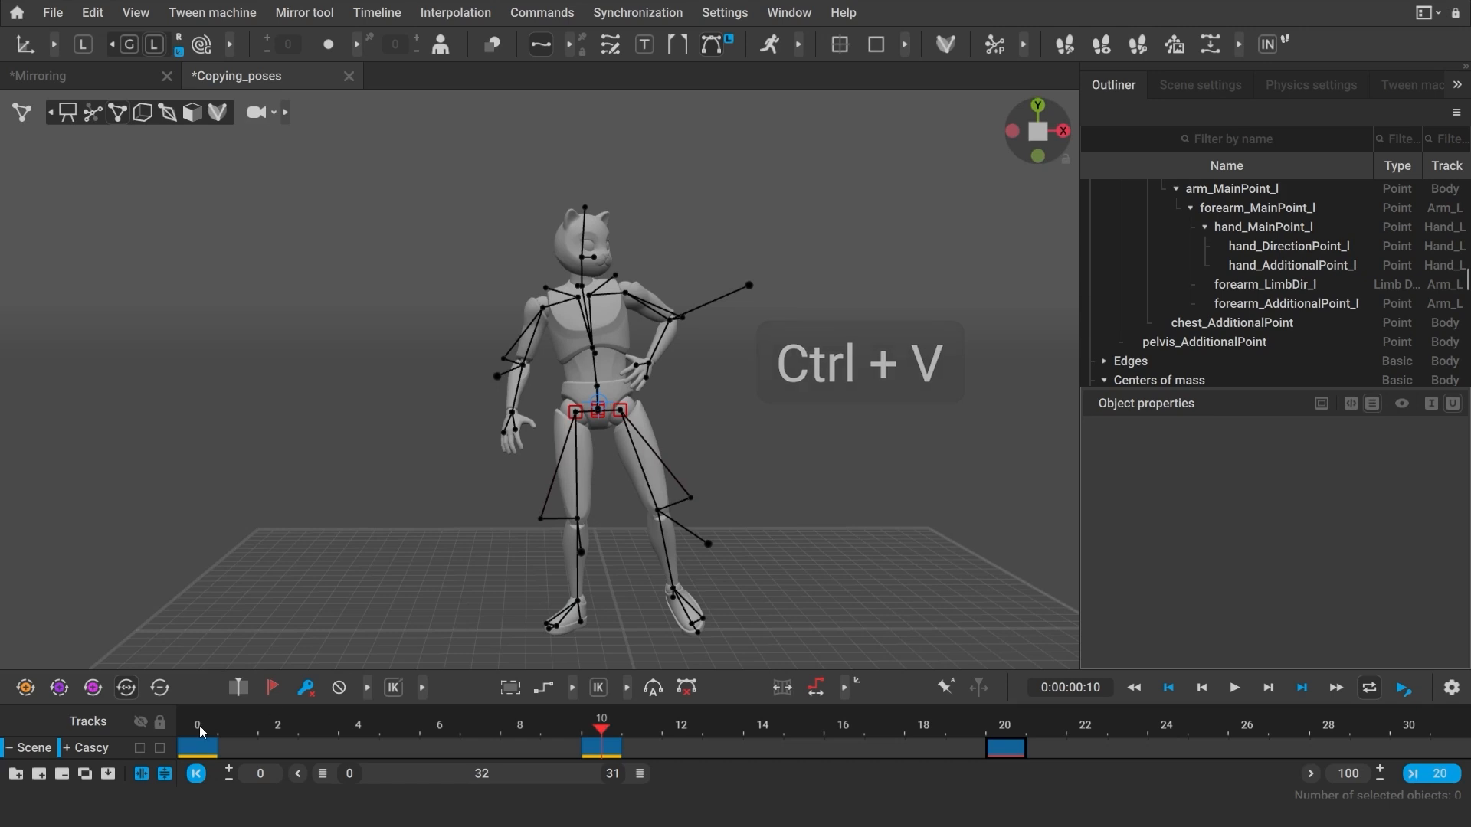
{"action": "key", "text": "ctrl+v"}
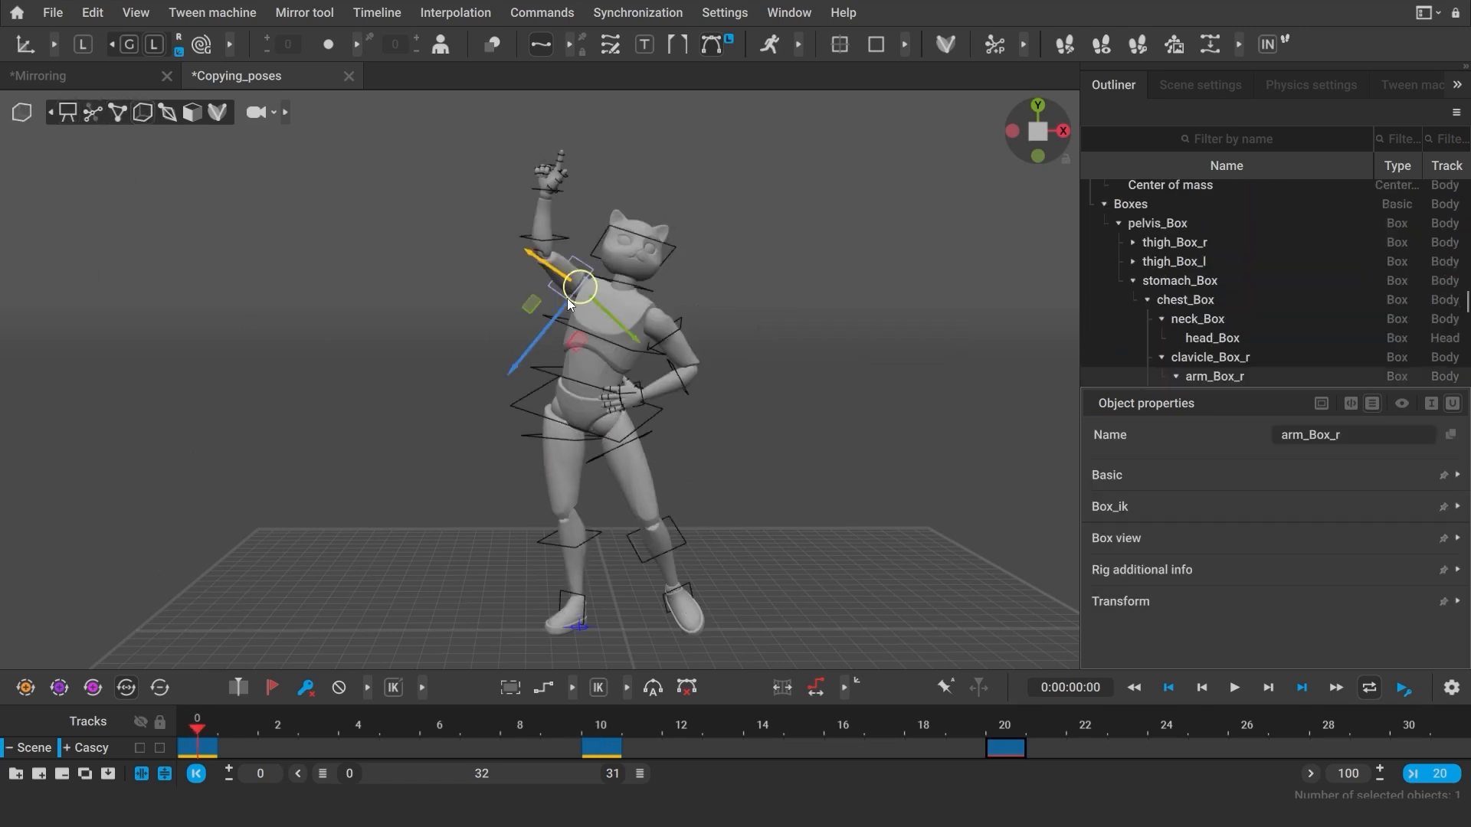
{"action": "left_click", "coordinate": [600, 729]}
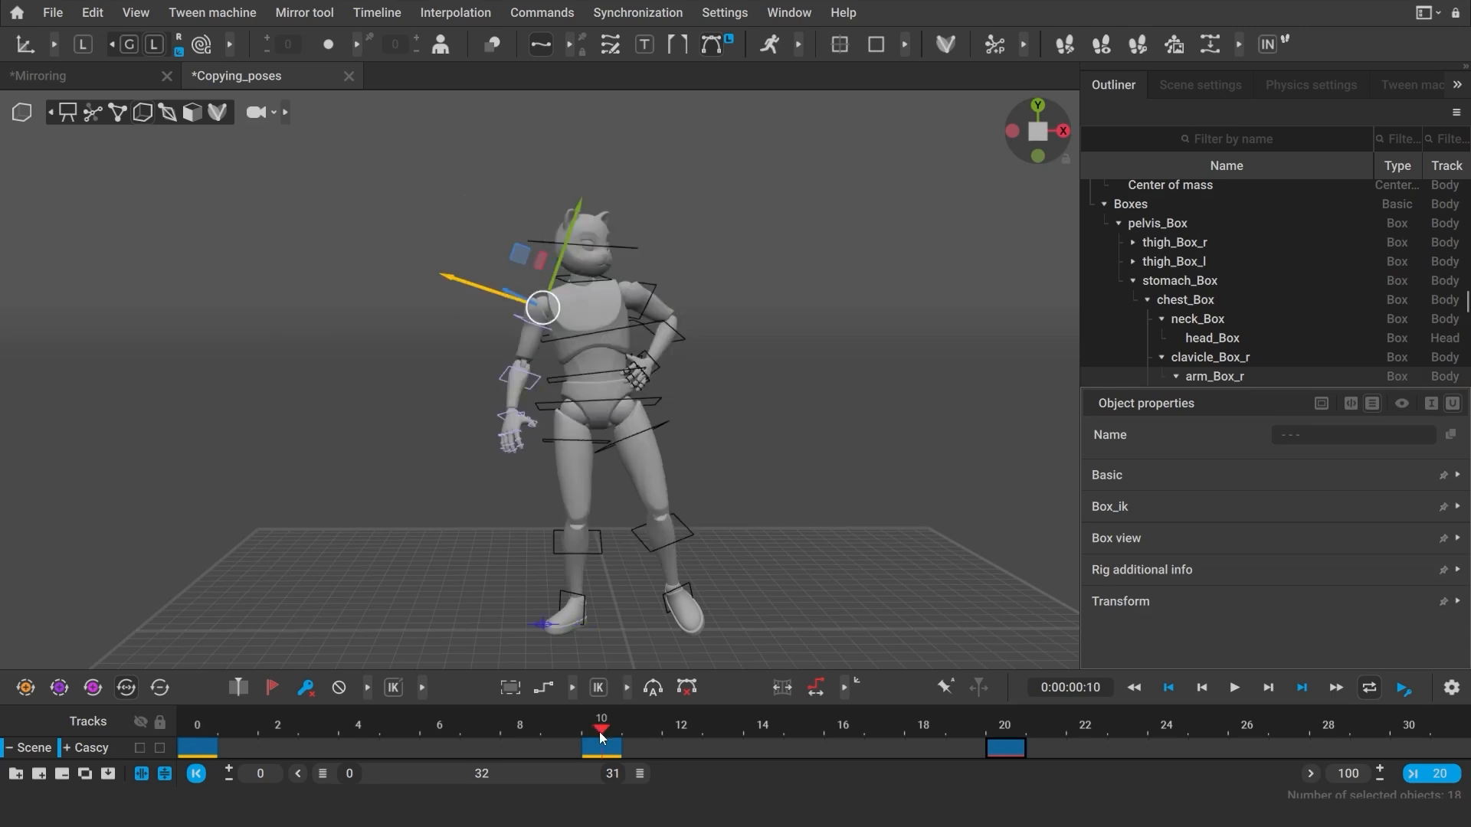
{"action": "left_click", "coordinate": [431, 599]}
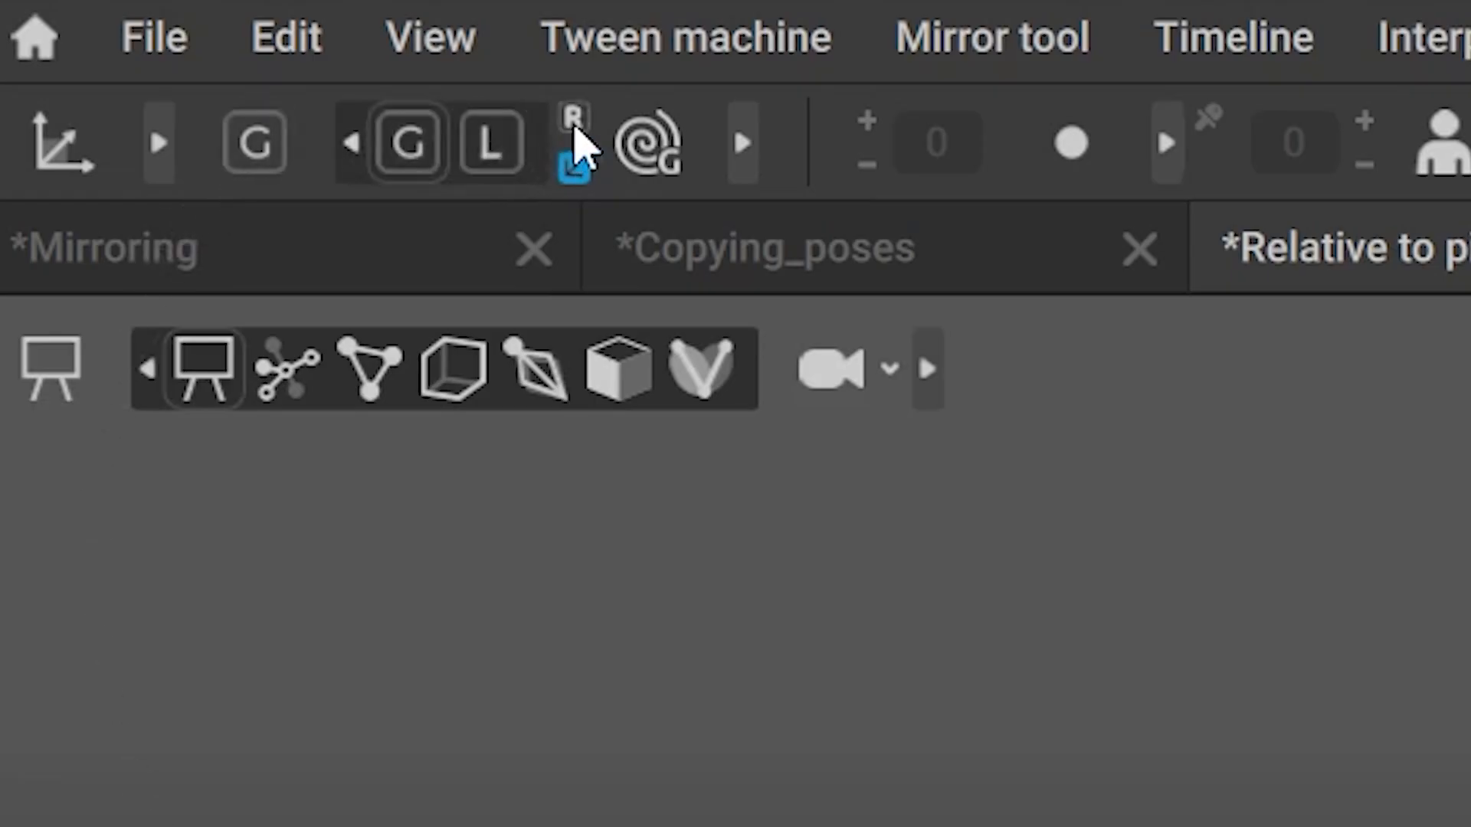
{"action": "mouse_move", "coordinate": [572, 145]}
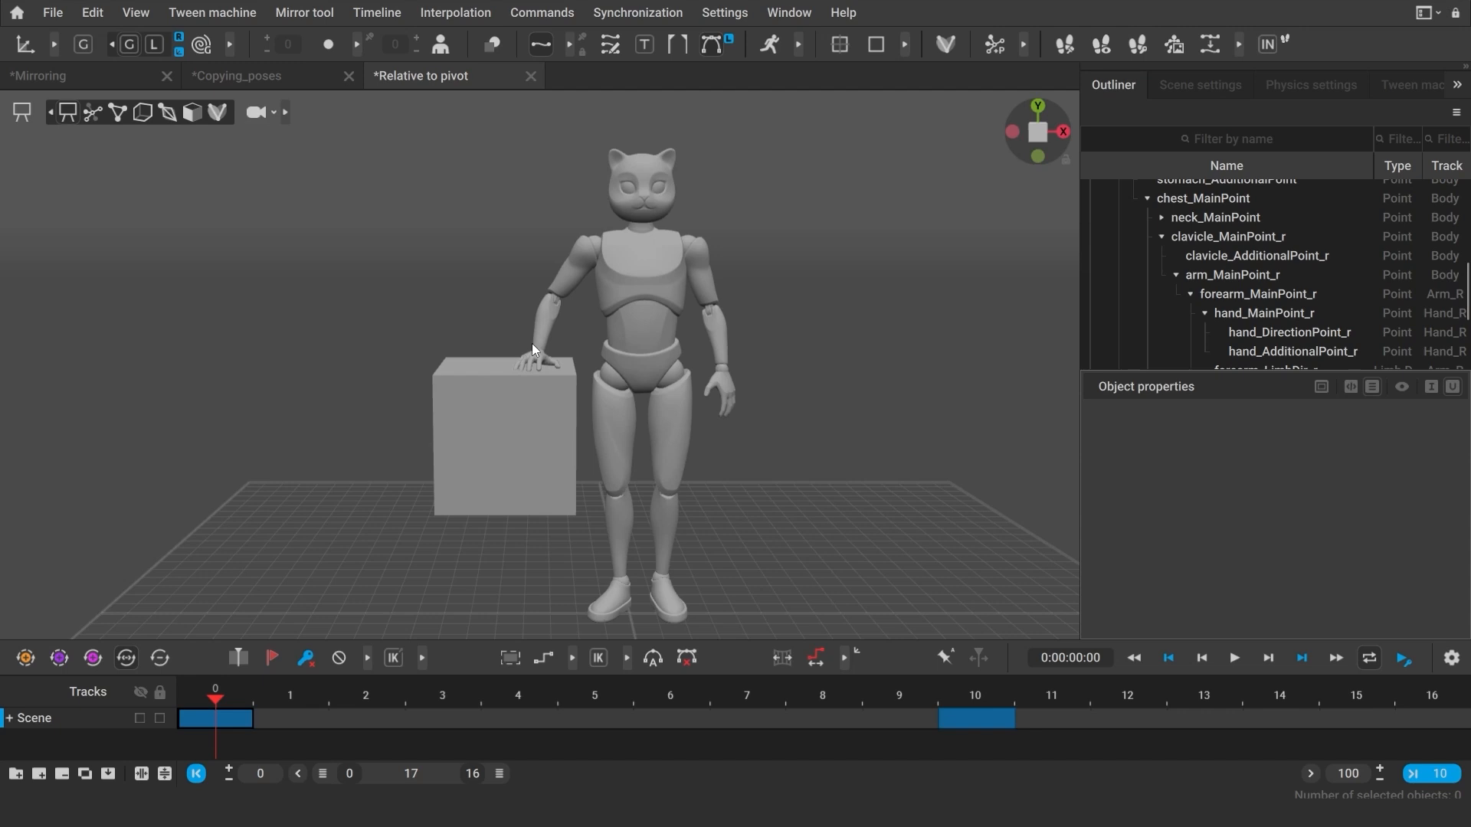
{"action": "mouse_move", "coordinate": [466, 479]}
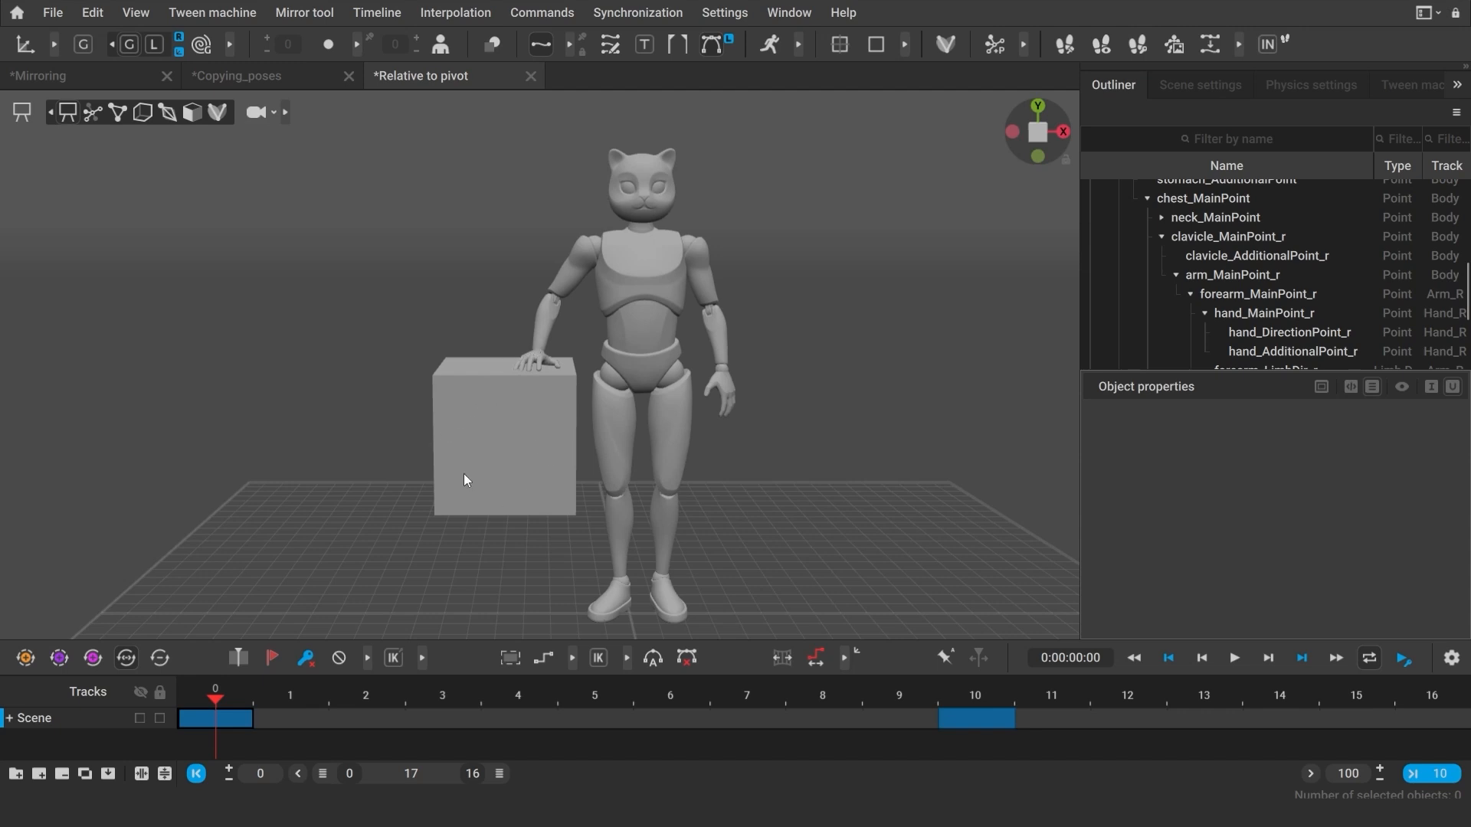
- Copy the hand's position on the cube and paste it relative to pivot so it rests on the cube top at frame 10
{"action": "left_click", "coordinate": [974, 699]}
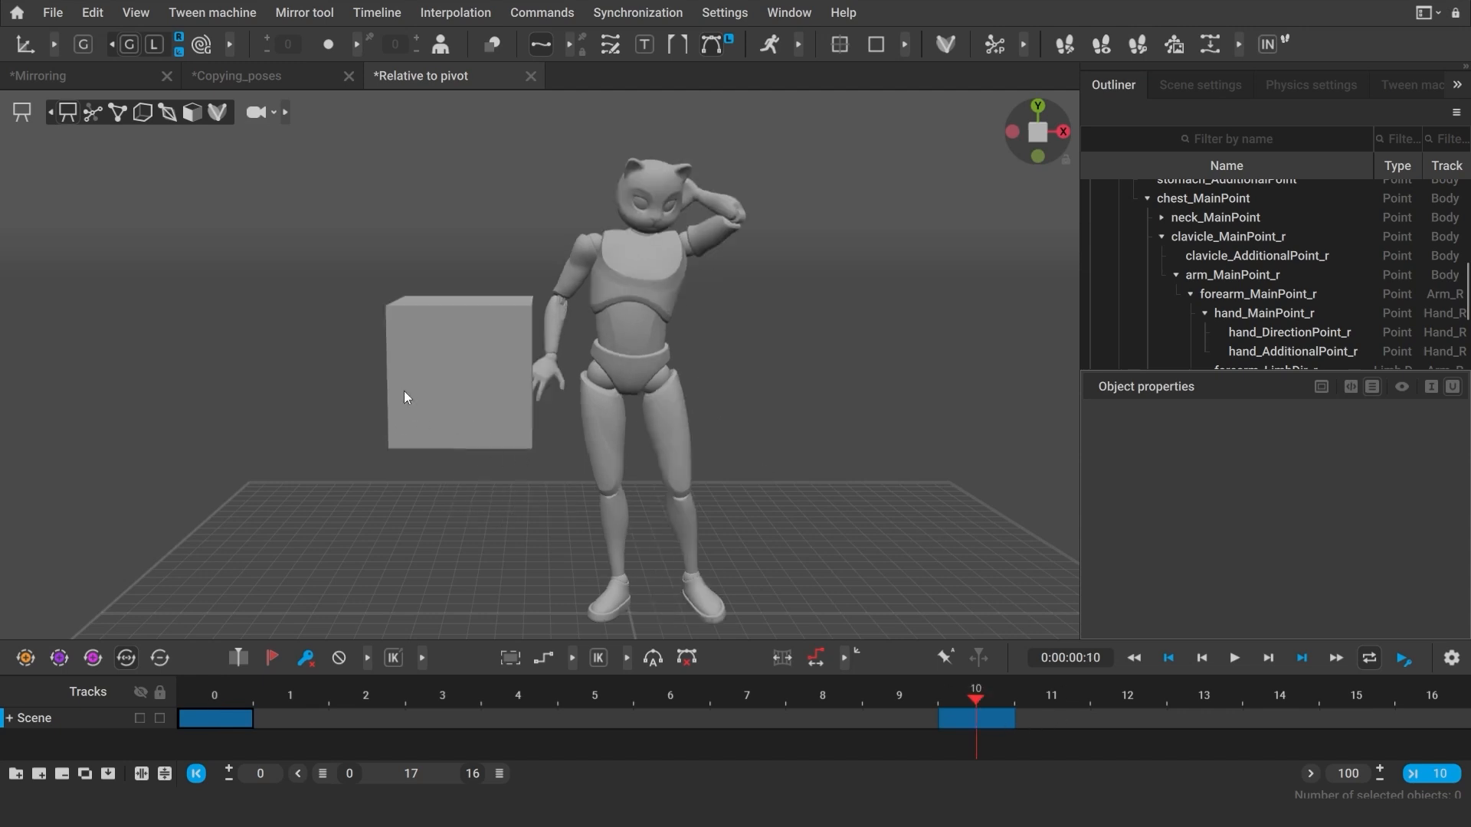
{"action": "mouse_move", "coordinate": [197, 711]}
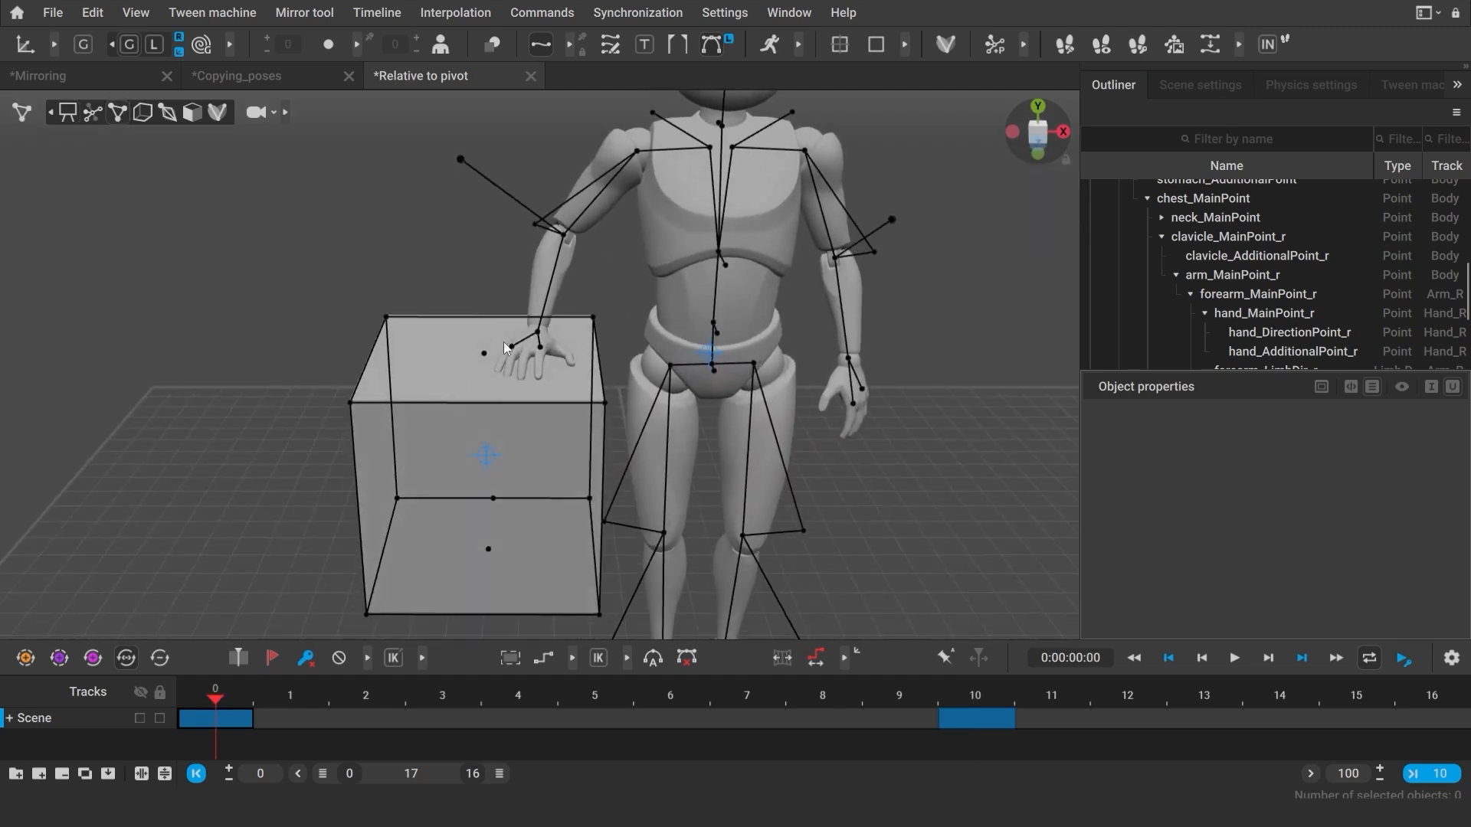
{"action": "right_click", "coordinate": [530, 331]}
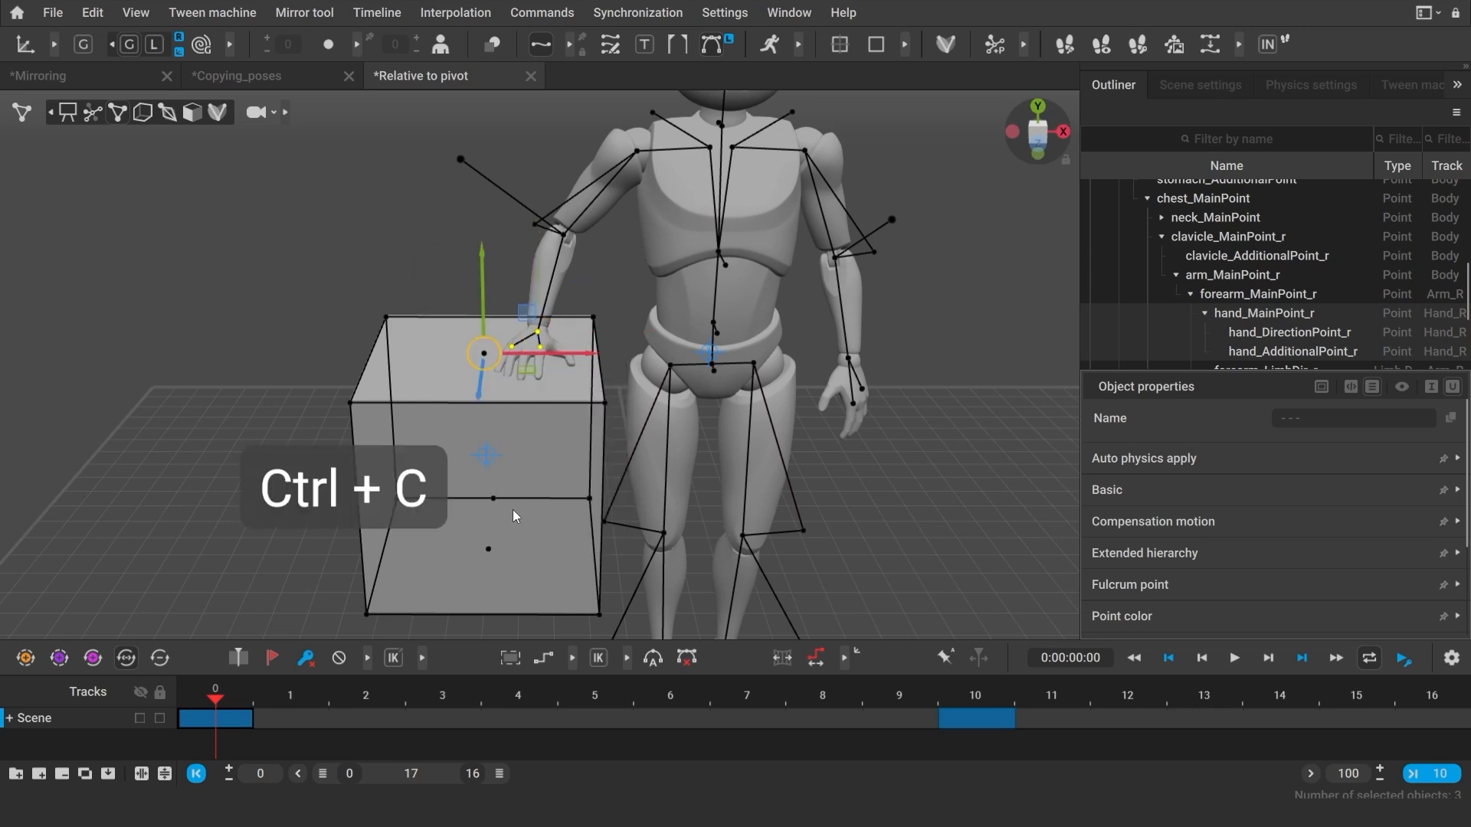
{"action": "key", "text": "ctrl+c"}
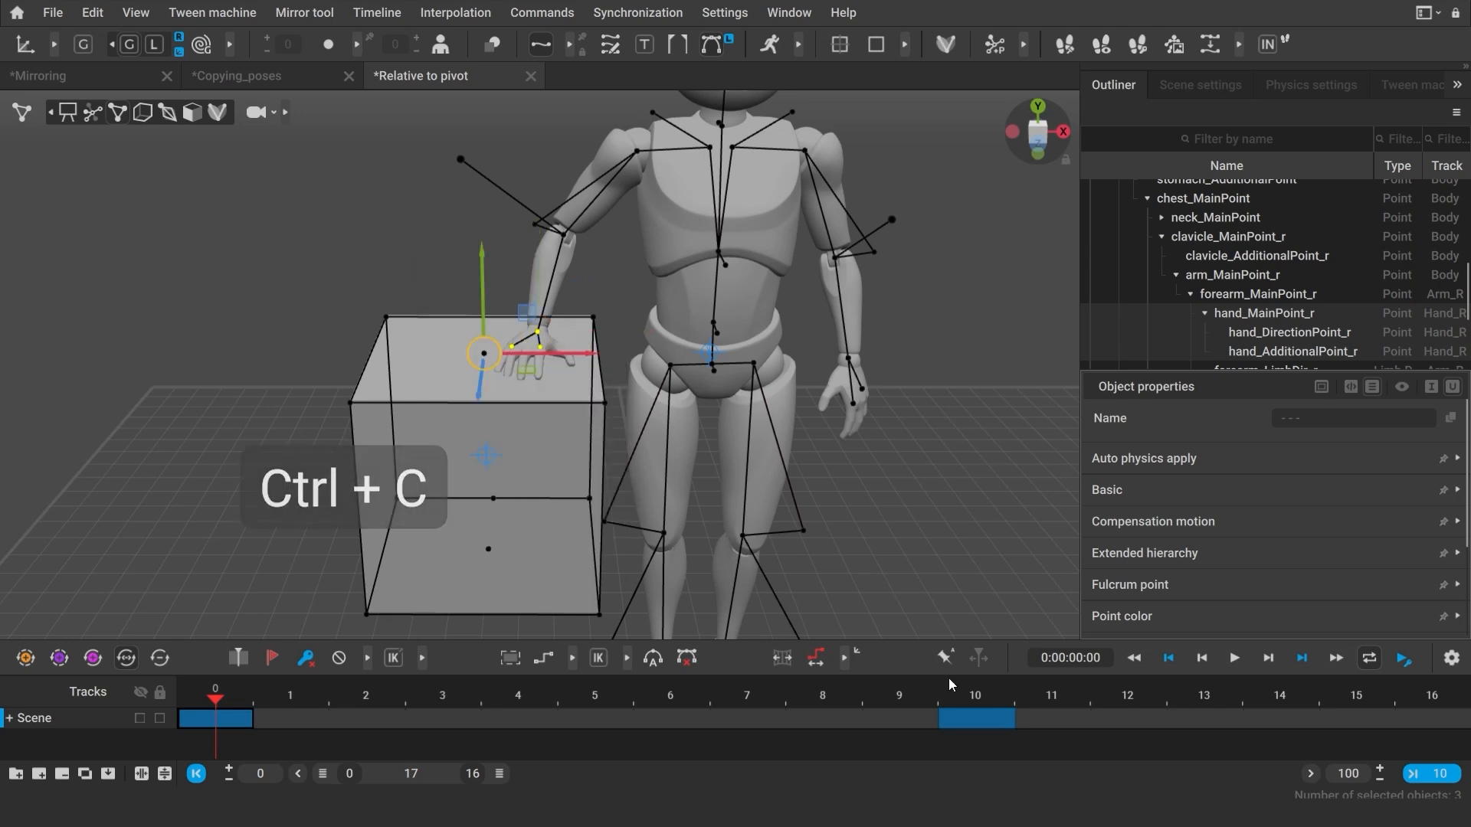
{"action": "key", "text": "ctrl+v"}
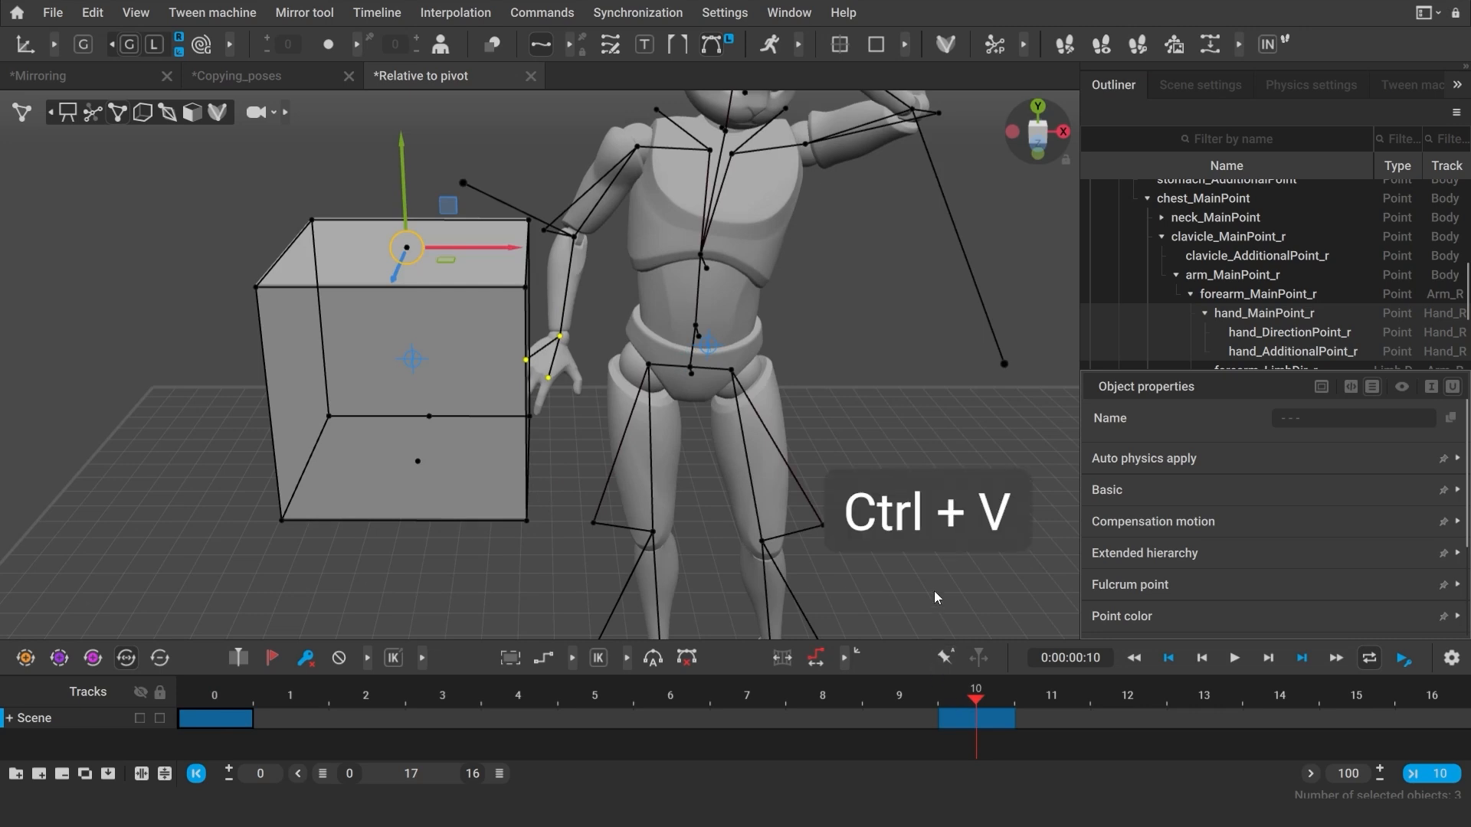
{"action": "key", "text": "ctrl+v"}
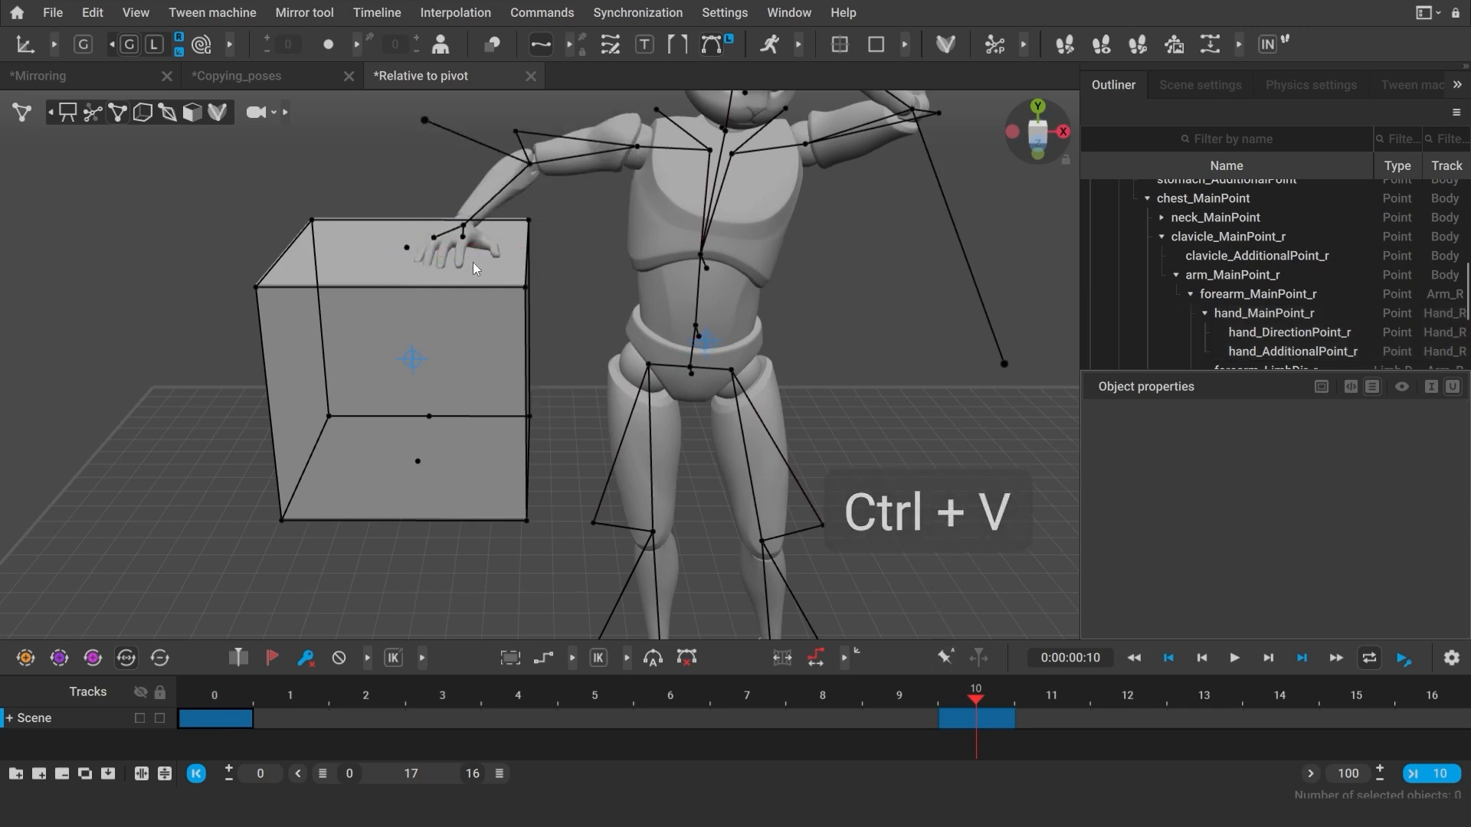
{"action": "key", "text": "ctrl+v"}
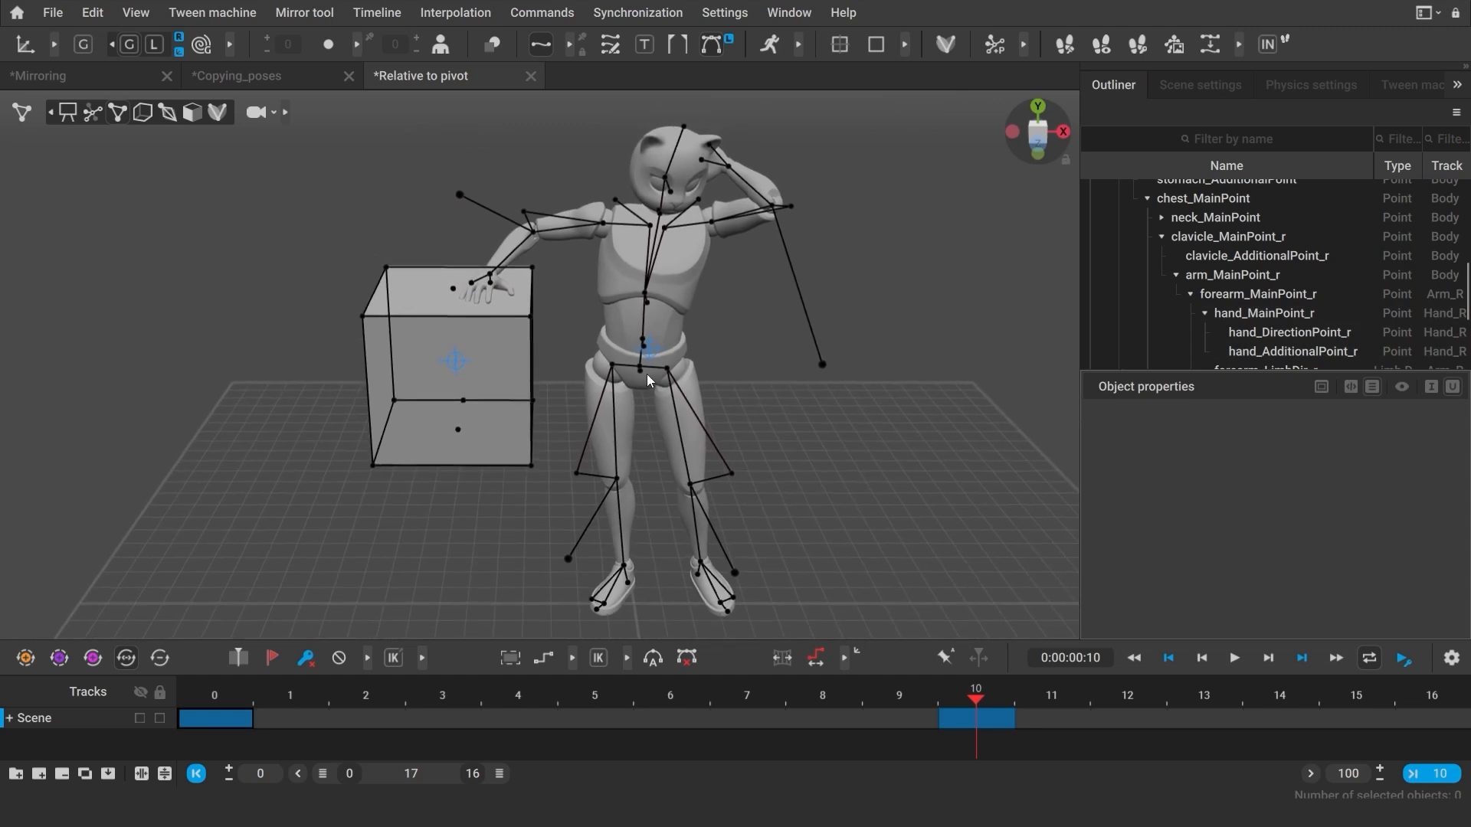
{"action": "mouse_move", "coordinate": [448, 476]}
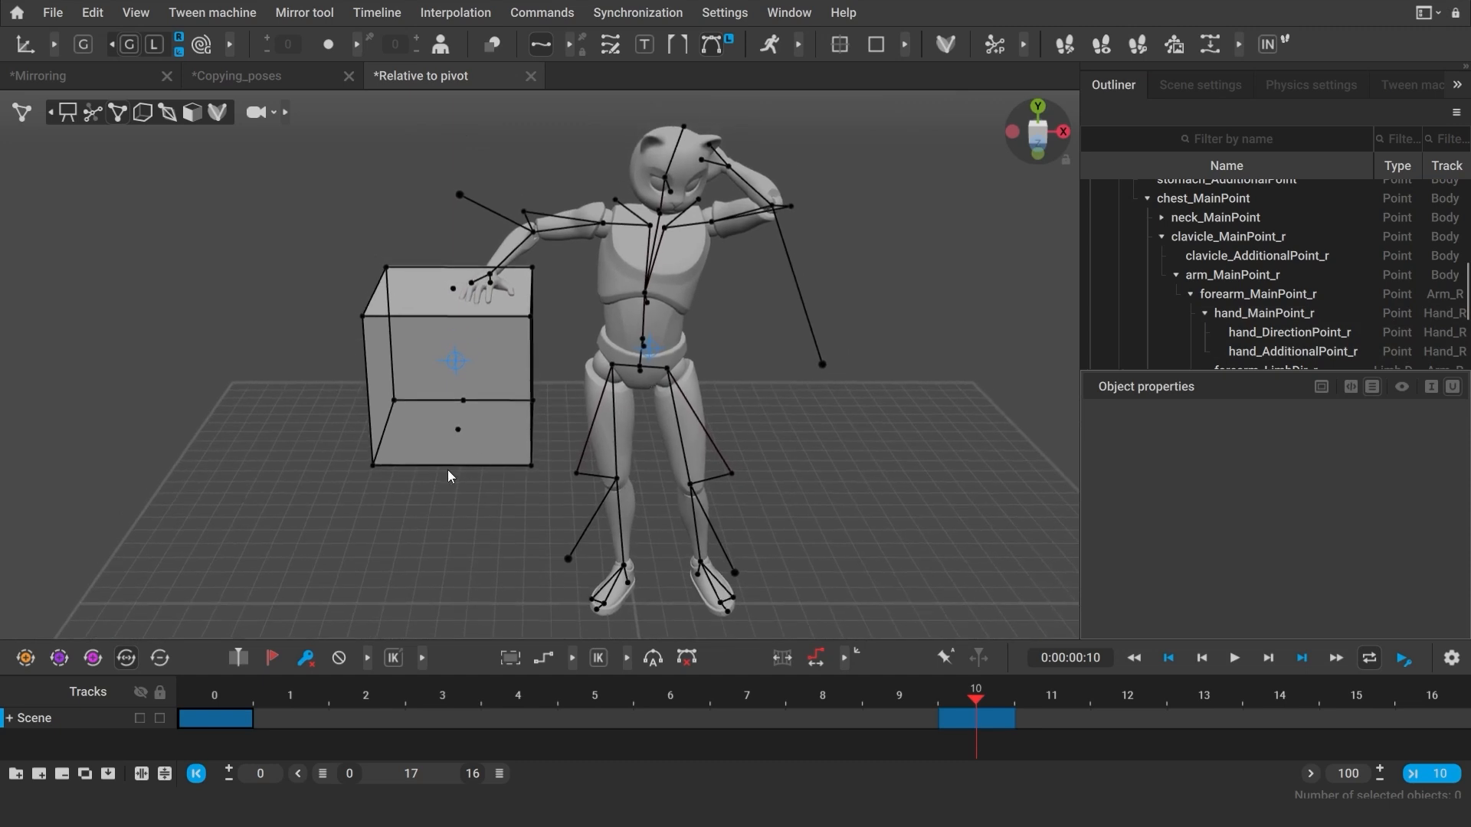
{"action": "mouse_move", "coordinate": [467, 429]}
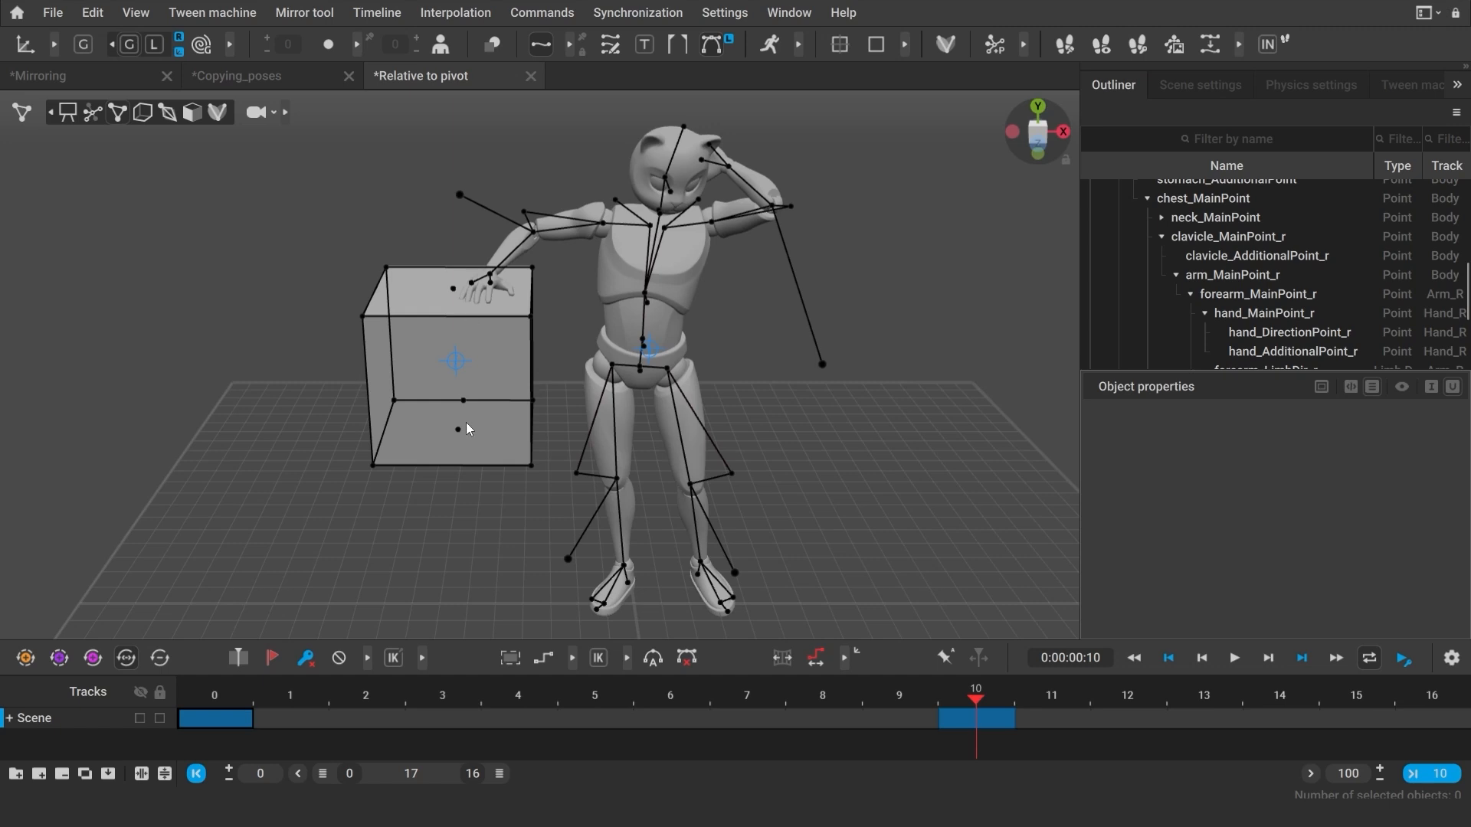
{"action": "mouse_move", "coordinate": [733, 170]}
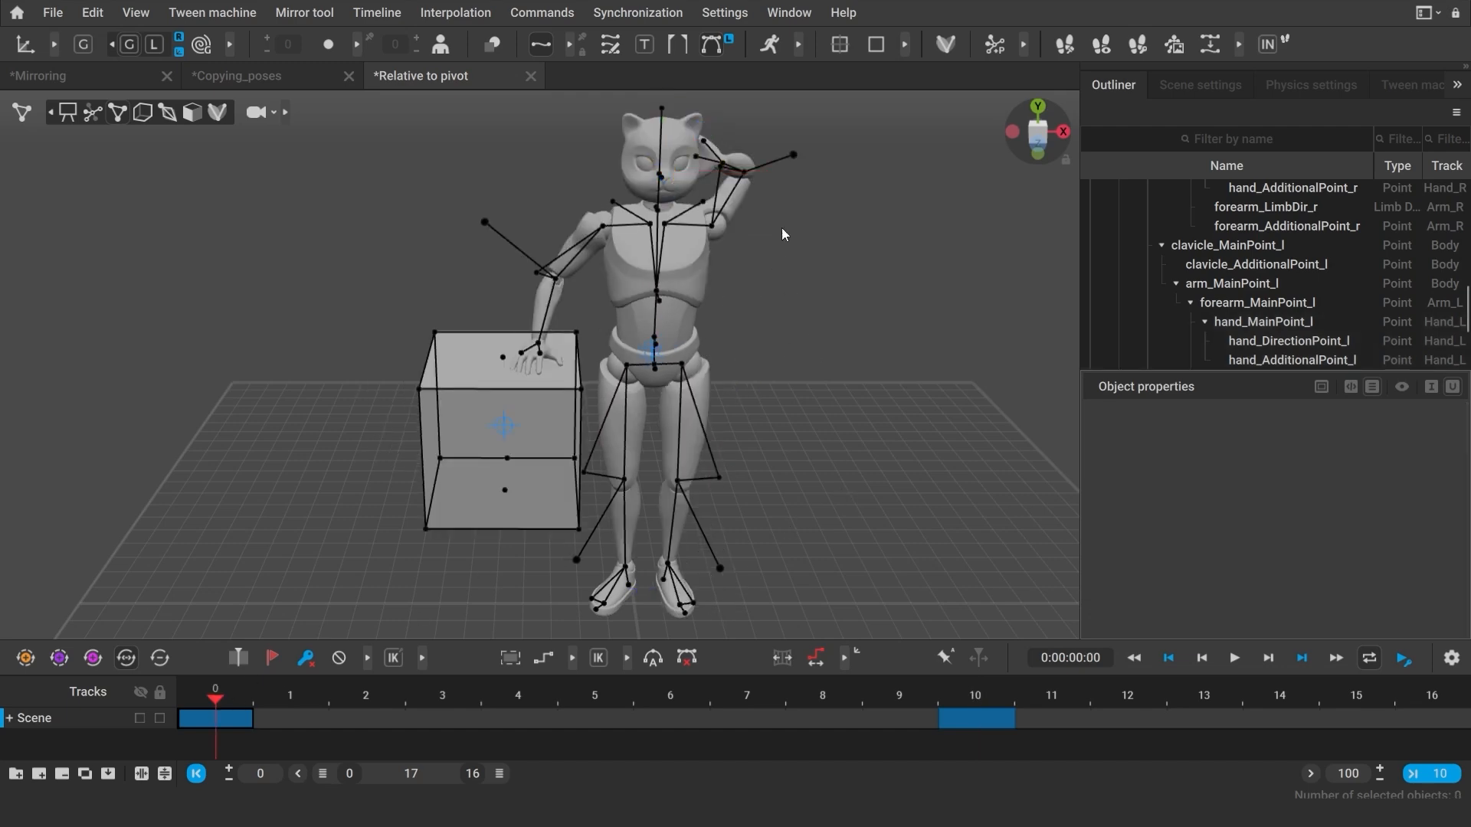
- In the Cascy scene, expand Scene settings > Manipulators and select the hand_l point
{"action": "left_click", "coordinate": [636, 75]}
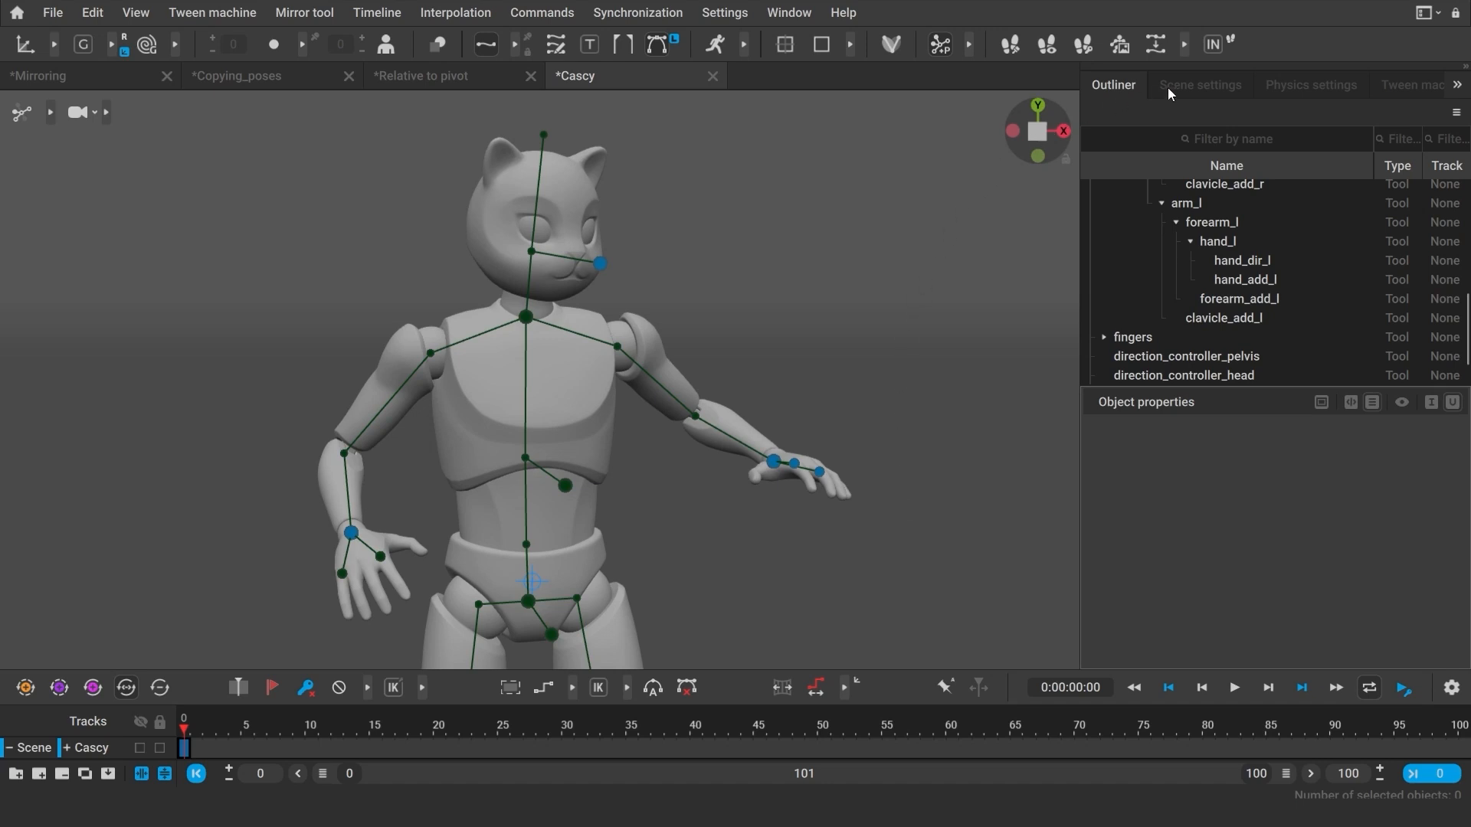
{"action": "left_click", "coordinate": [1197, 84]}
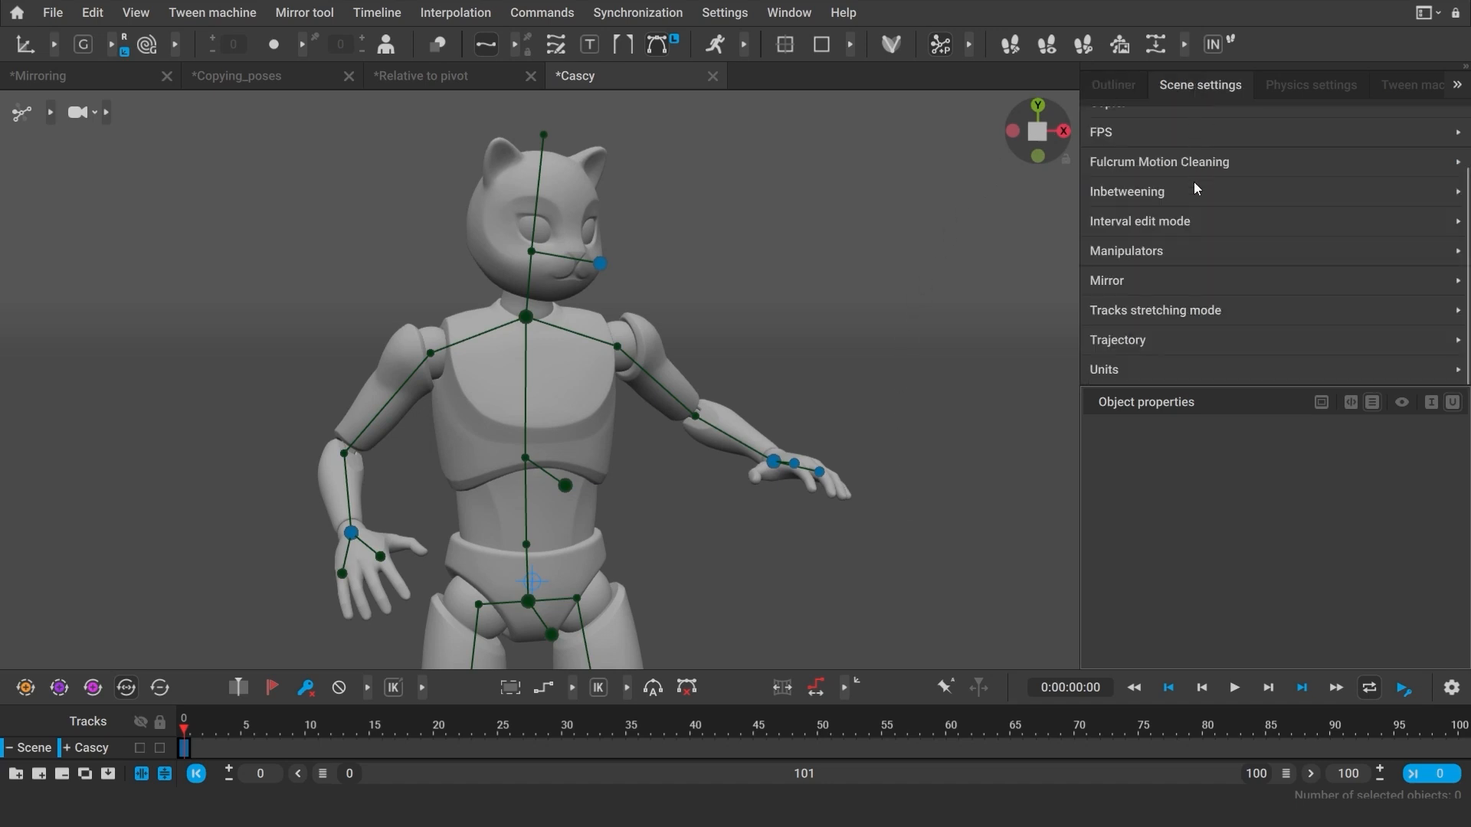
{"action": "mouse_move", "coordinate": [1192, 262]}
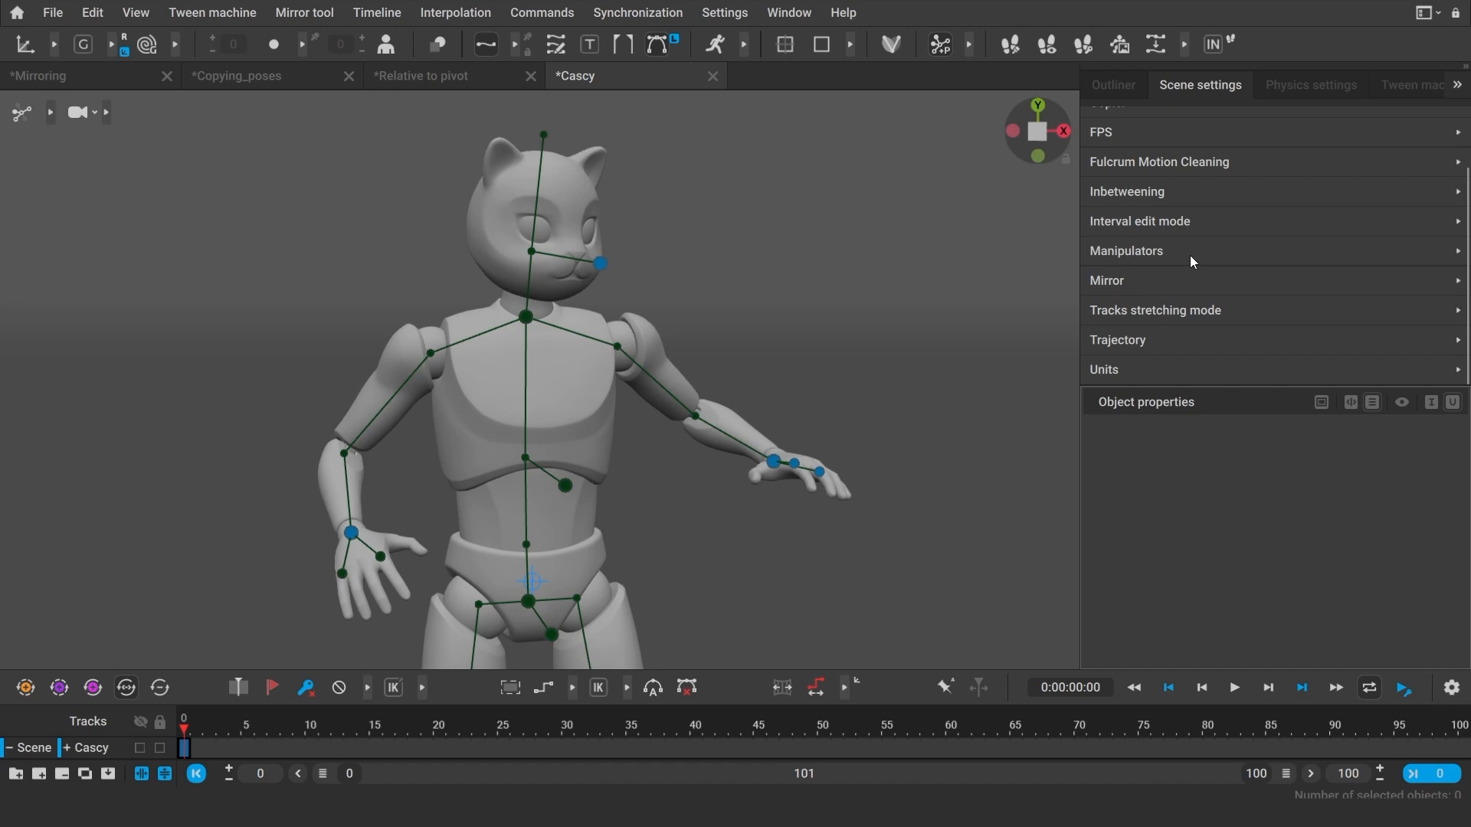
{"action": "left_click", "coordinate": [1126, 249]}
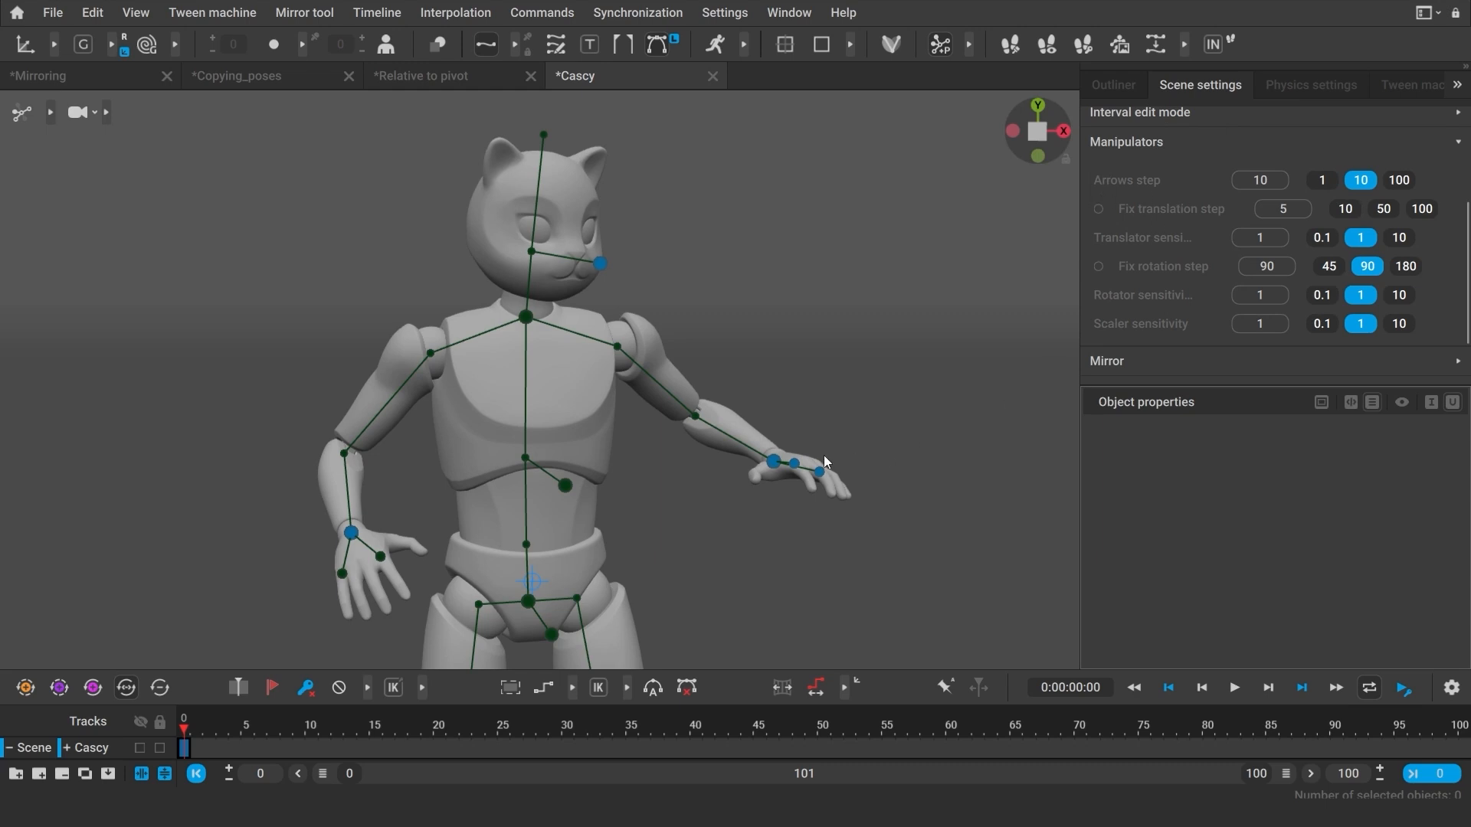
{"action": "left_click", "coordinate": [786, 425]}
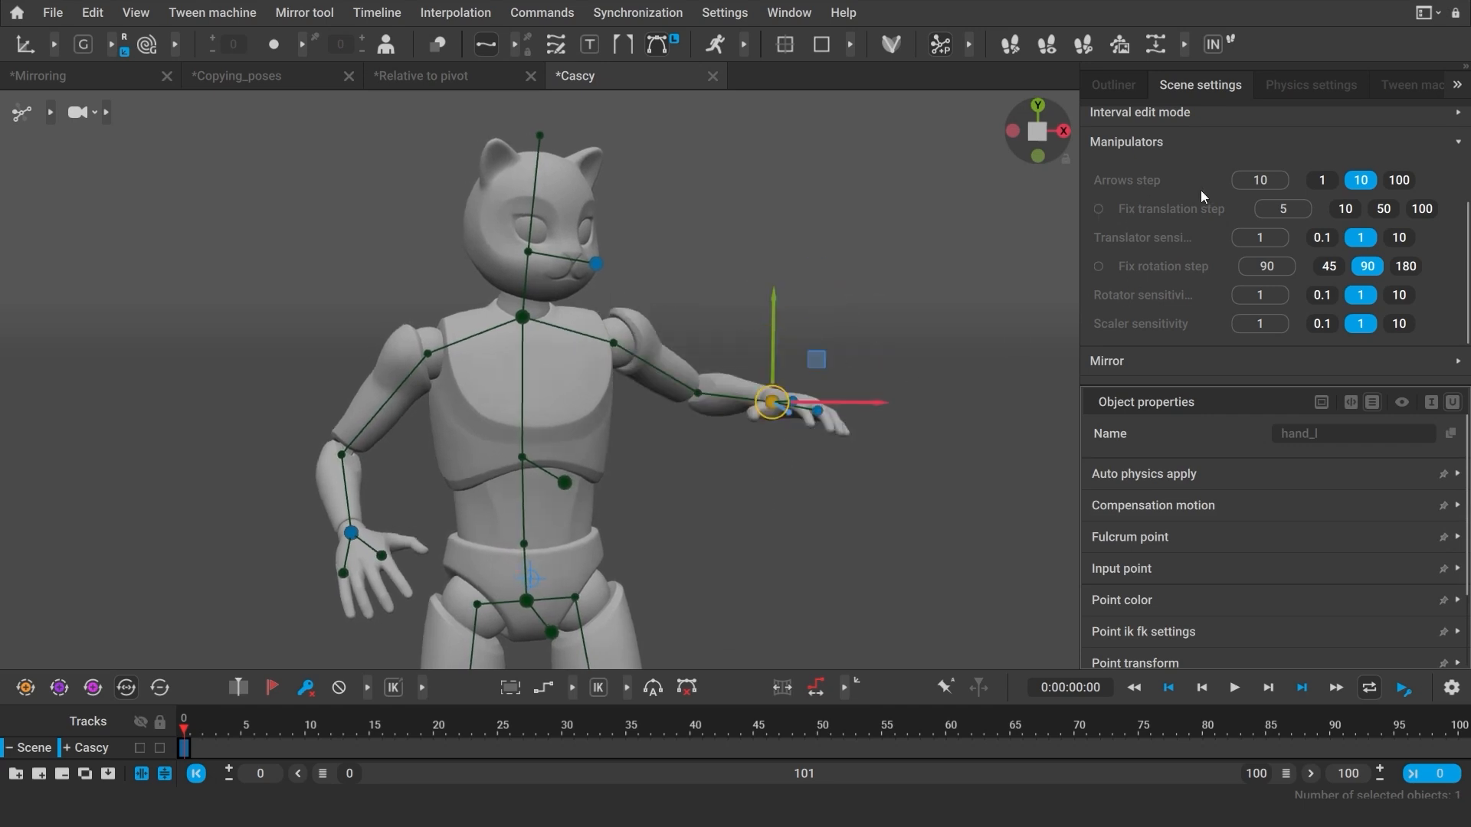
- Try Arrows step 1 then 10, set Fix translation step to 10, and switch to the rotate manipulator
{"action": "left_click", "coordinate": [1321, 179]}
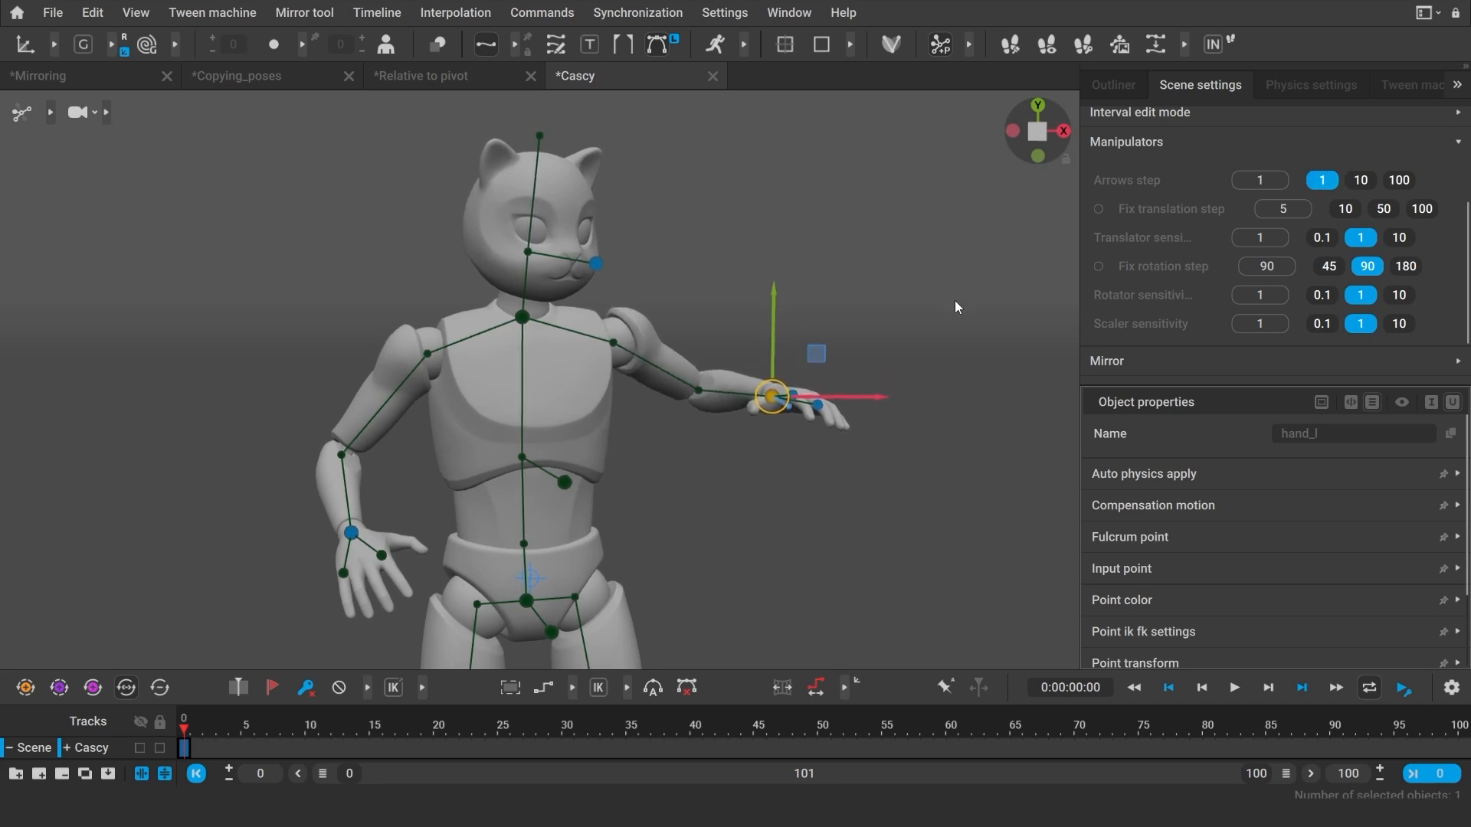
{"action": "left_click", "coordinate": [1359, 179]}
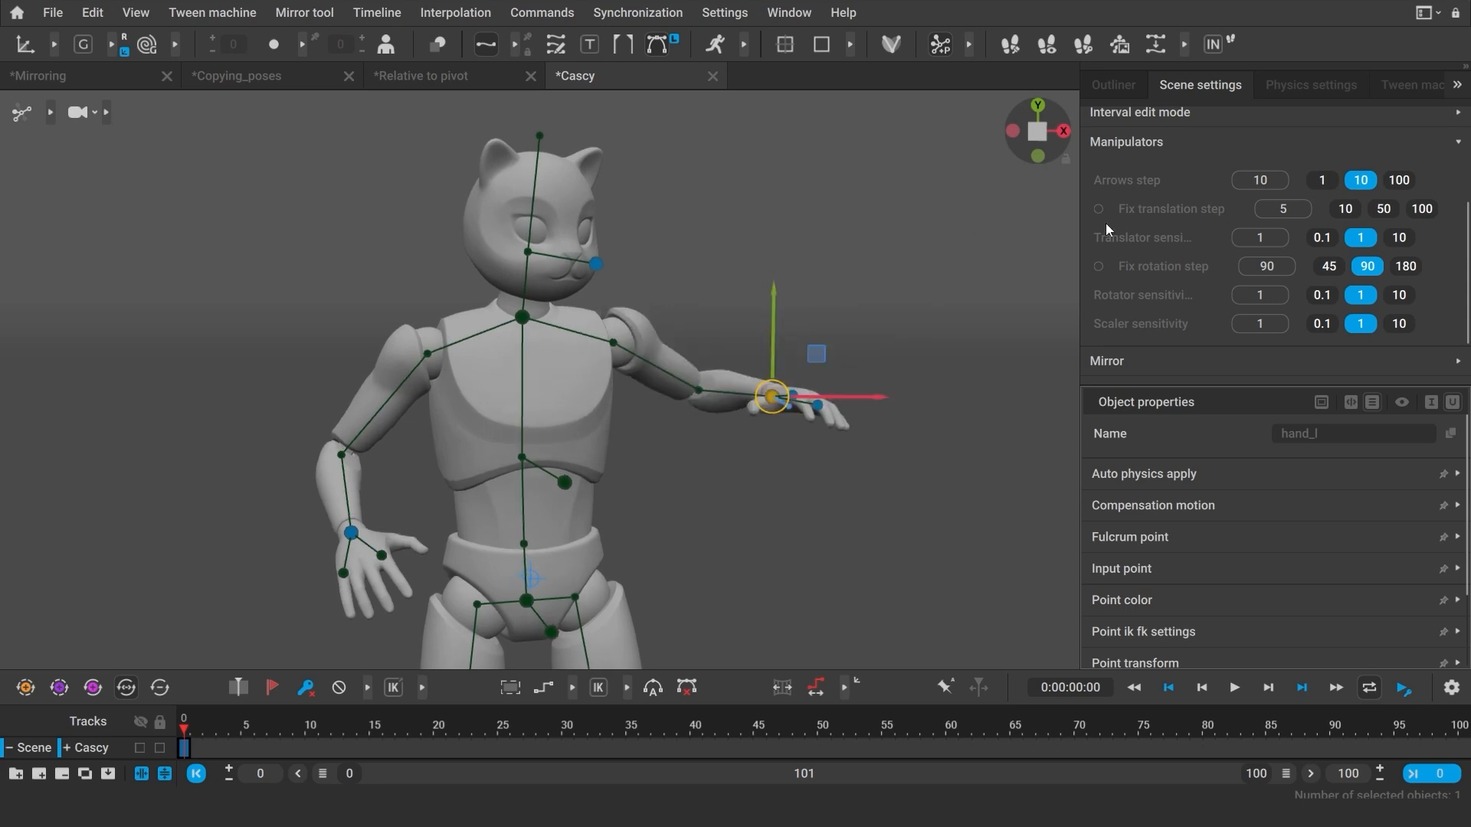
{"action": "mouse_move", "coordinate": [1101, 231]}
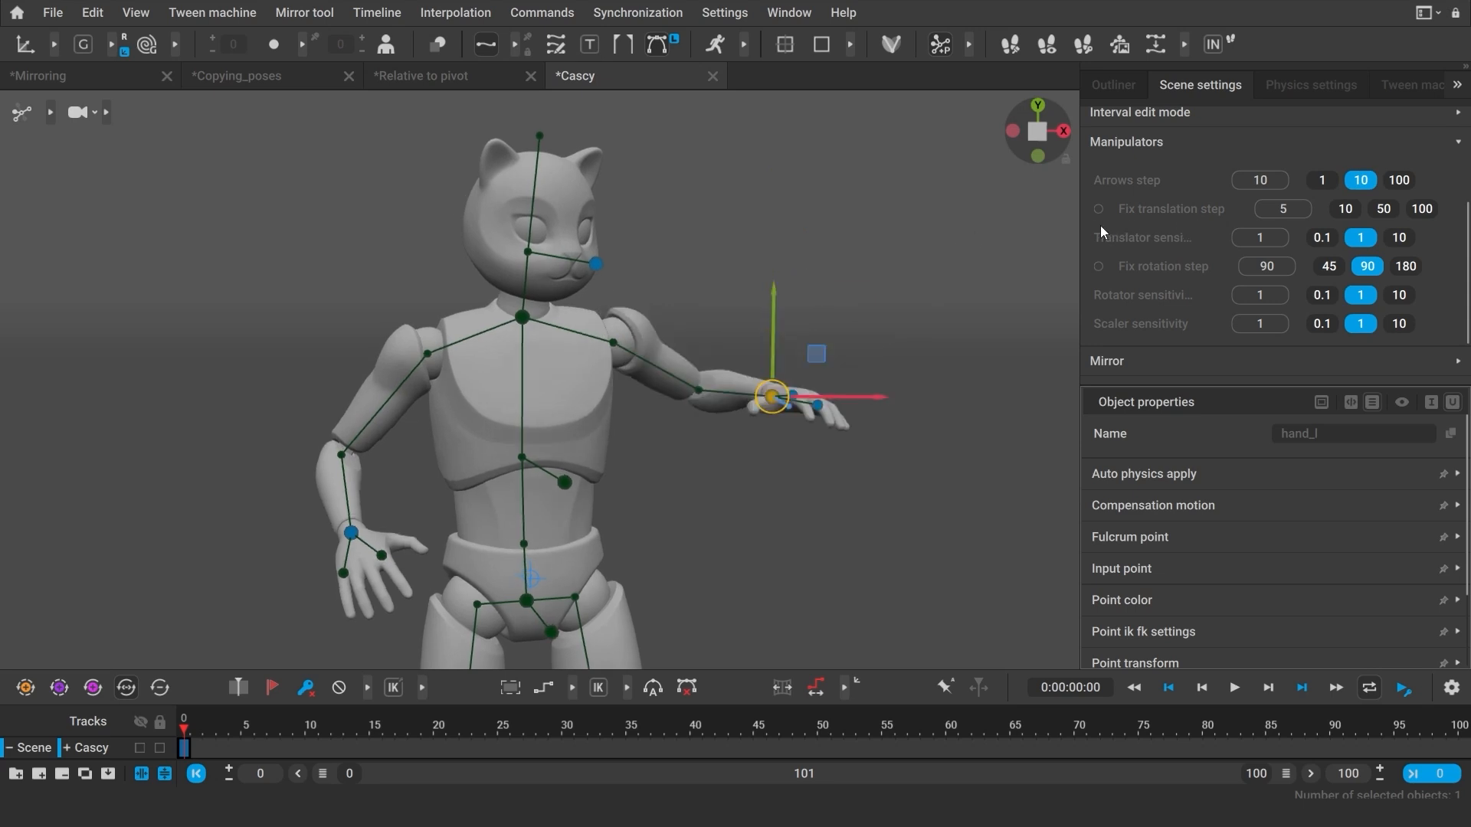
{"action": "left_click", "coordinate": [1097, 208]}
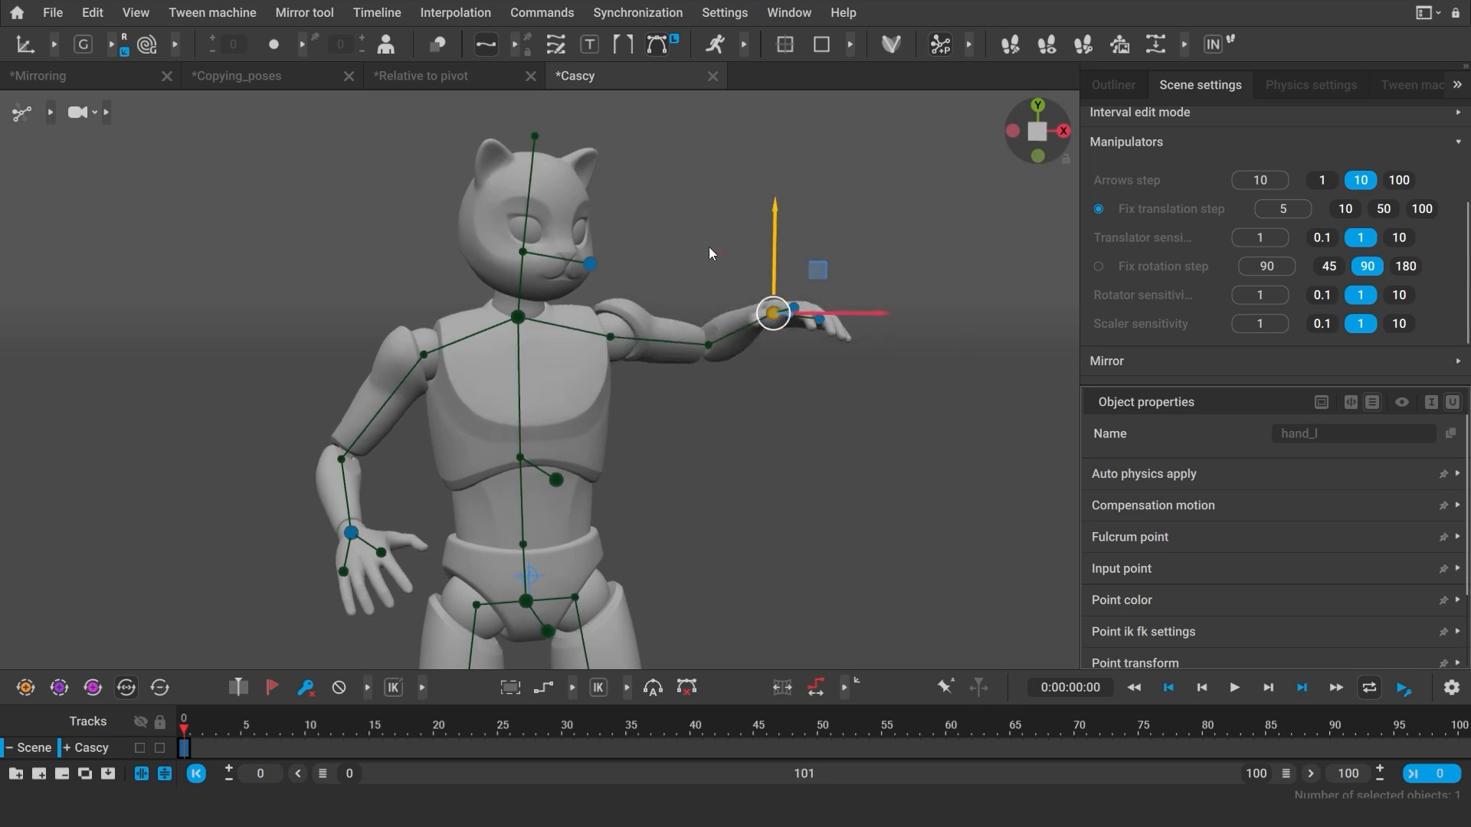
{"action": "left_click", "coordinate": [1344, 208]}
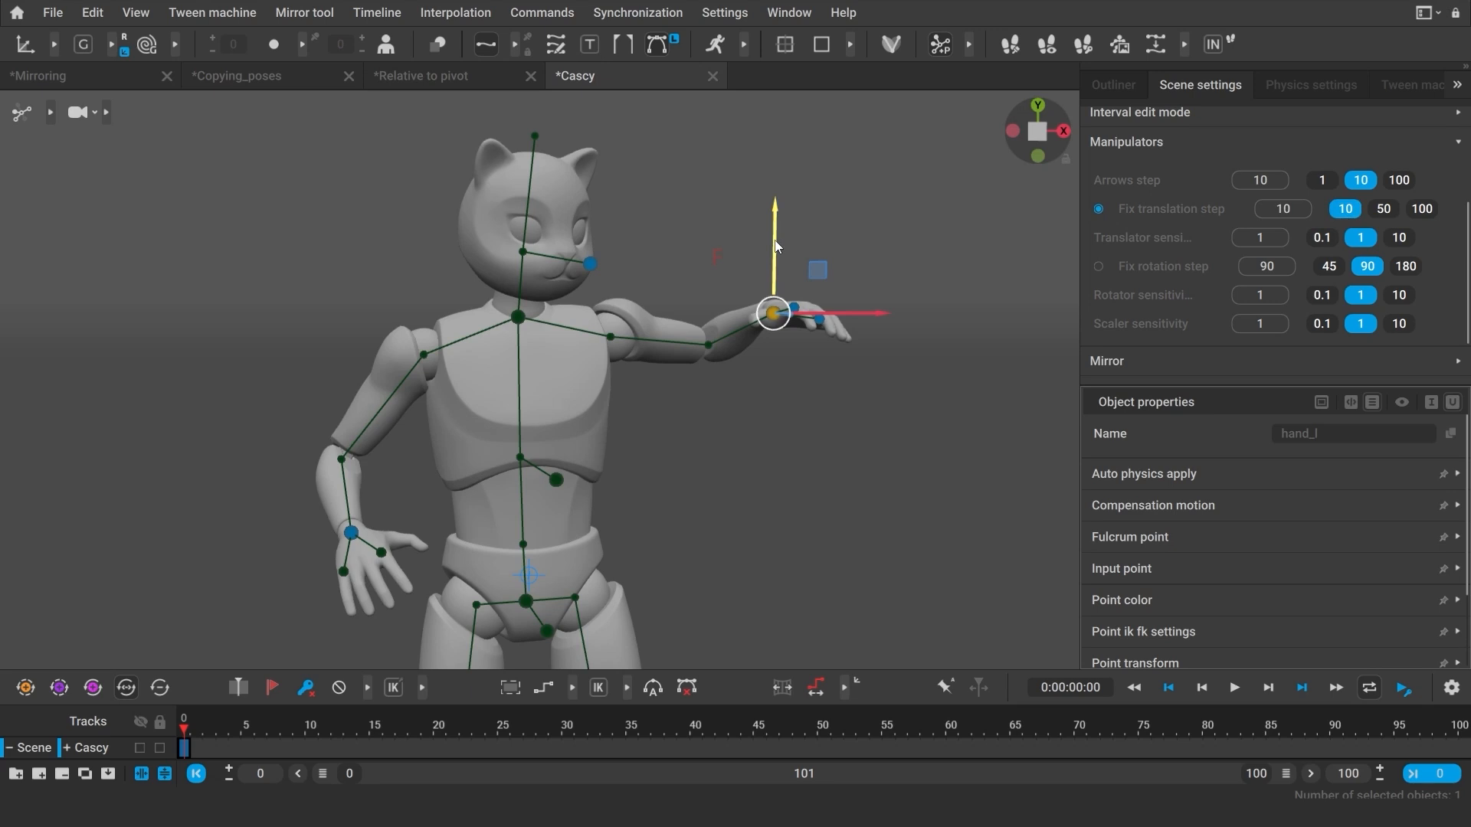
{"action": "left_click", "coordinate": [1097, 208]}
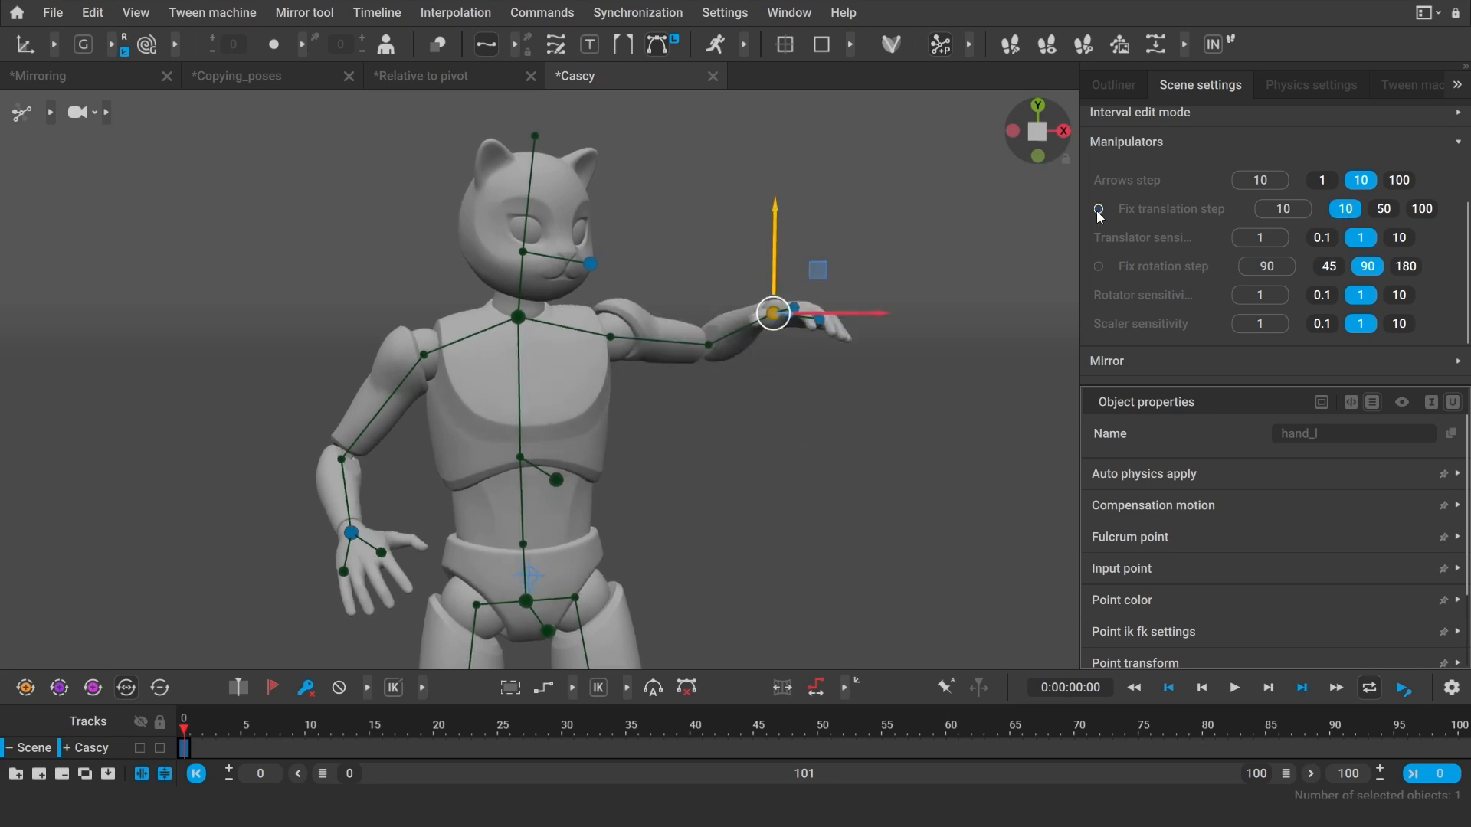
{"action": "left_click", "coordinate": [1097, 266]}
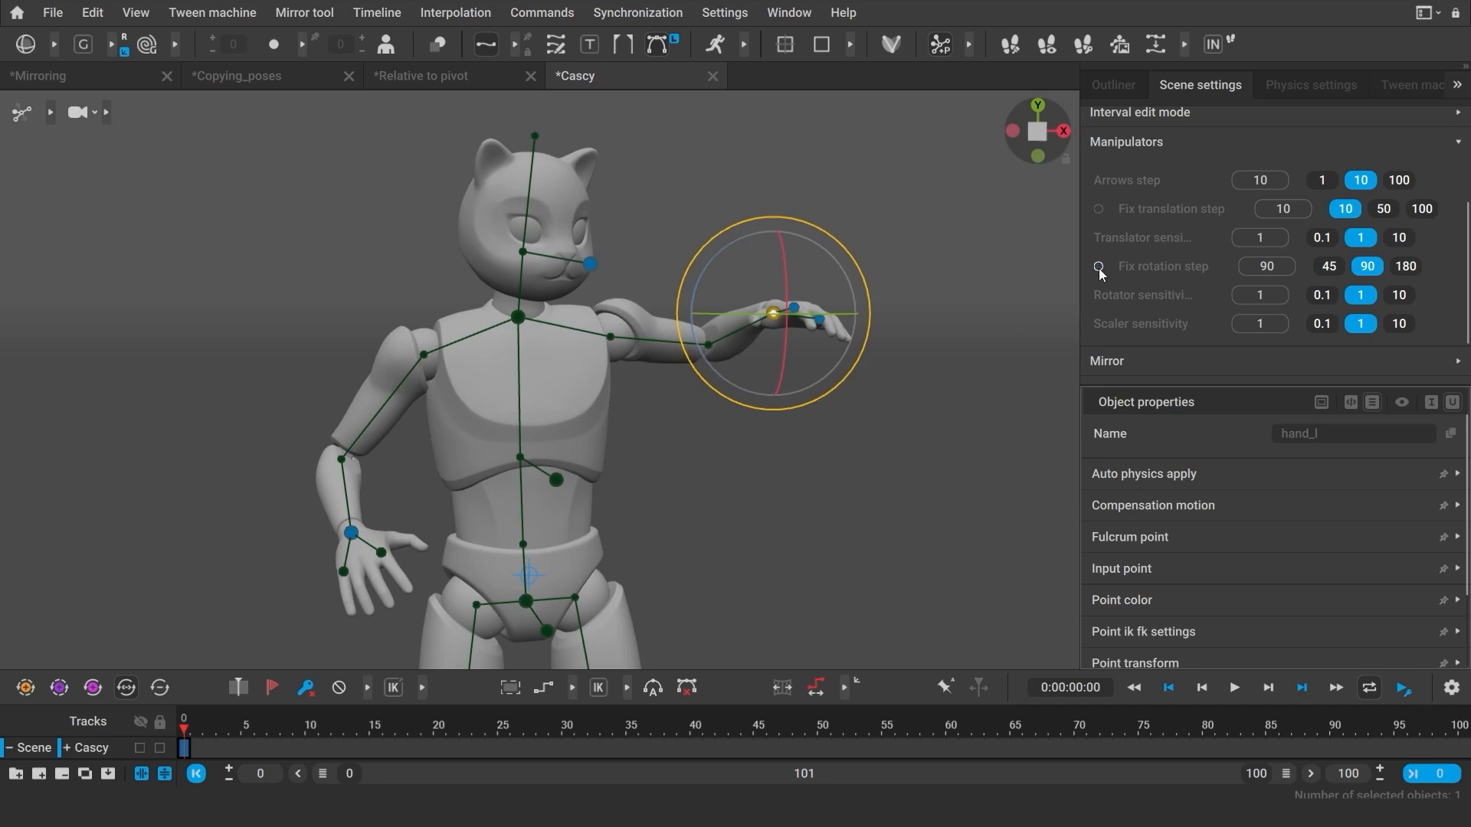
{"action": "mouse_move", "coordinate": [1029, 282]}
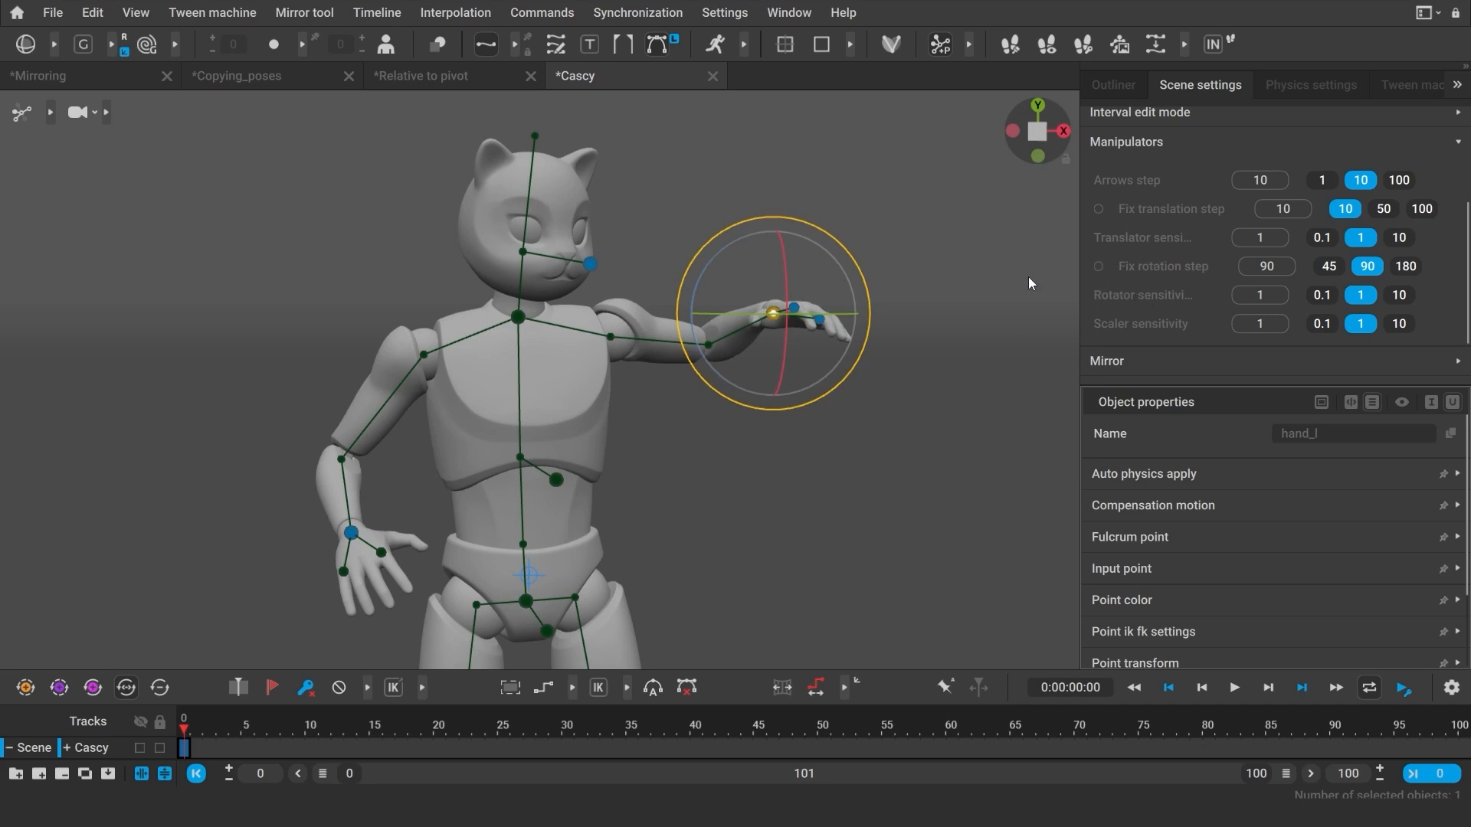
- With Arrows step 5, rotate hand_l upward at the wrist using arrow keys, returning to frame 0 between nudges
{"action": "key", "text": "ctrl"}
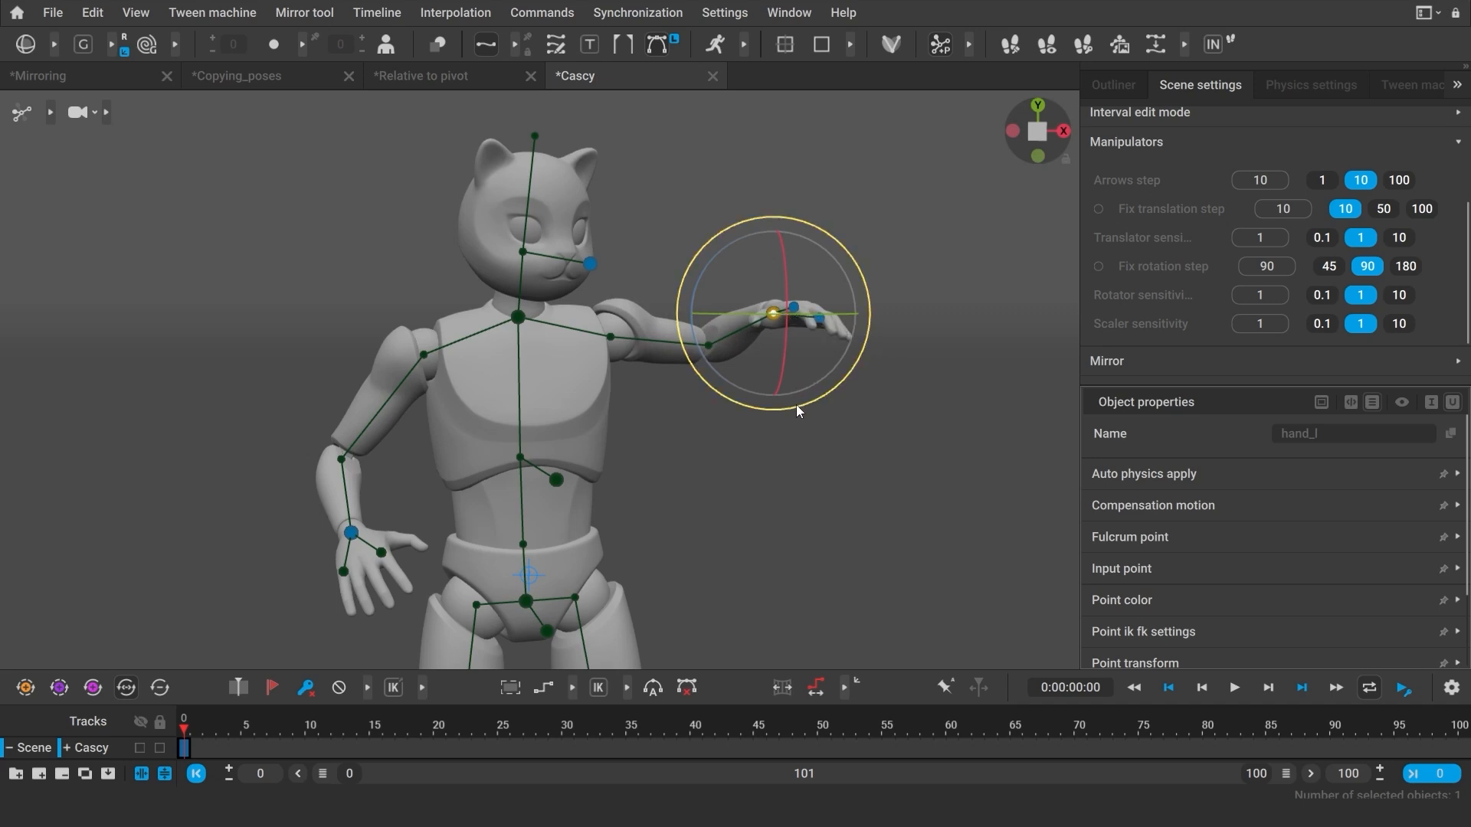
{"action": "key", "text": "ctrl"}
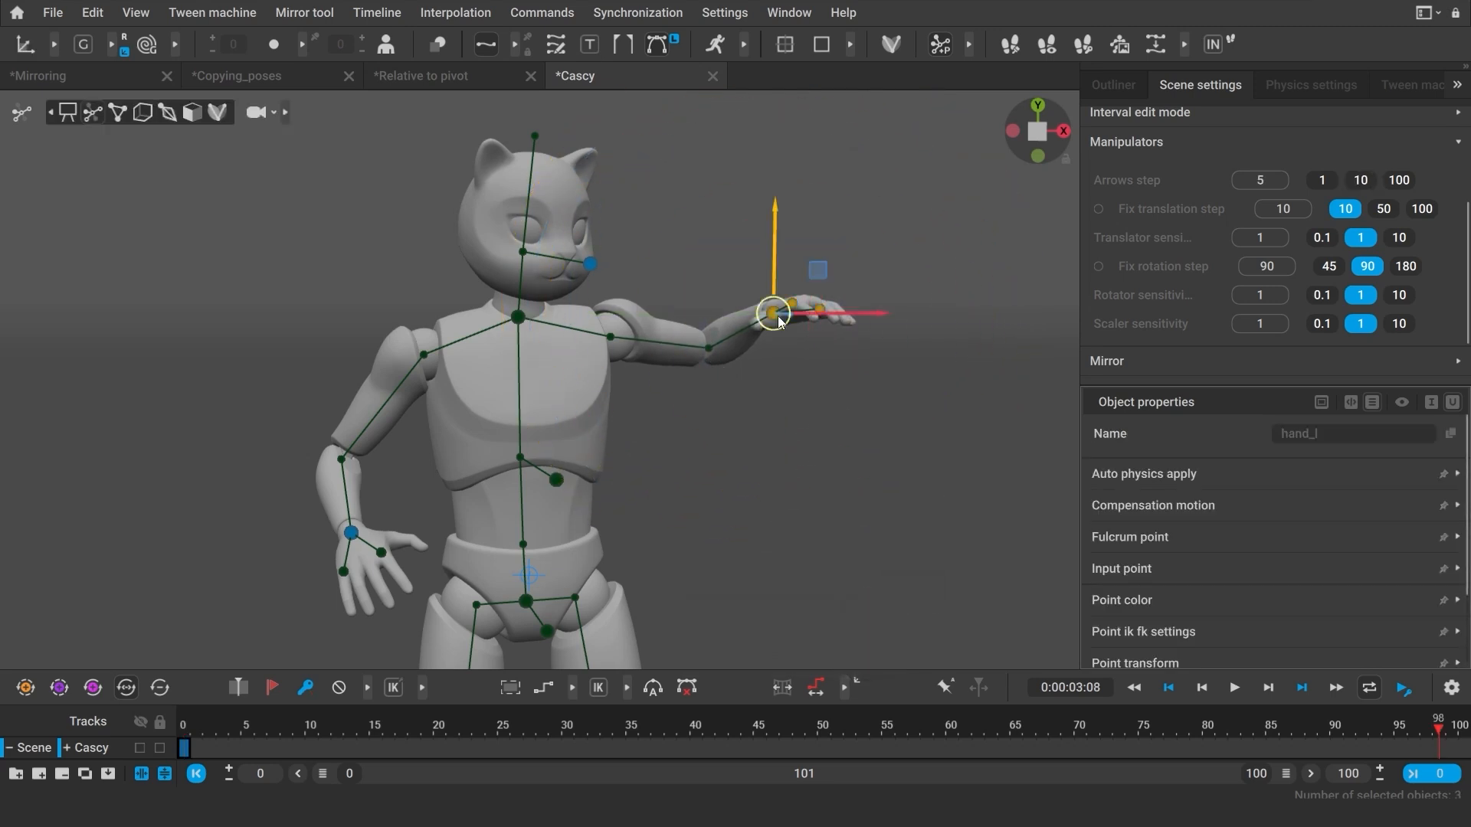
{"action": "key", "text": "s"}
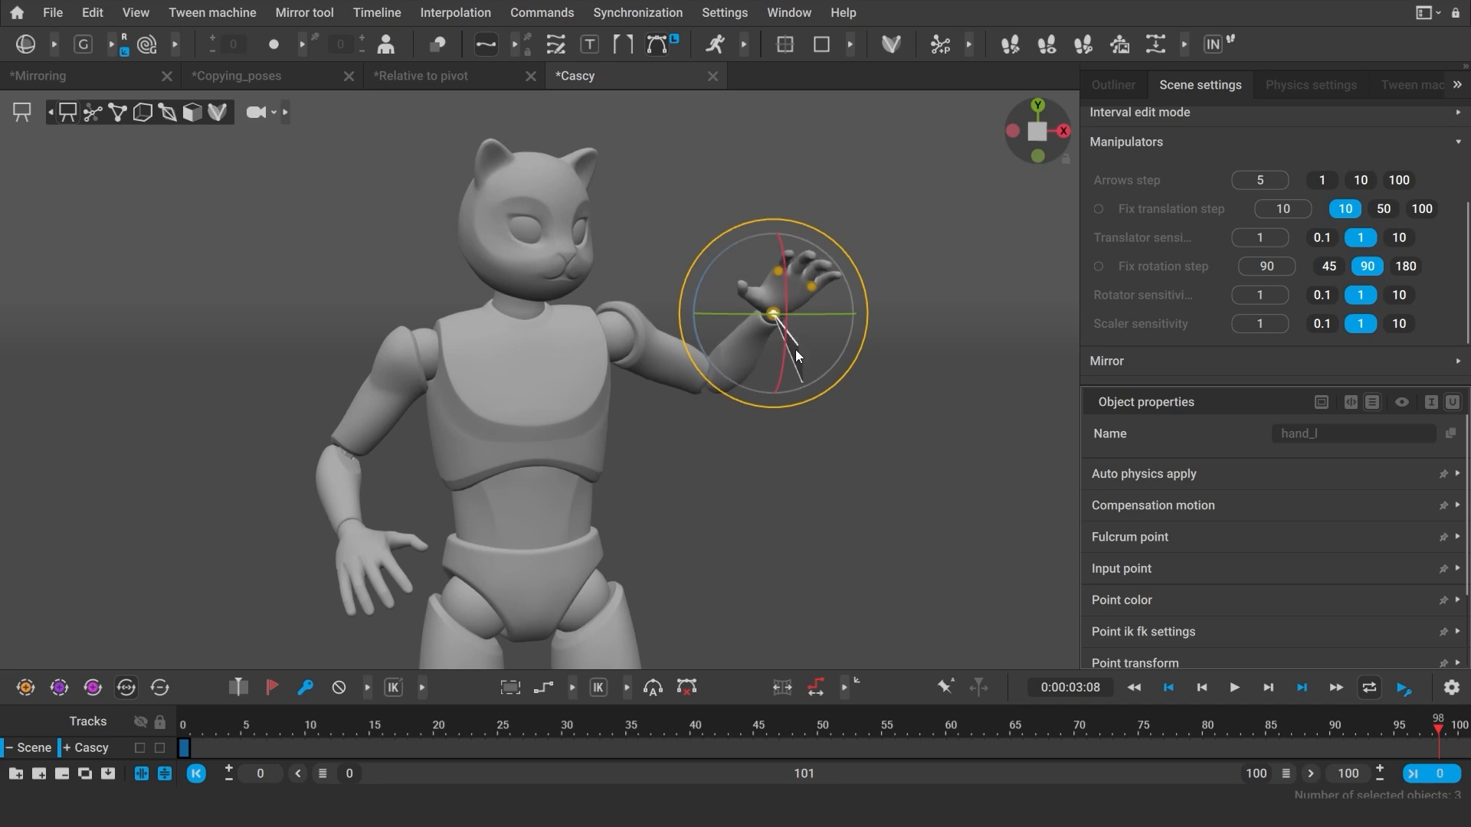
{"action": "key", "text": "s"}
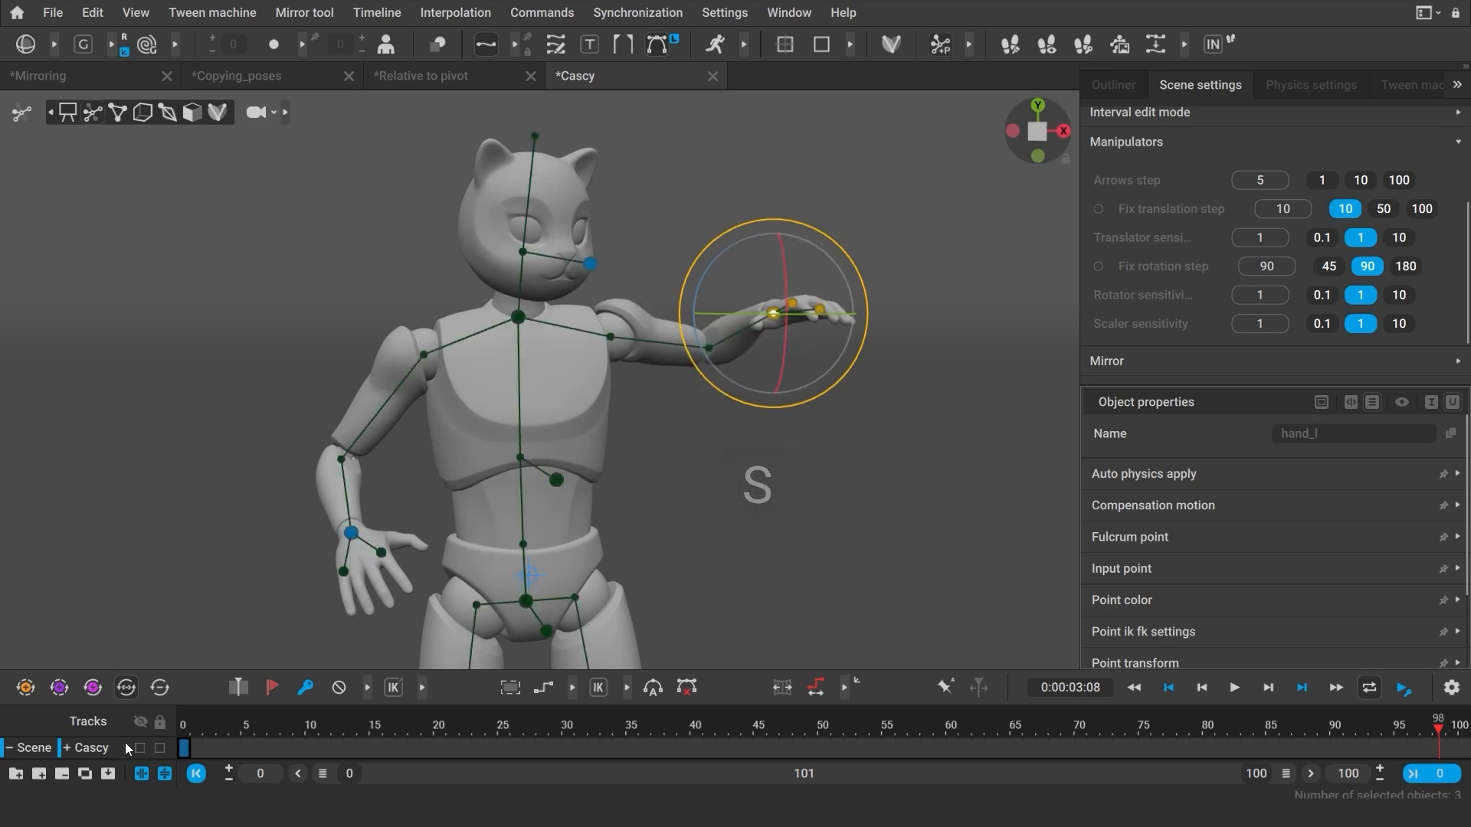
{"action": "left_click", "coordinate": [1165, 687]}
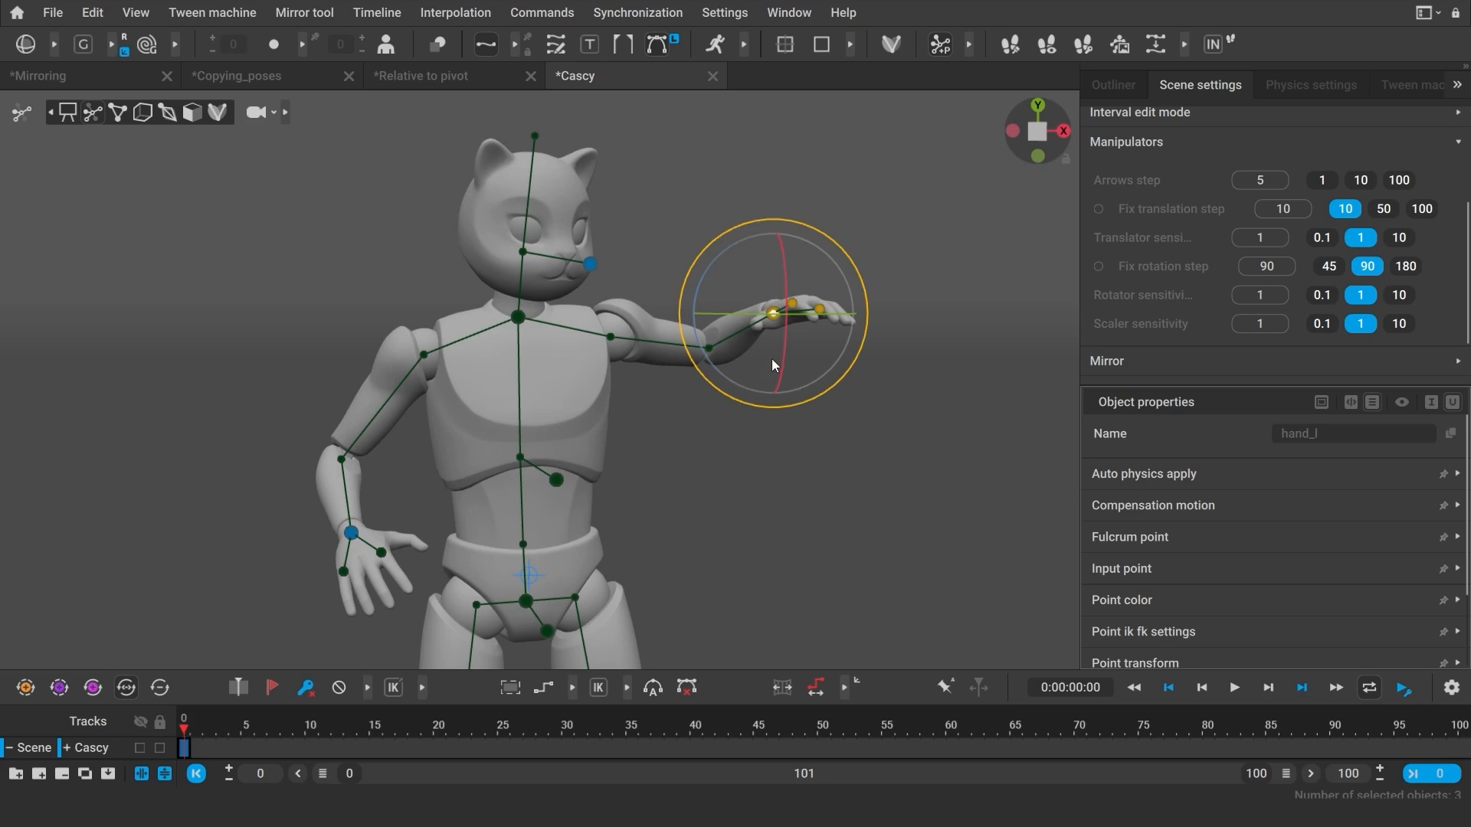
{"action": "mouse_move", "coordinate": [797, 375]}
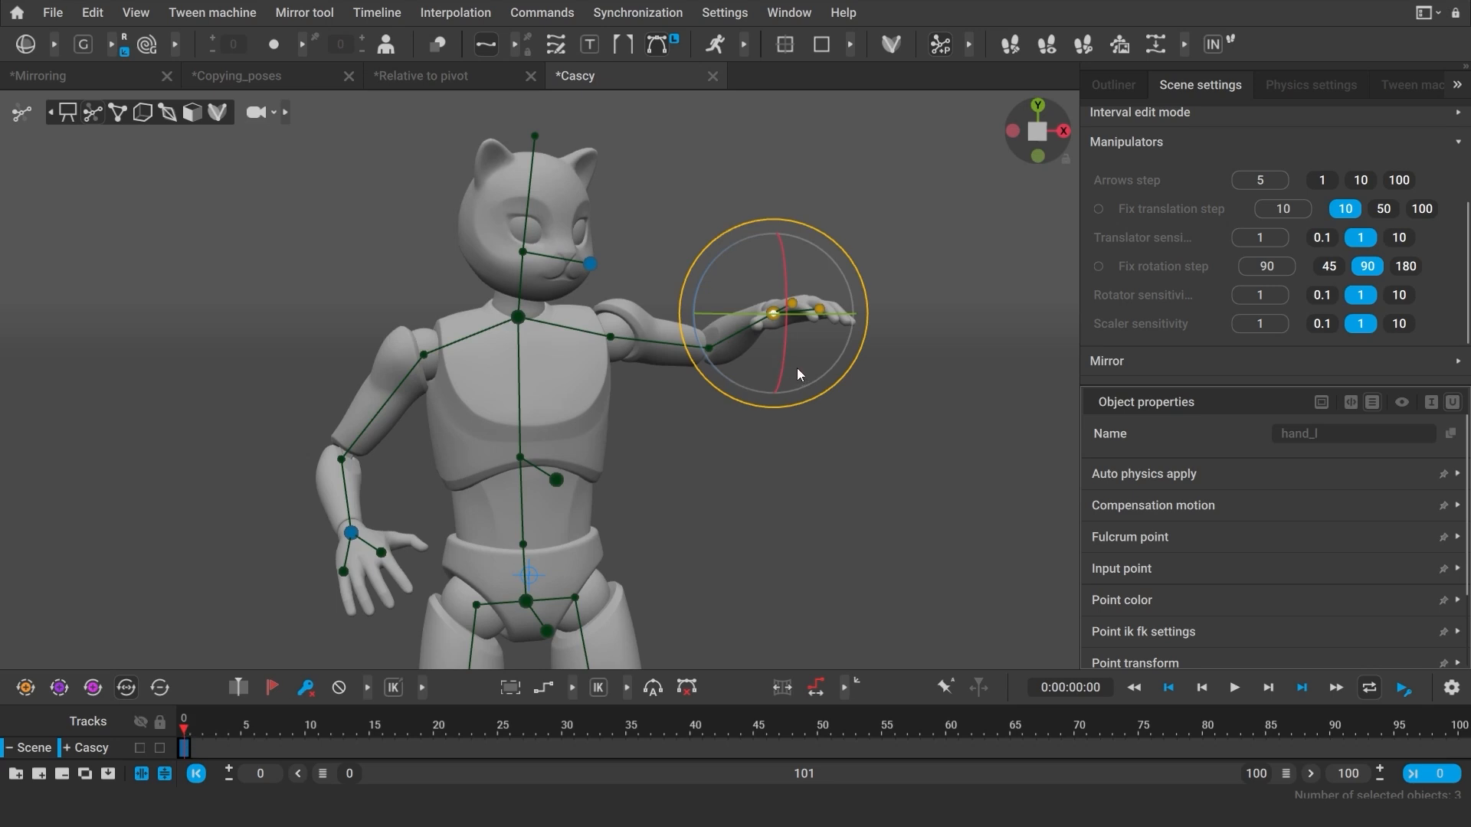
{"action": "key", "text": "s"}
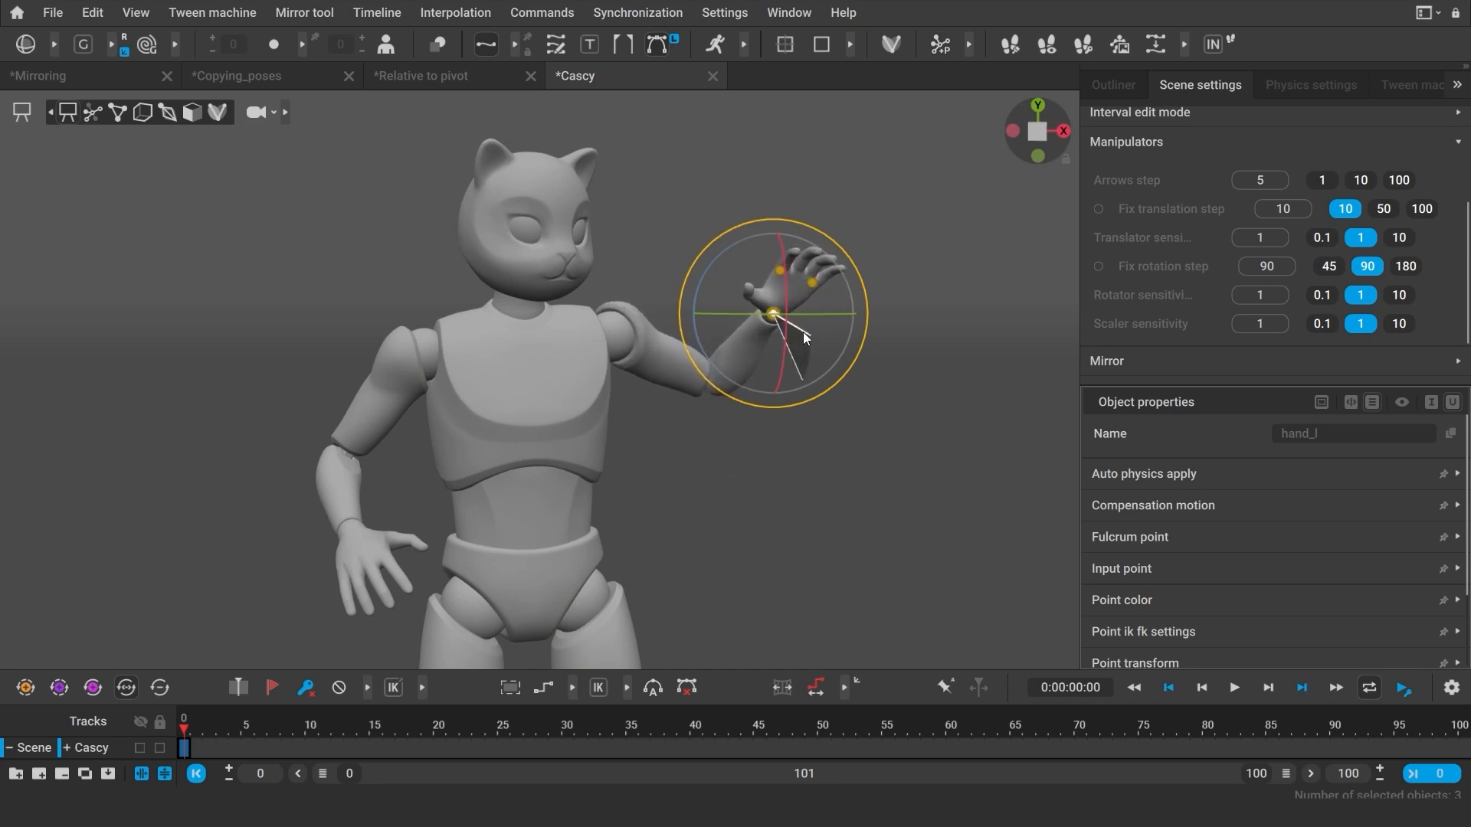
{"action": "key", "text": "s"}
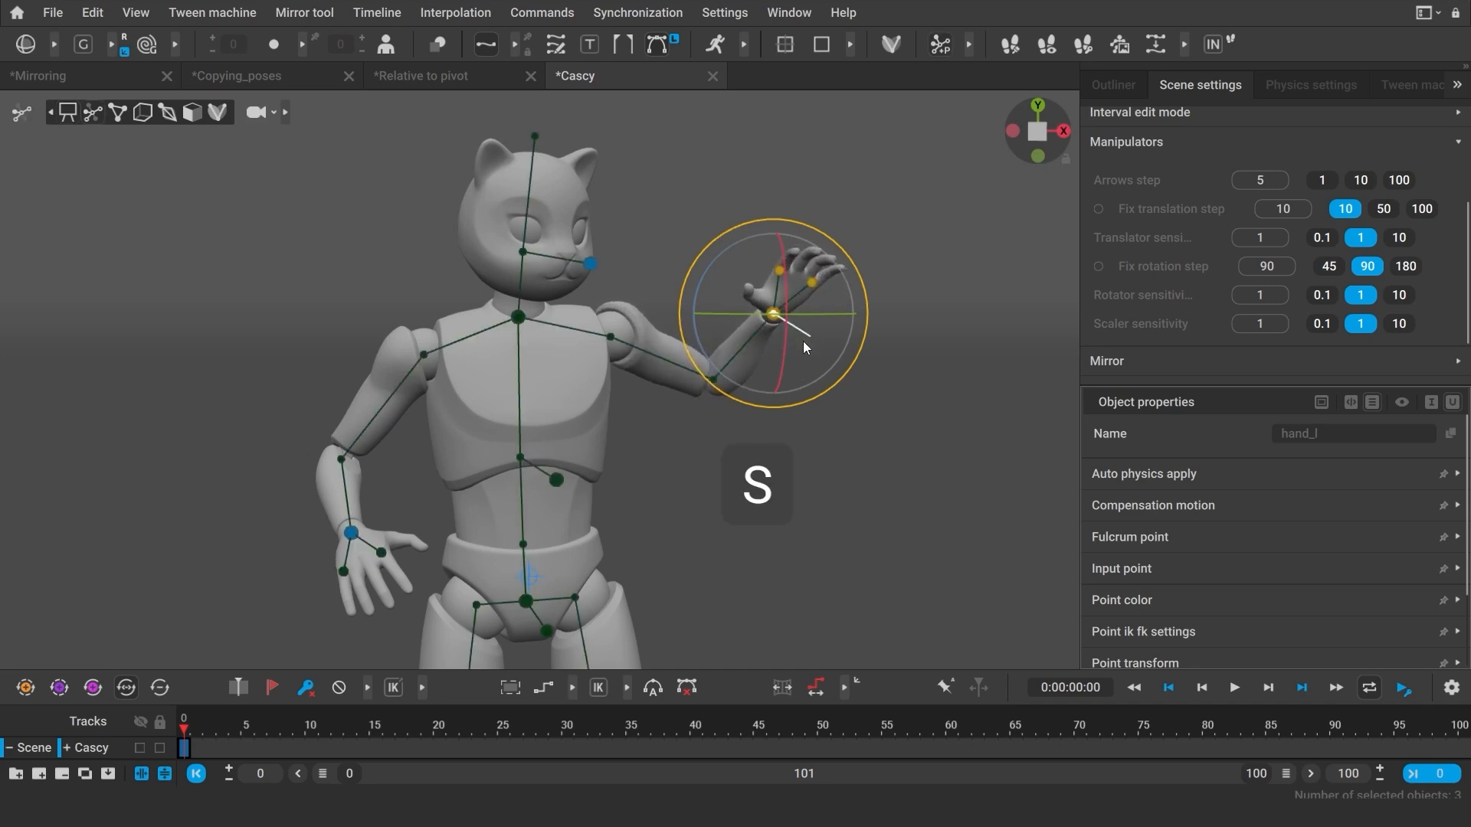